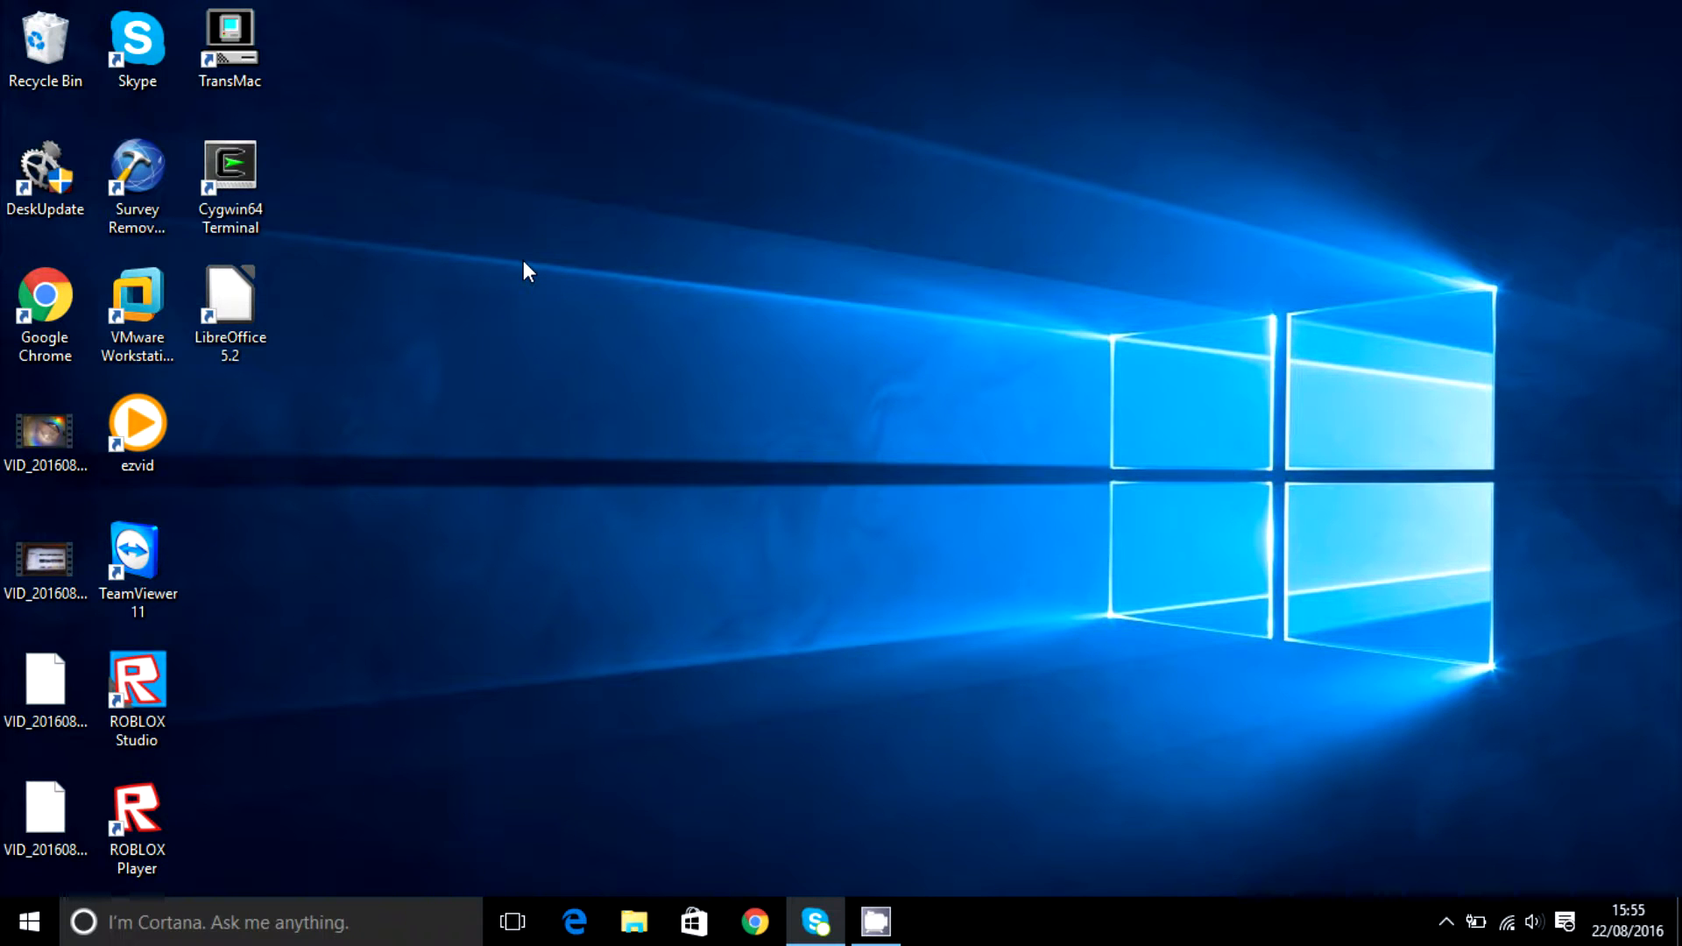
mouse_move(618, 289)
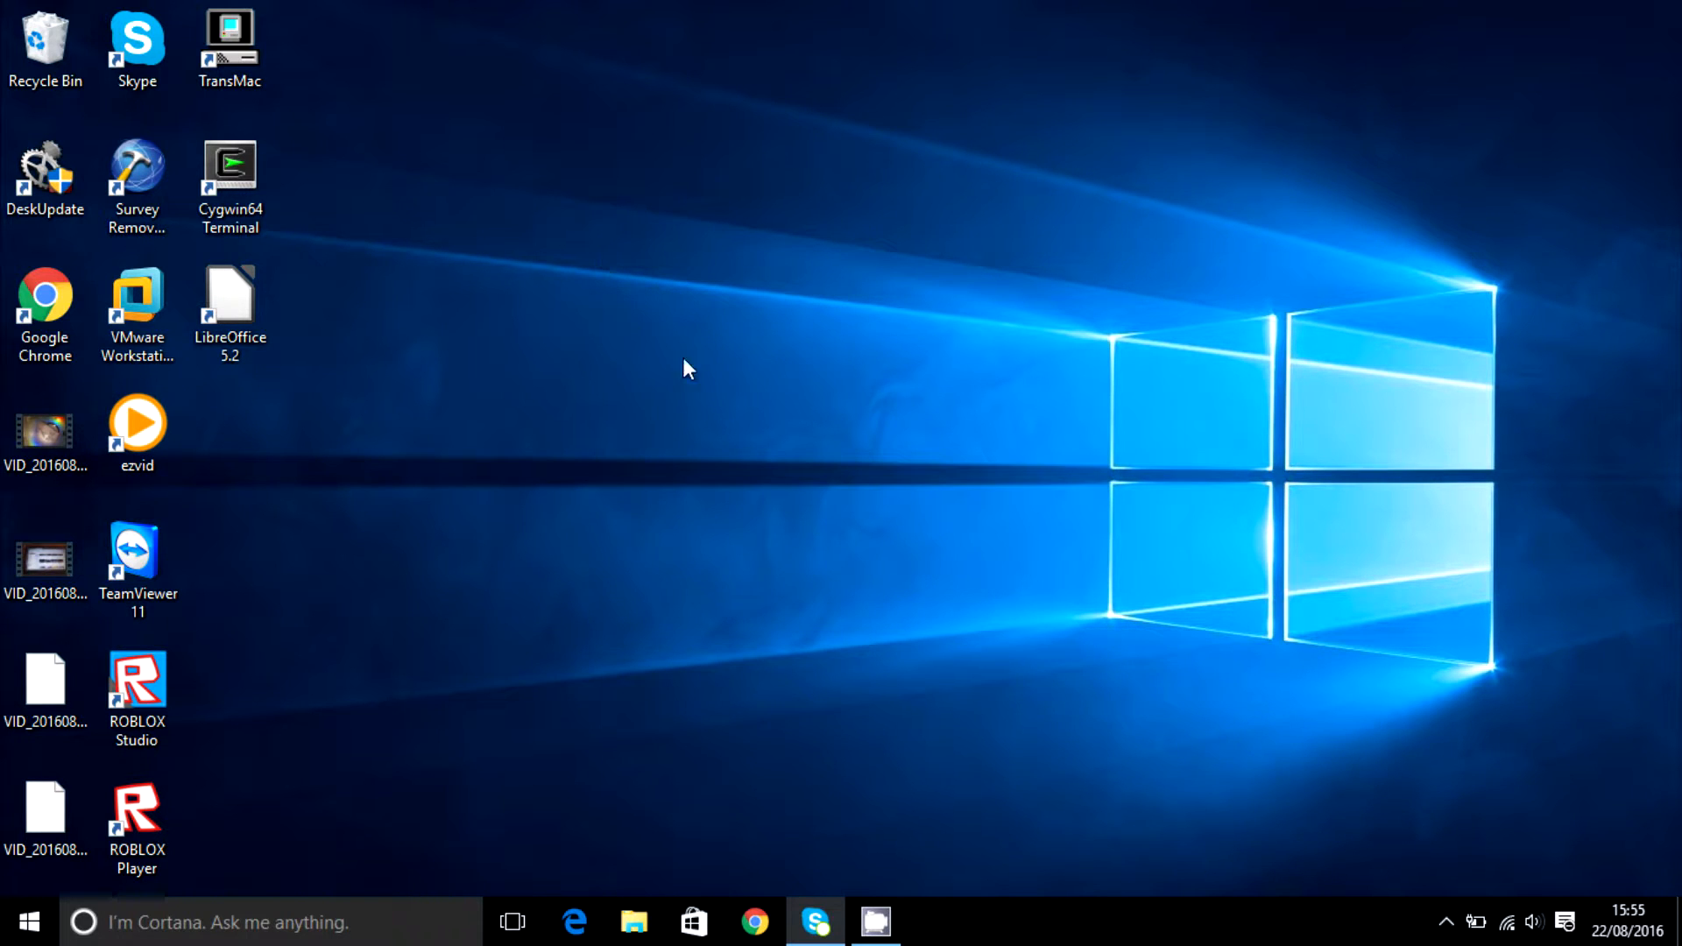
mouse_move(819, 719)
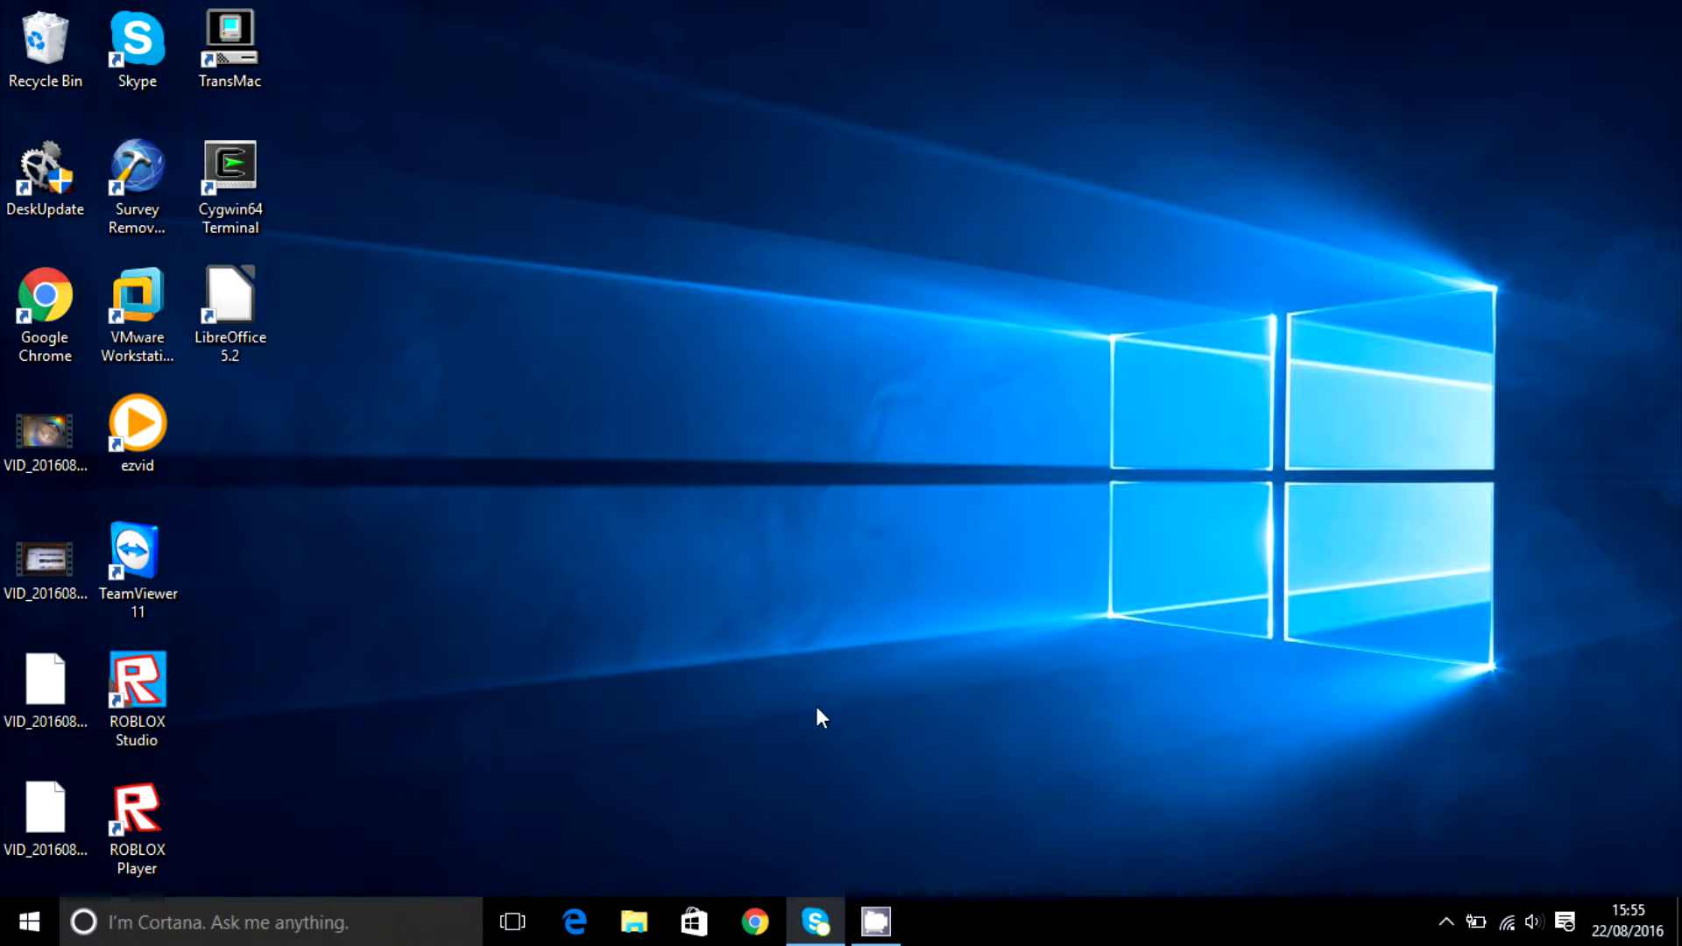
mouse_move(826, 677)
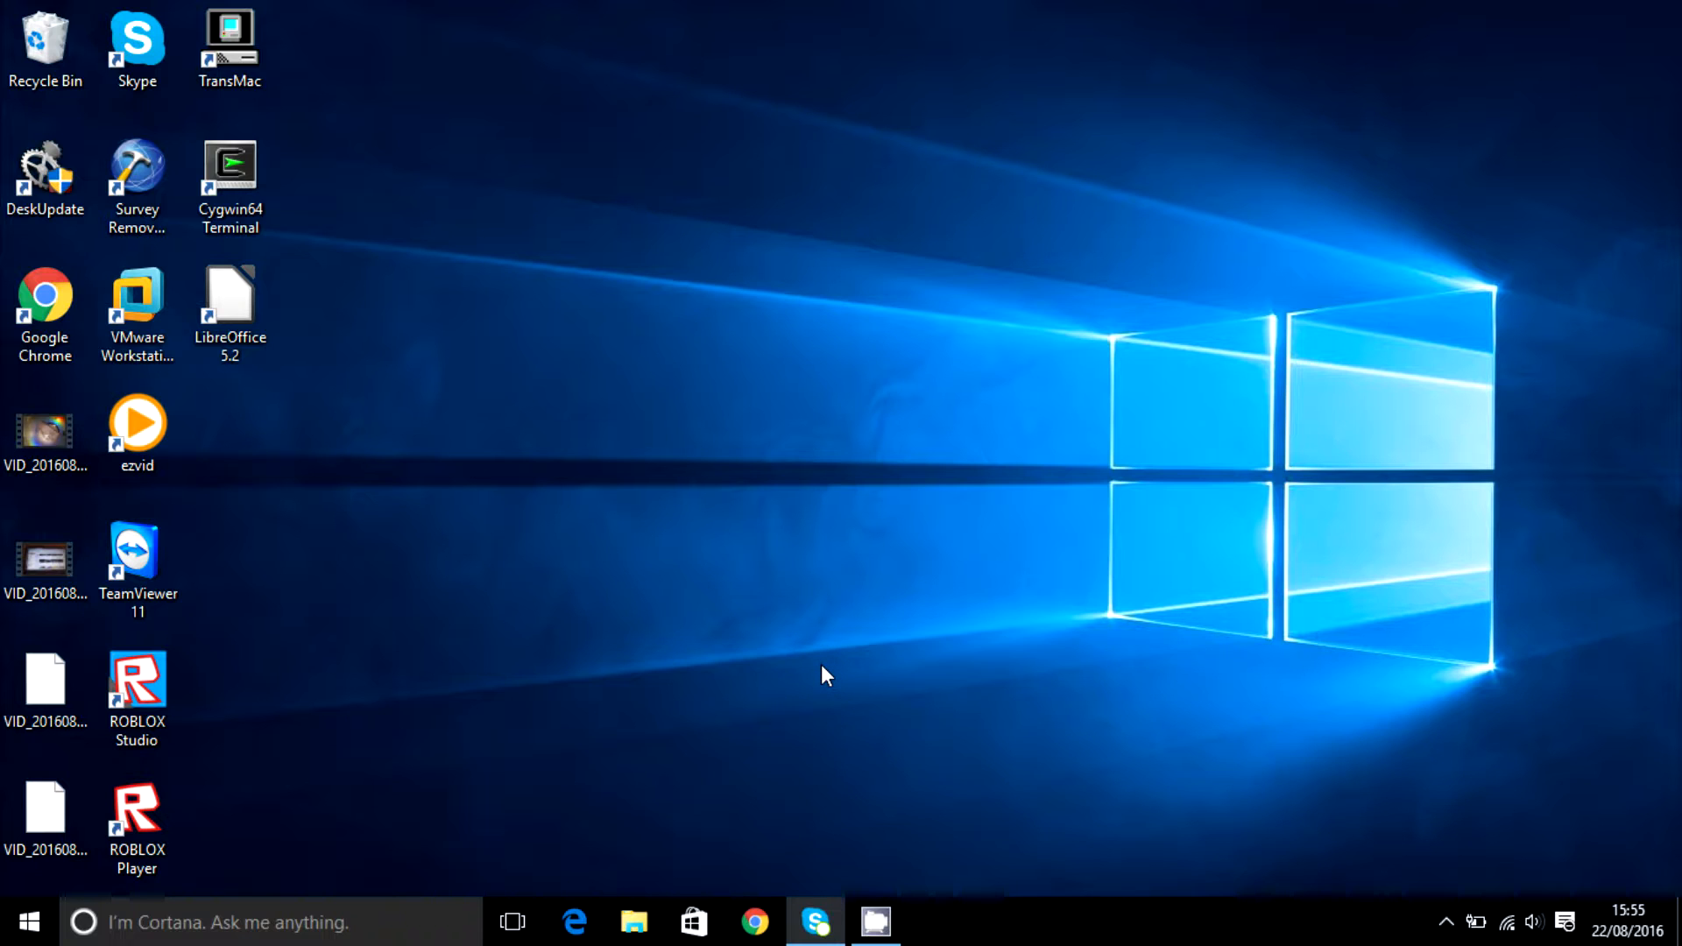
mouse_move(822, 673)
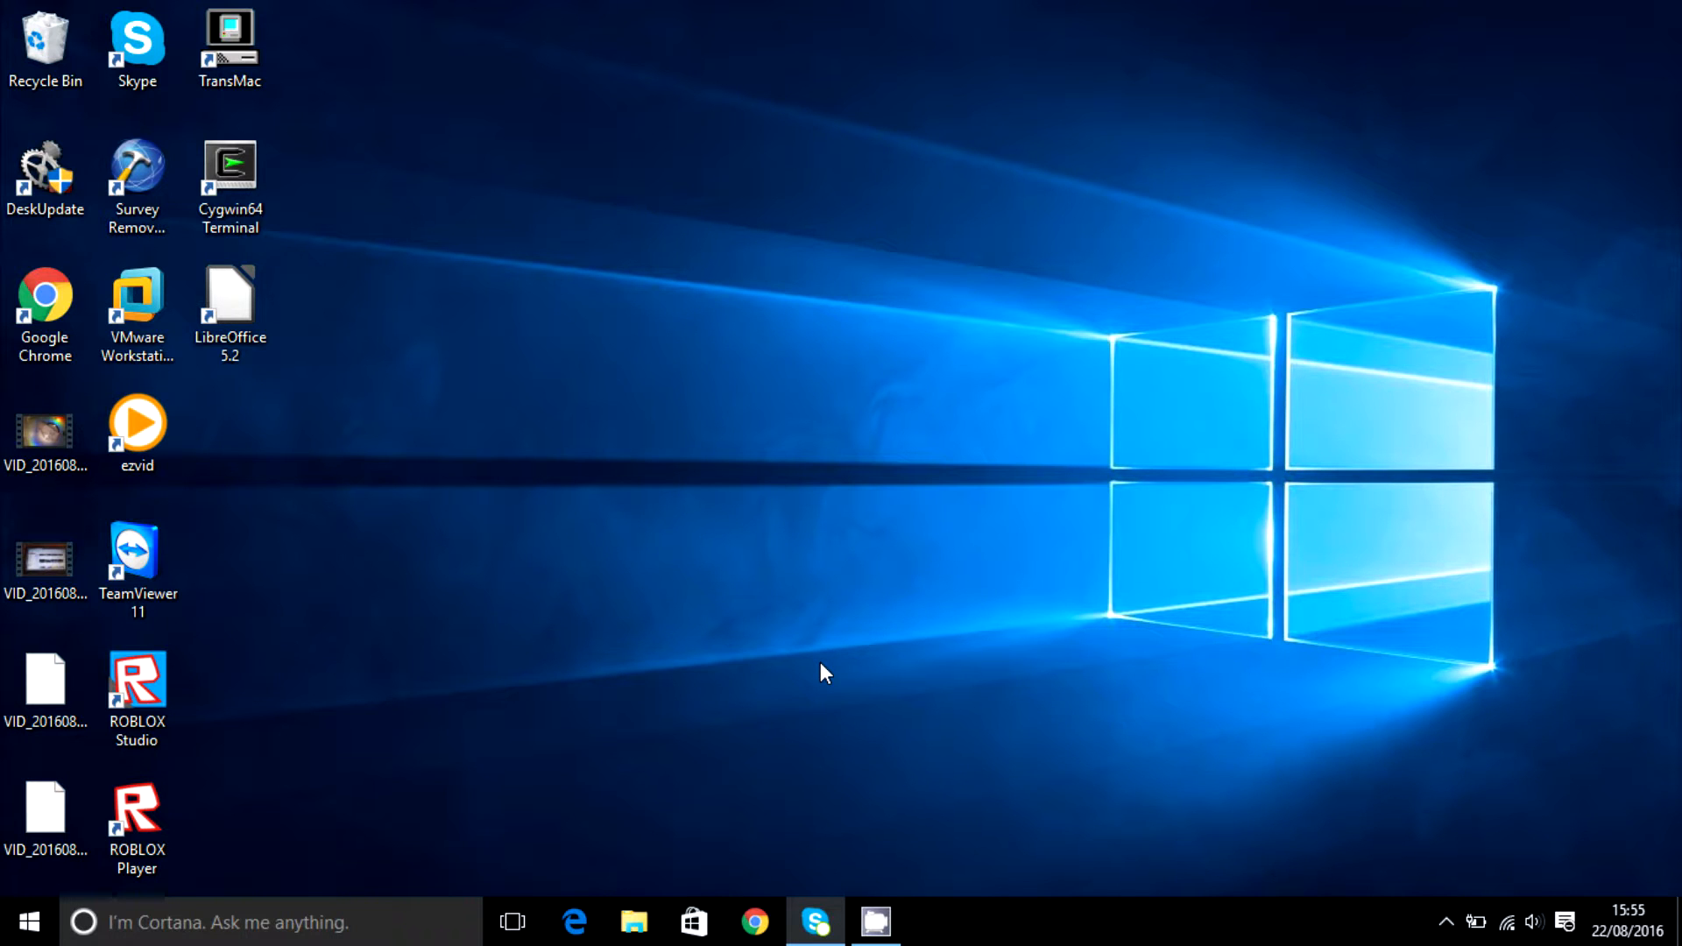
mouse_move(760, 623)
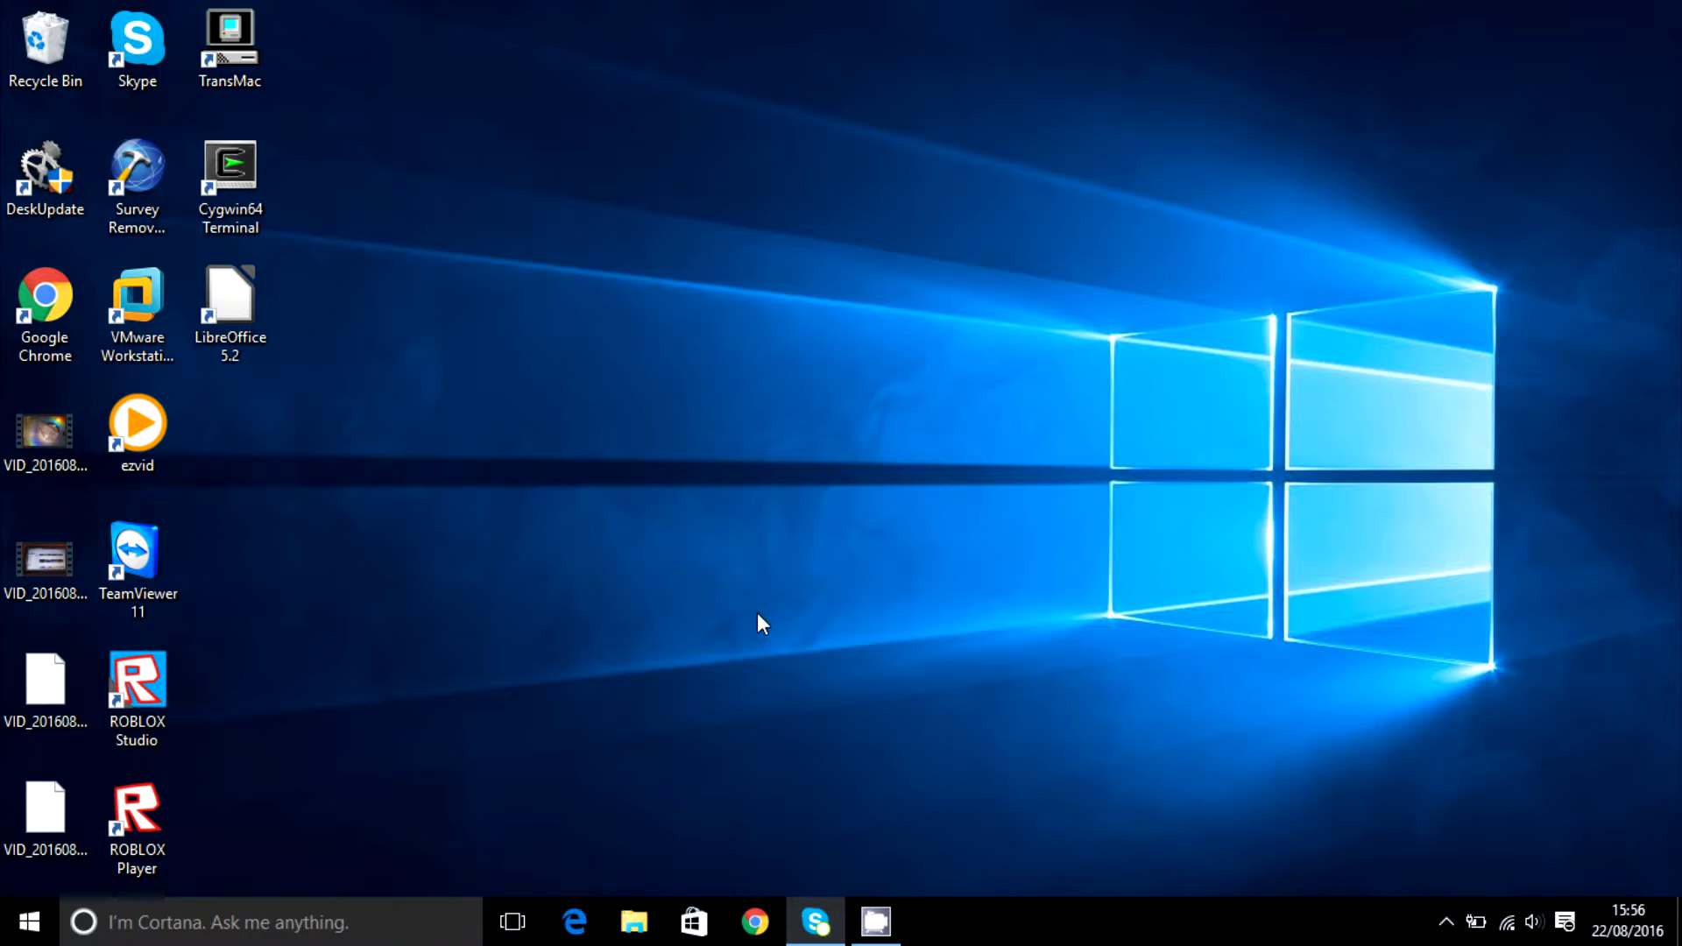
Scatter the LibreOffice, Cygwin64 Terminal and VMware shortcuts around the desktop.
left_click_drag(229, 289, 507, 440)
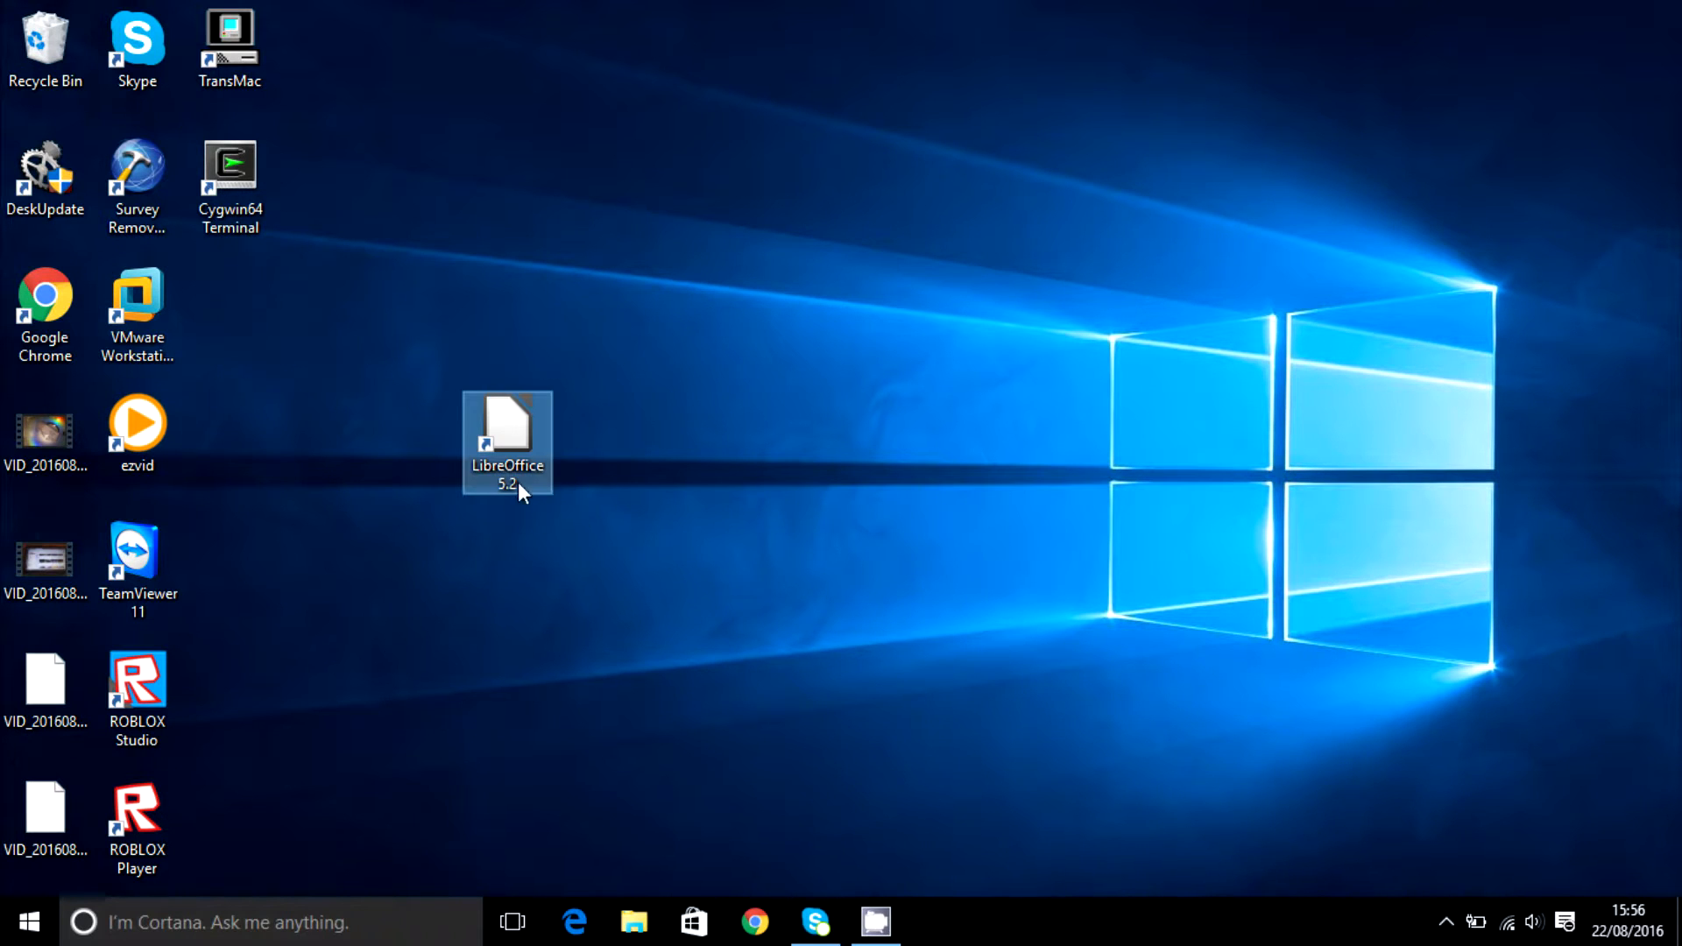
left_click_drag(227, 182, 1060, 427)
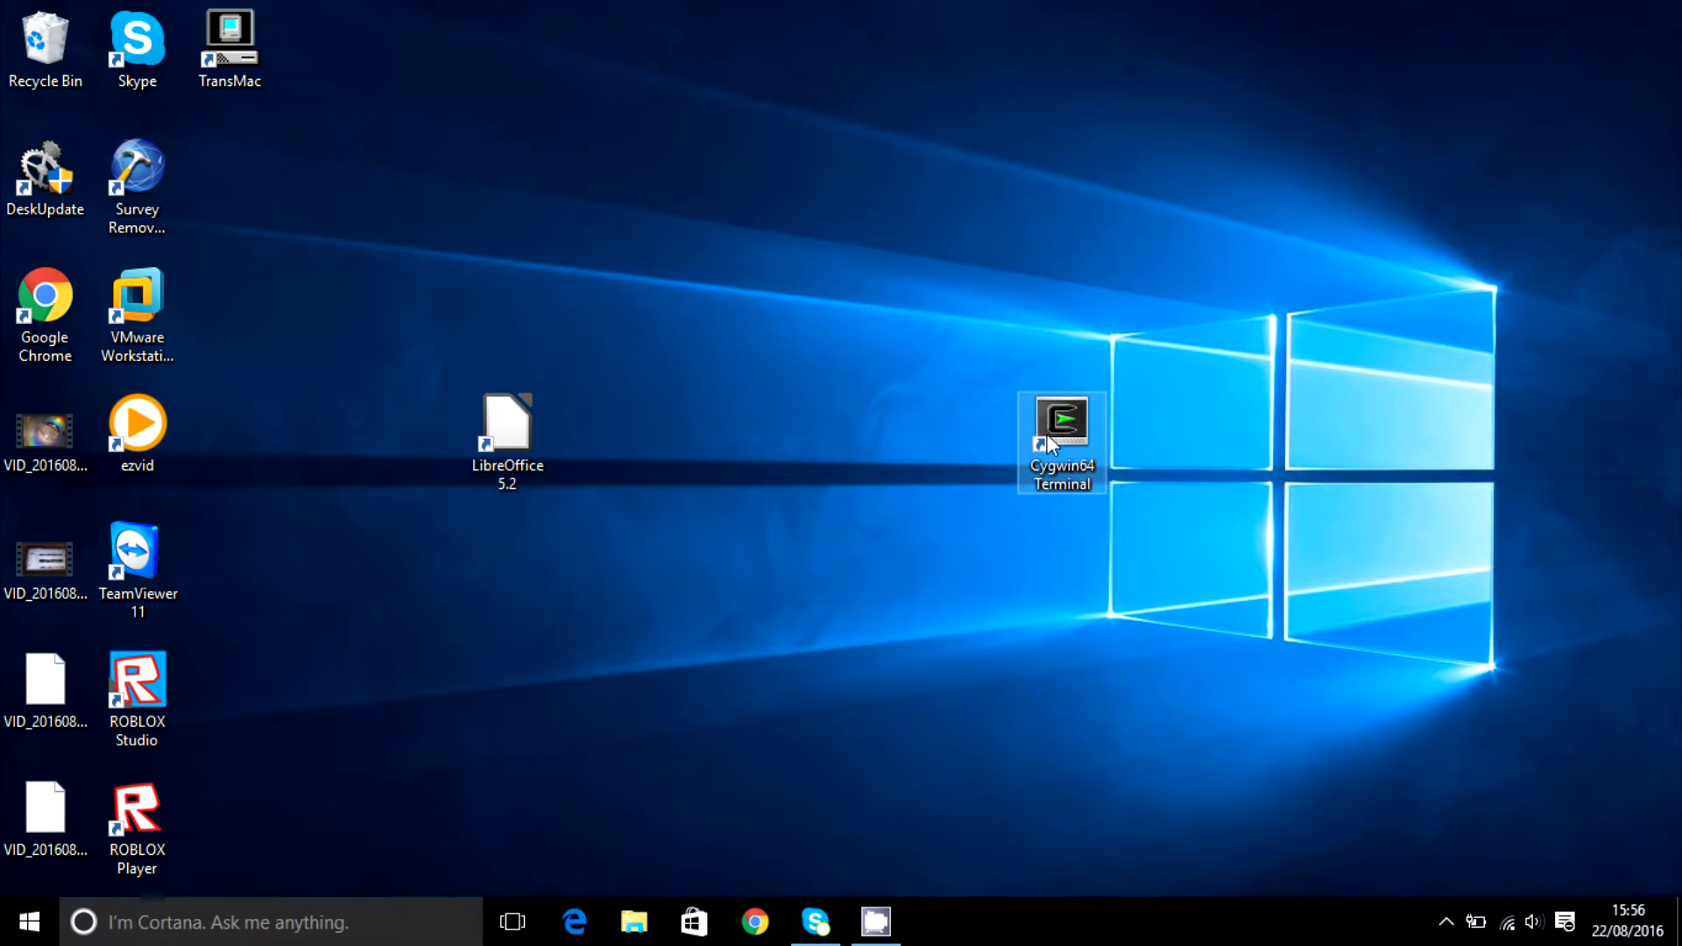
mouse_move(1072, 483)
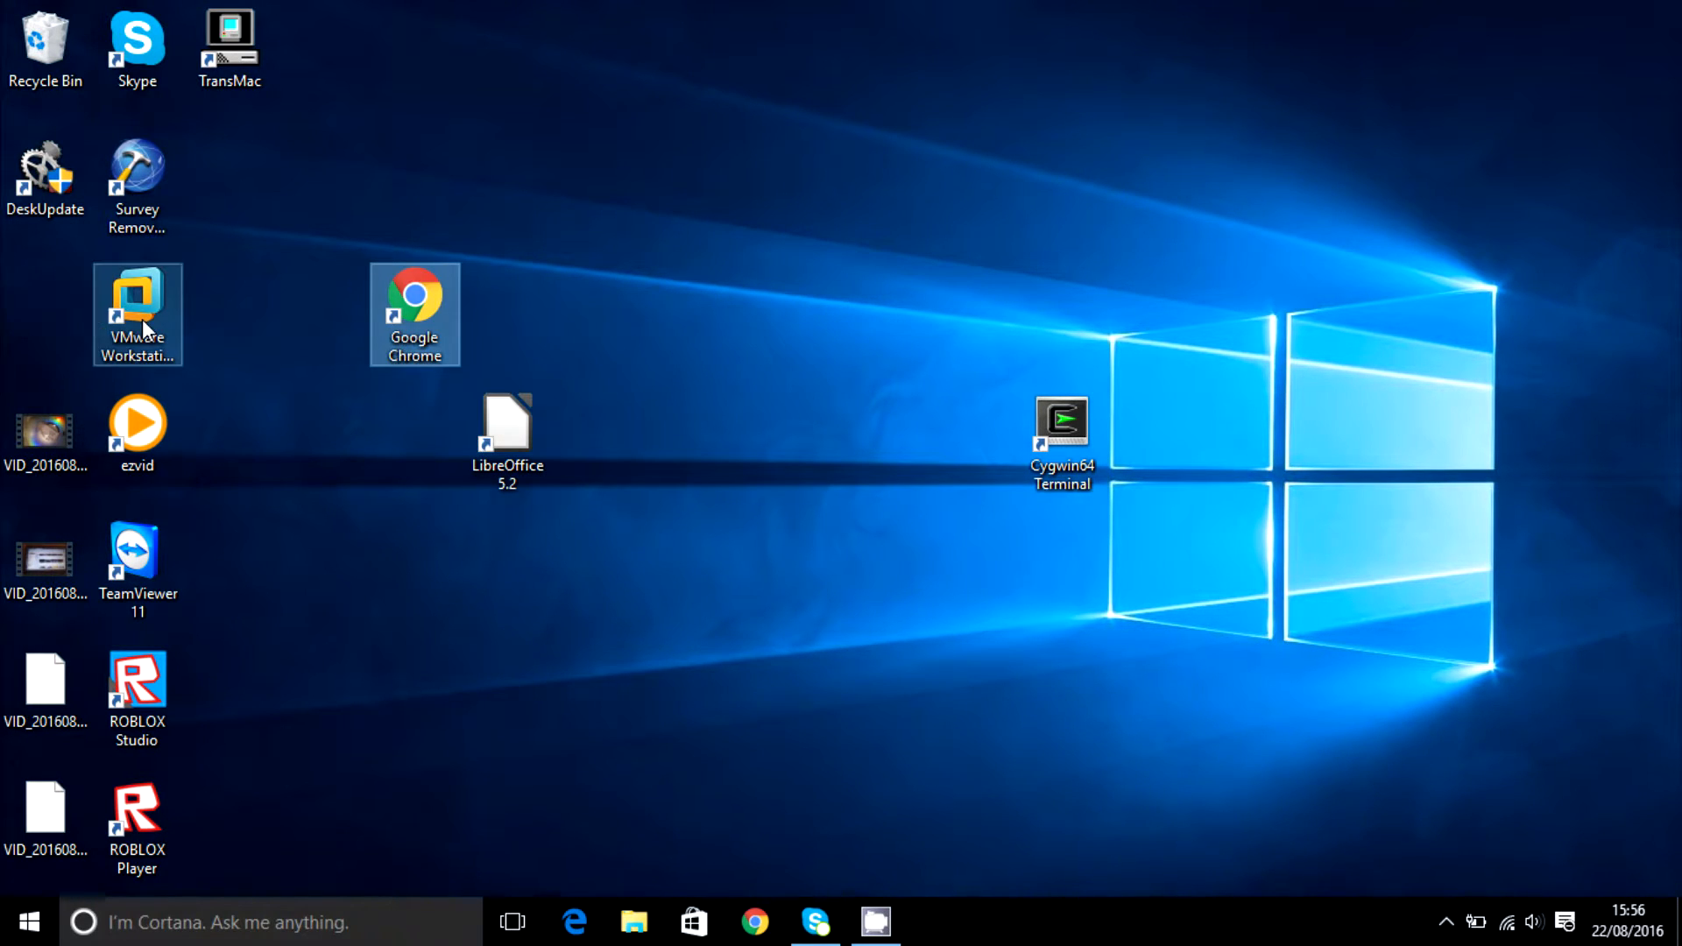
left_click_drag(137, 311, 1206, 380)
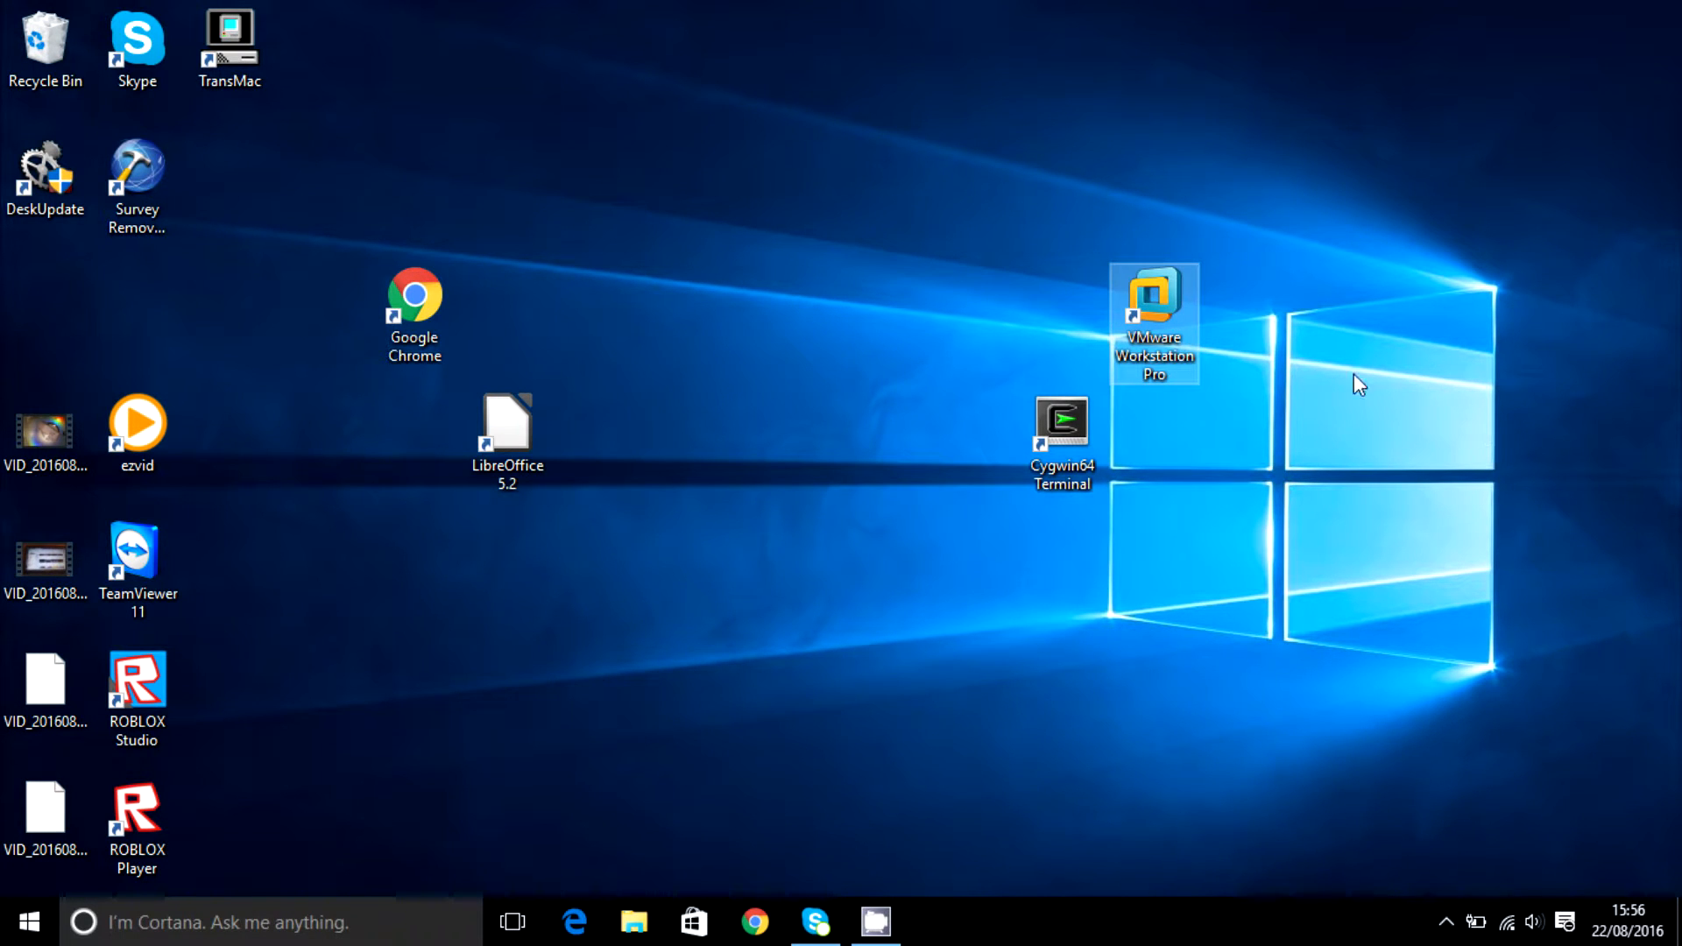
left_click_drag(1153, 322, 323, 317)
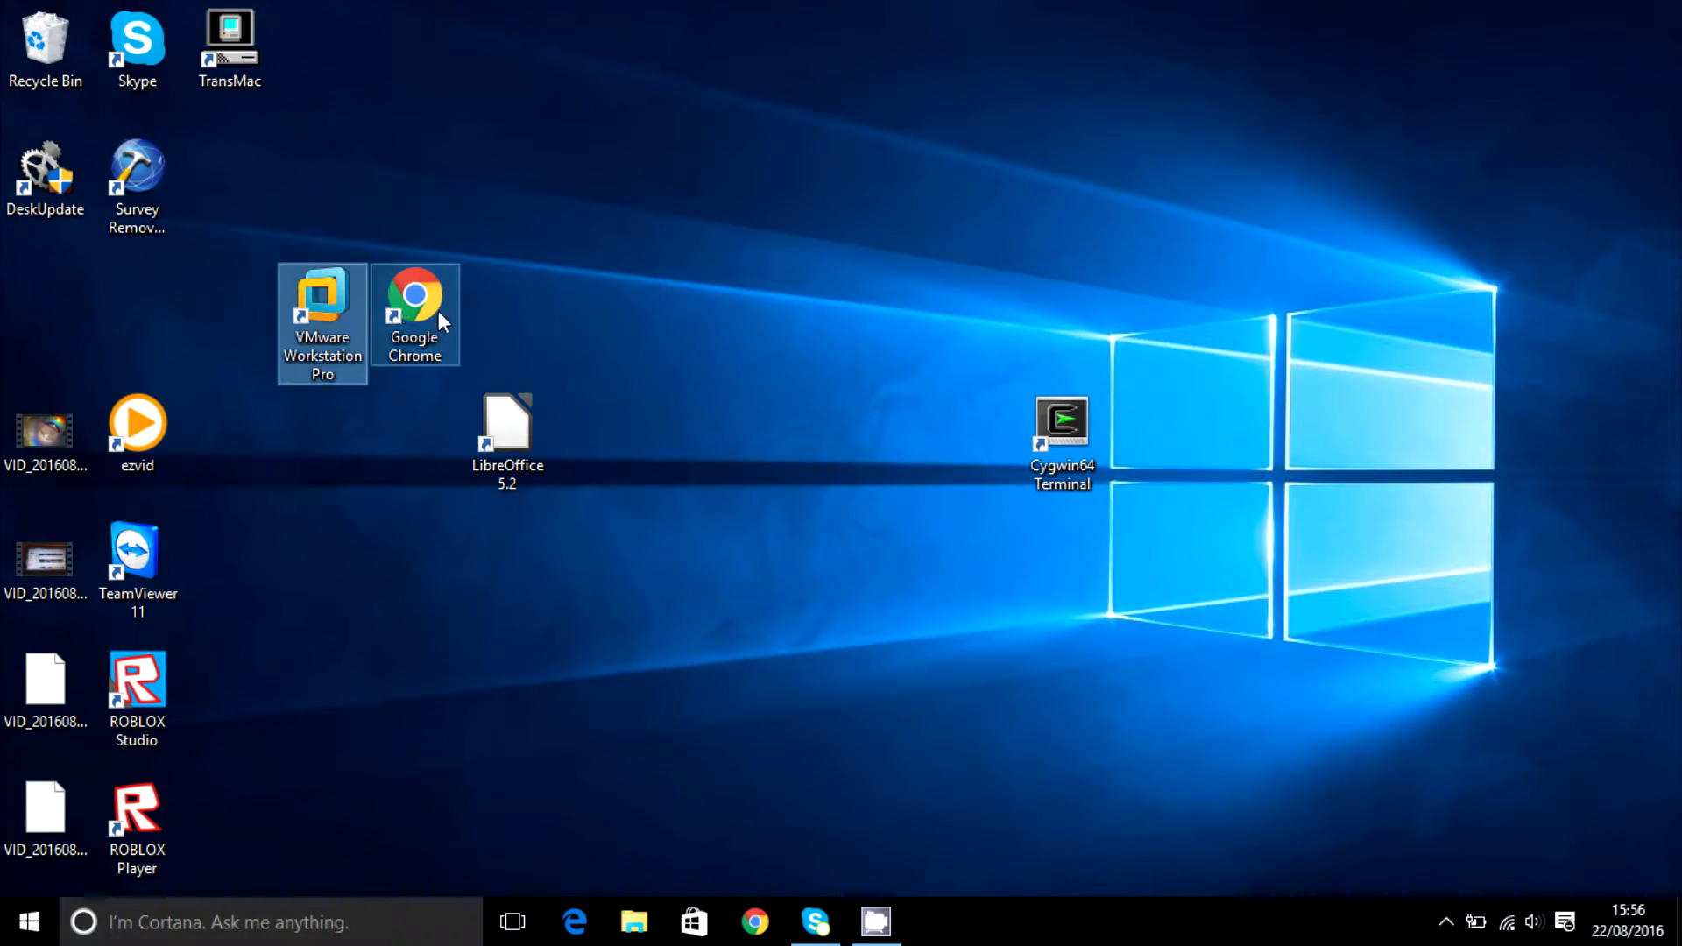
left_click_drag(413, 293, 1244, 429)
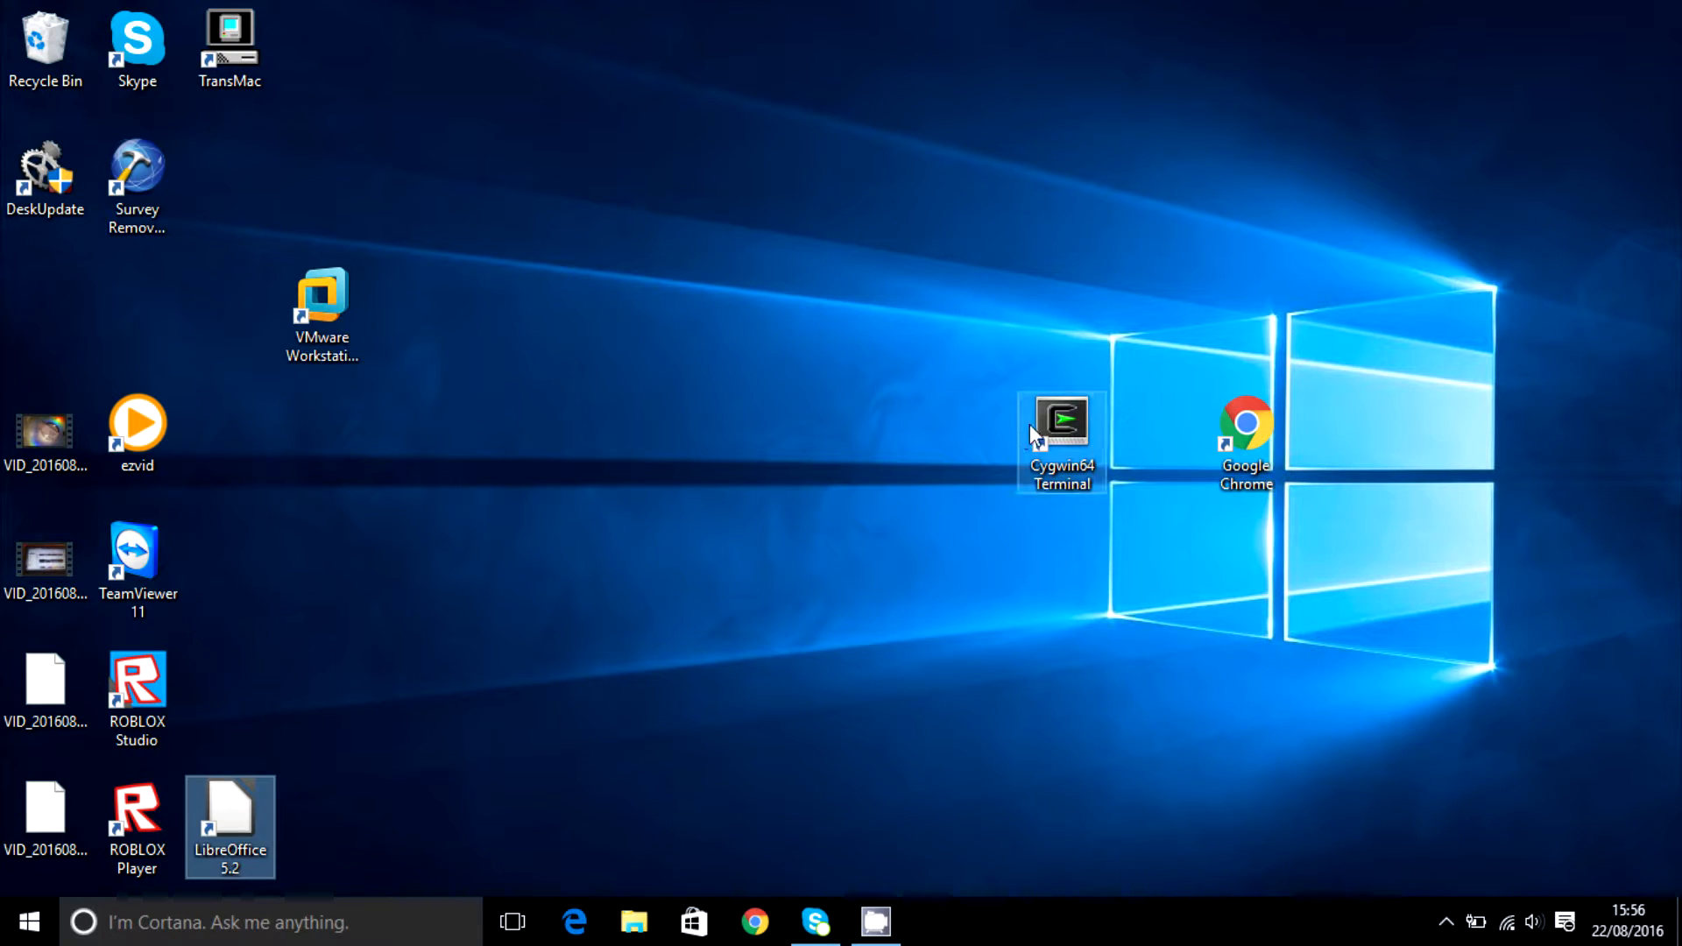
left_click_drag(1061, 438, 1618, 312)
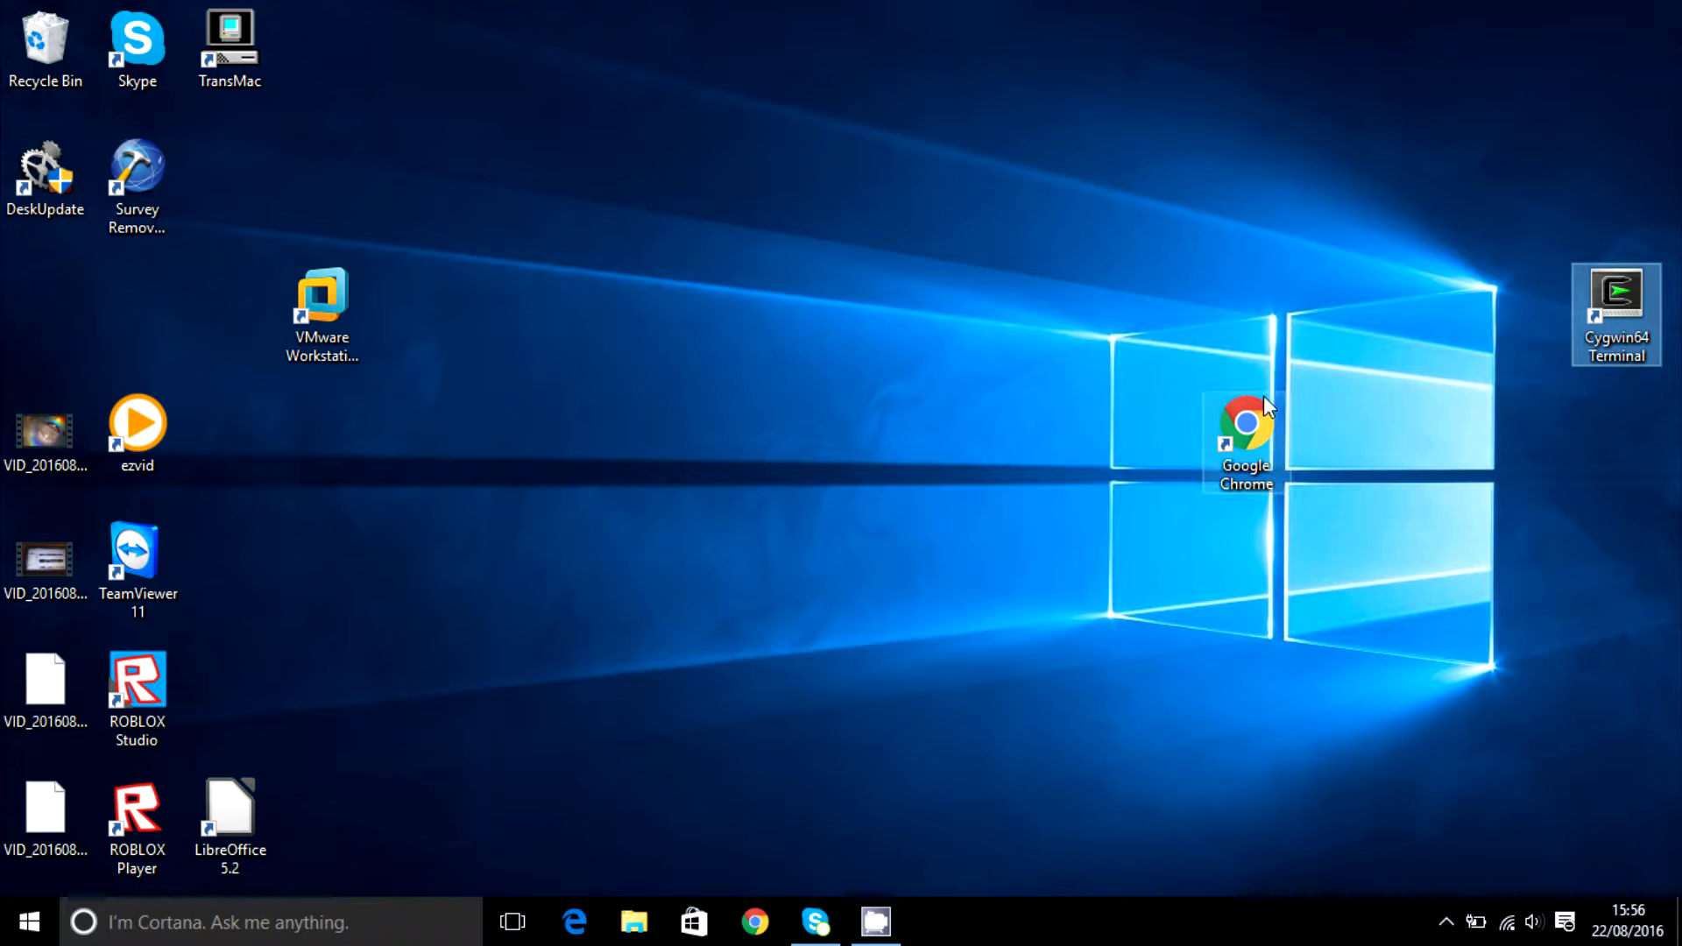
mouse_move(1200, 450)
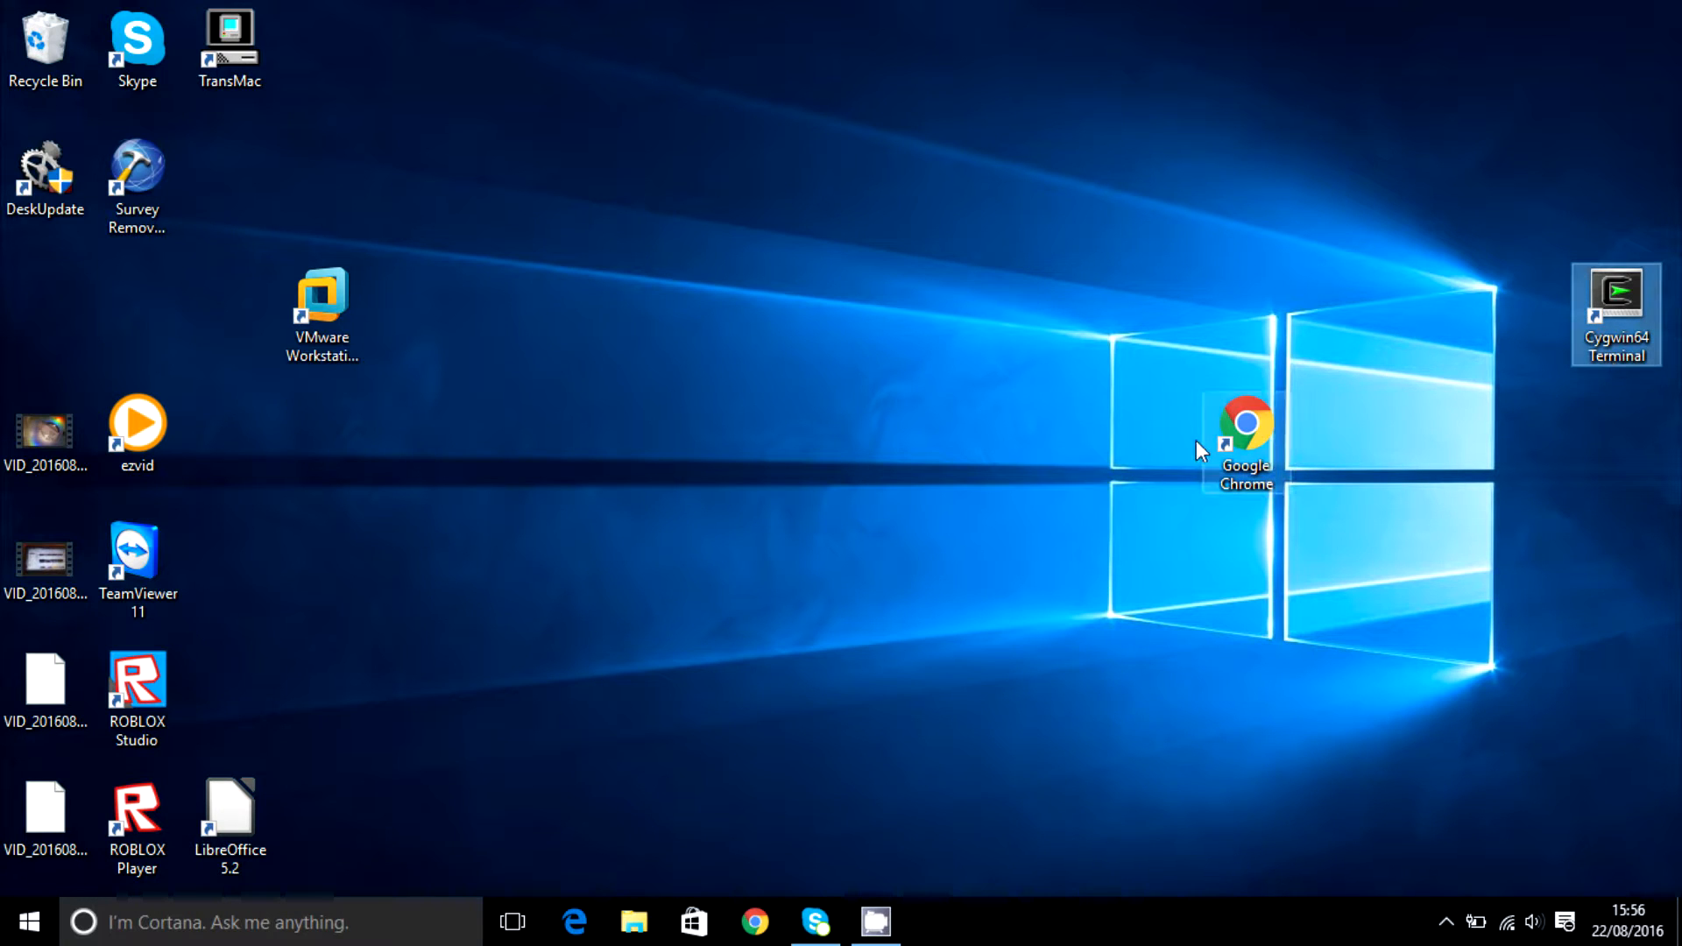
mouse_move(1286, 438)
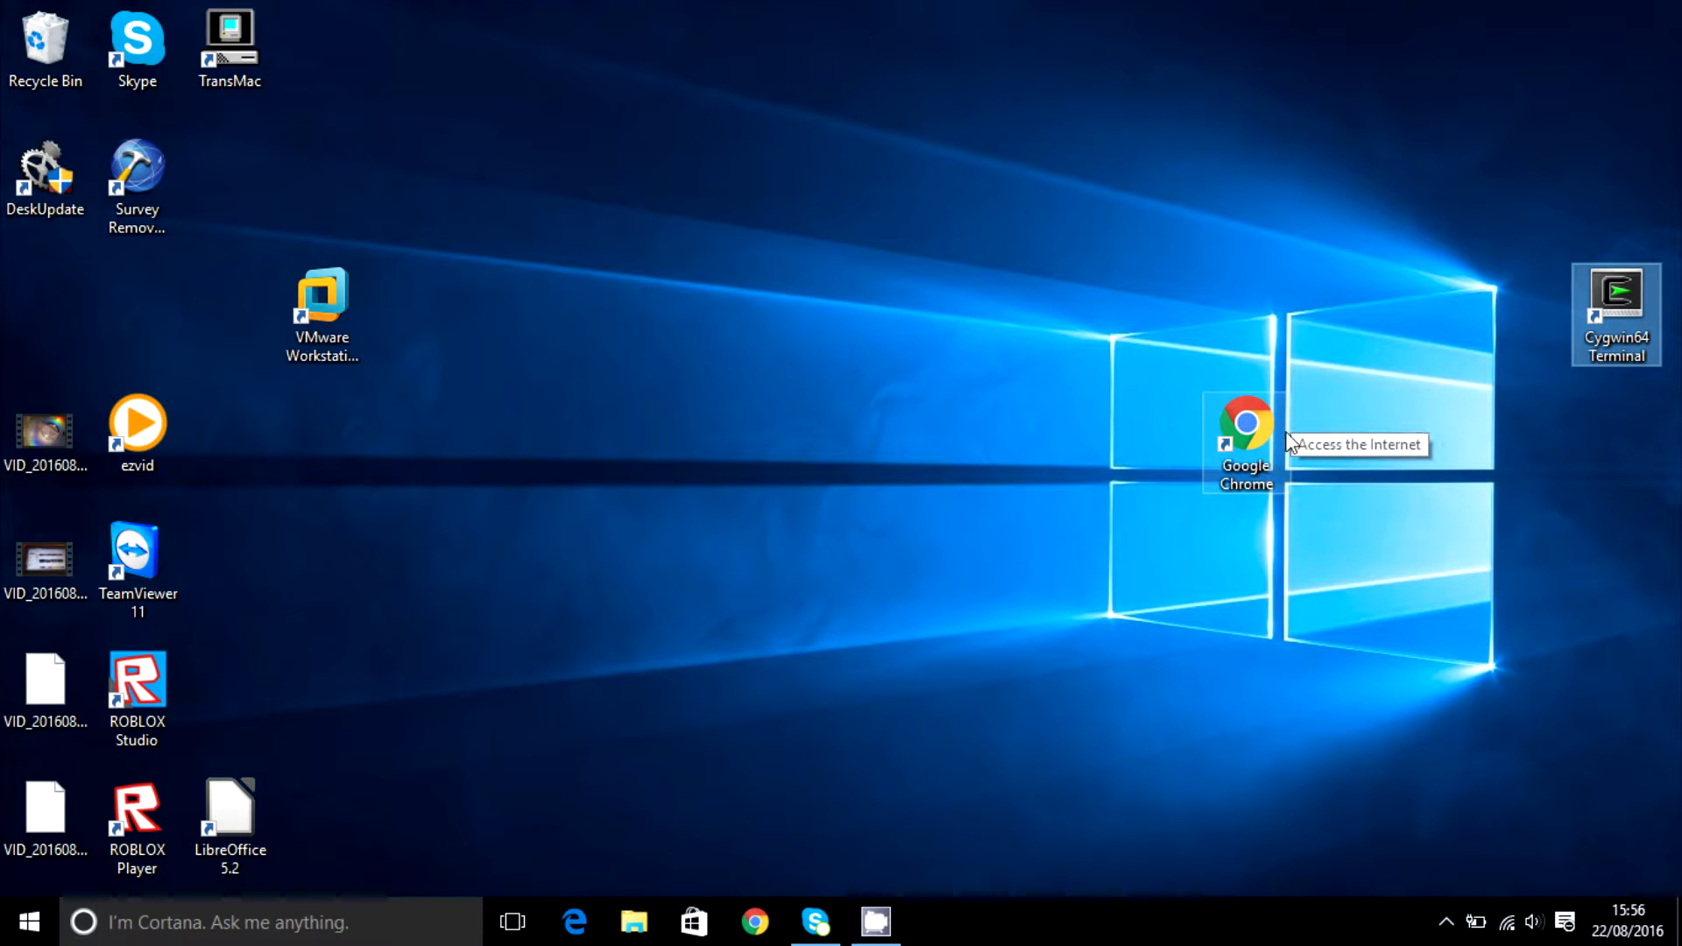
mouse_move(1286, 455)
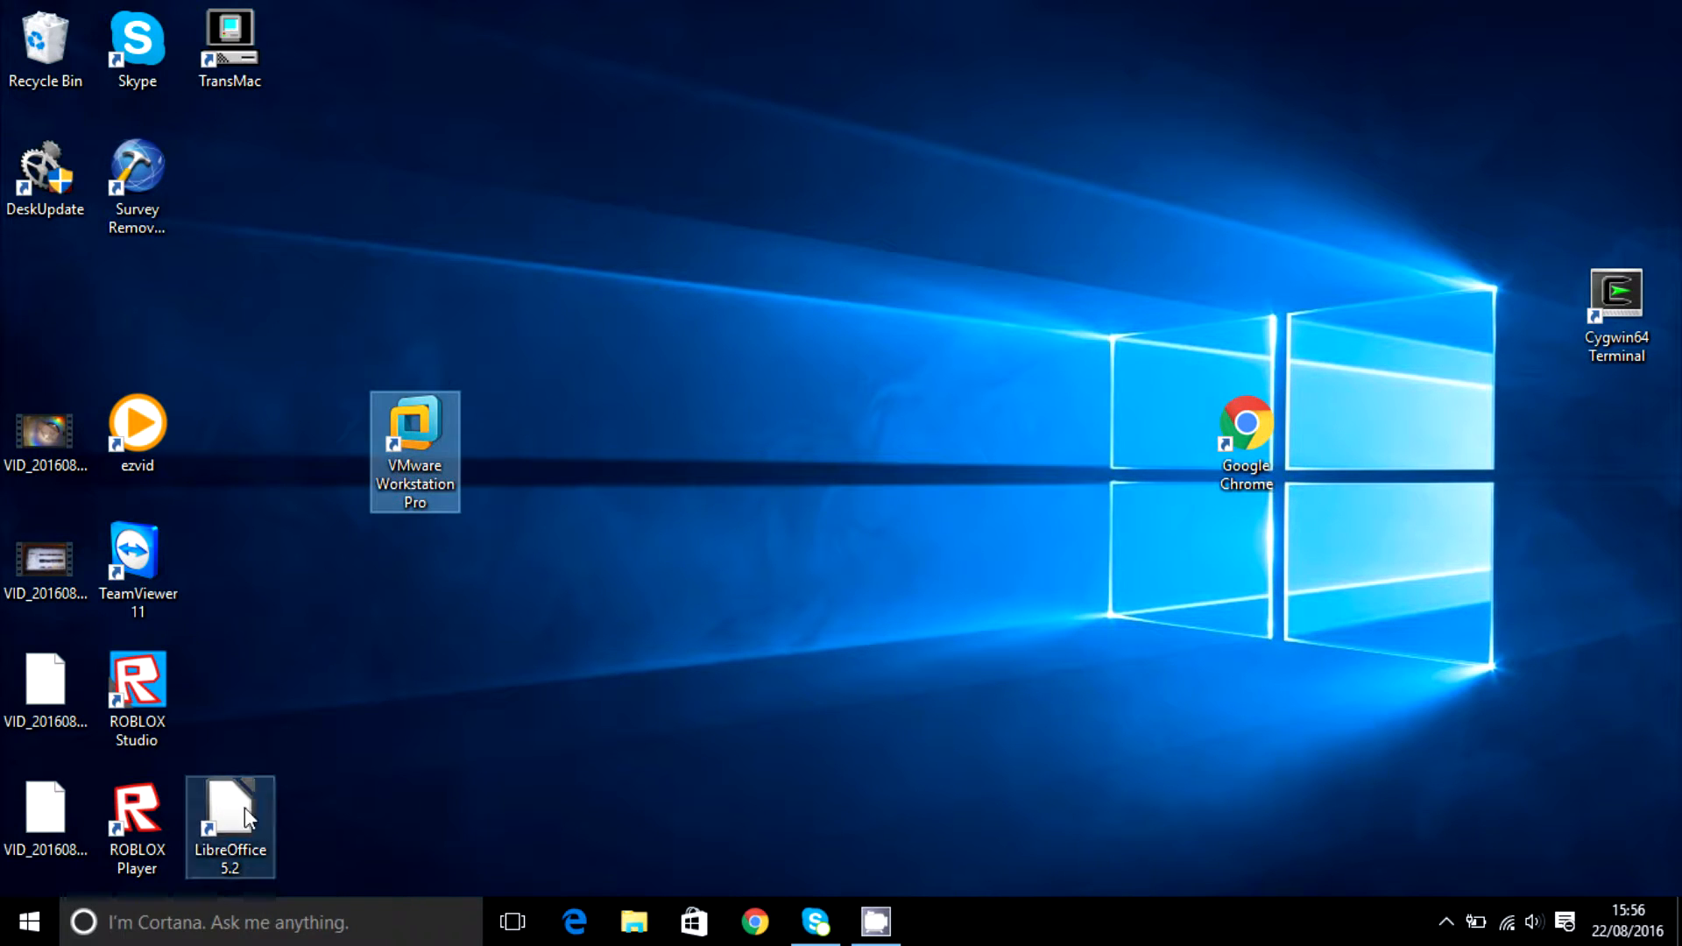
left_click_drag(230, 823, 322, 312)
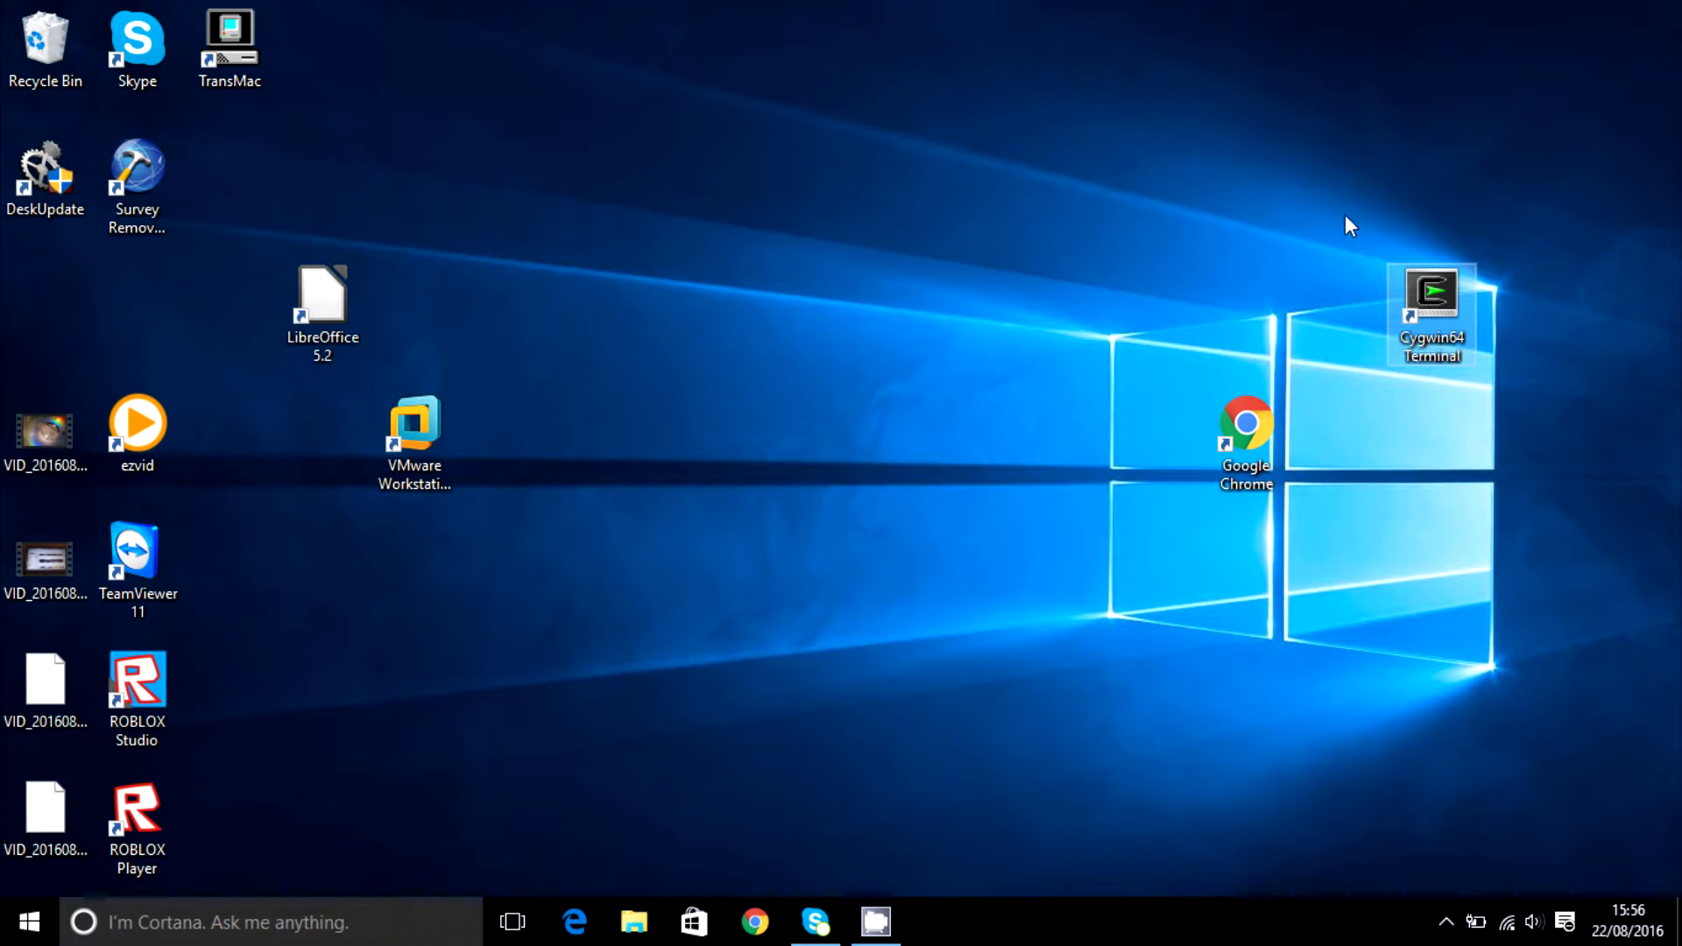
mouse_move(533, 469)
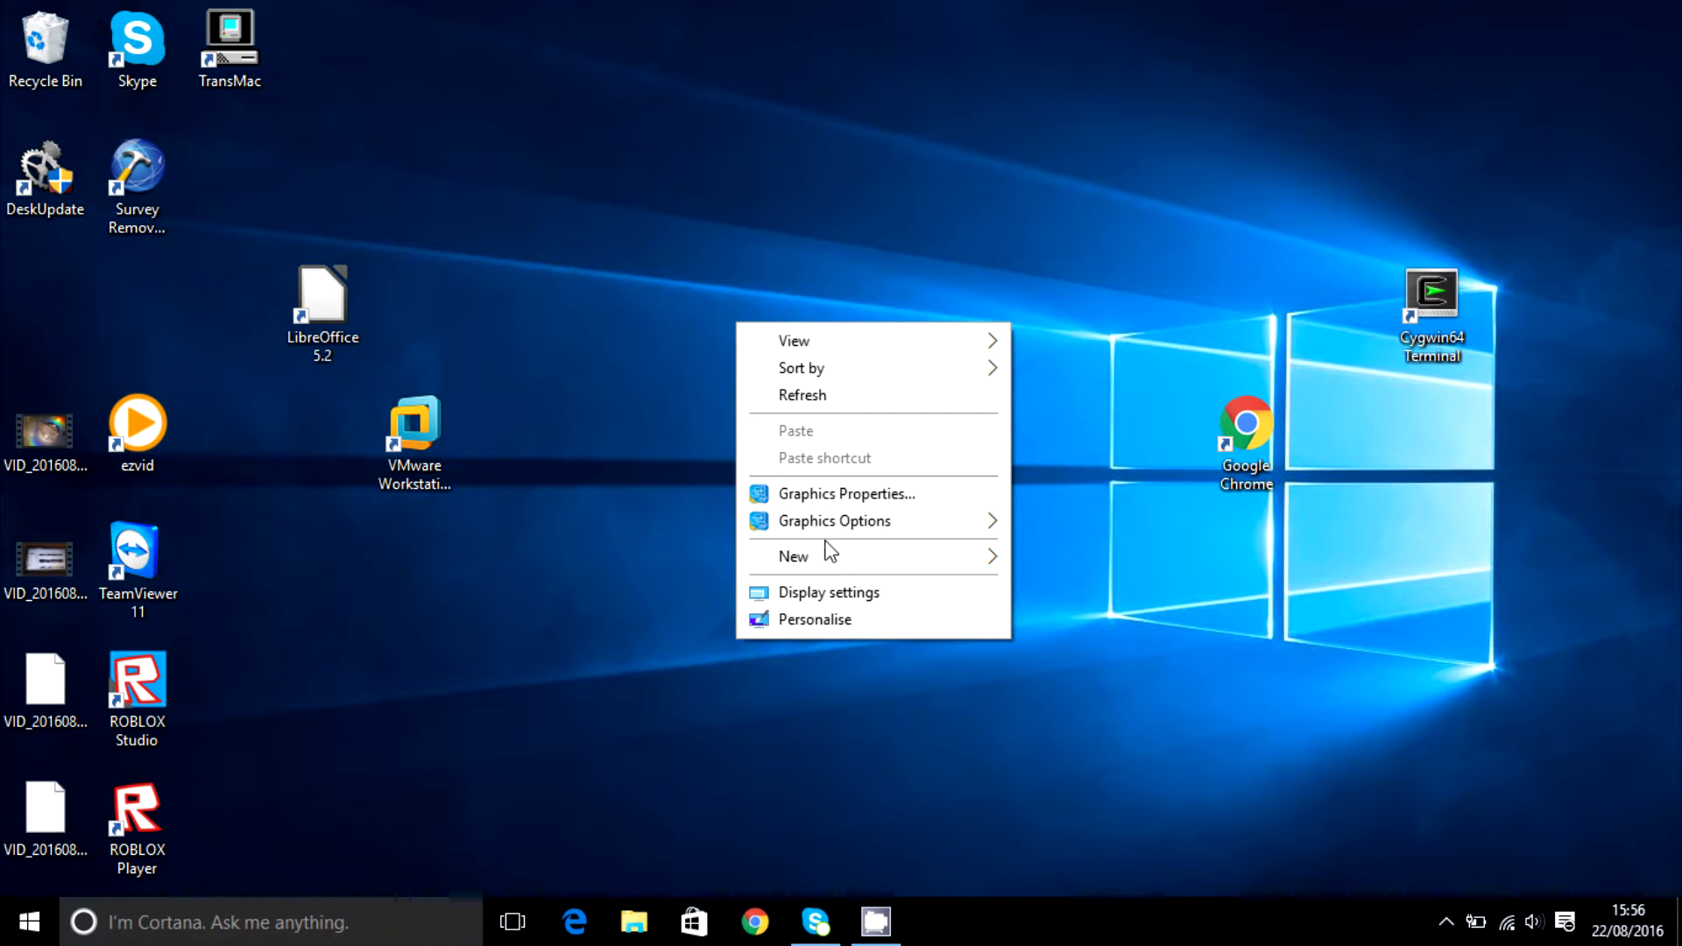
mouse_move(793, 340)
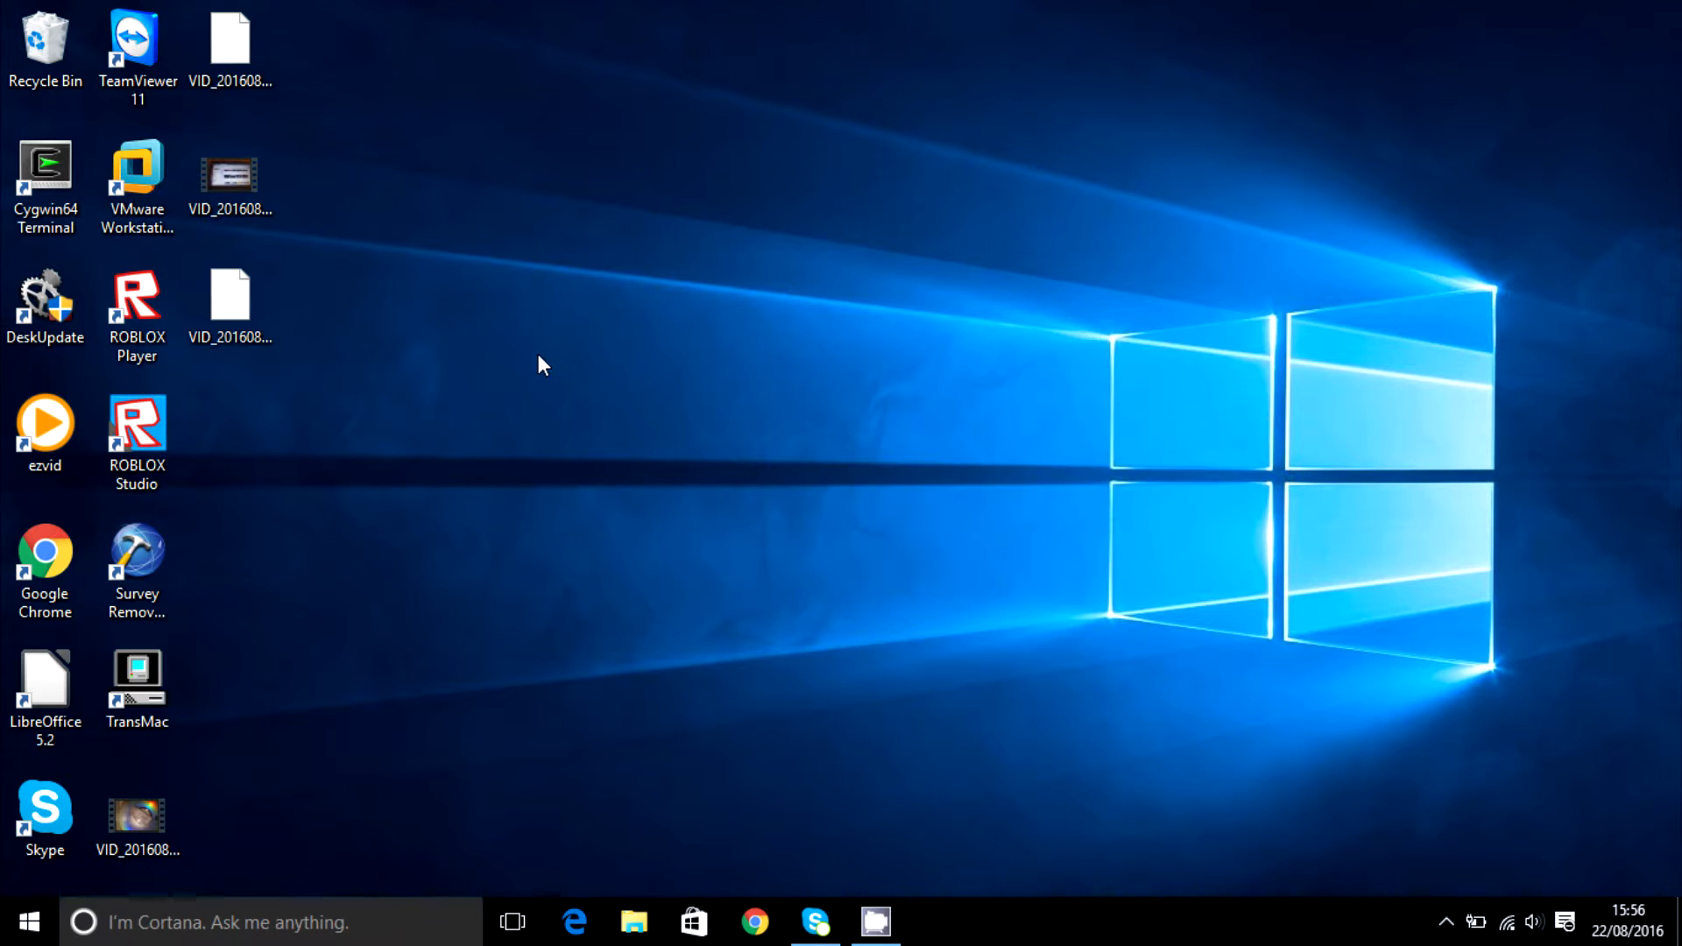
Turn on Auto arrange icons so the shortcuts snap back into ordered columns.
right_click(539, 367)
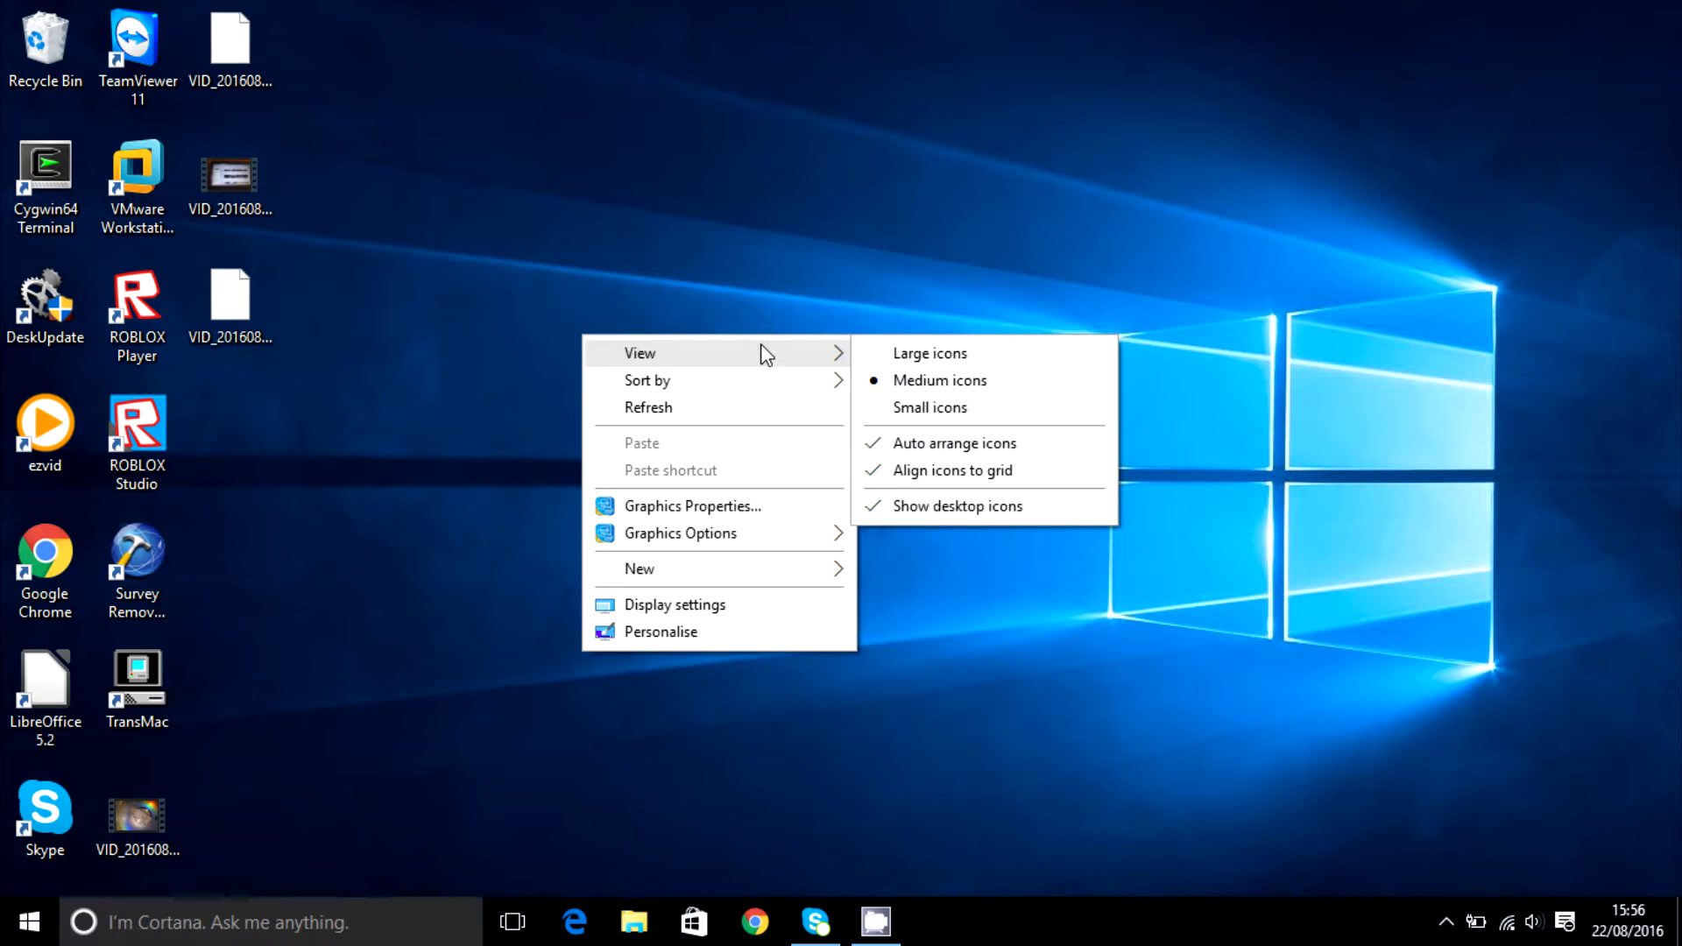
left_click(613, 576)
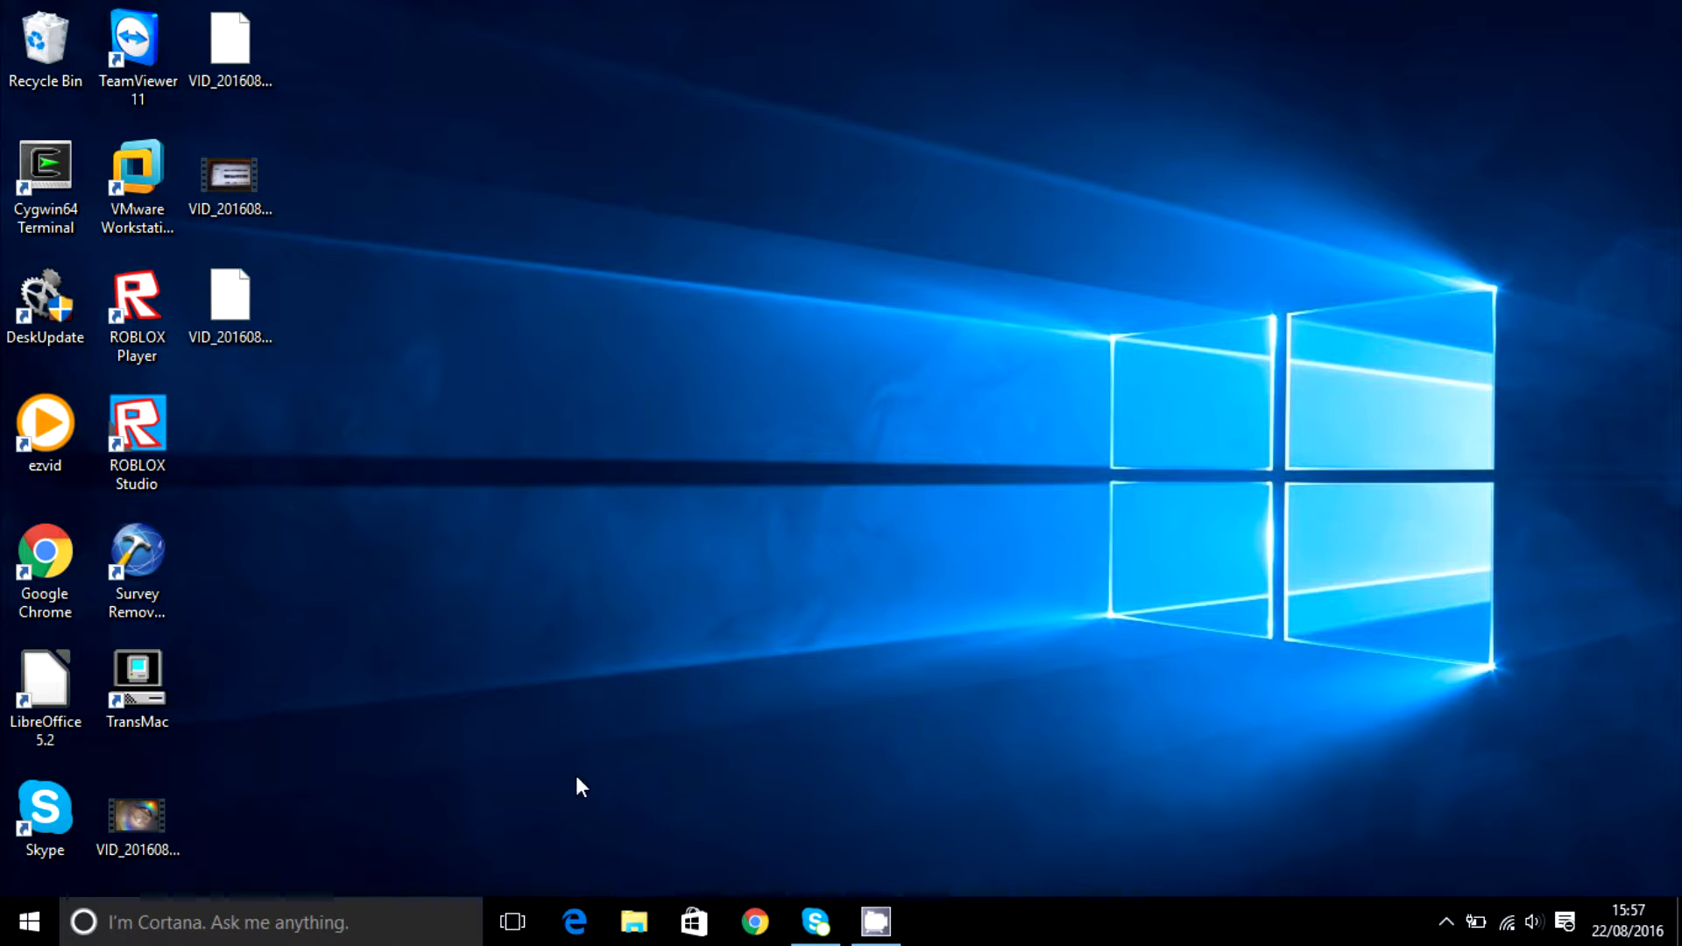
mouse_move(701, 834)
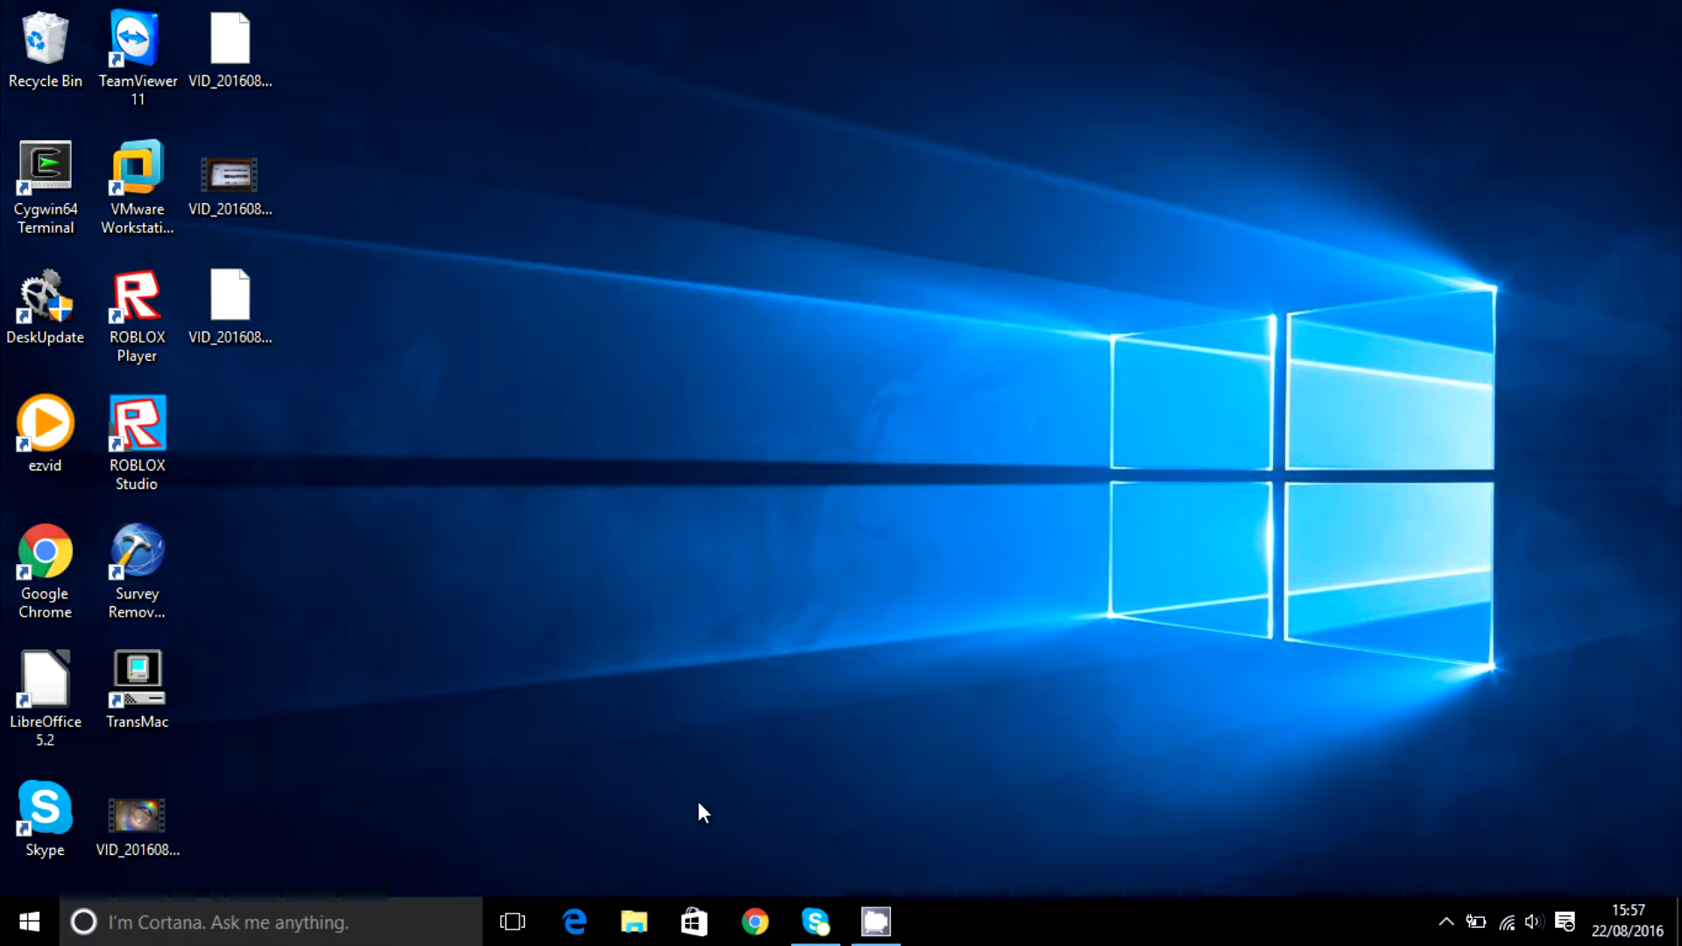
Navigate from Downloads into the inner Odin3_v3.11.1 folder.
left_click(635, 922)
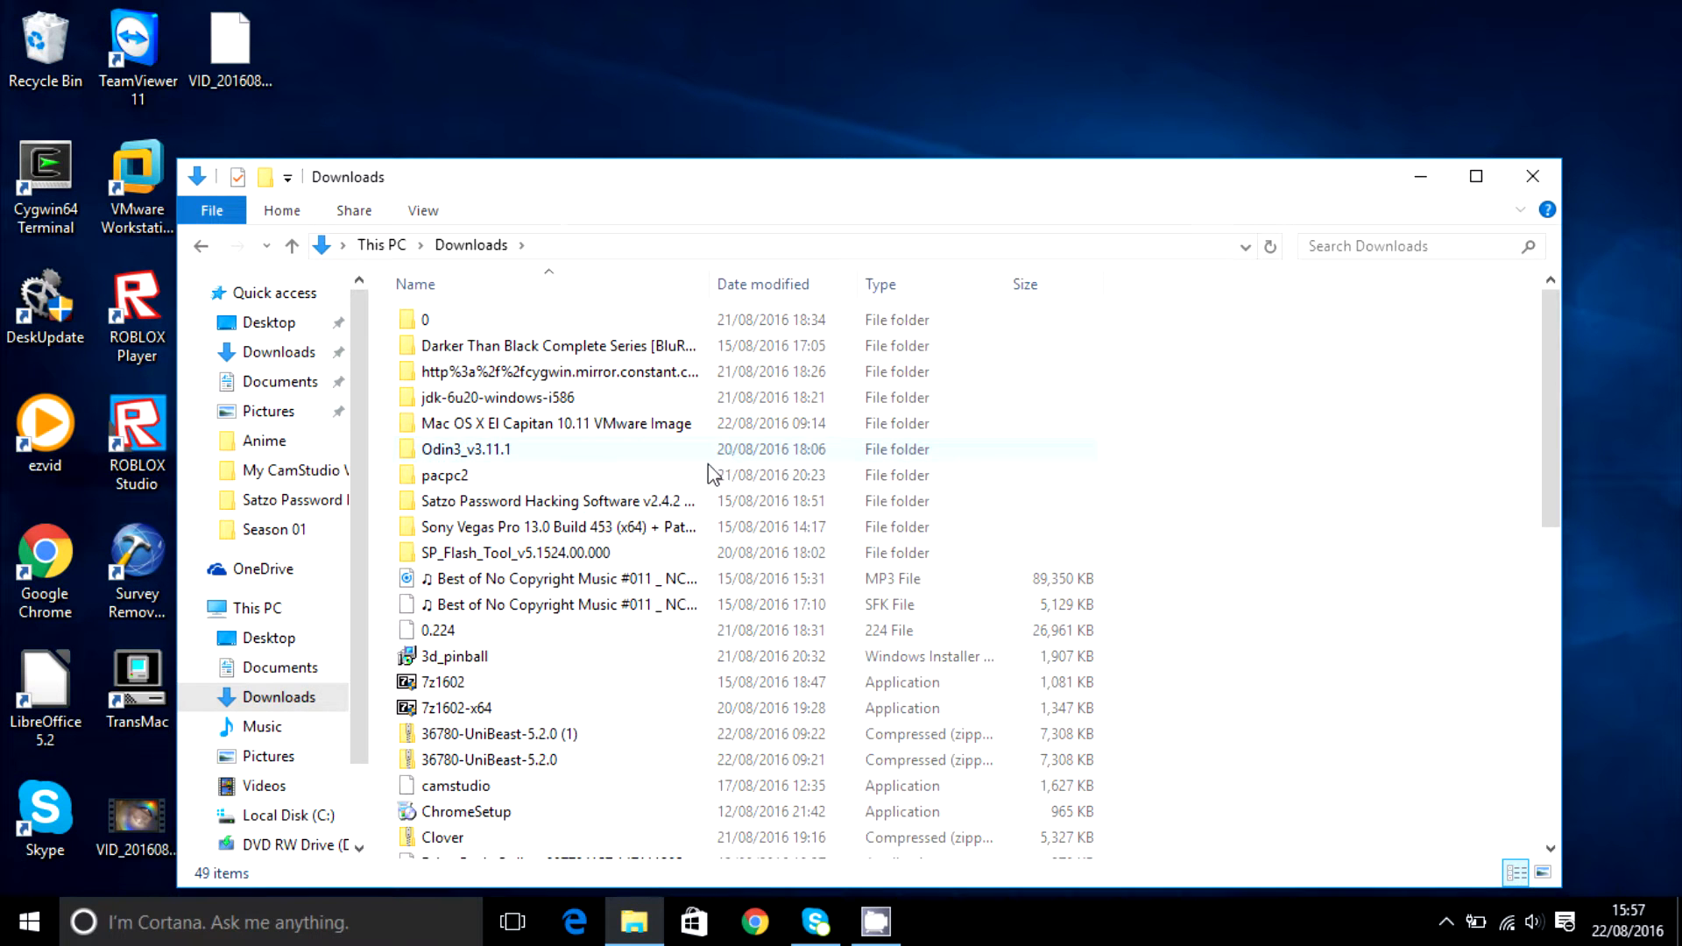
scroll("down", 3)
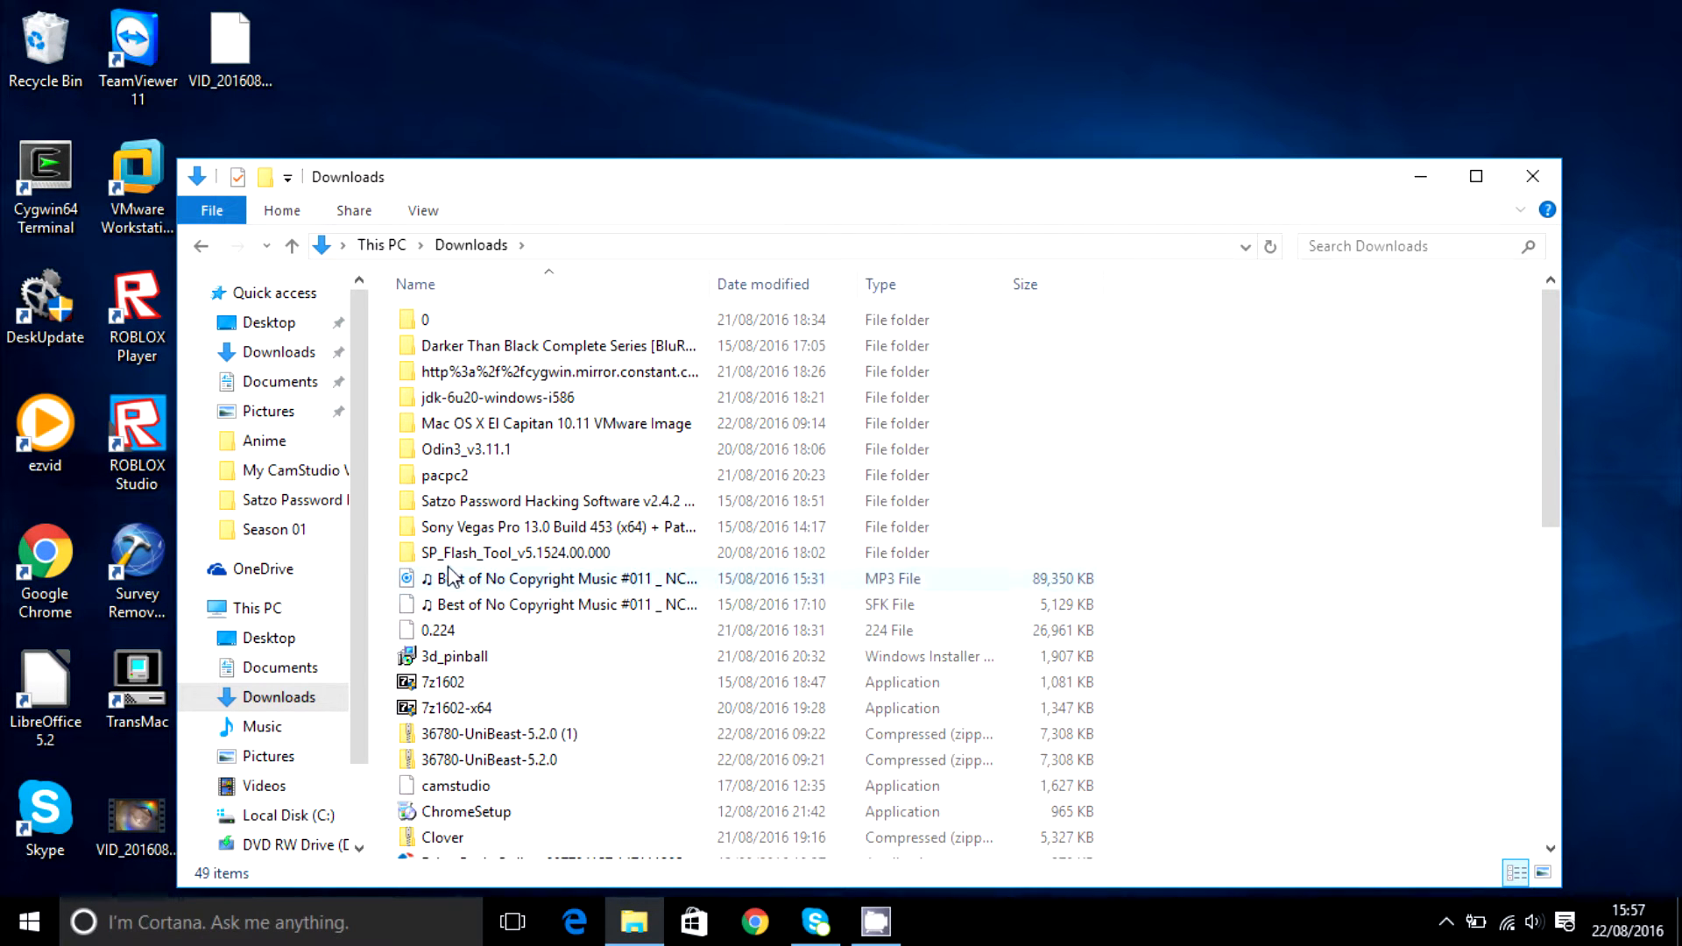
scroll("down", 3)
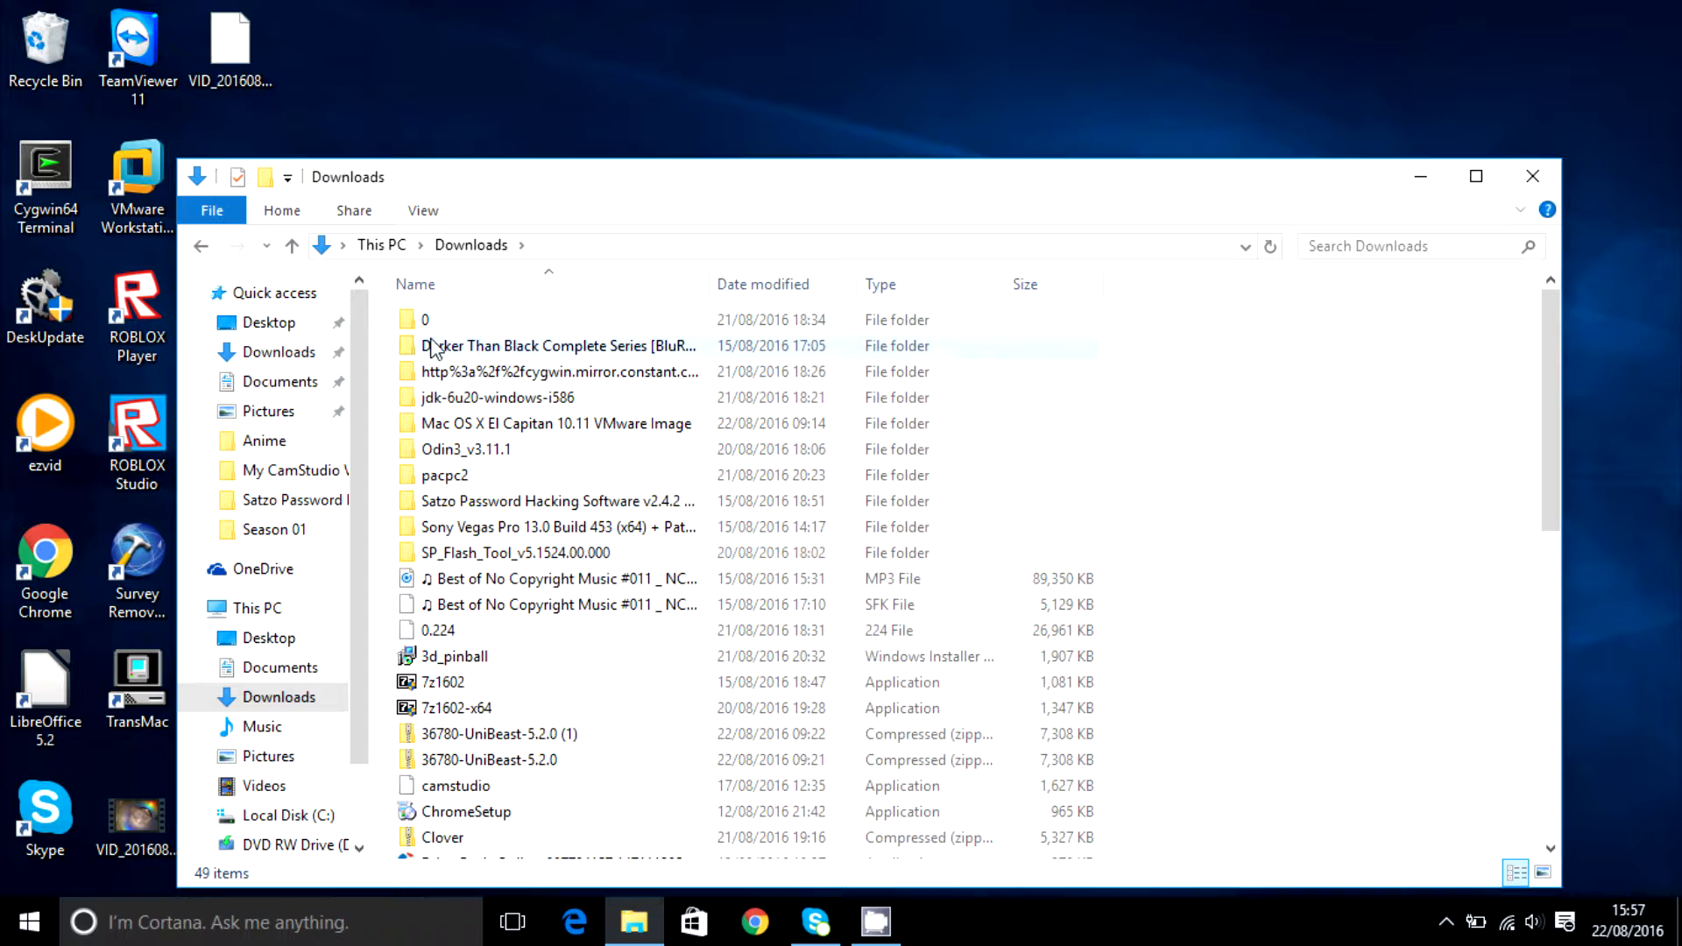
double_click(426, 319)
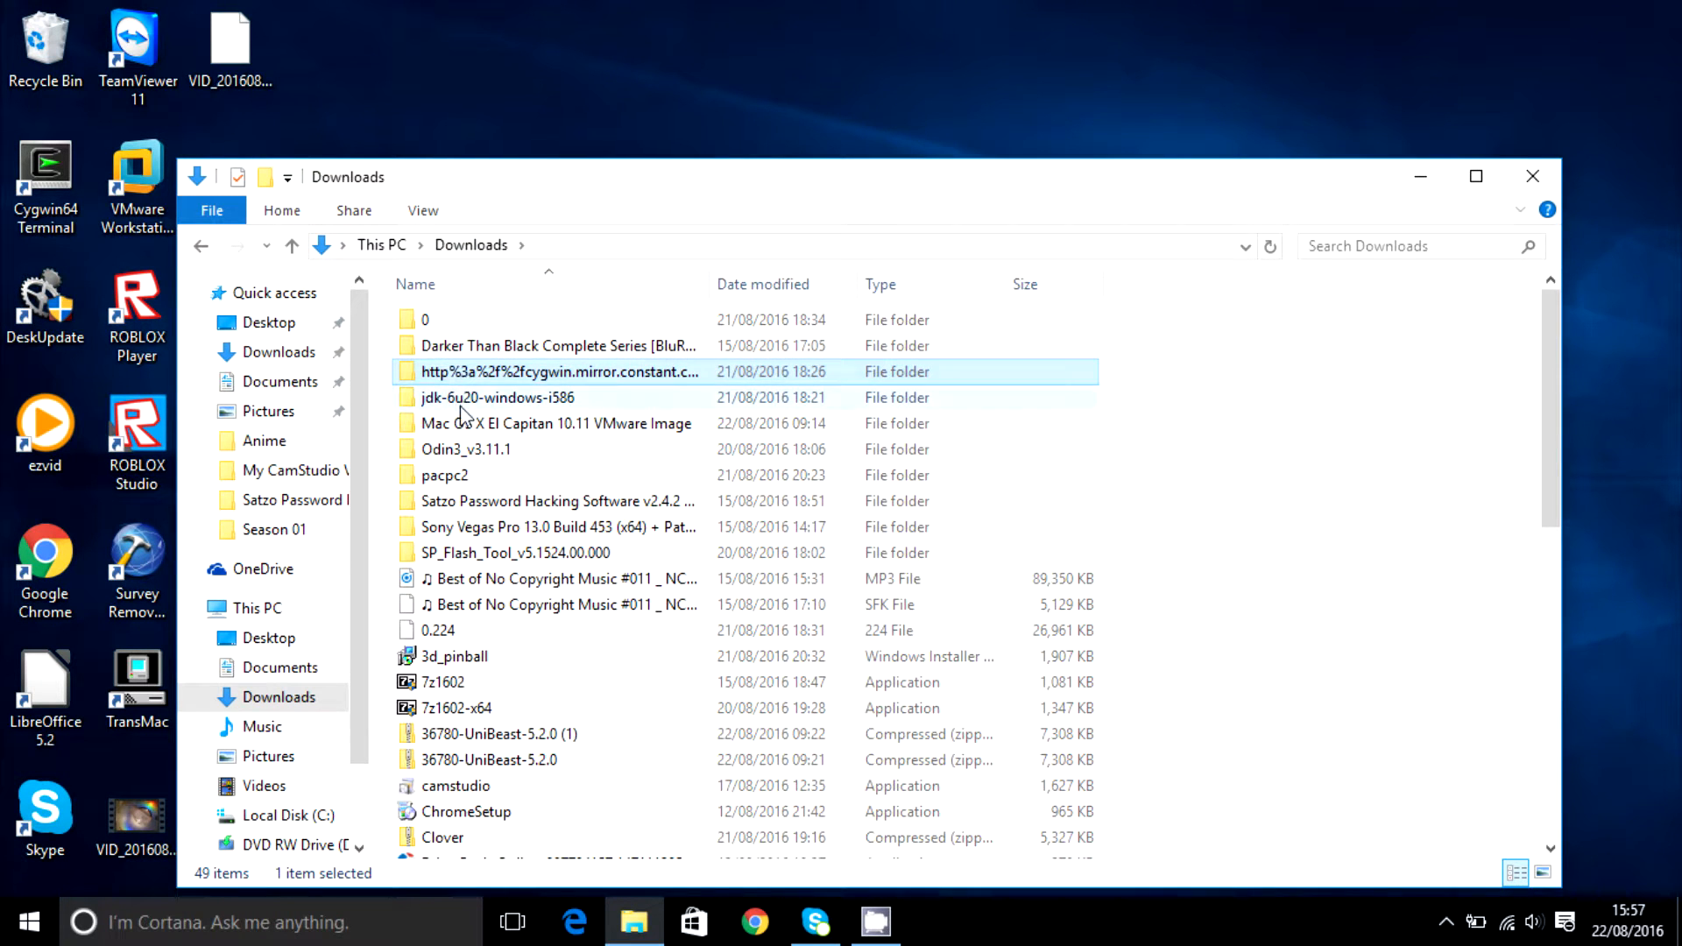
double_click(487, 449)
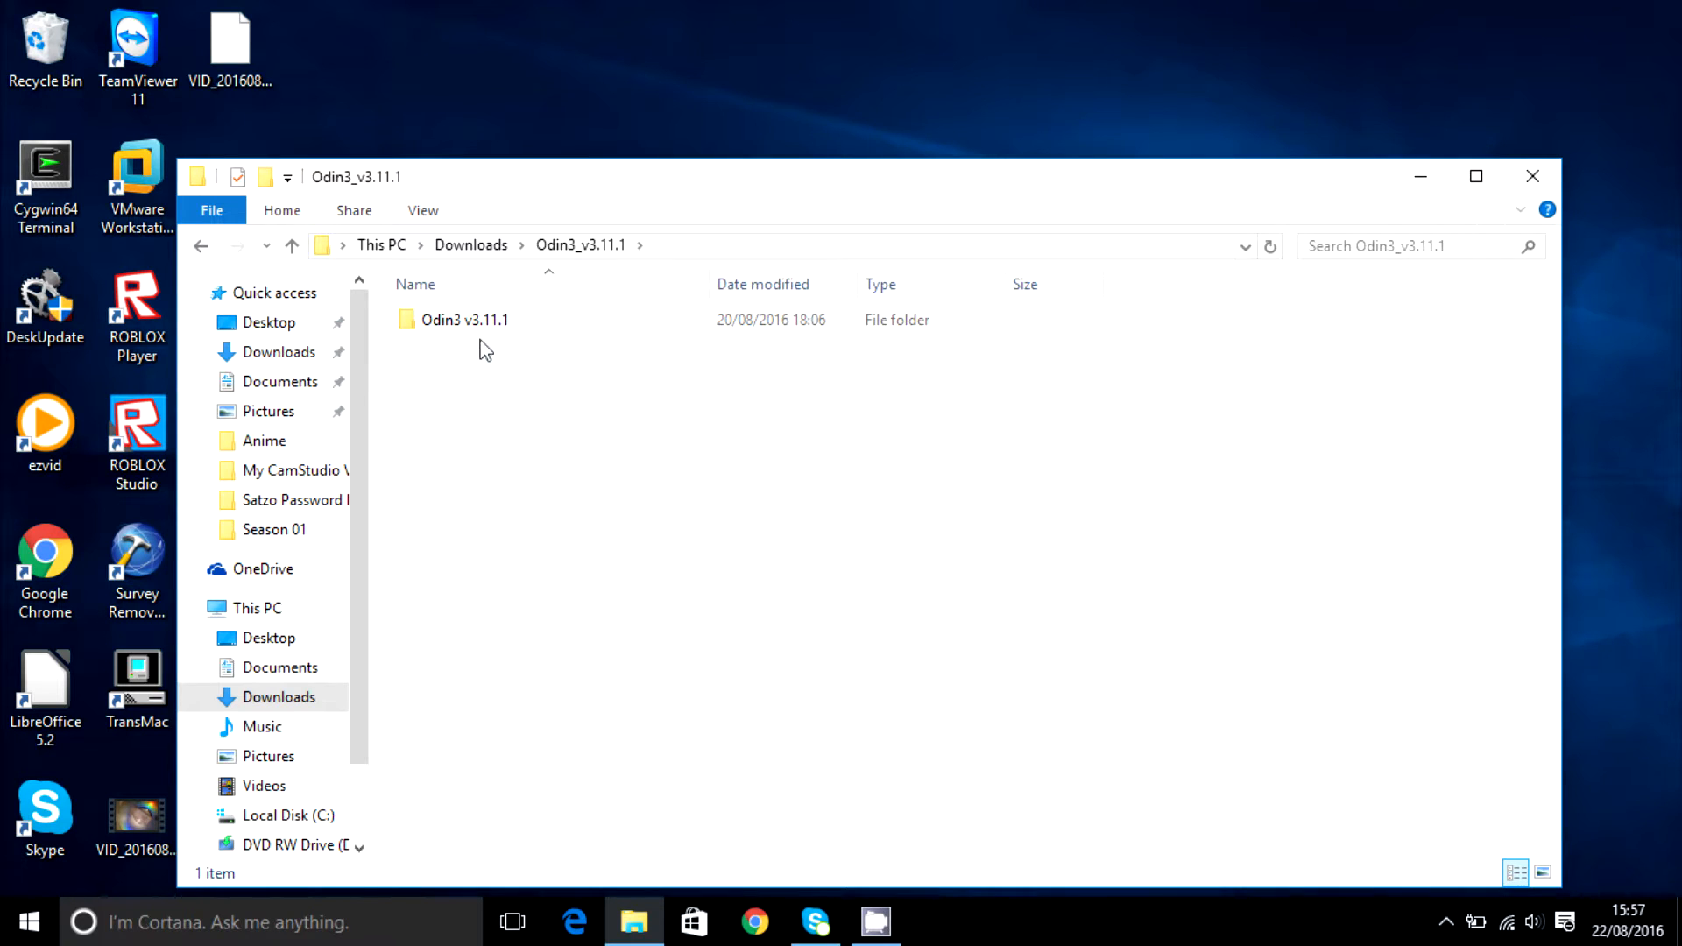
double_click(463, 318)
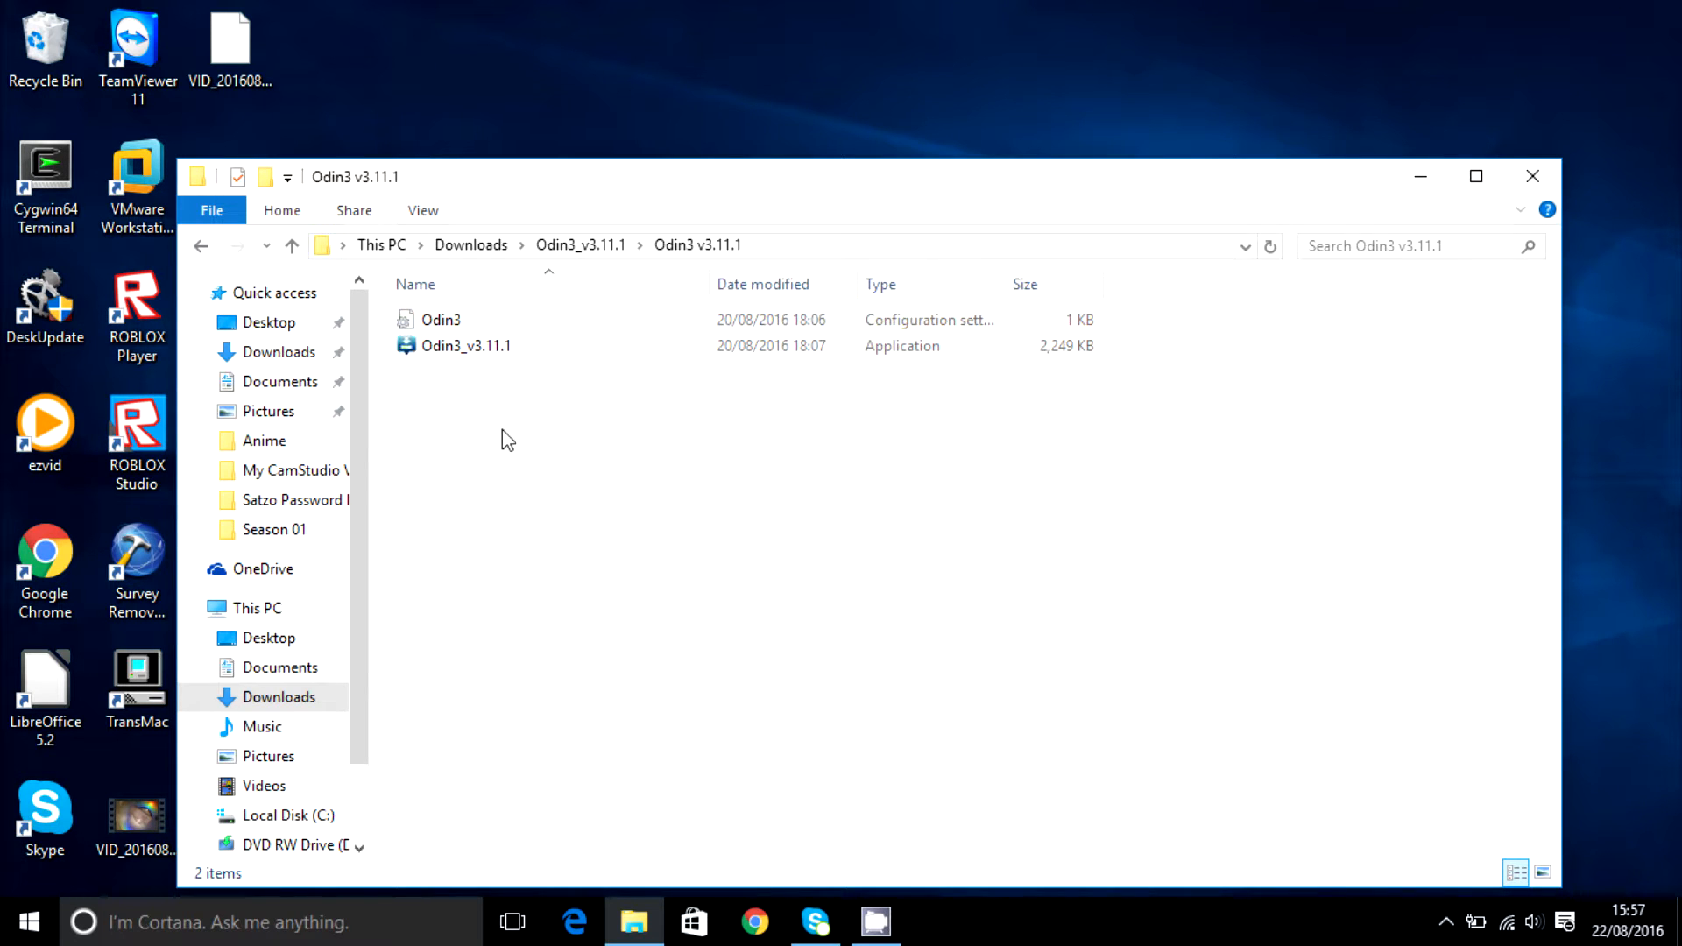
Launch the Odin3 application so its empty main window appears.
left_click(466, 345)
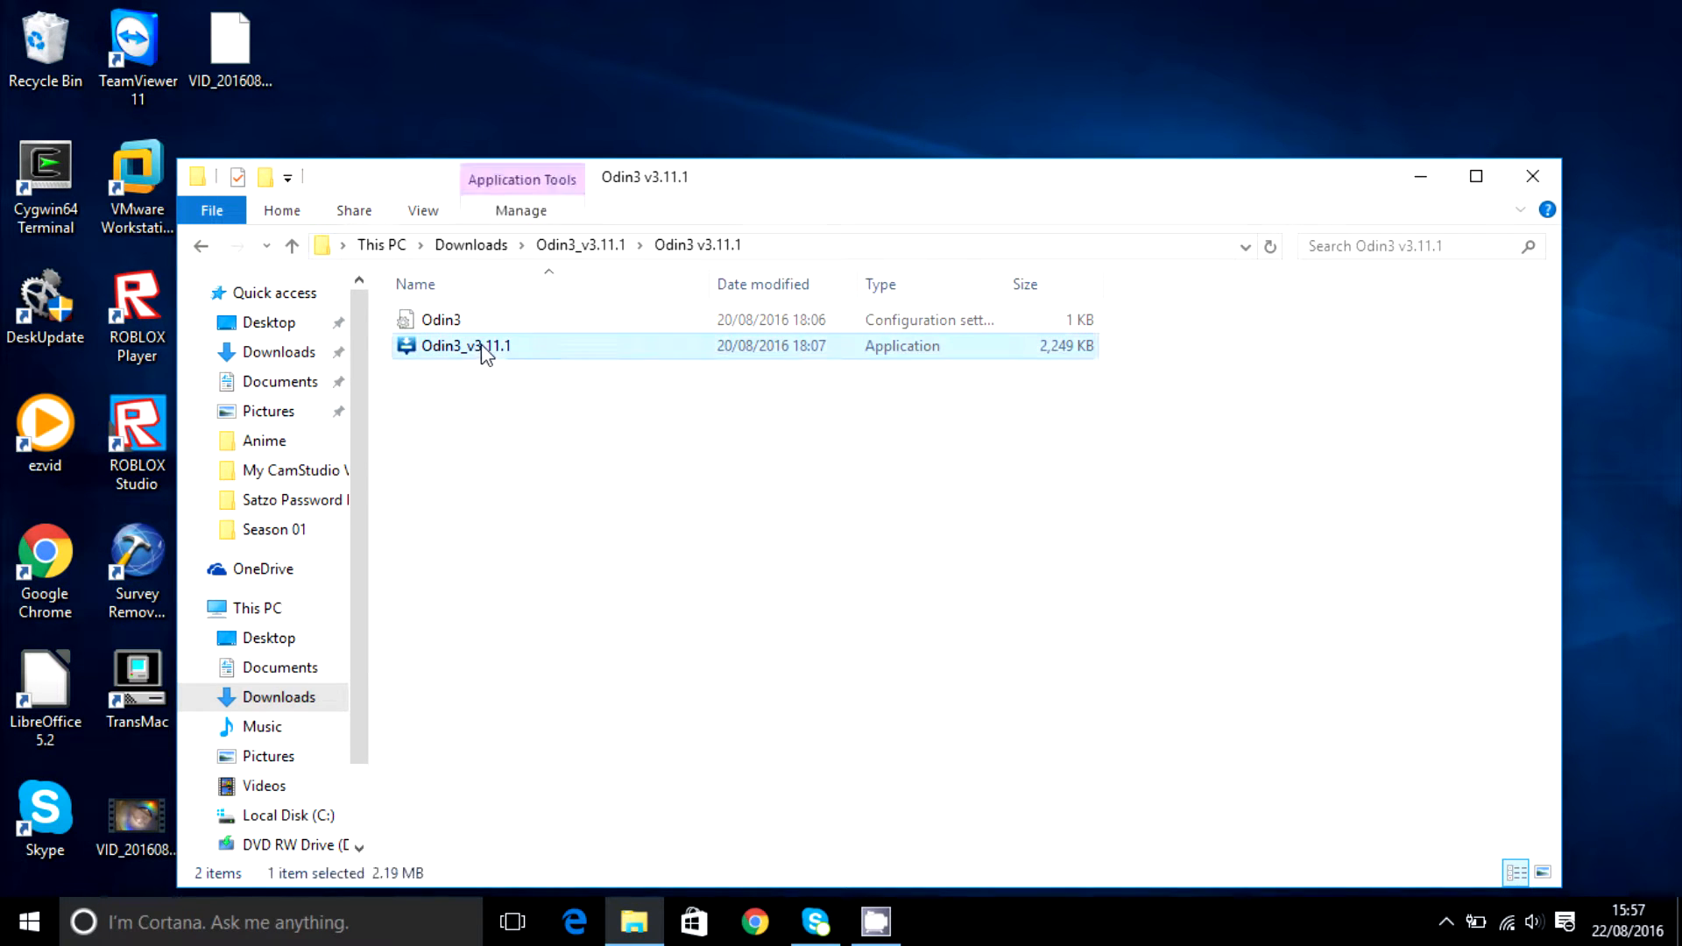
double_click(466, 346)
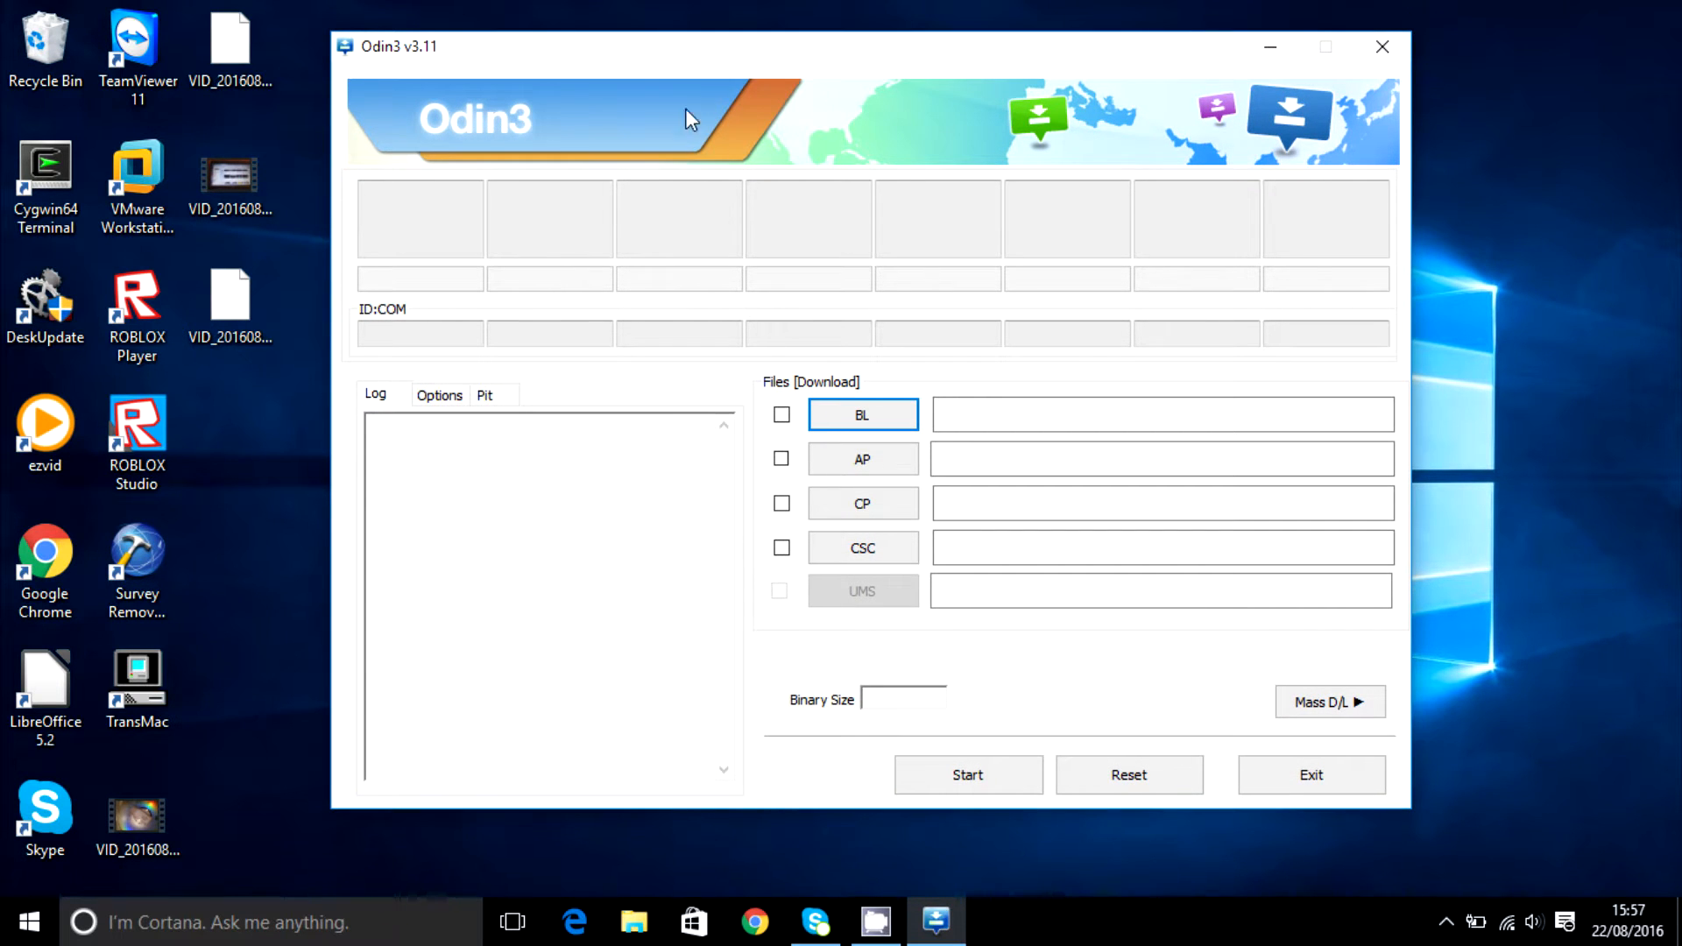
mouse_move(737, 104)
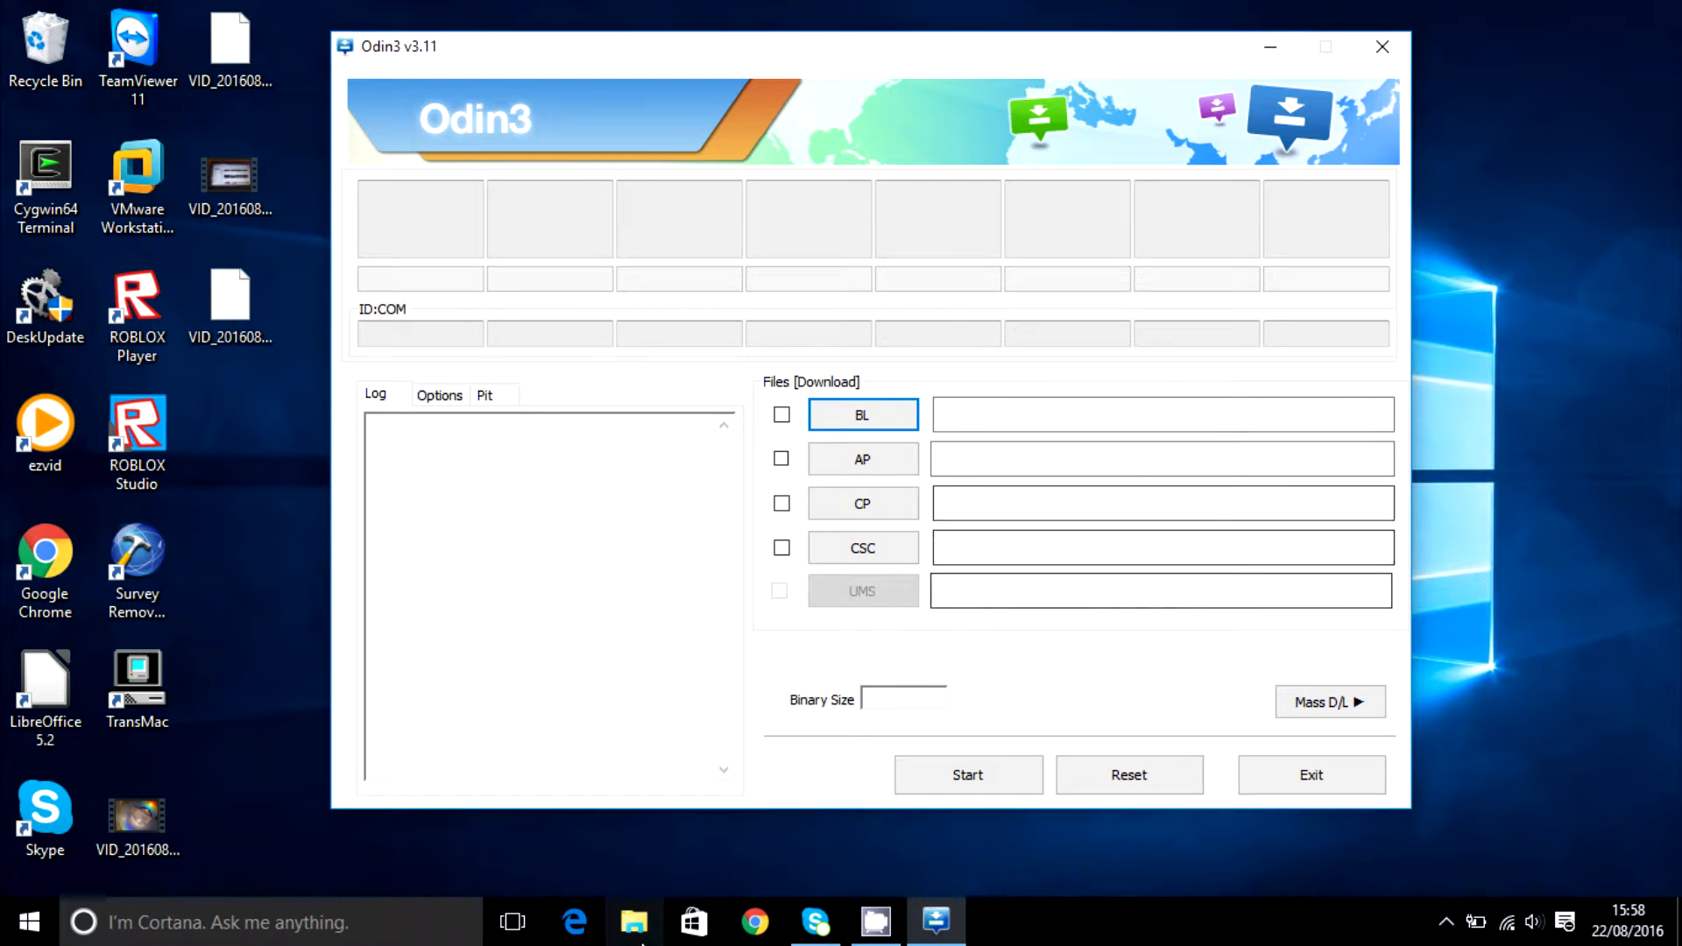
Search Google for 'download mode samsung' and enlarge an image of the phone's download-mode screen.
left_click(754, 921)
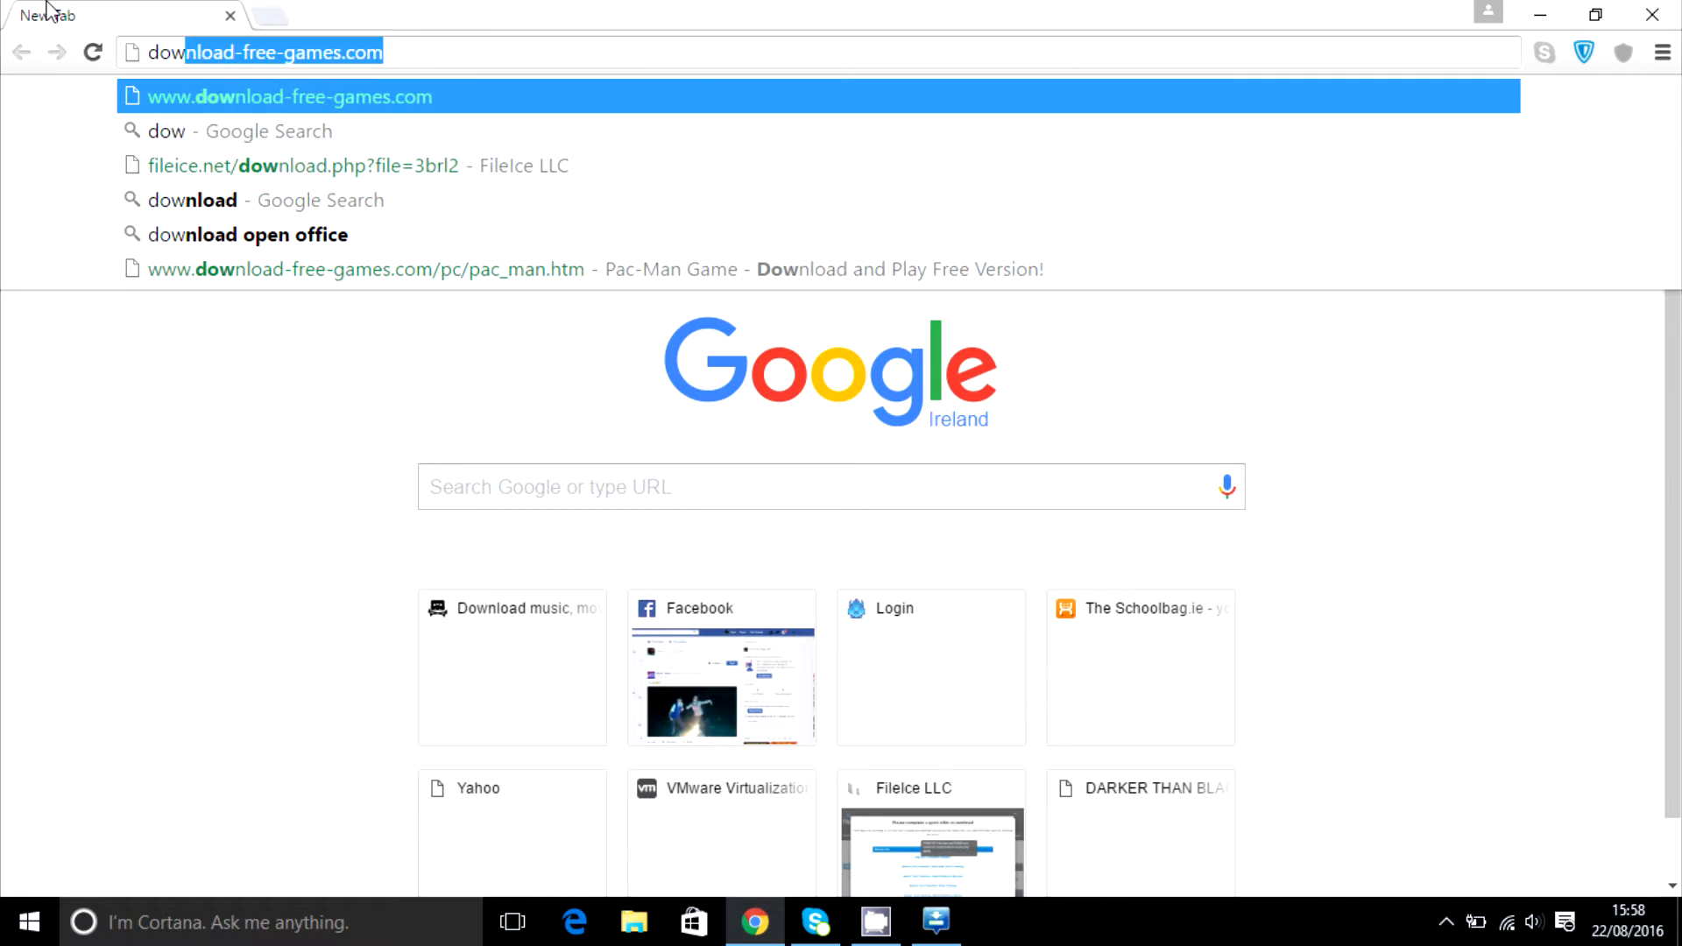
type("download mode")
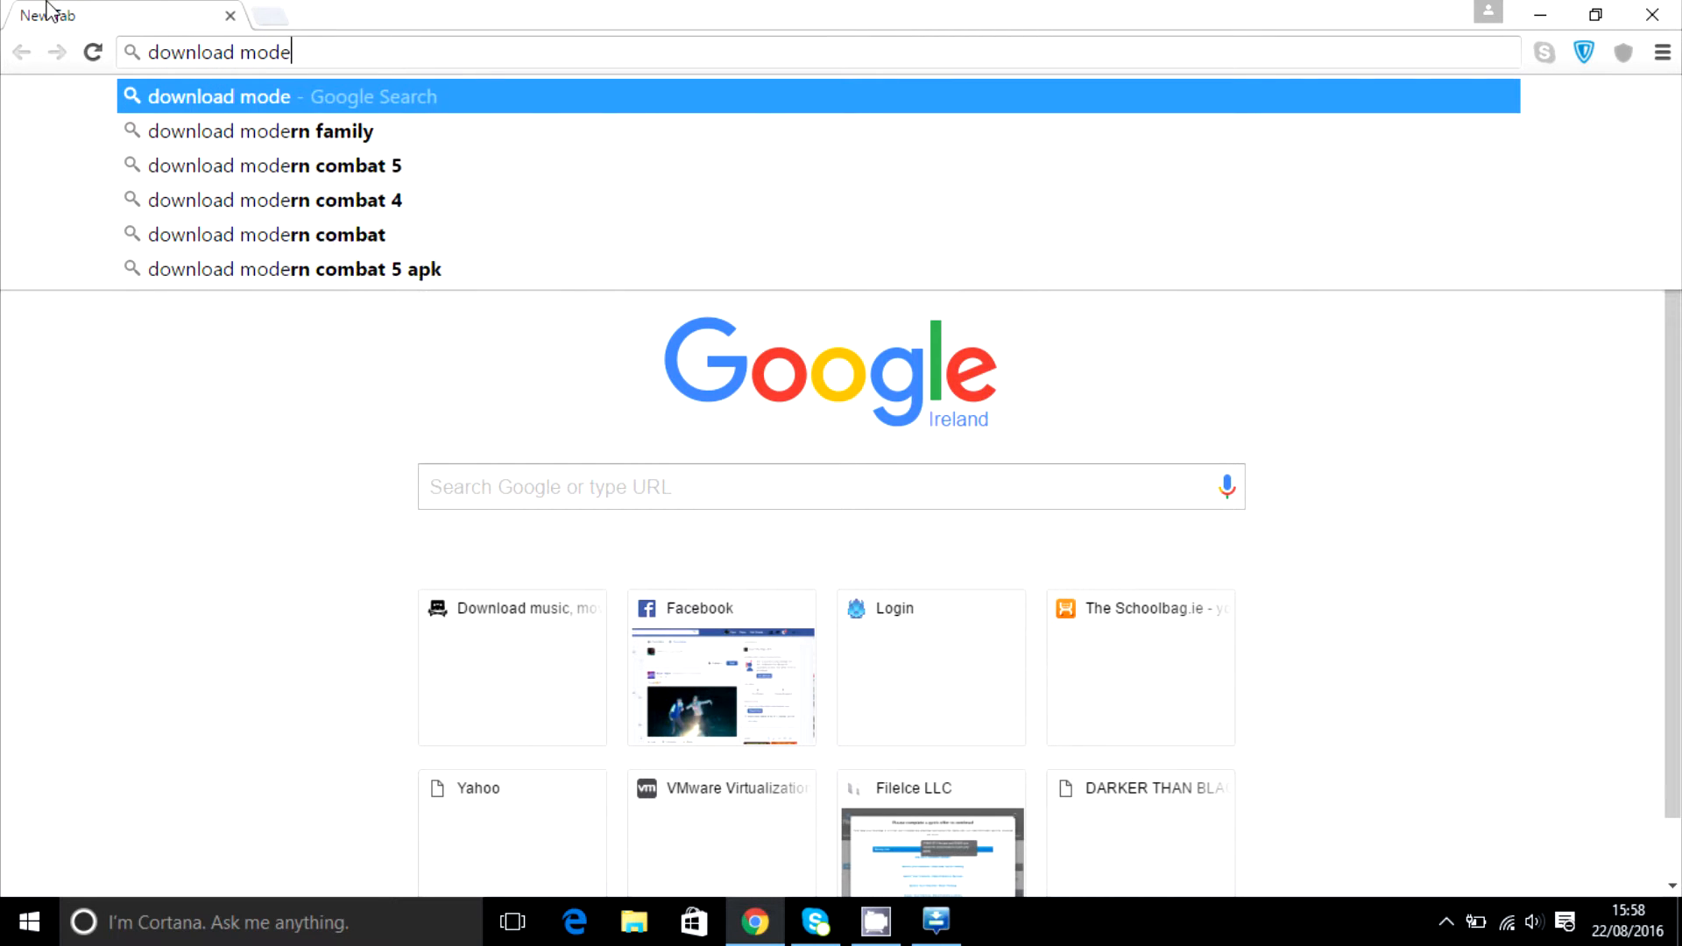
type("samsung")
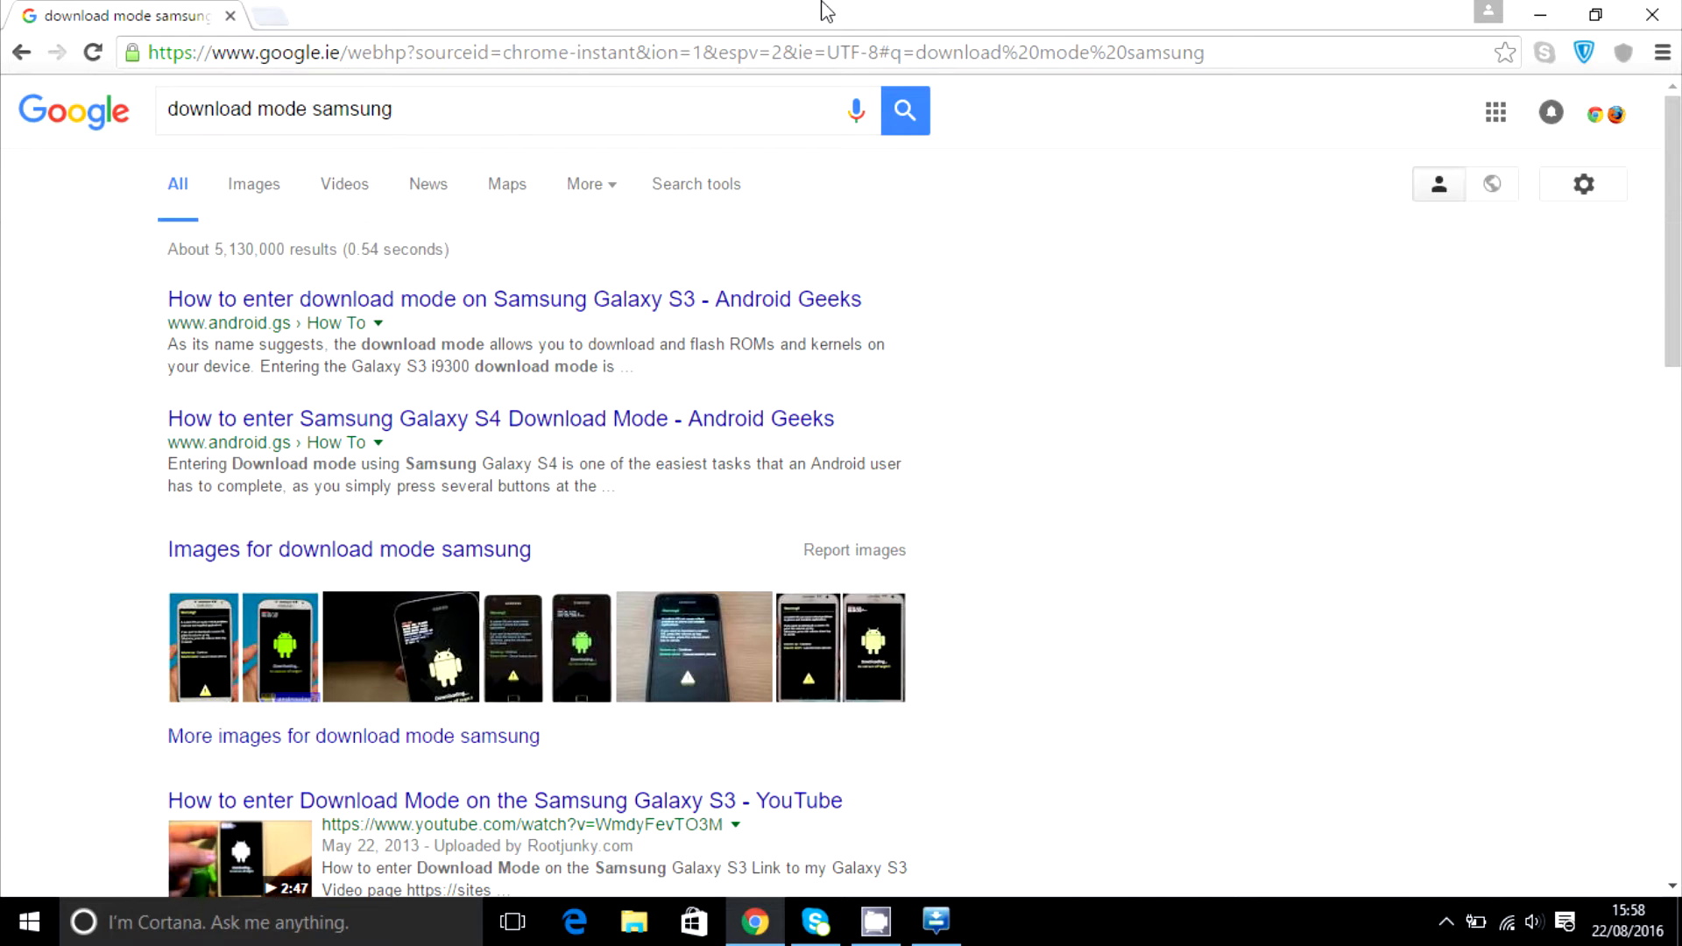
mouse_move(329, 701)
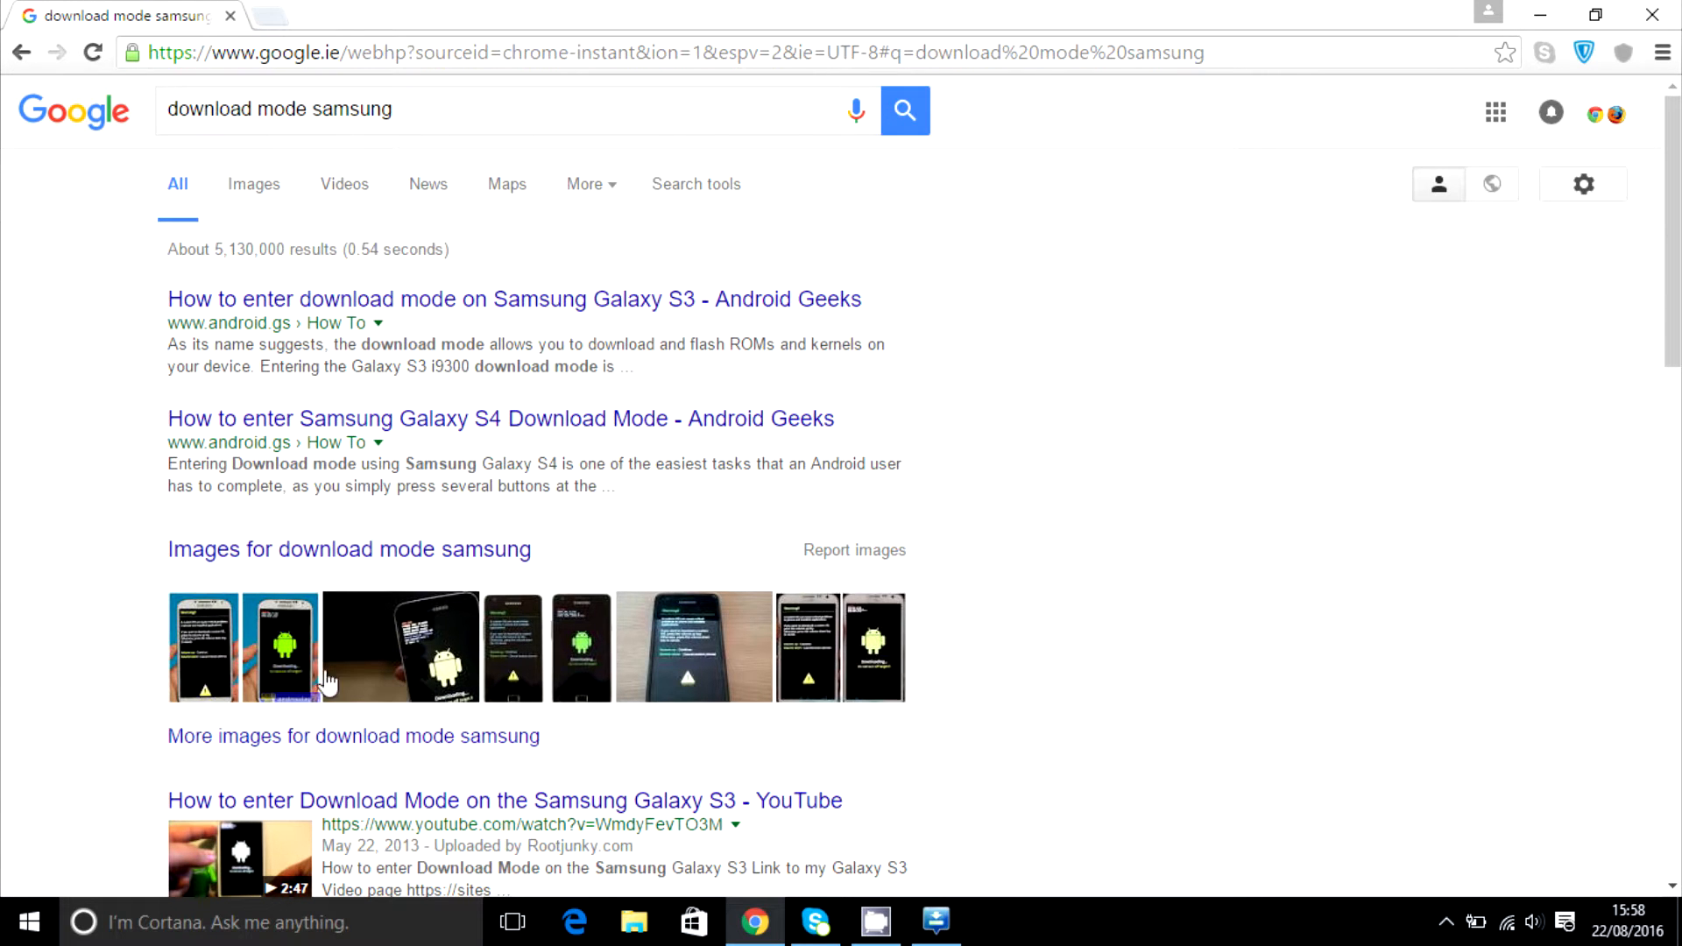
left_click(279, 646)
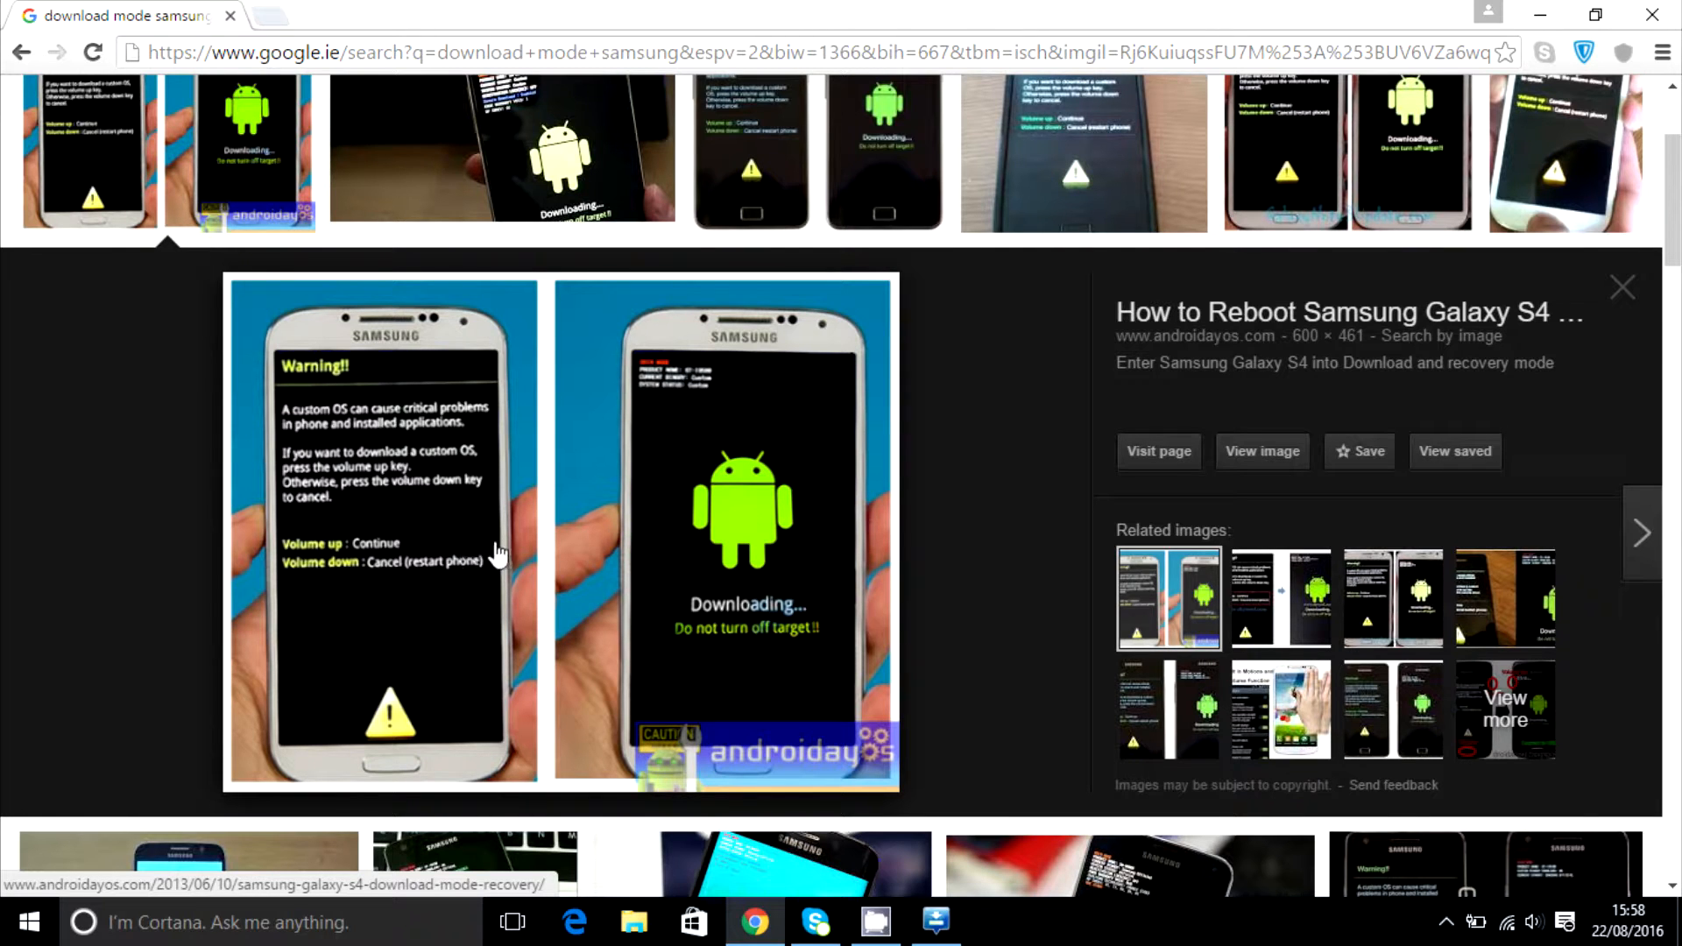
mouse_move(392, 655)
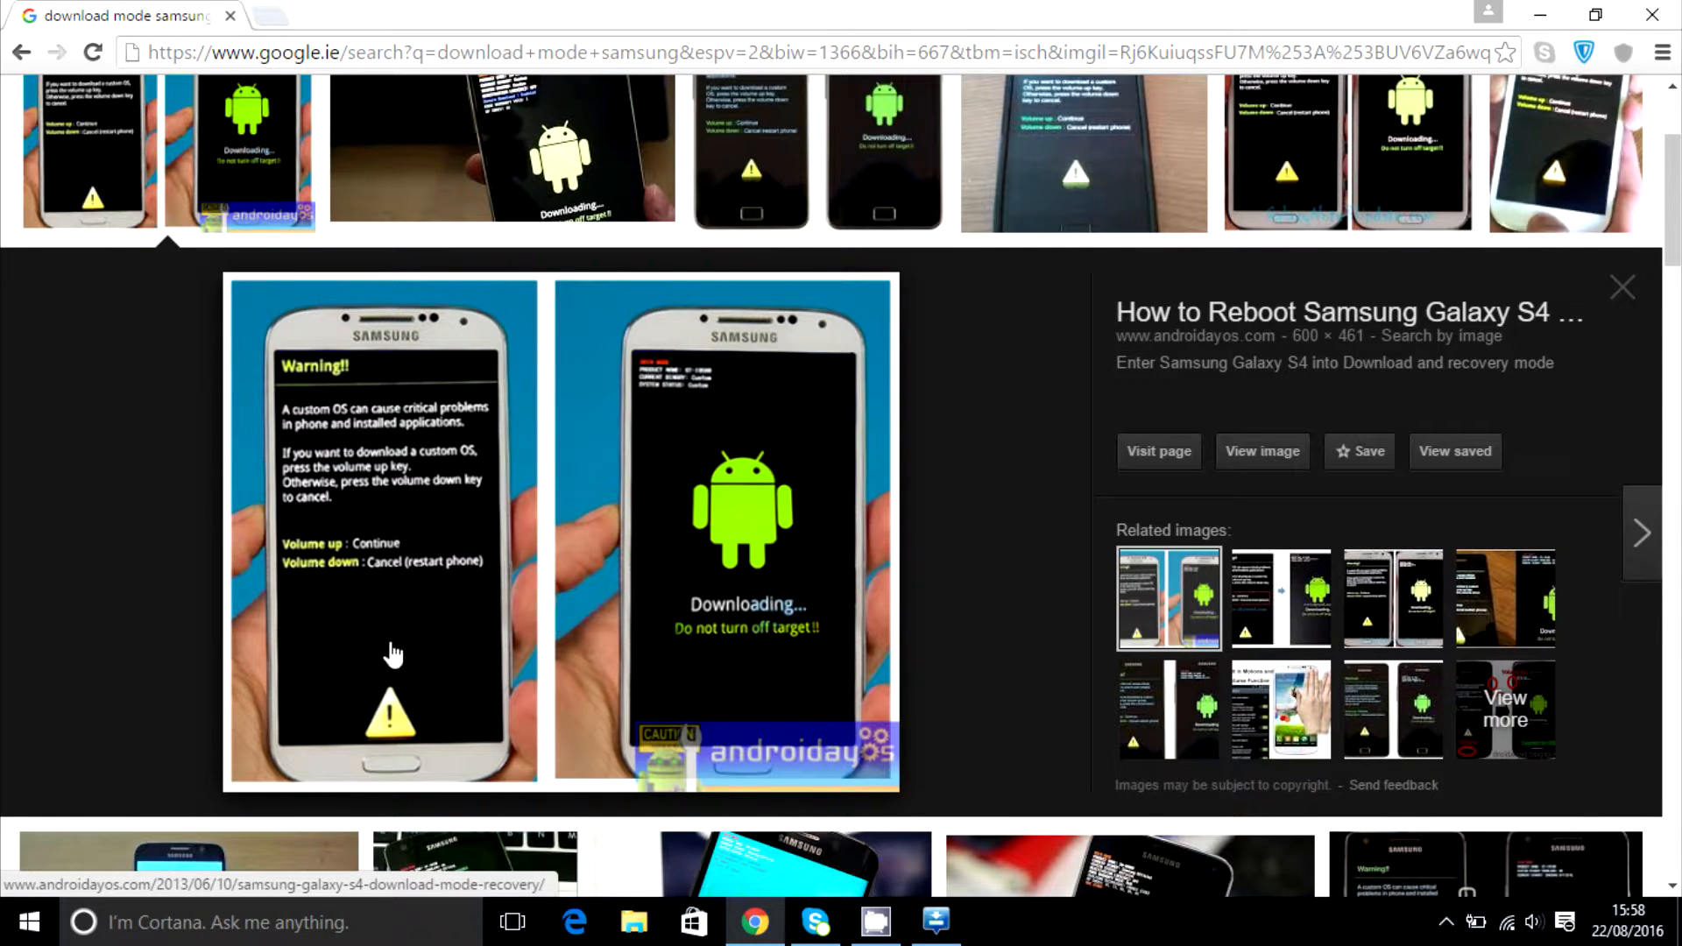
mouse_move(428, 628)
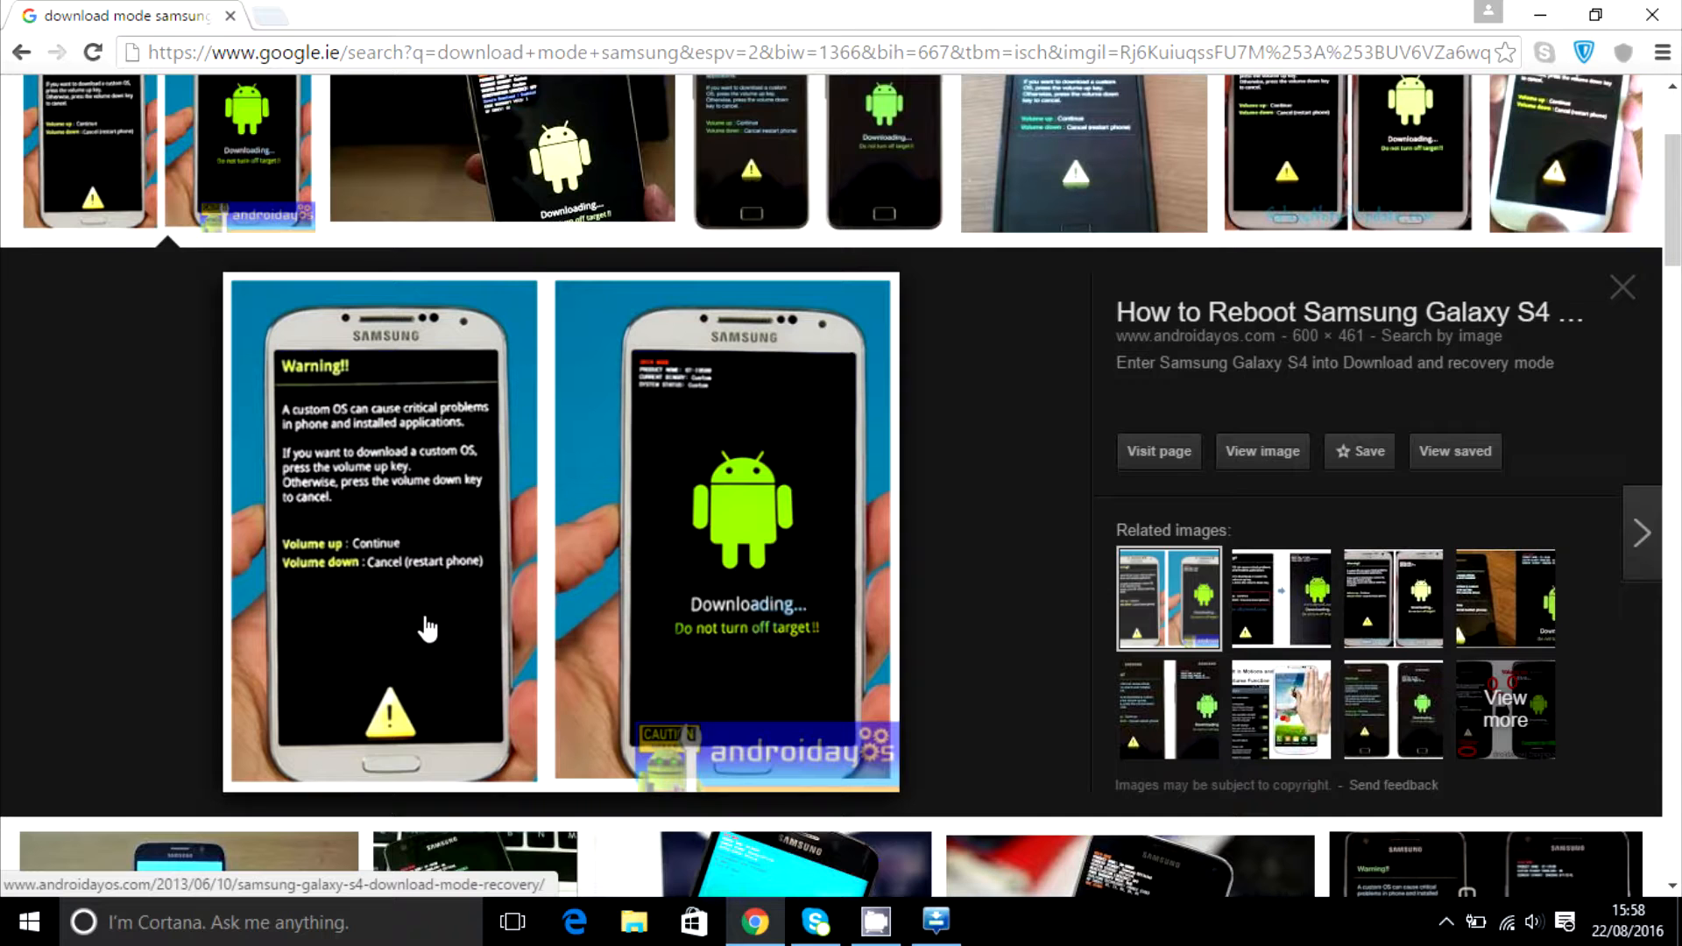
mouse_move(400, 599)
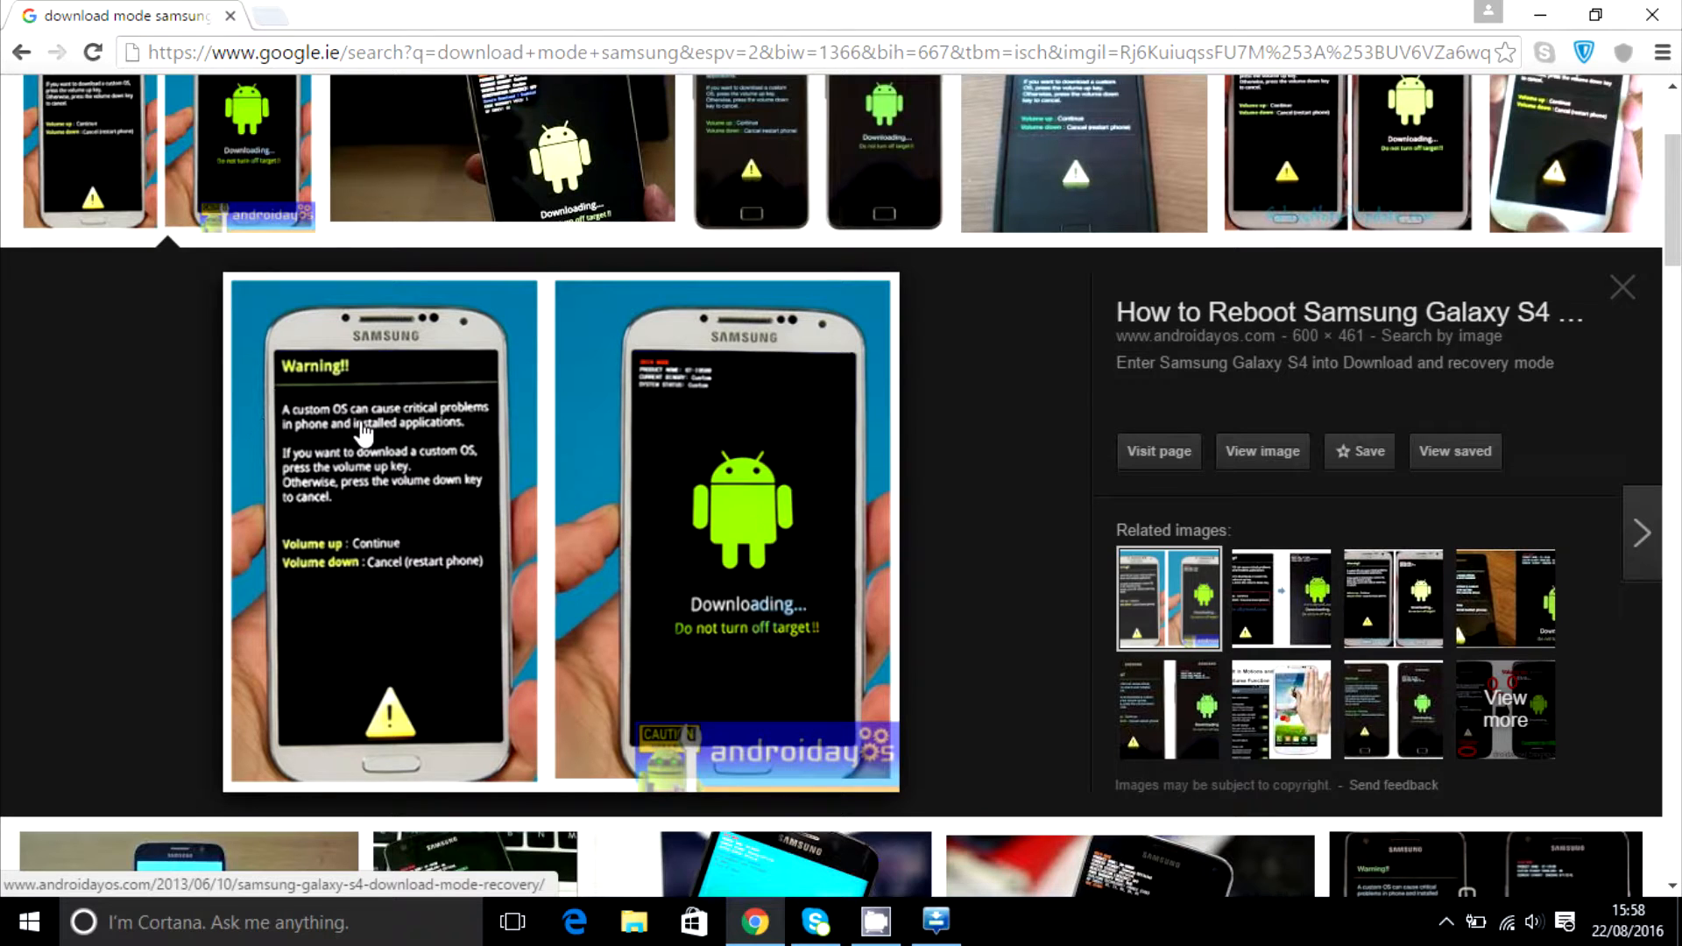
mouse_move(298, 431)
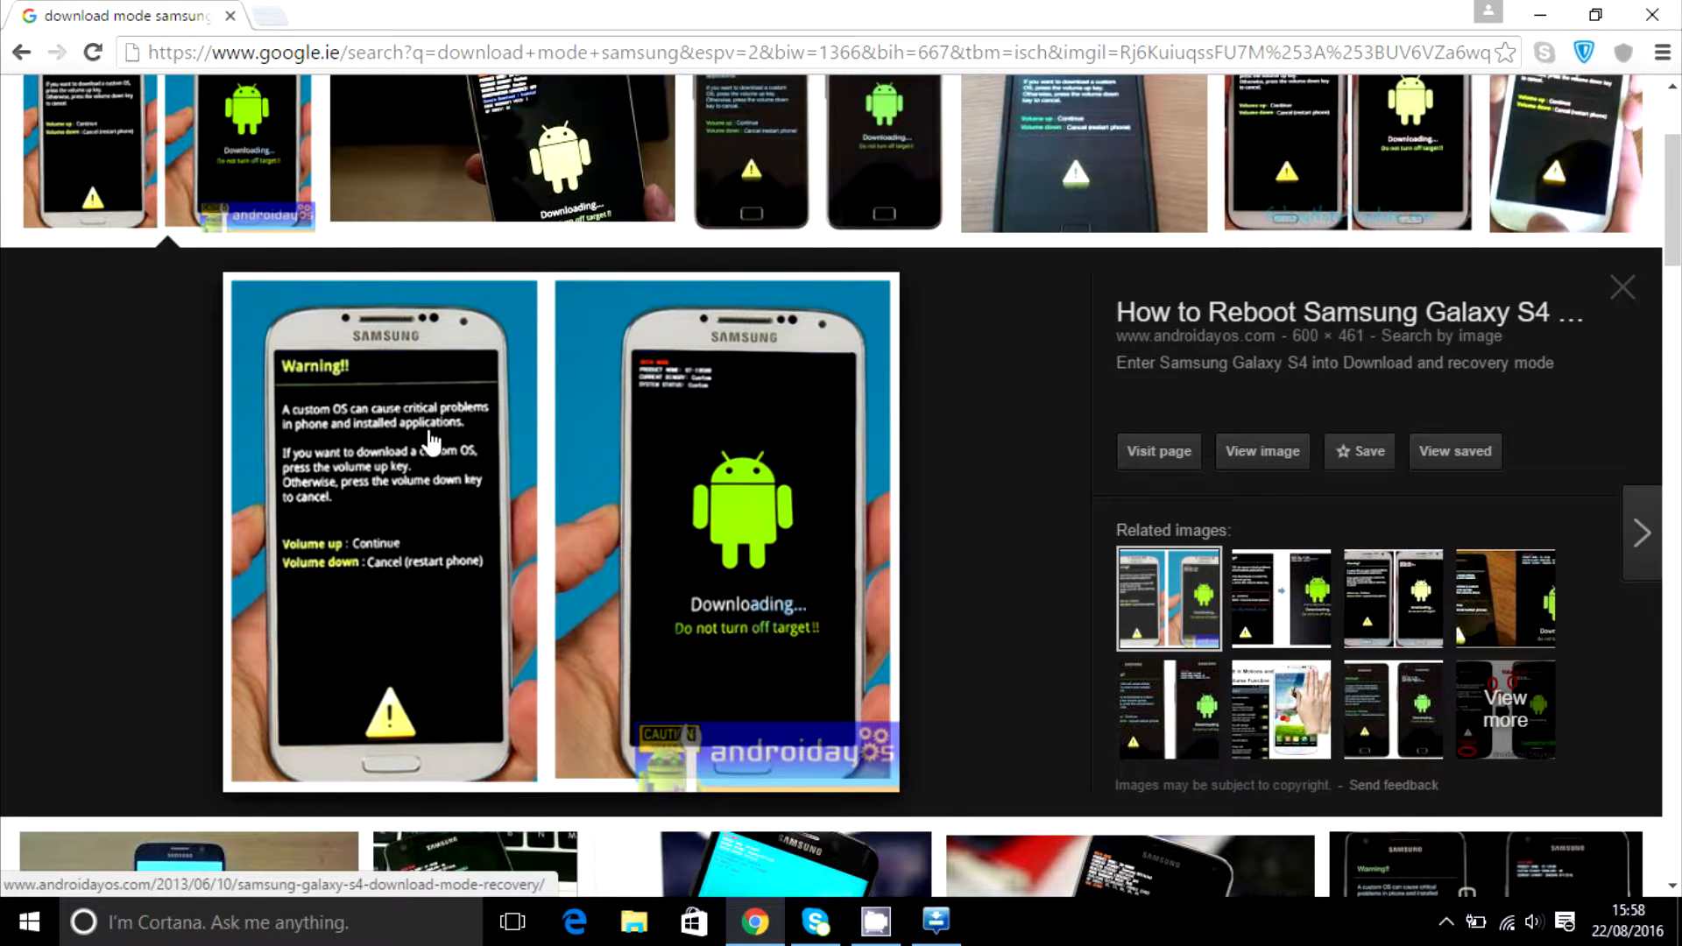
mouse_move(324, 490)
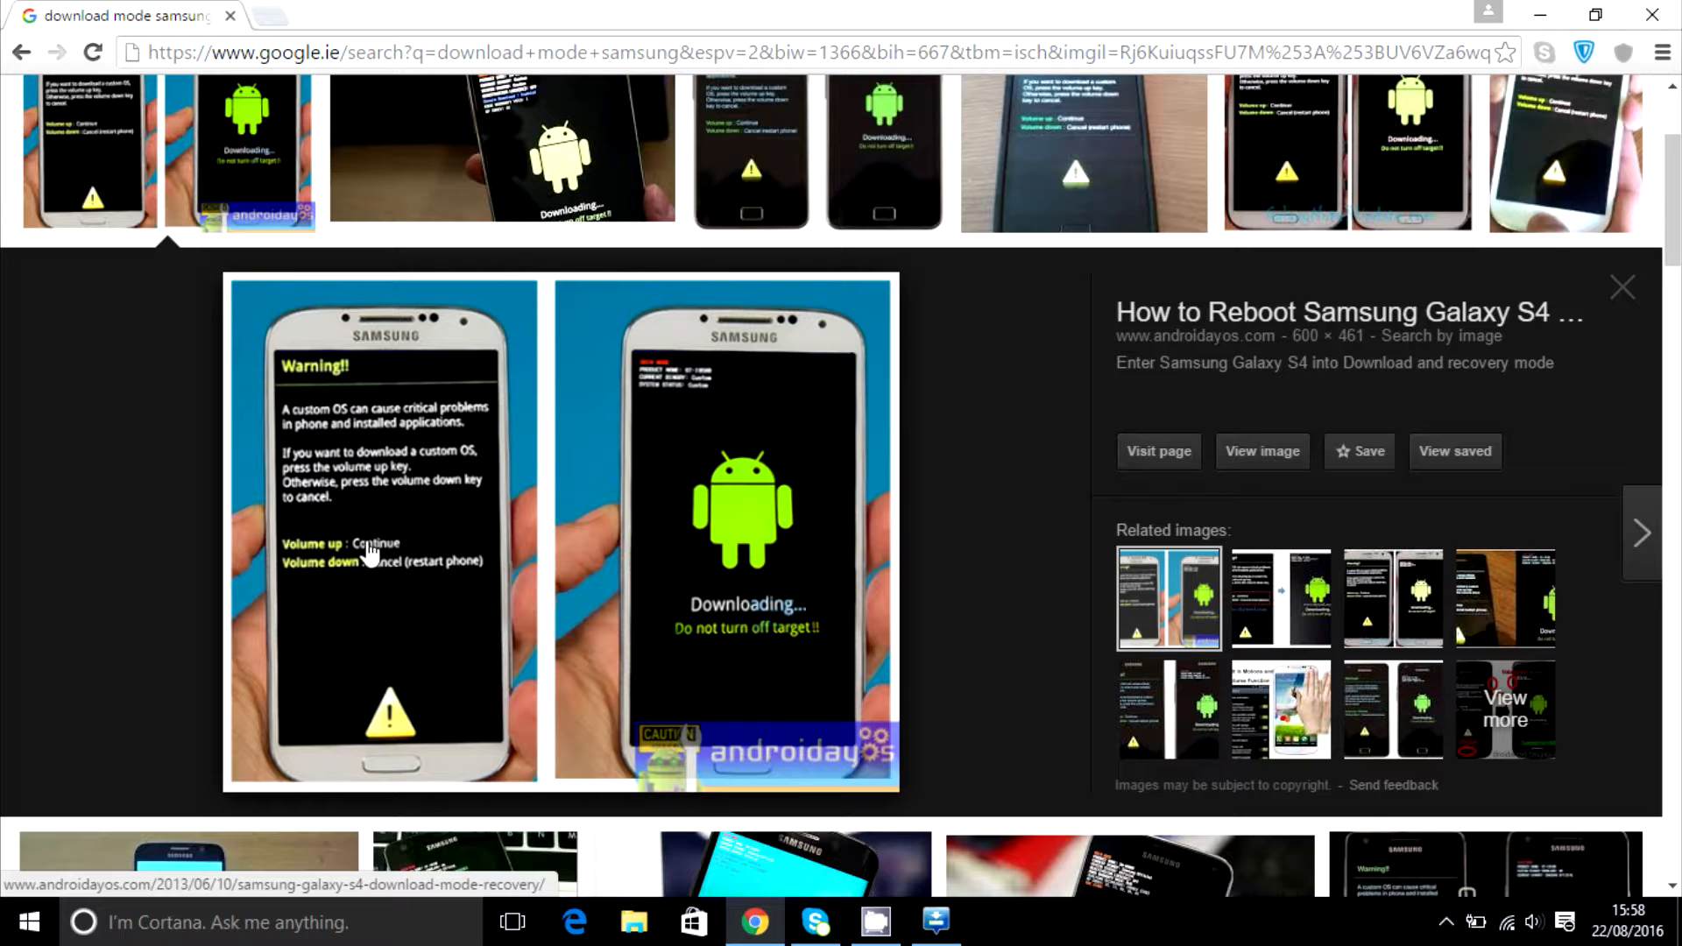
mouse_move(333, 544)
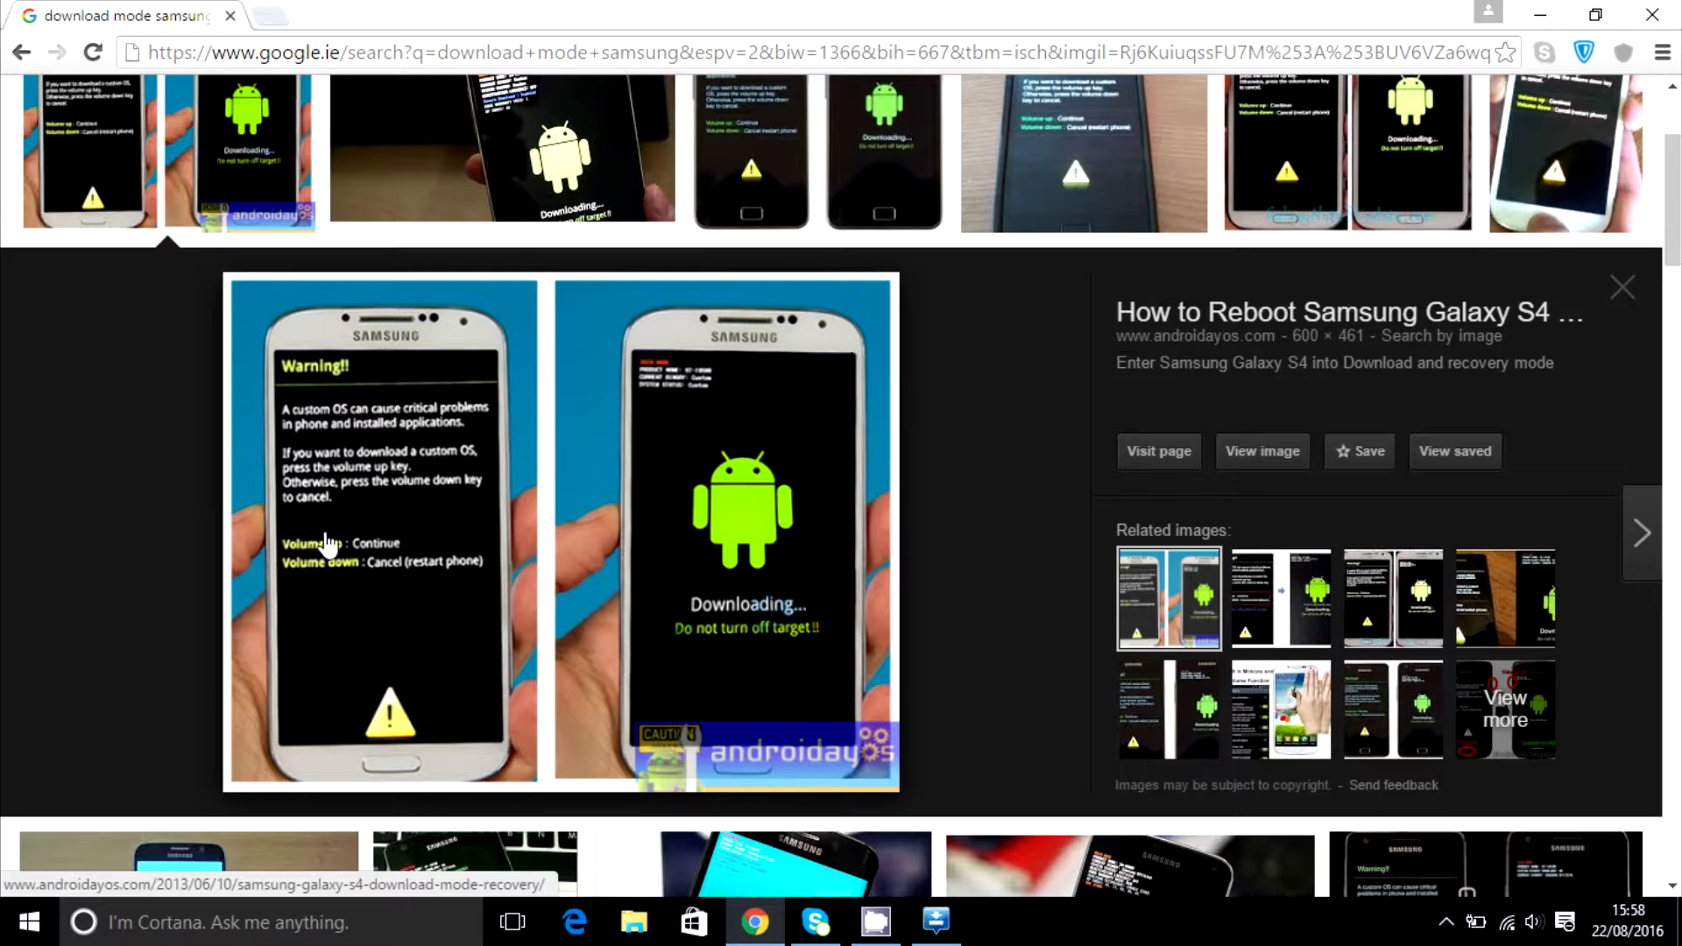
mouse_move(389, 575)
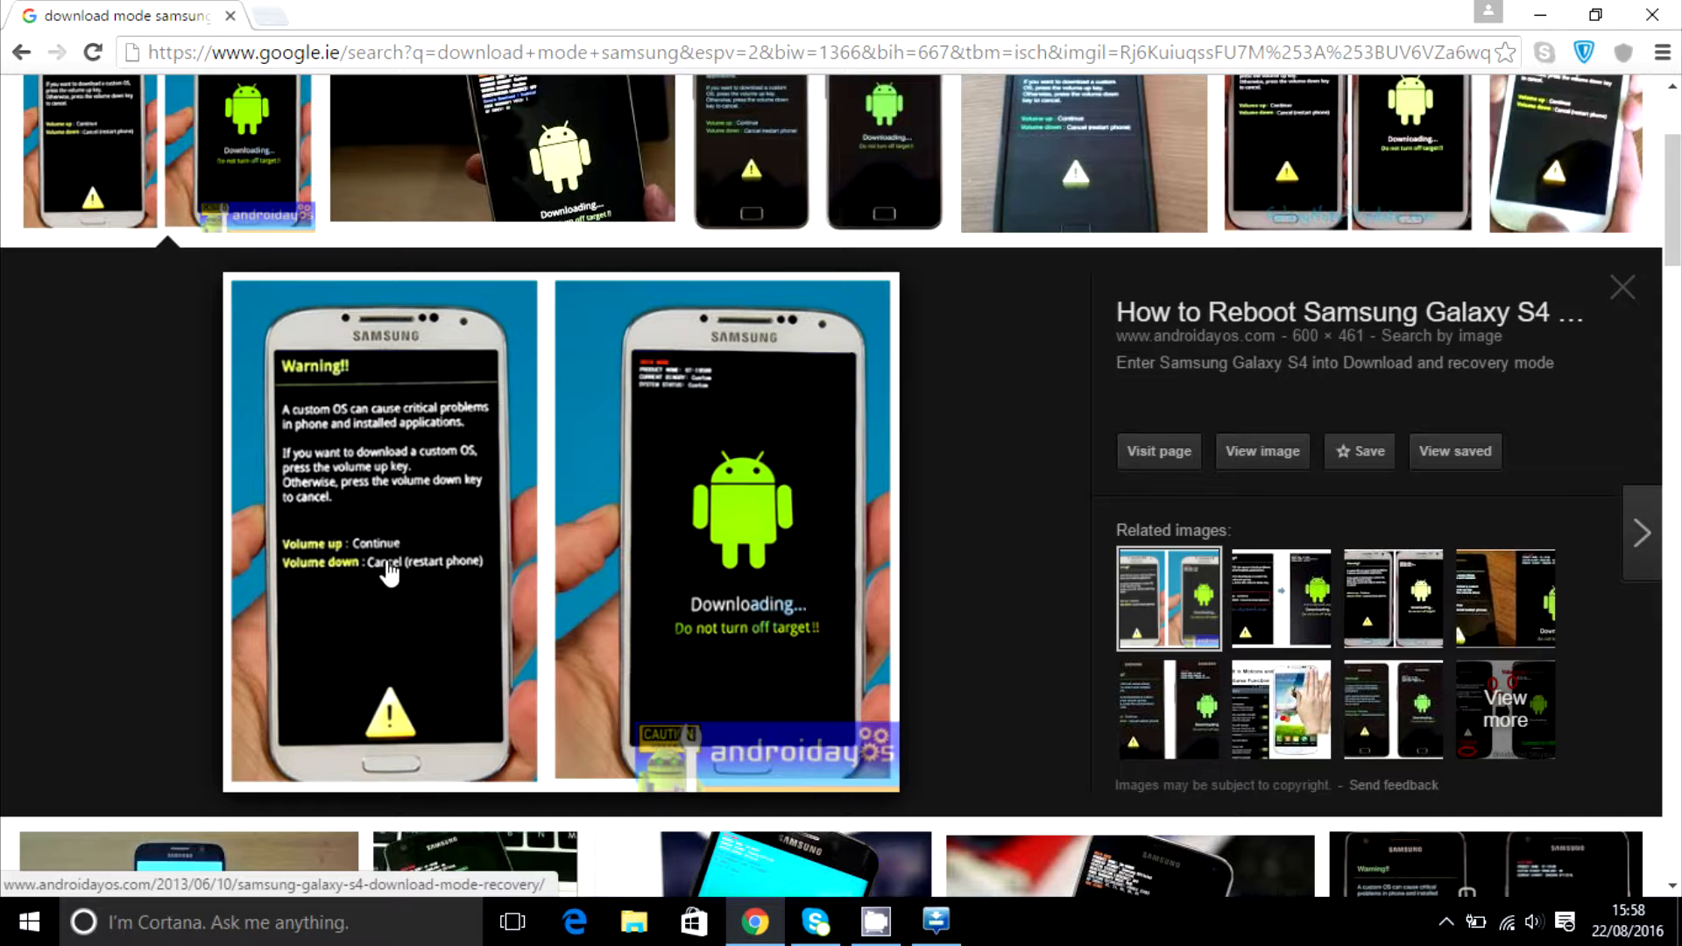
mouse_move(384, 566)
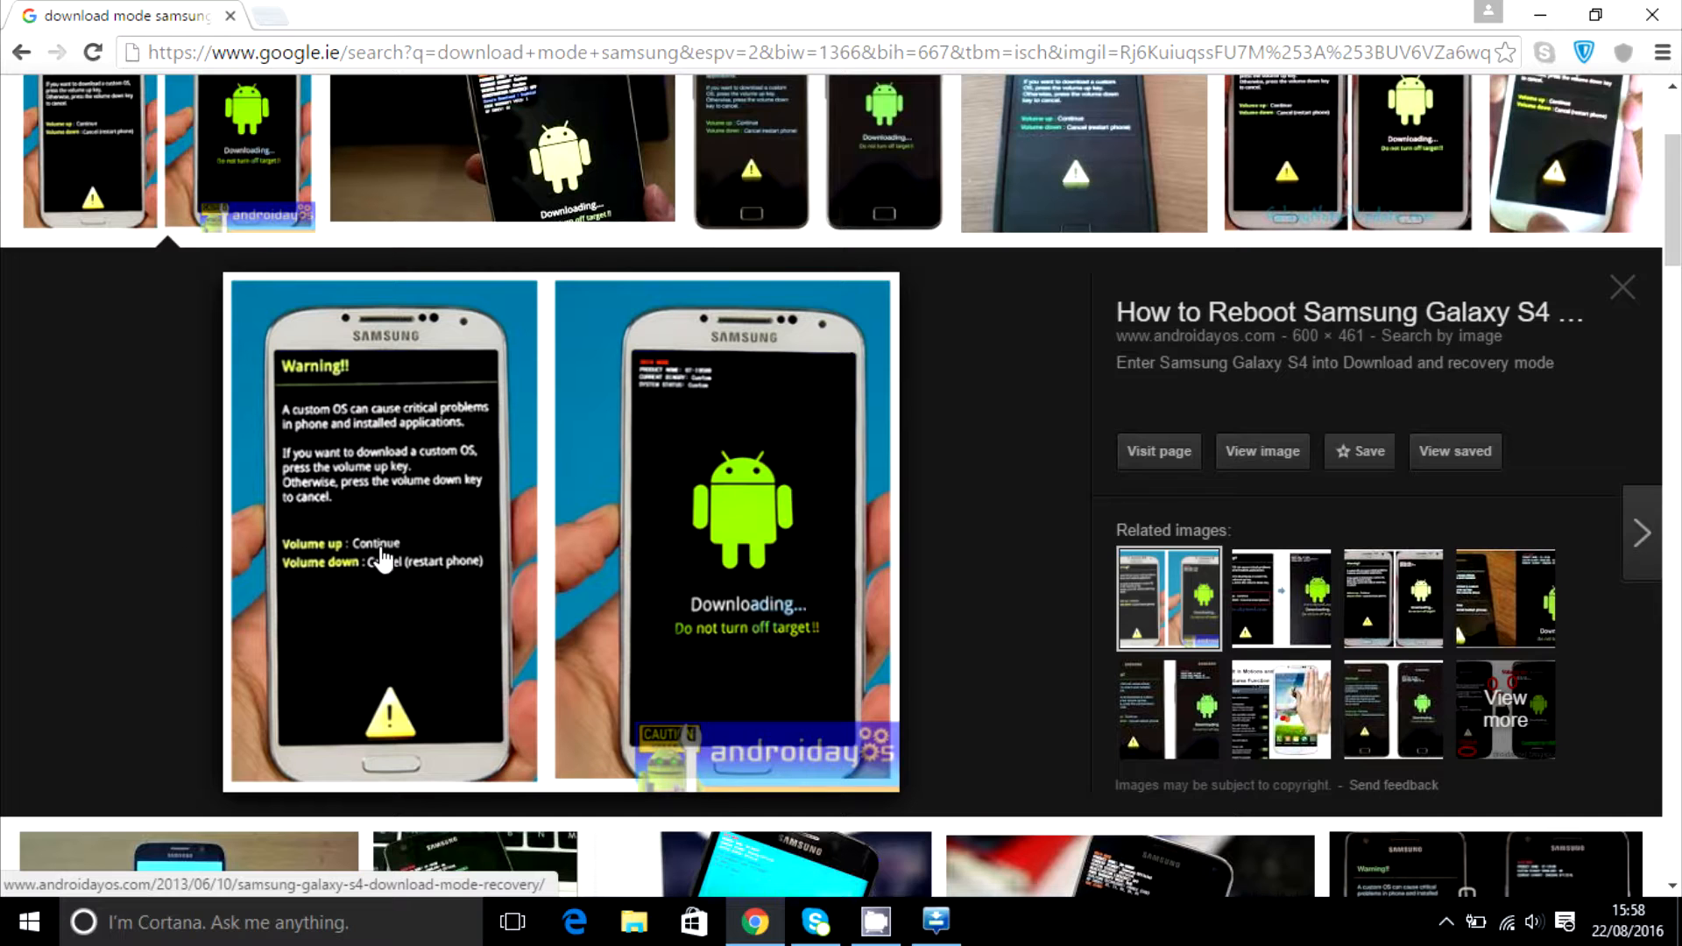
mouse_move(442, 570)
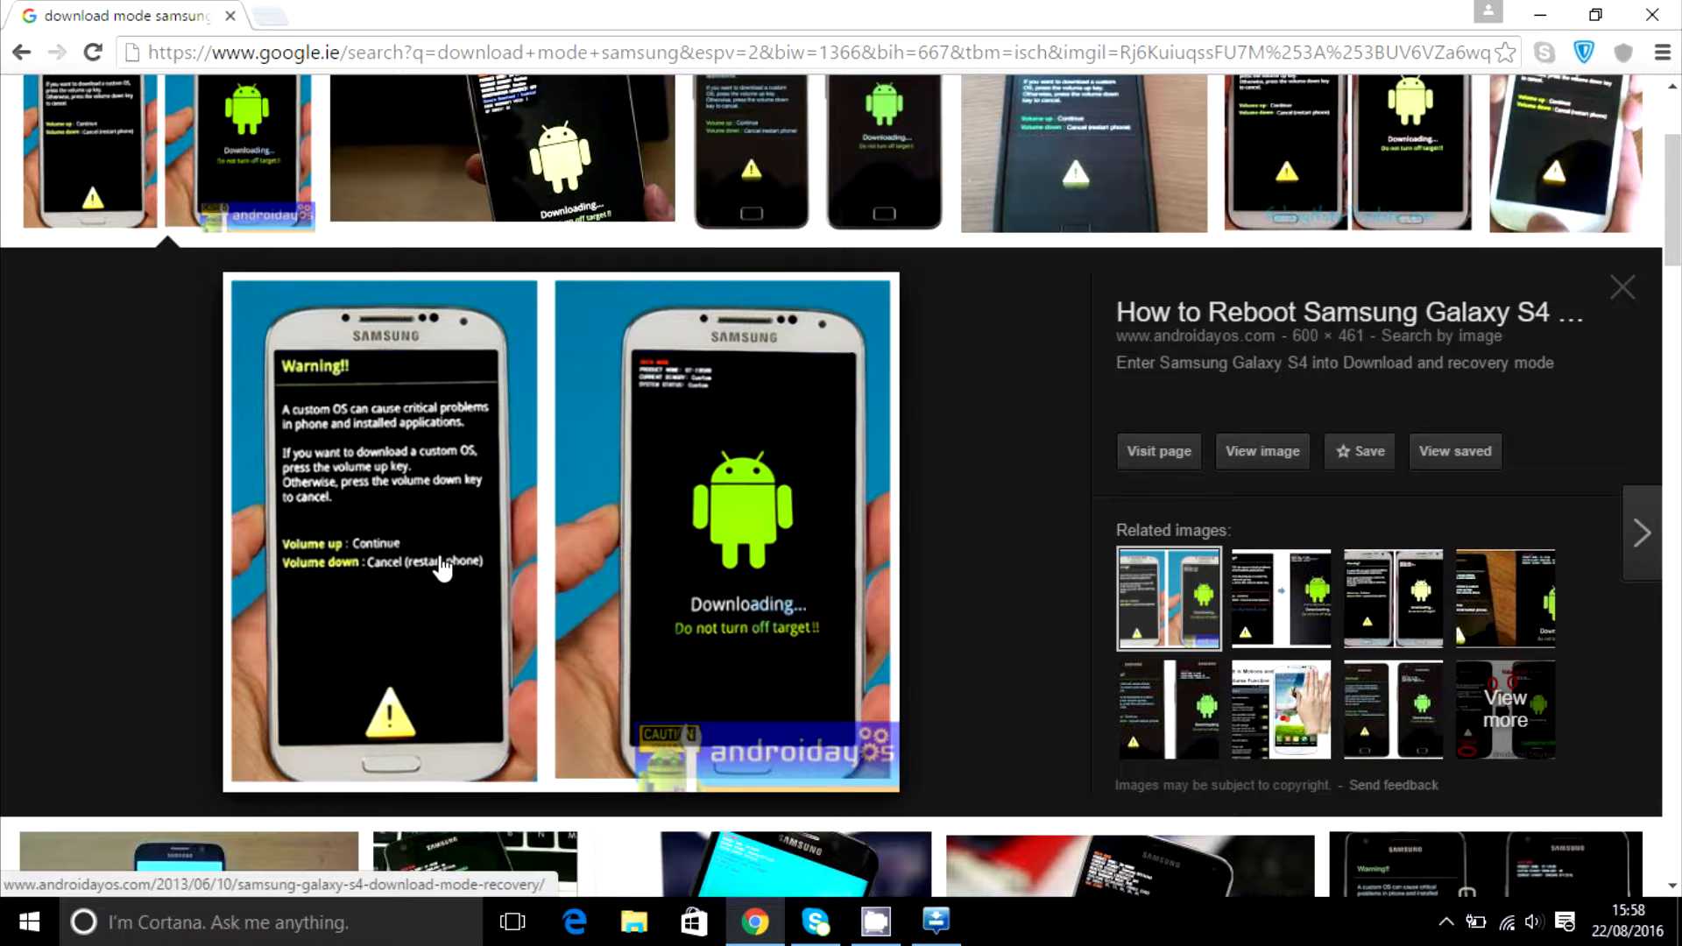
mouse_move(501, 592)
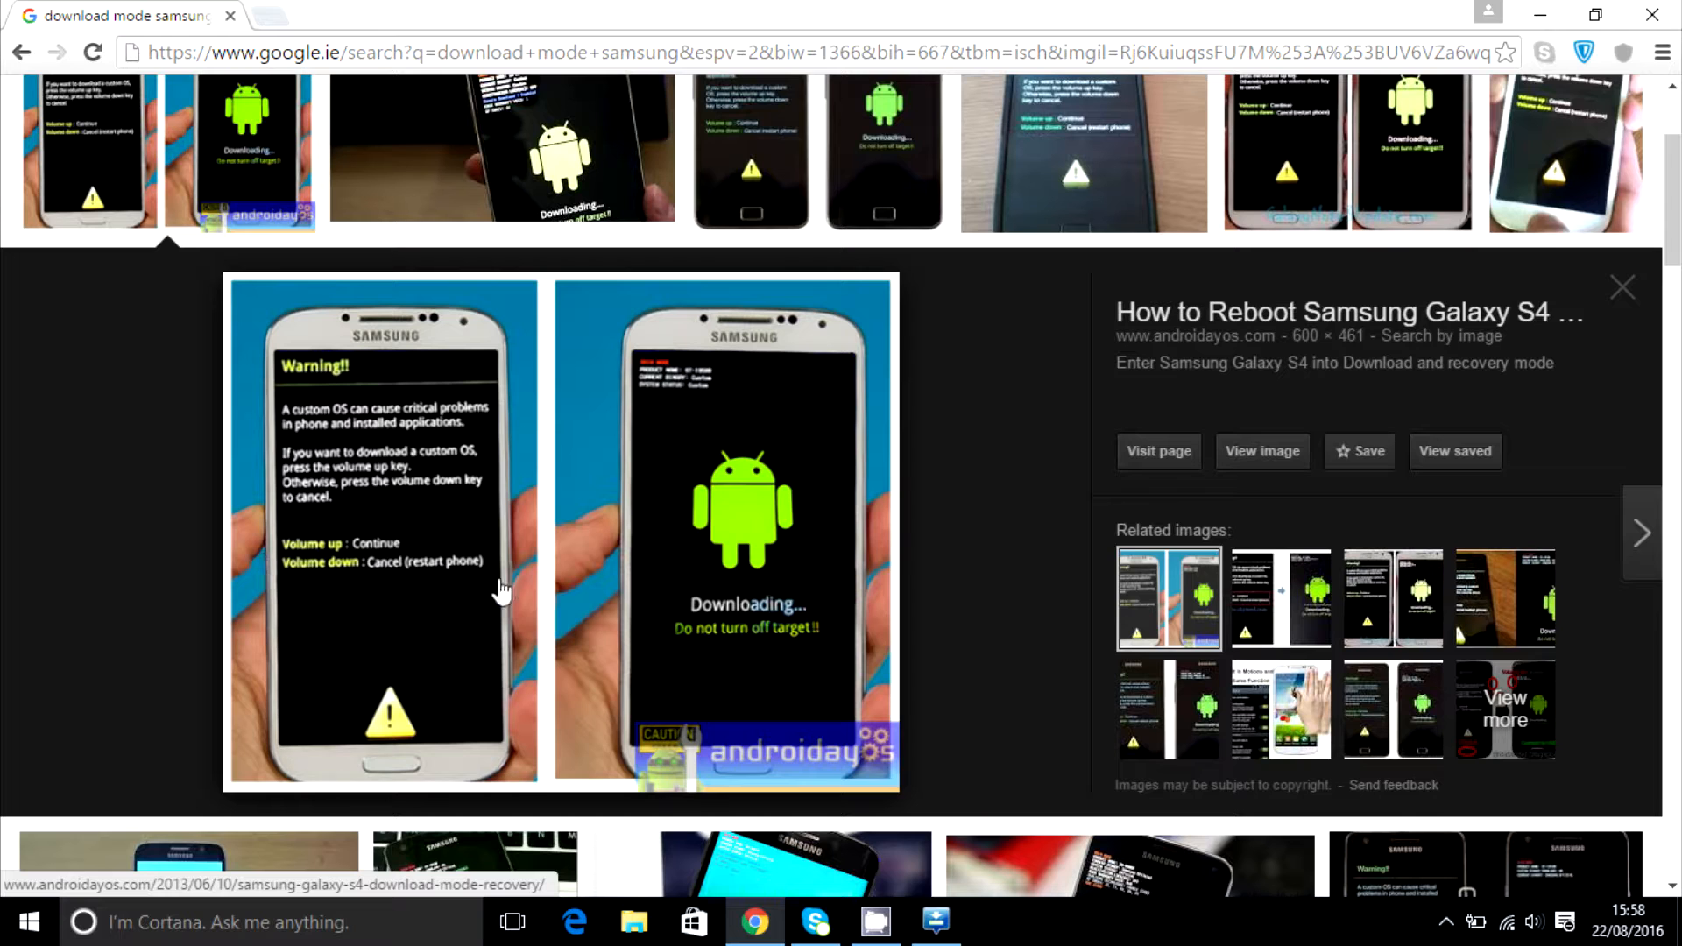
mouse_move(406, 550)
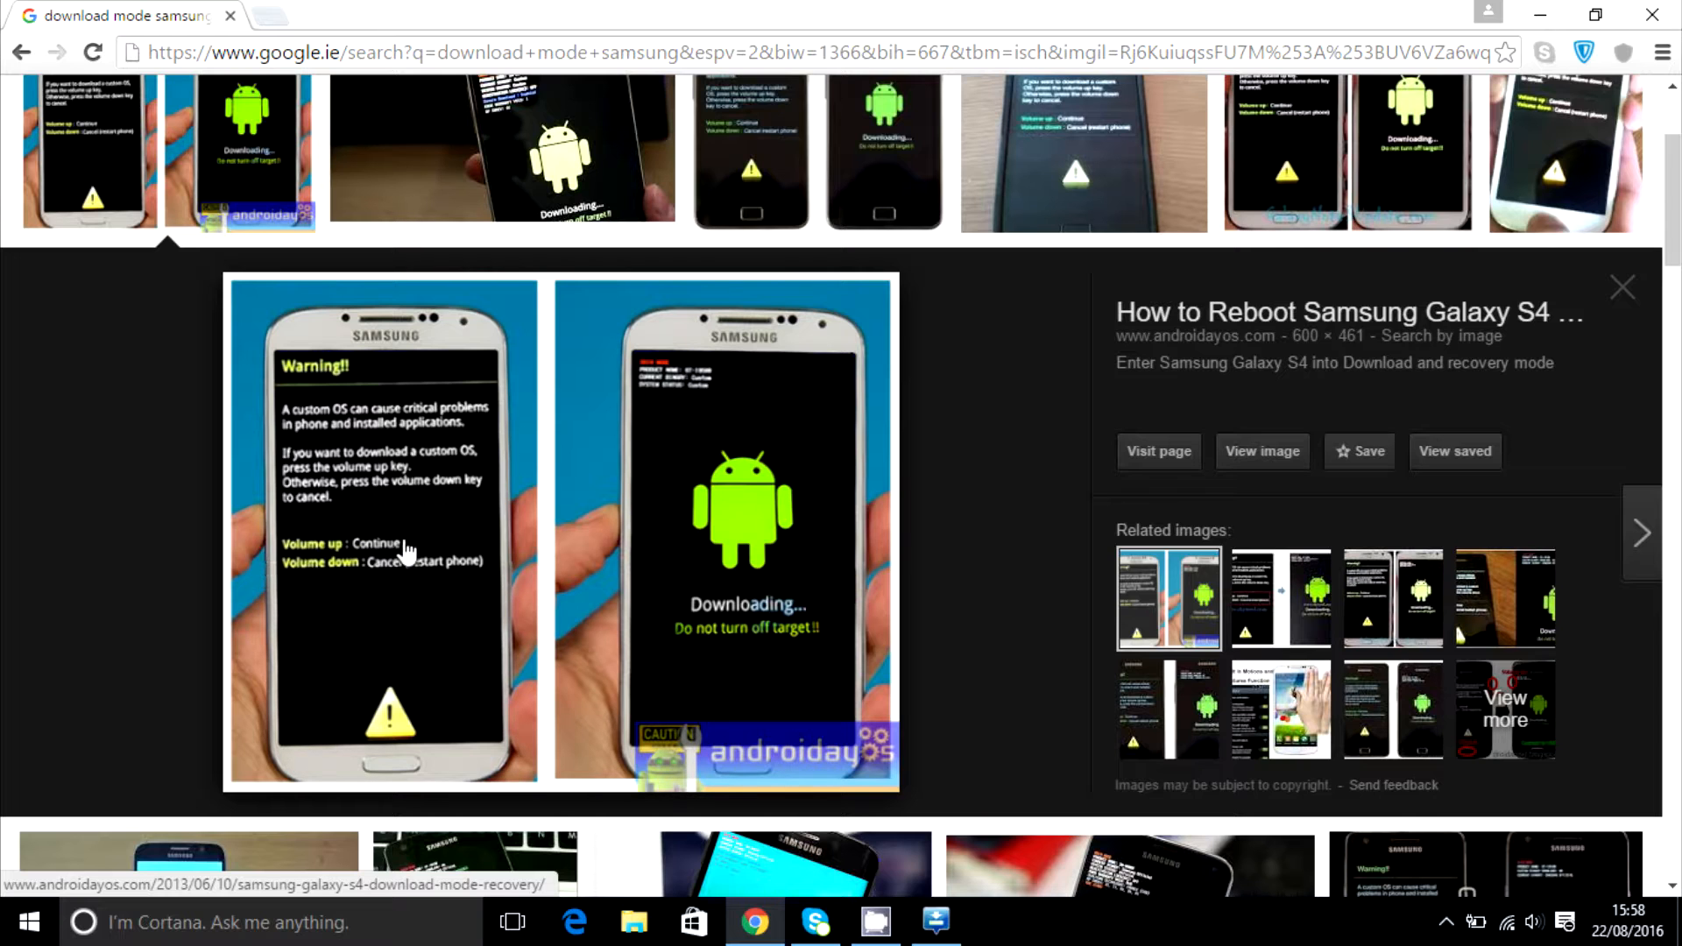
mouse_move(722, 658)
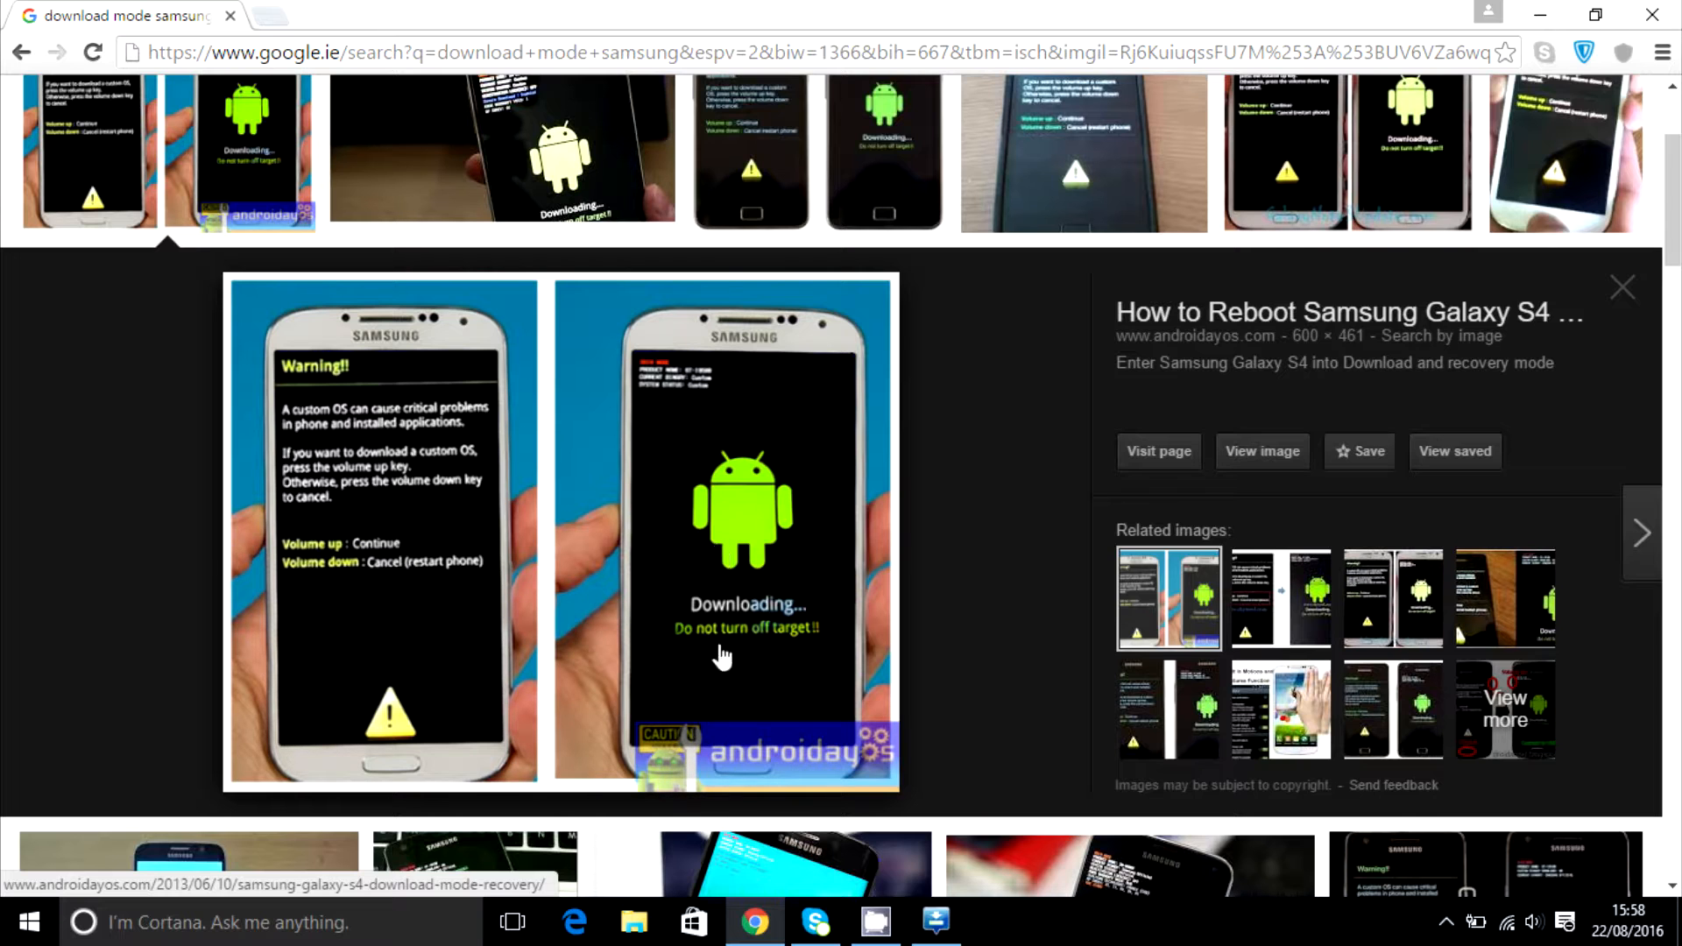
mouse_move(619, 563)
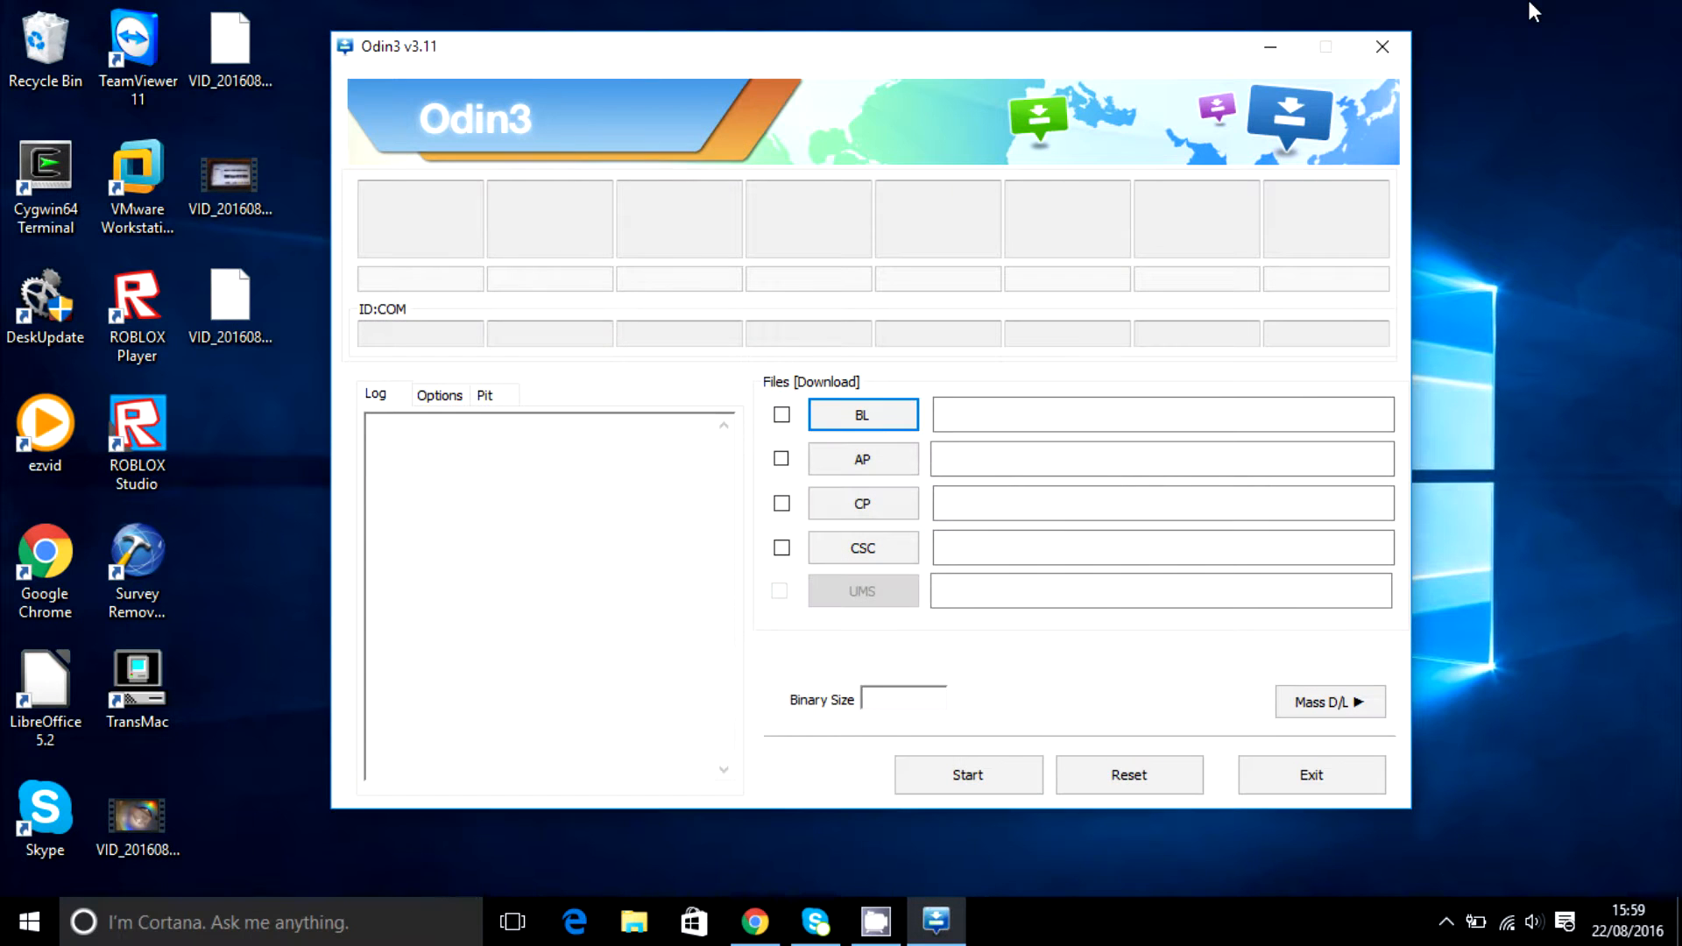
mouse_move(352, 512)
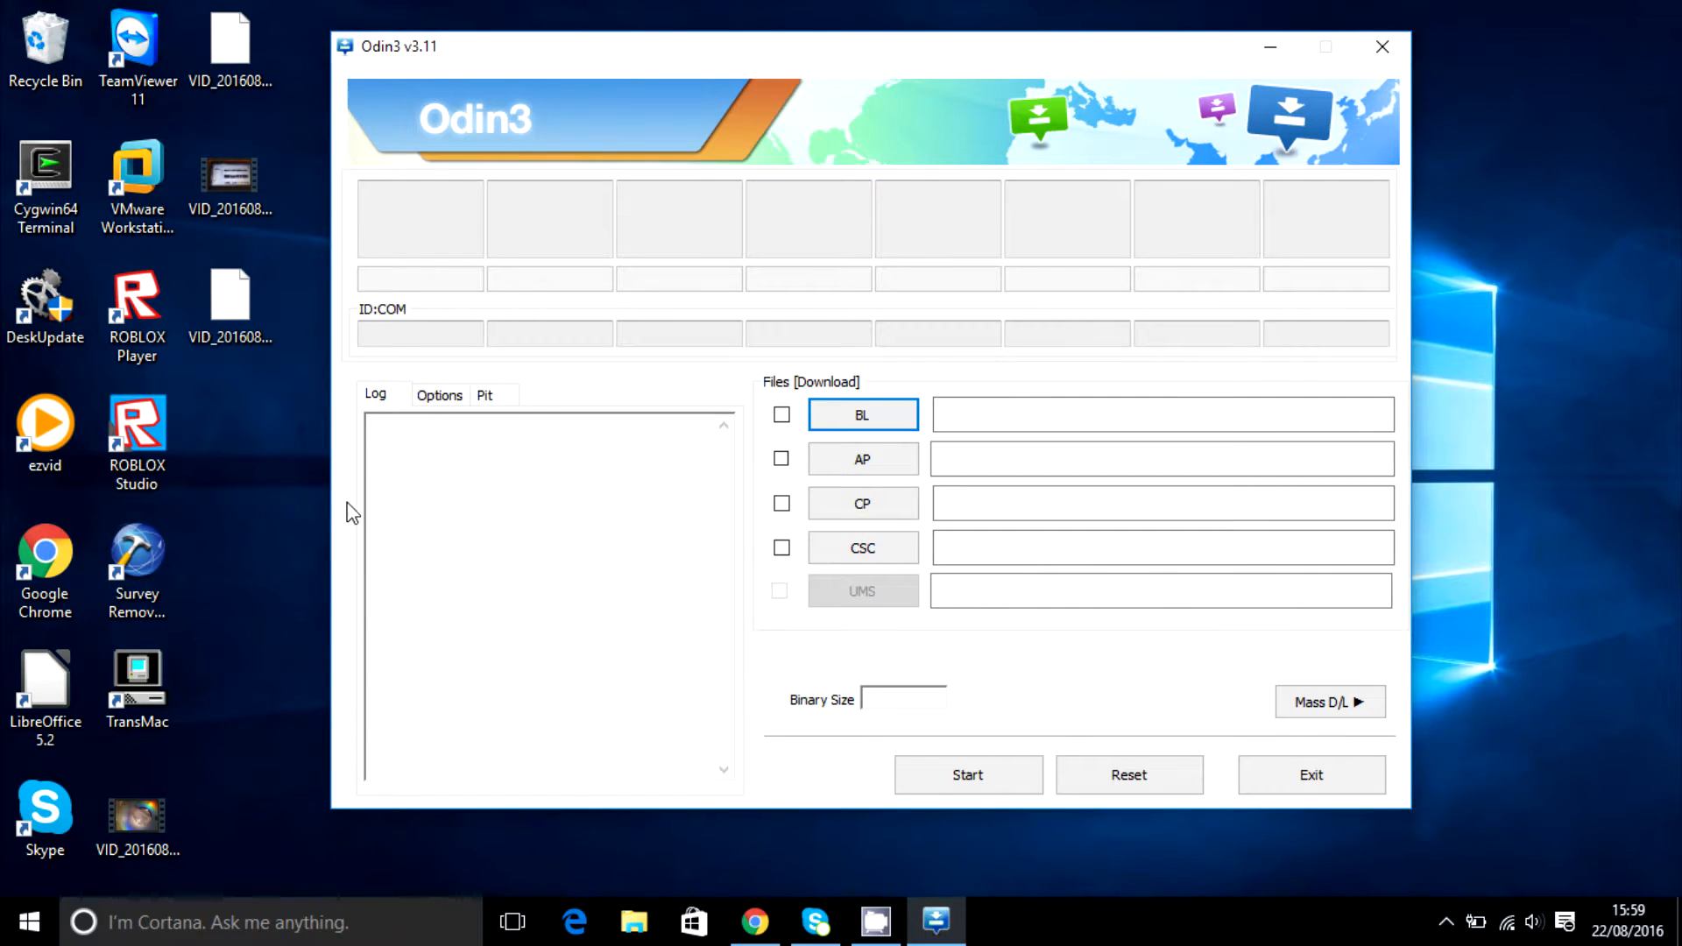
mouse_move(296, 580)
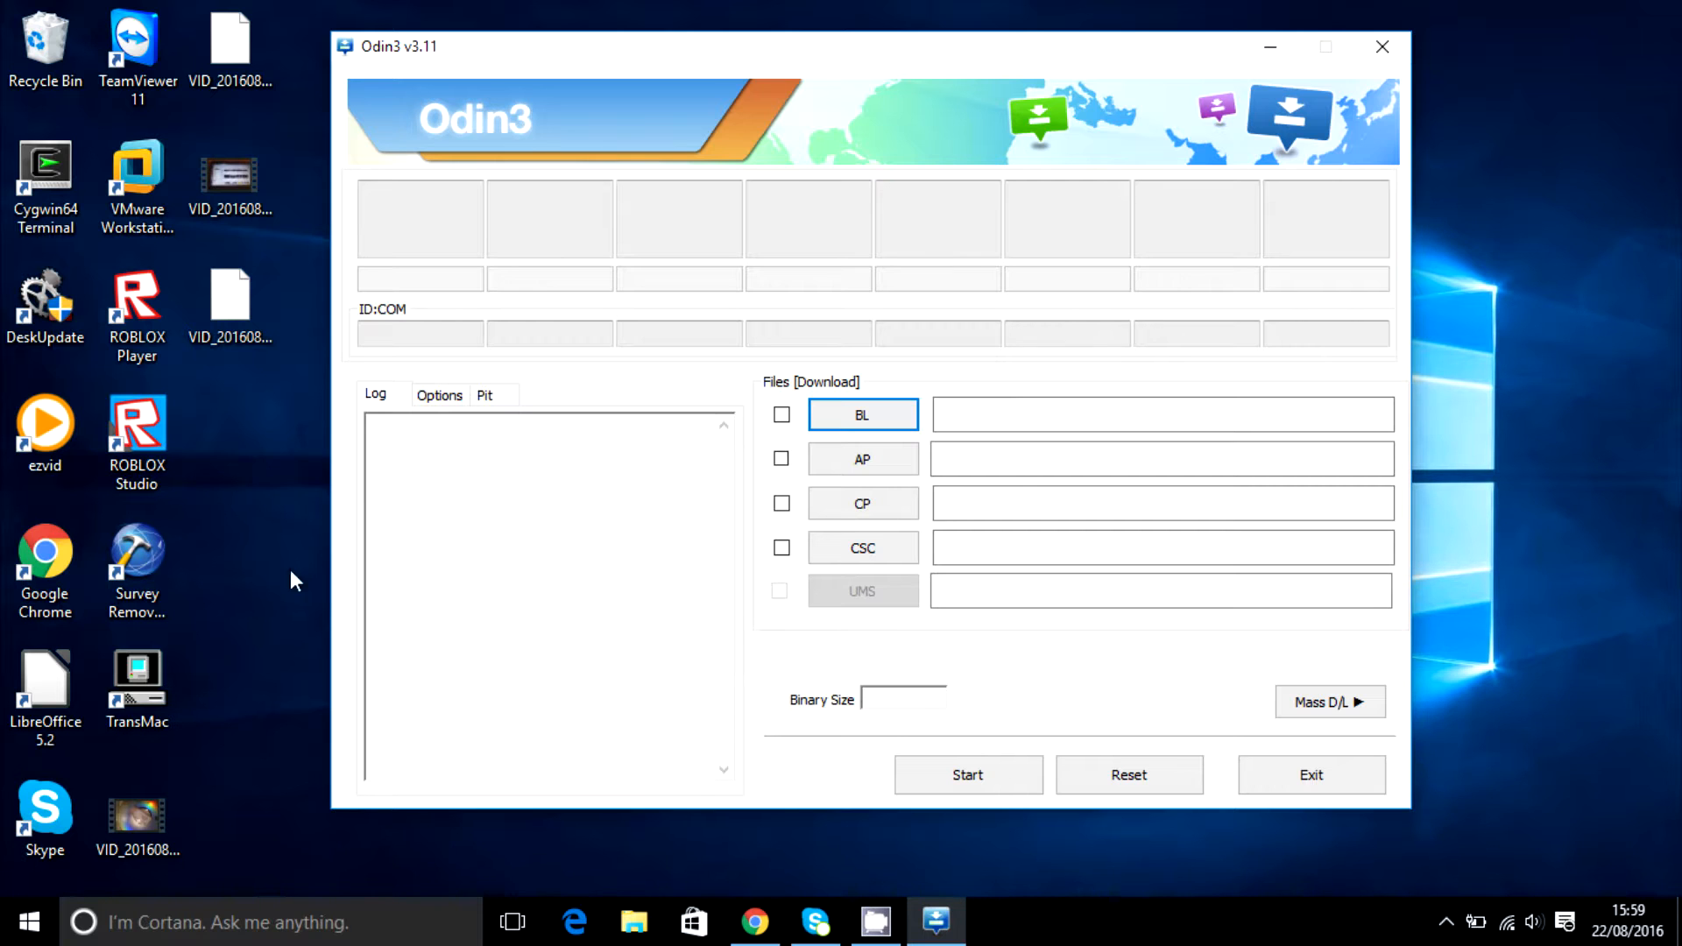
mouse_move(373, 294)
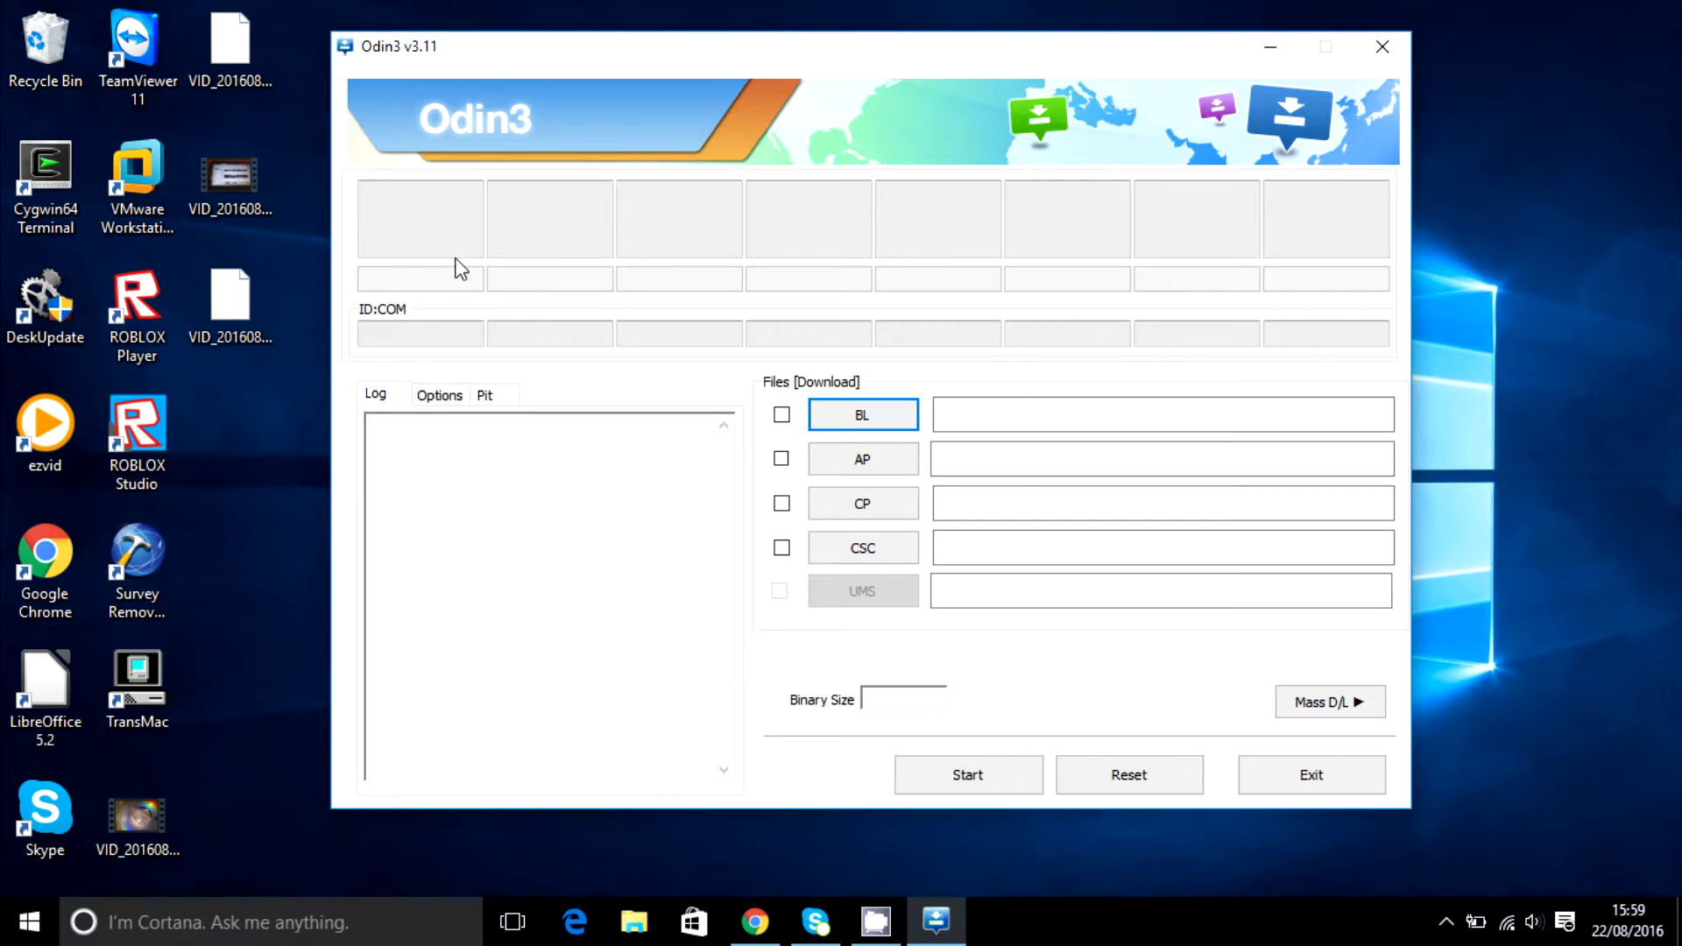
mouse_move(930, 620)
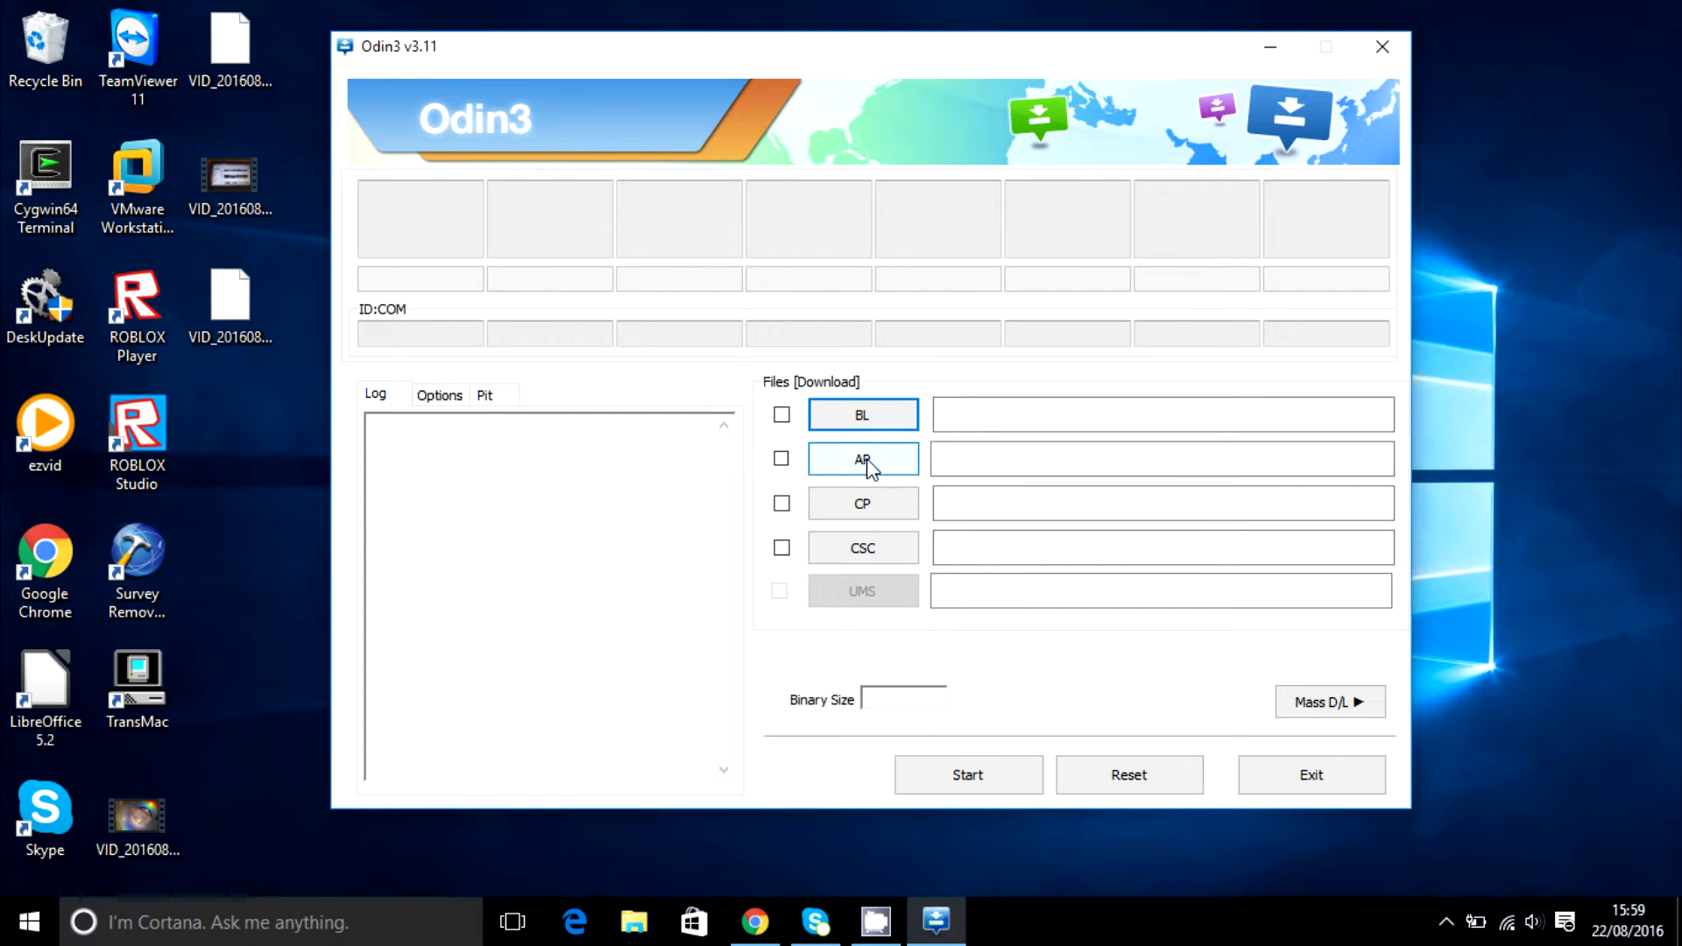
mouse_move(867, 467)
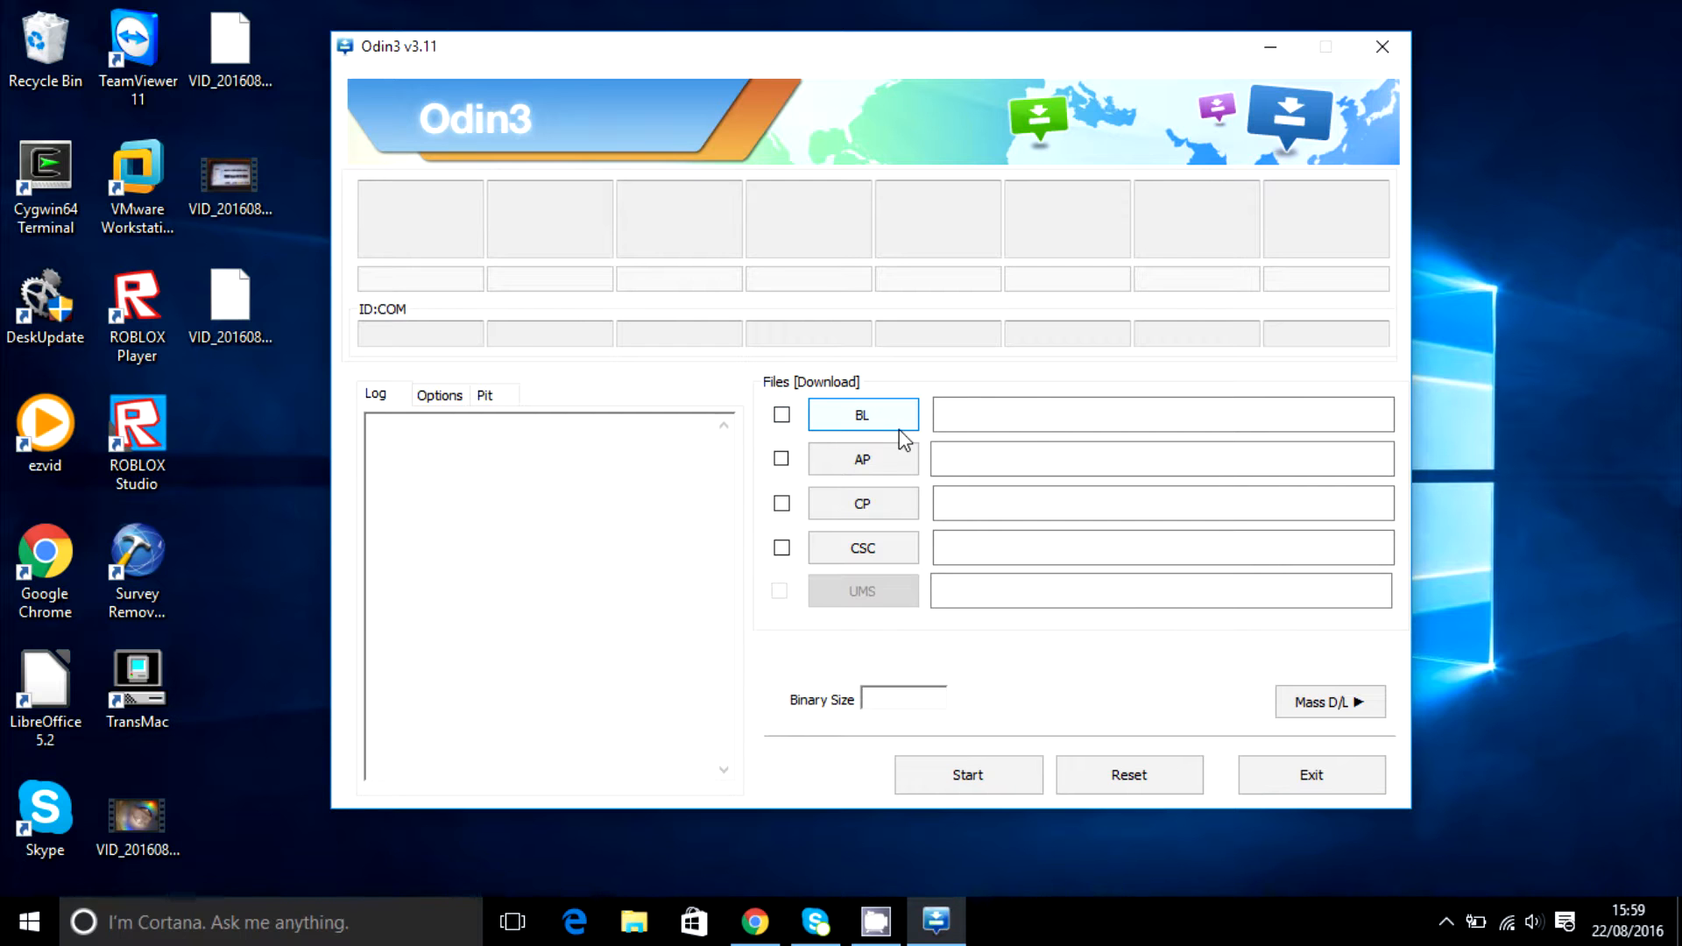
mouse_move(895, 428)
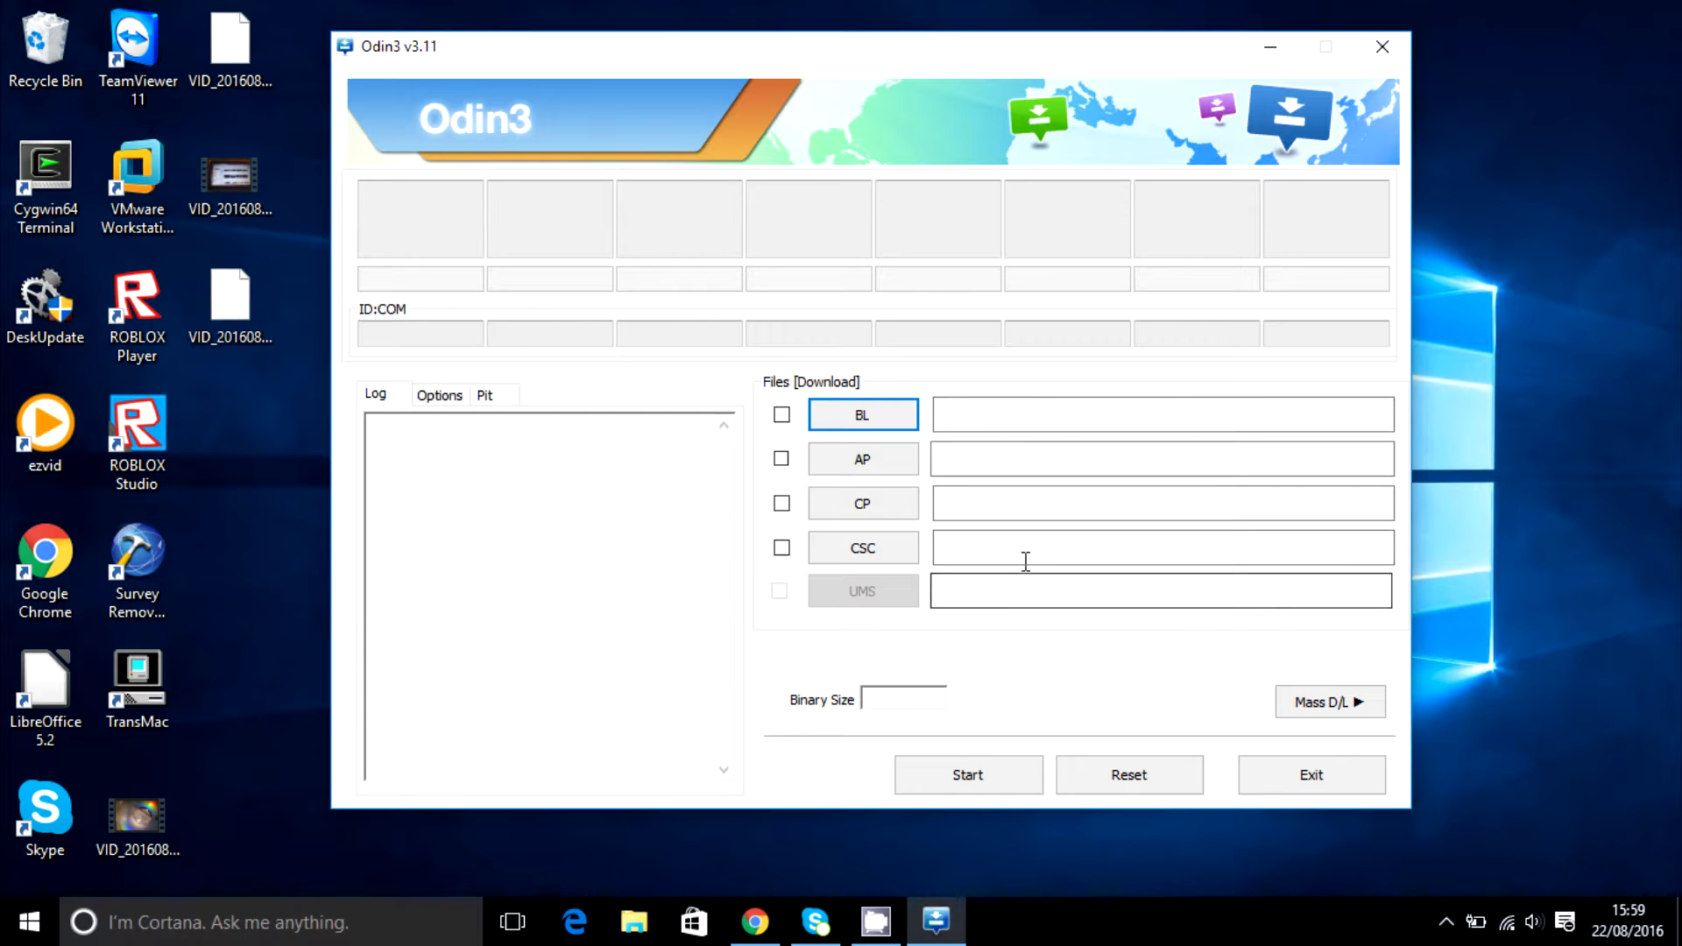
mouse_move(975, 459)
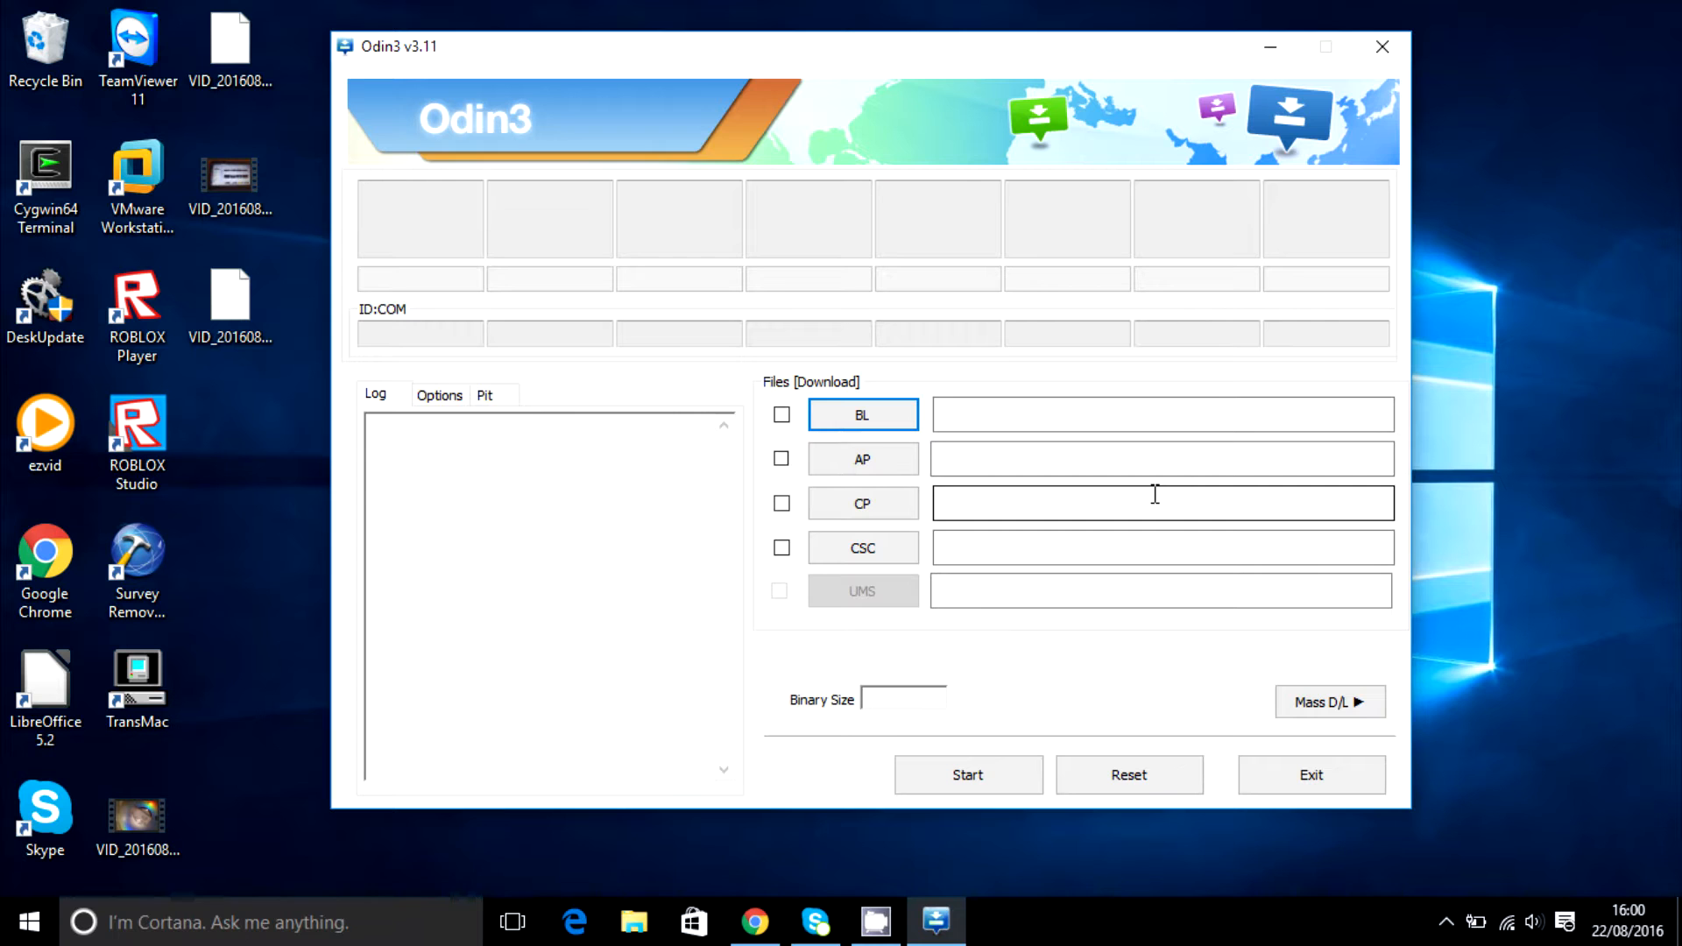
mouse_move(880, 459)
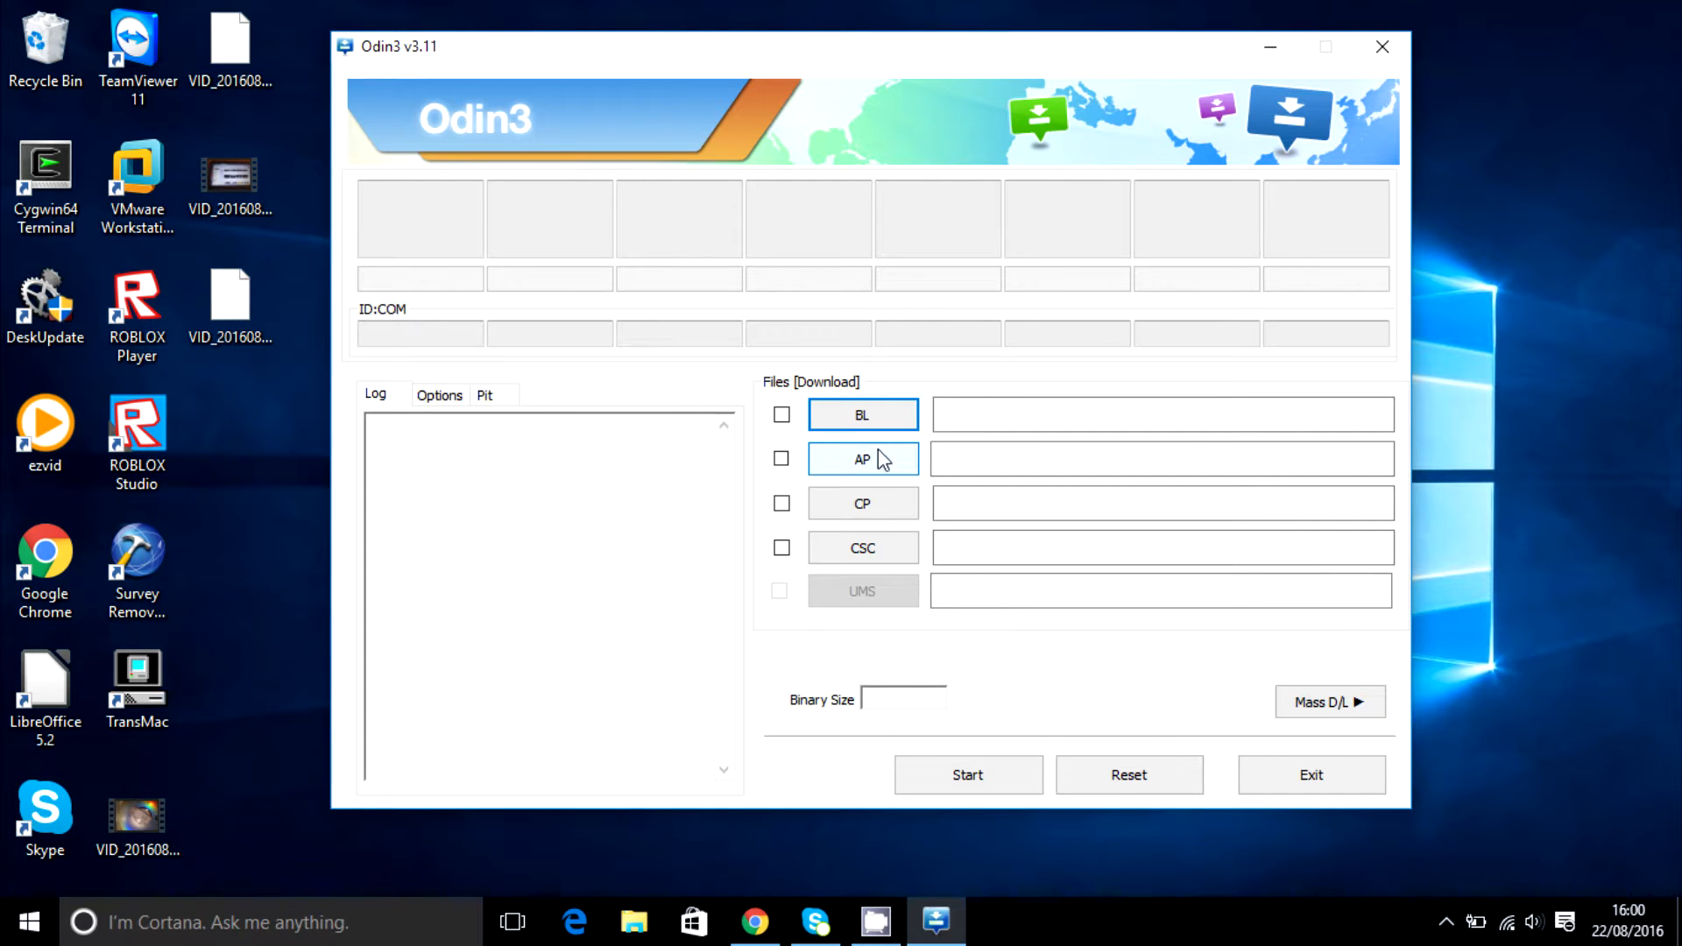
mouse_move(896, 480)
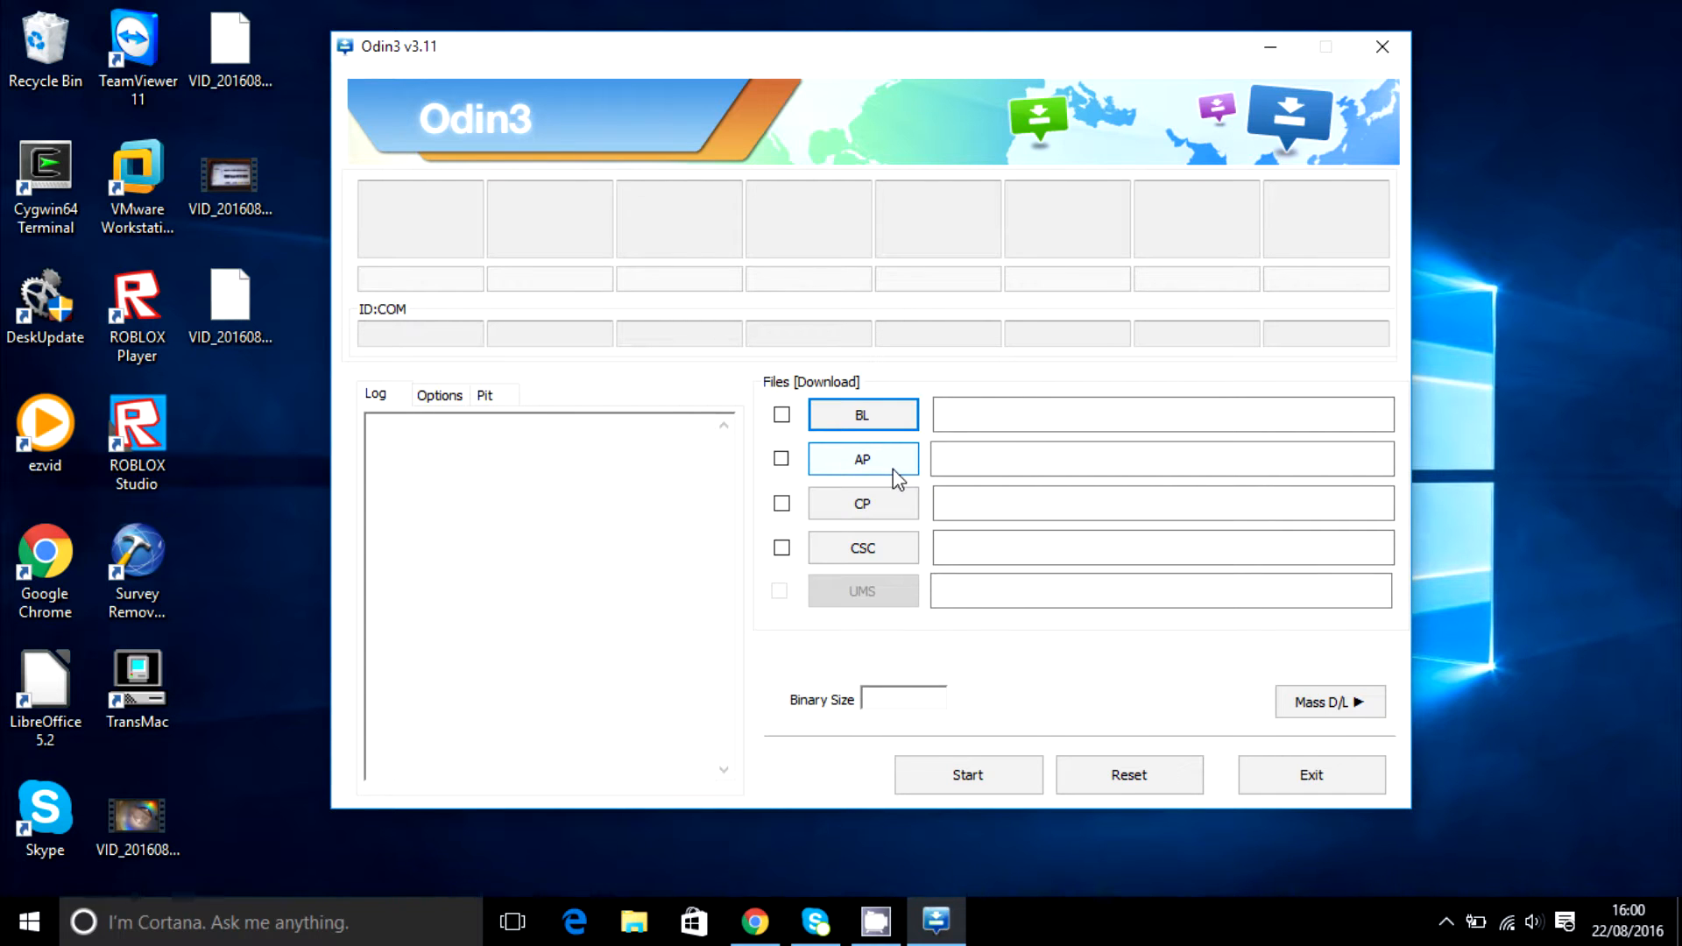
mouse_move(912, 491)
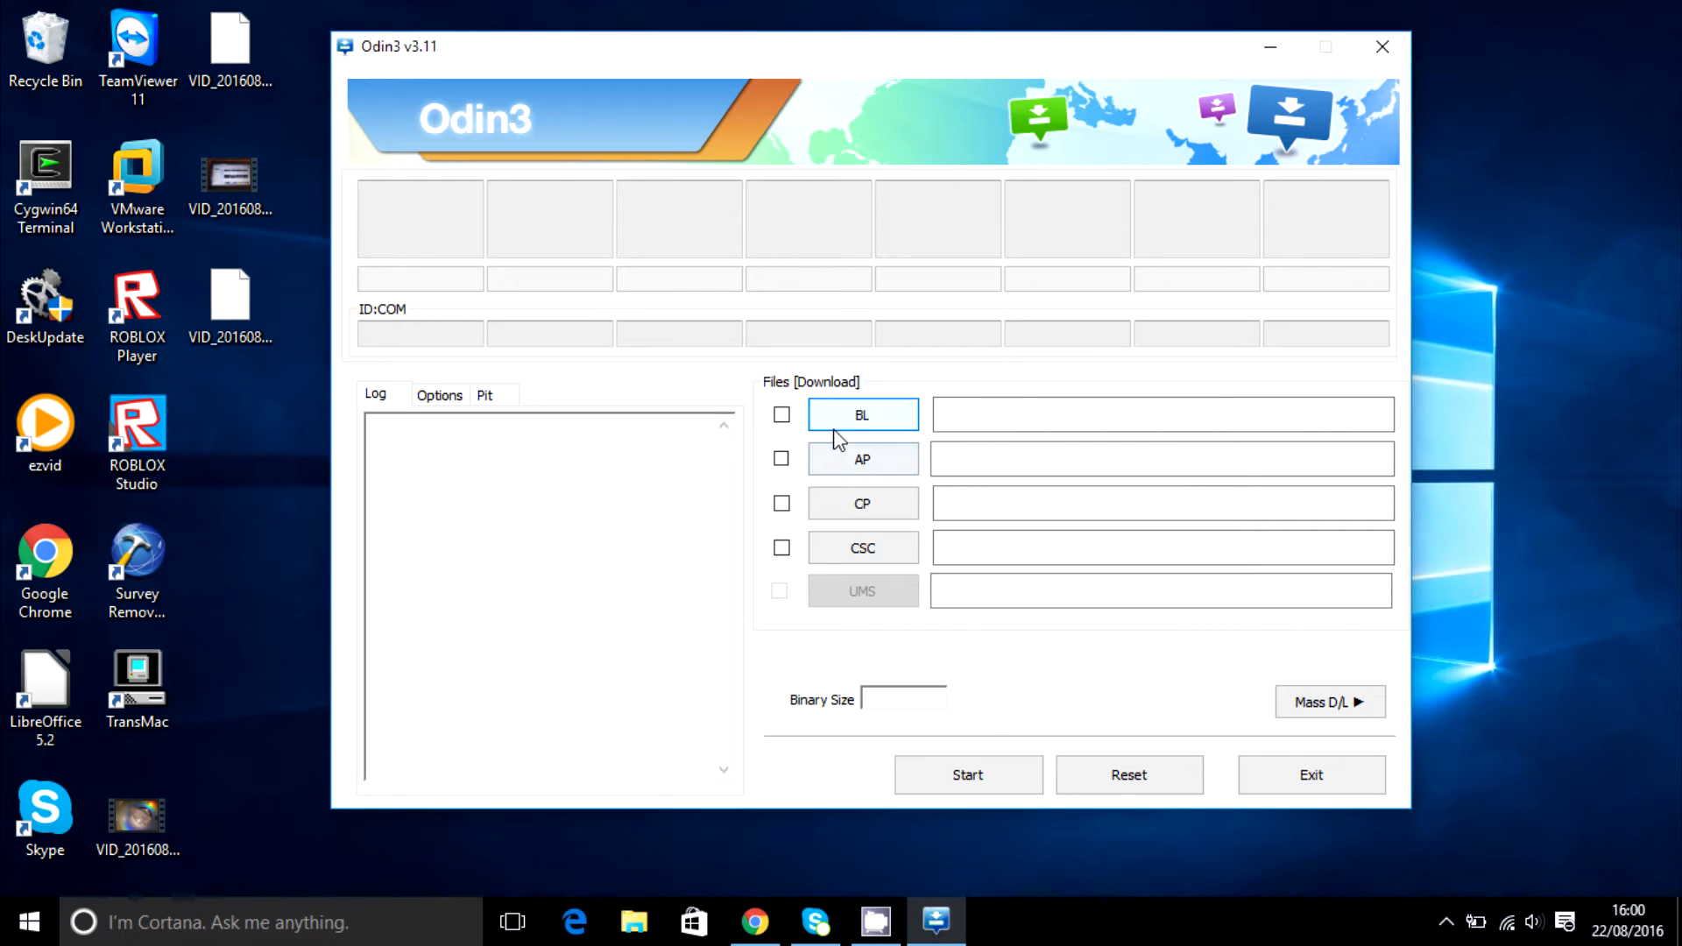
mouse_move(885, 420)
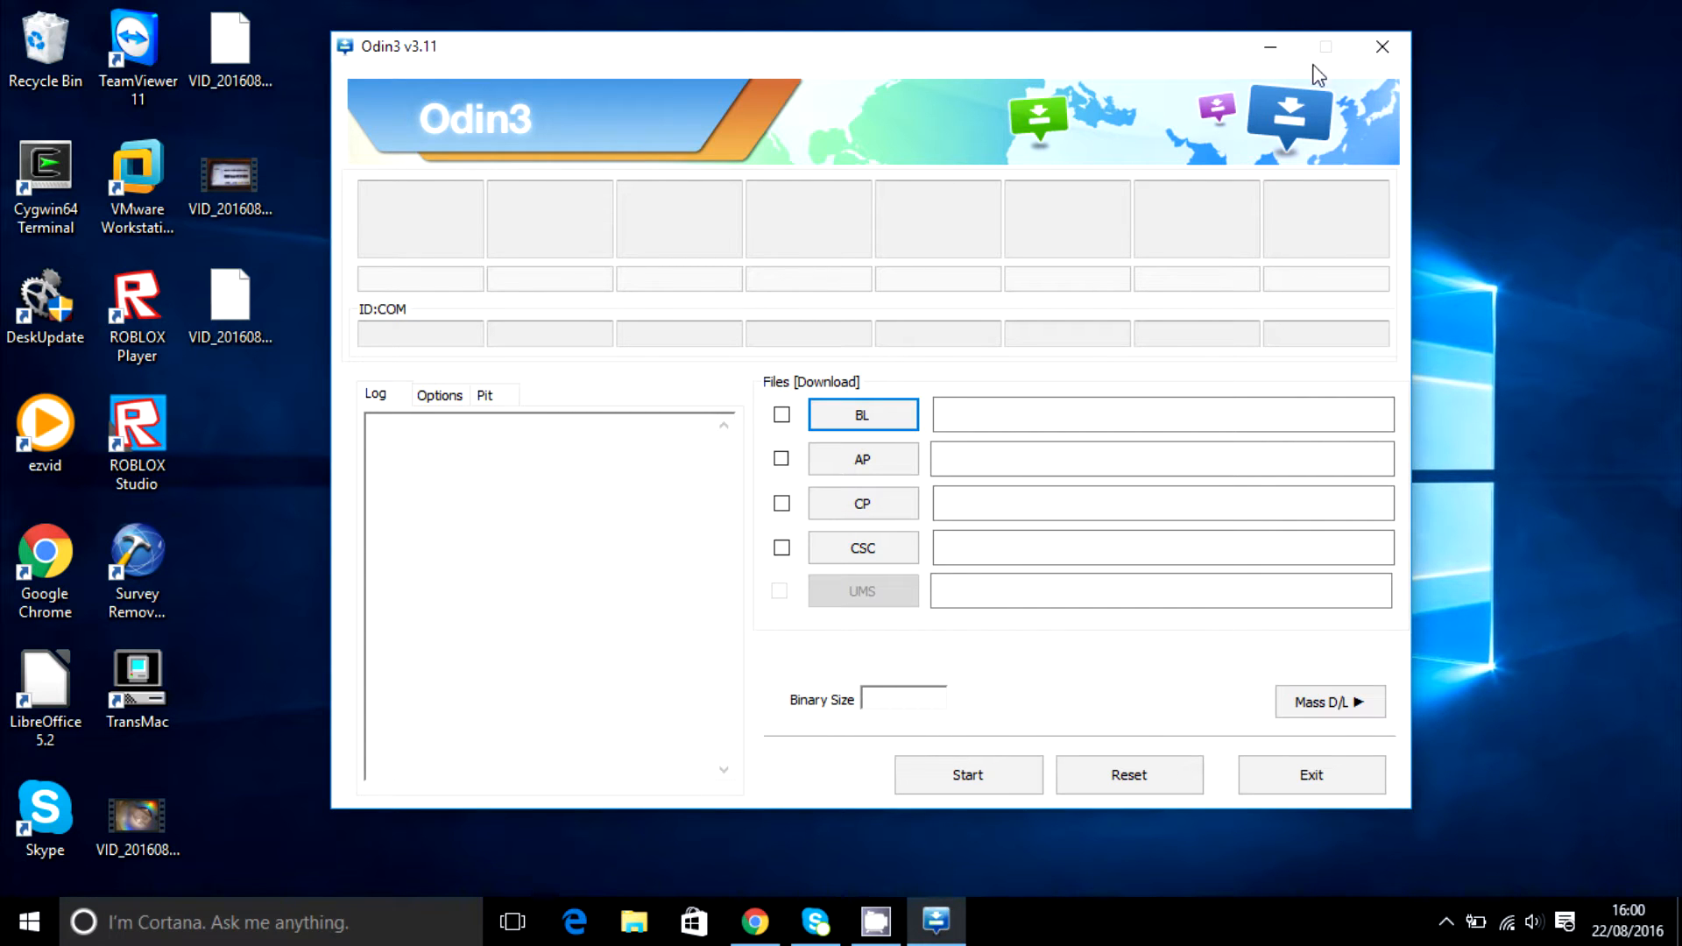
Close Odin3, open the SP_Flash_Tool_v5.1524.00.000 folder from Downloads and pick out flash_tool.
left_click(1382, 45)
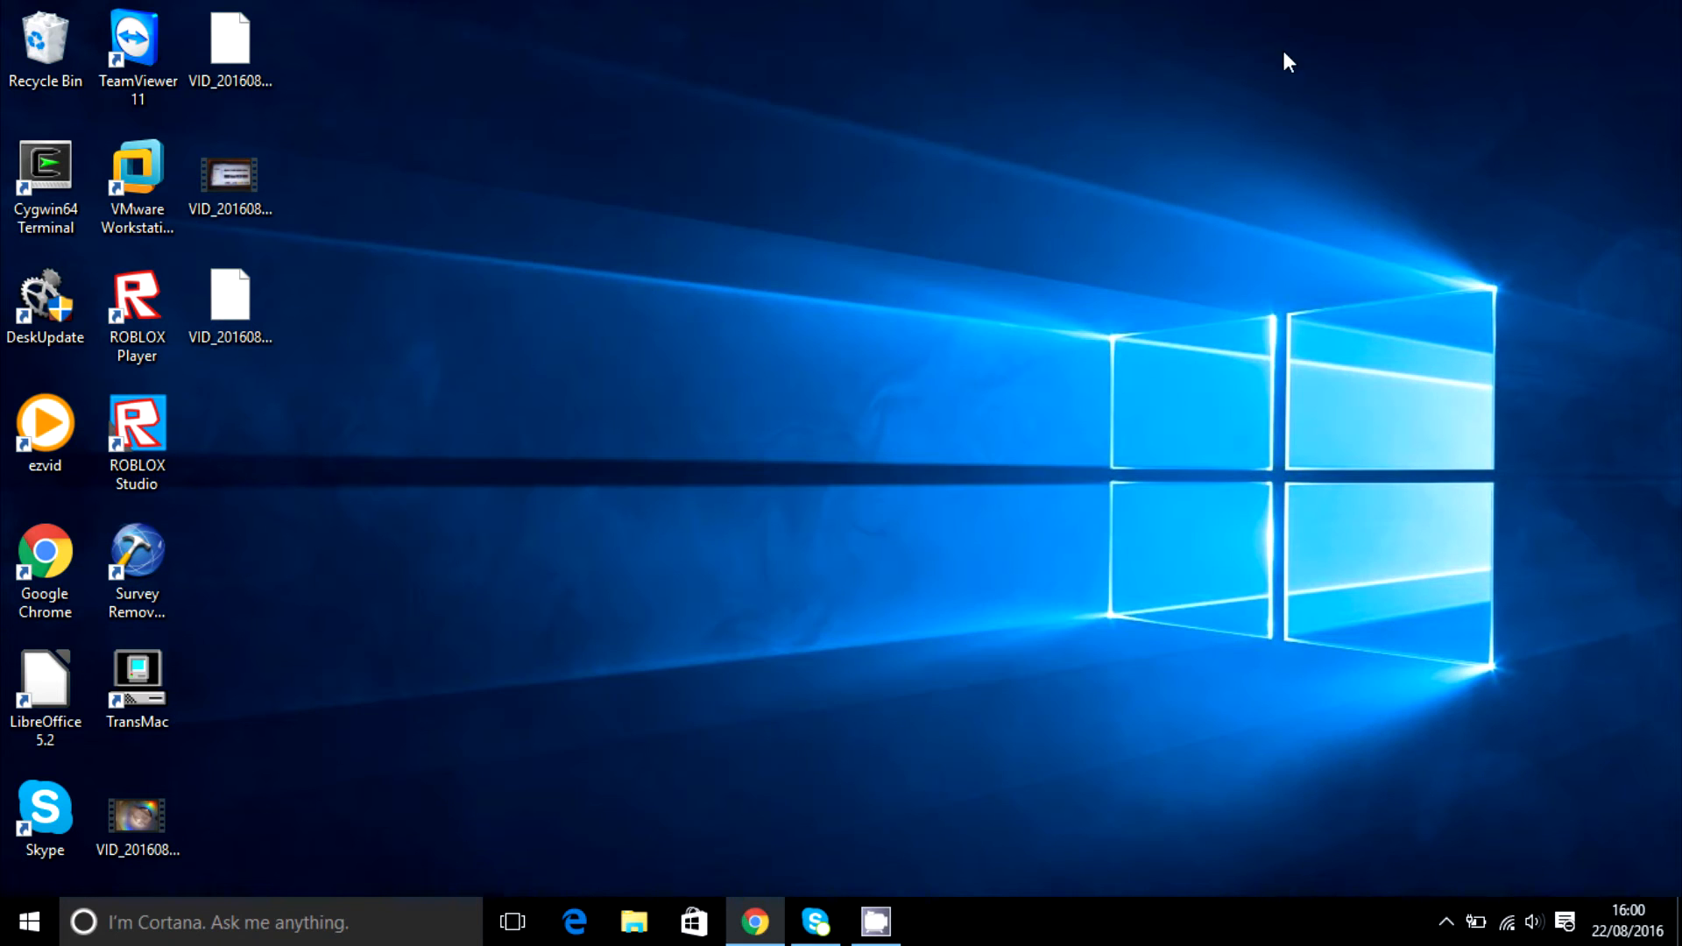
left_click(631, 922)
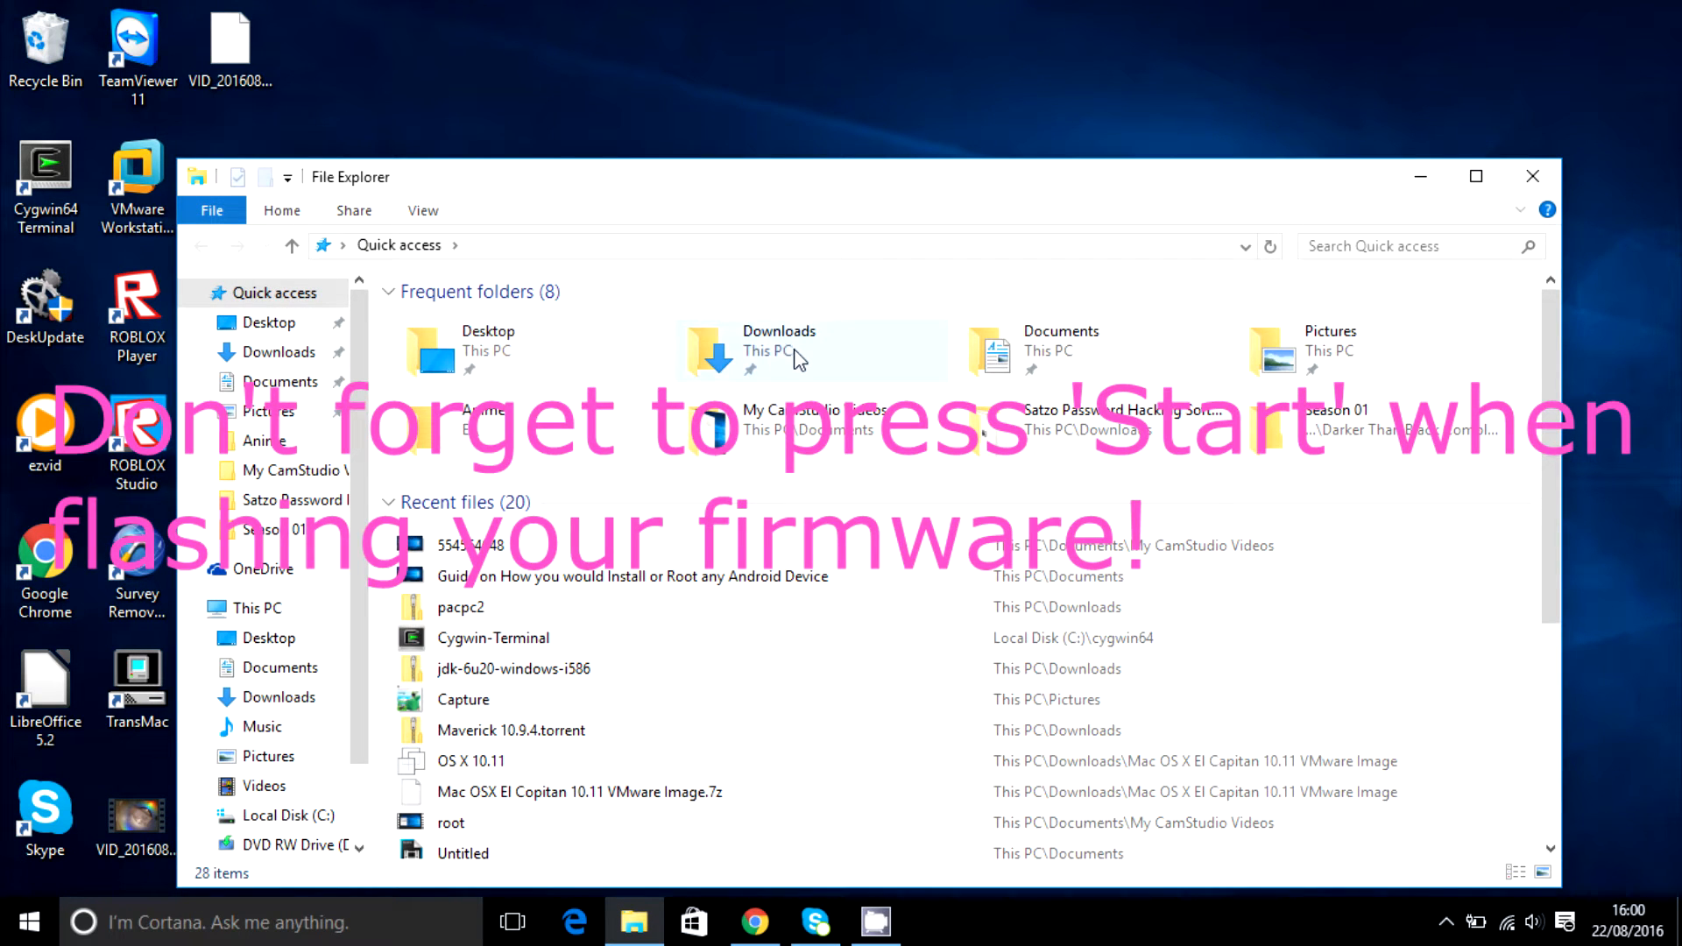
double_click(778, 347)
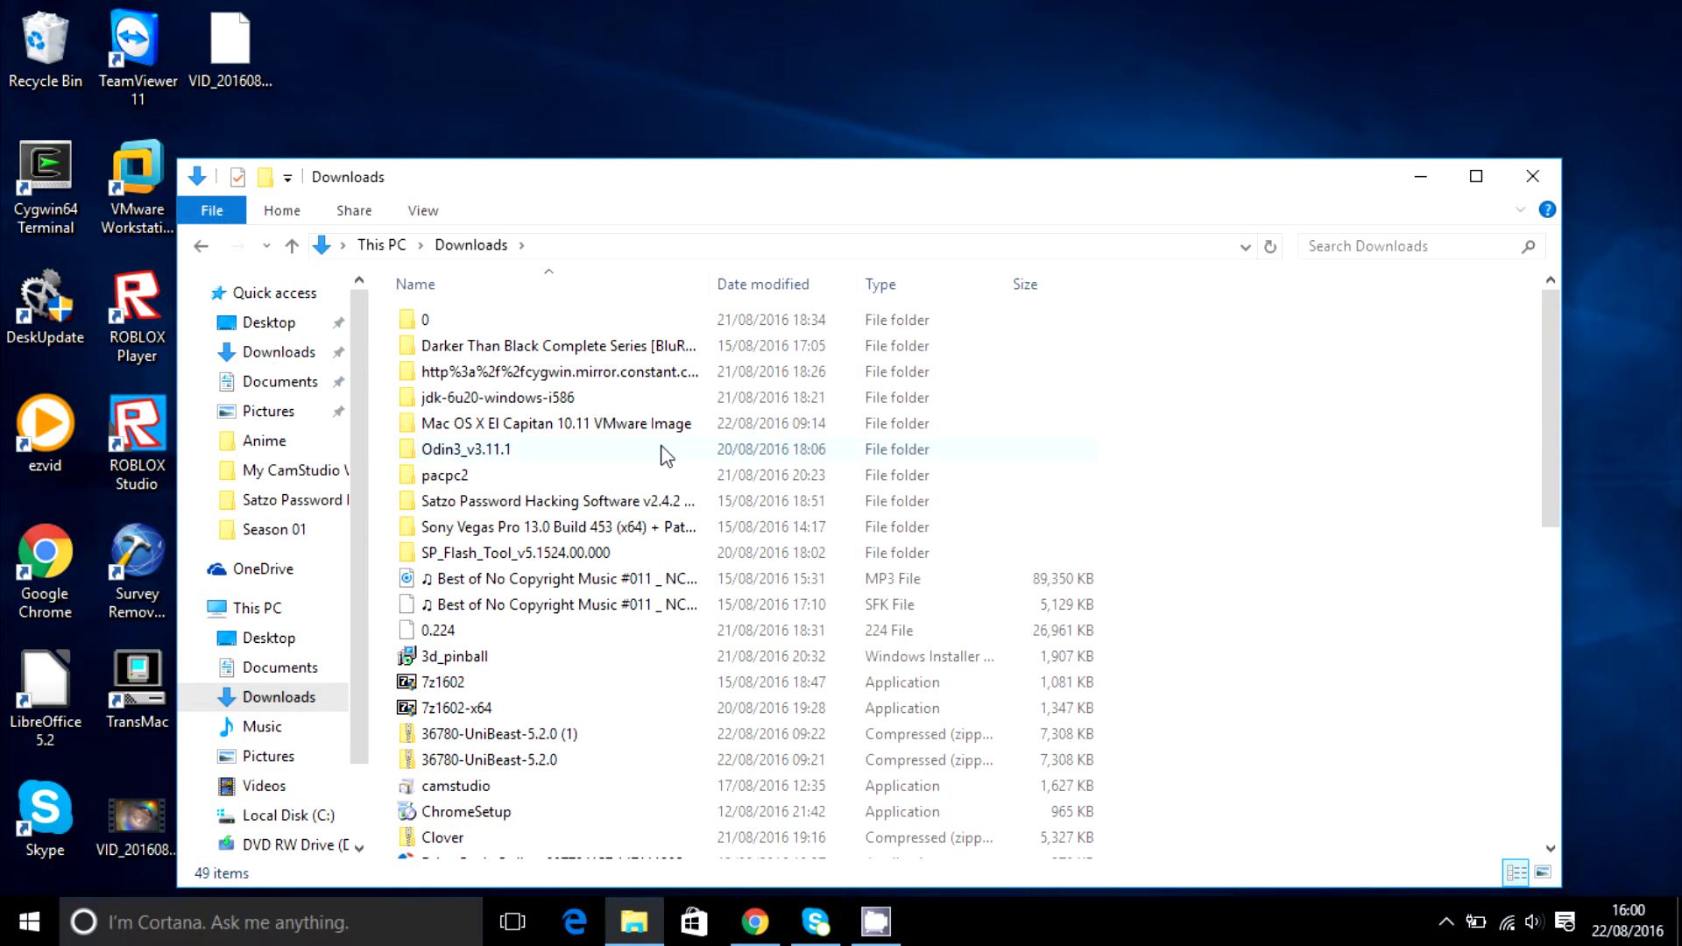
scroll("down", 3)
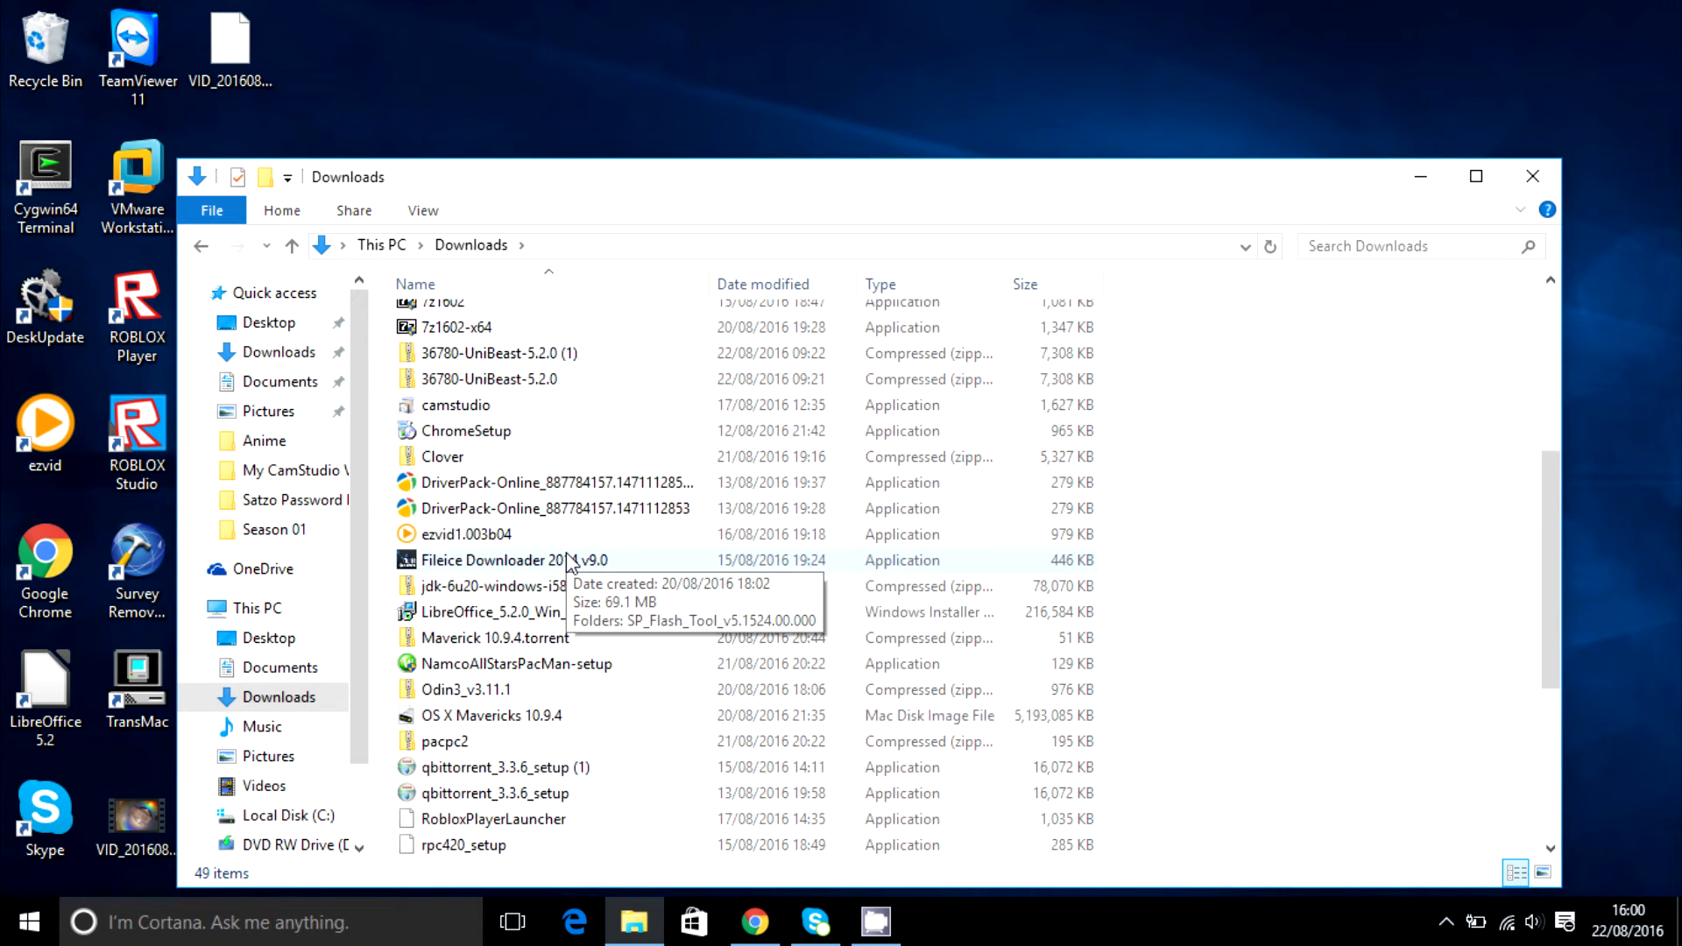
scroll("down", 3)
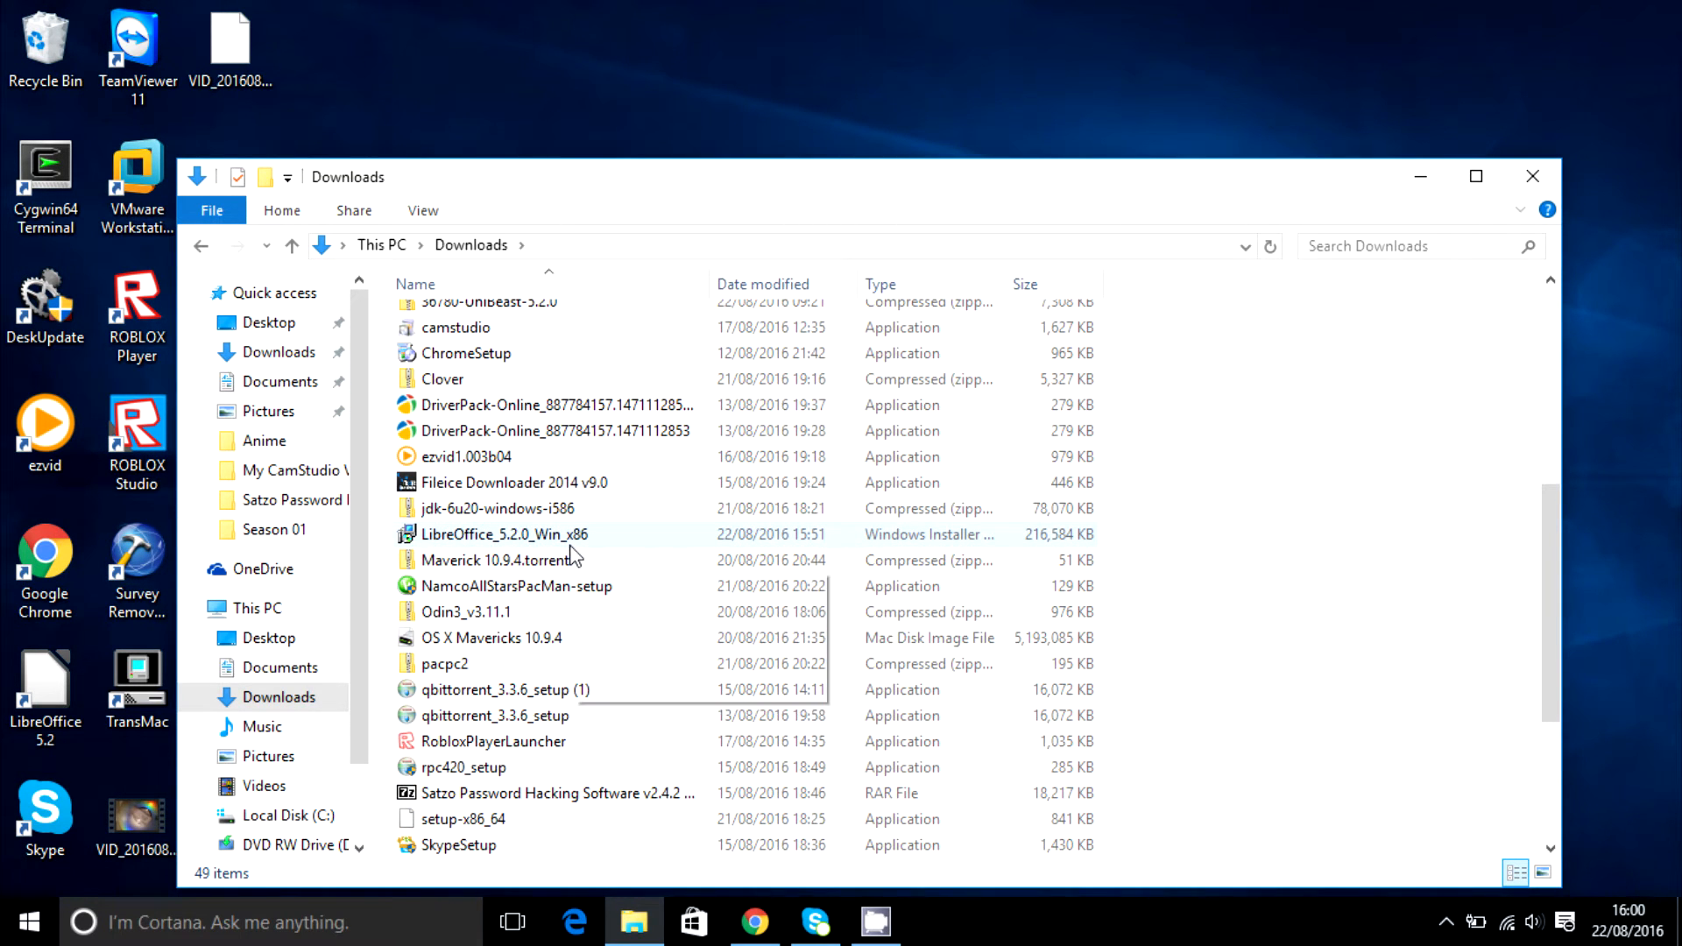
scroll("down", 3)
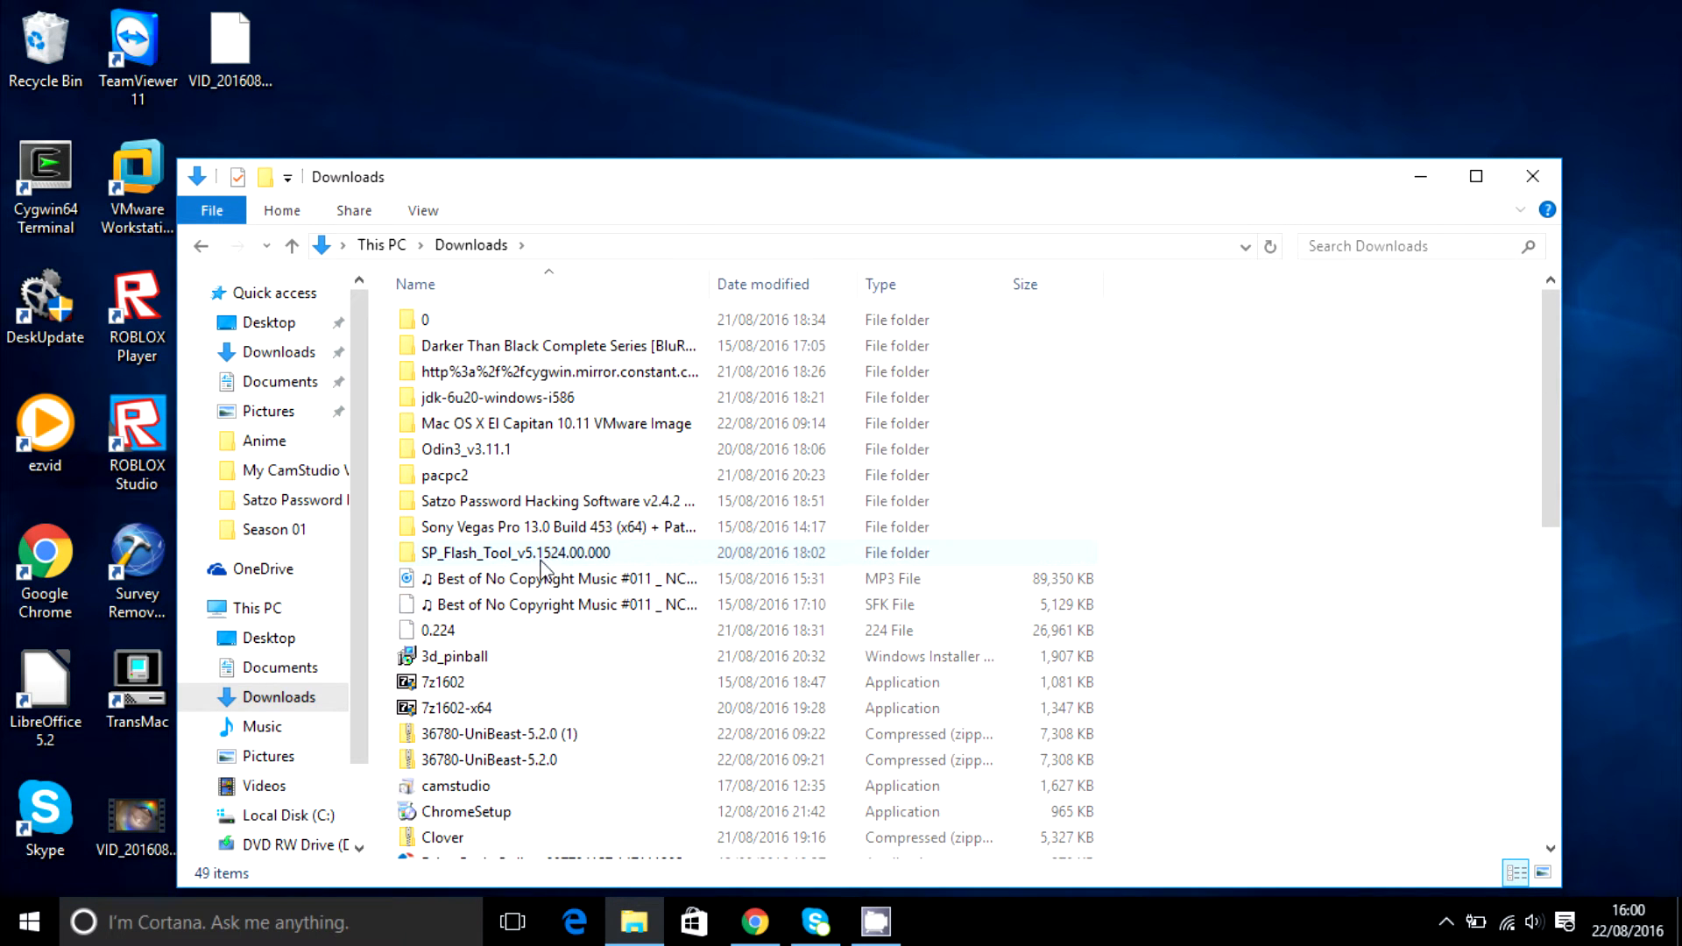
double_click(531, 552)
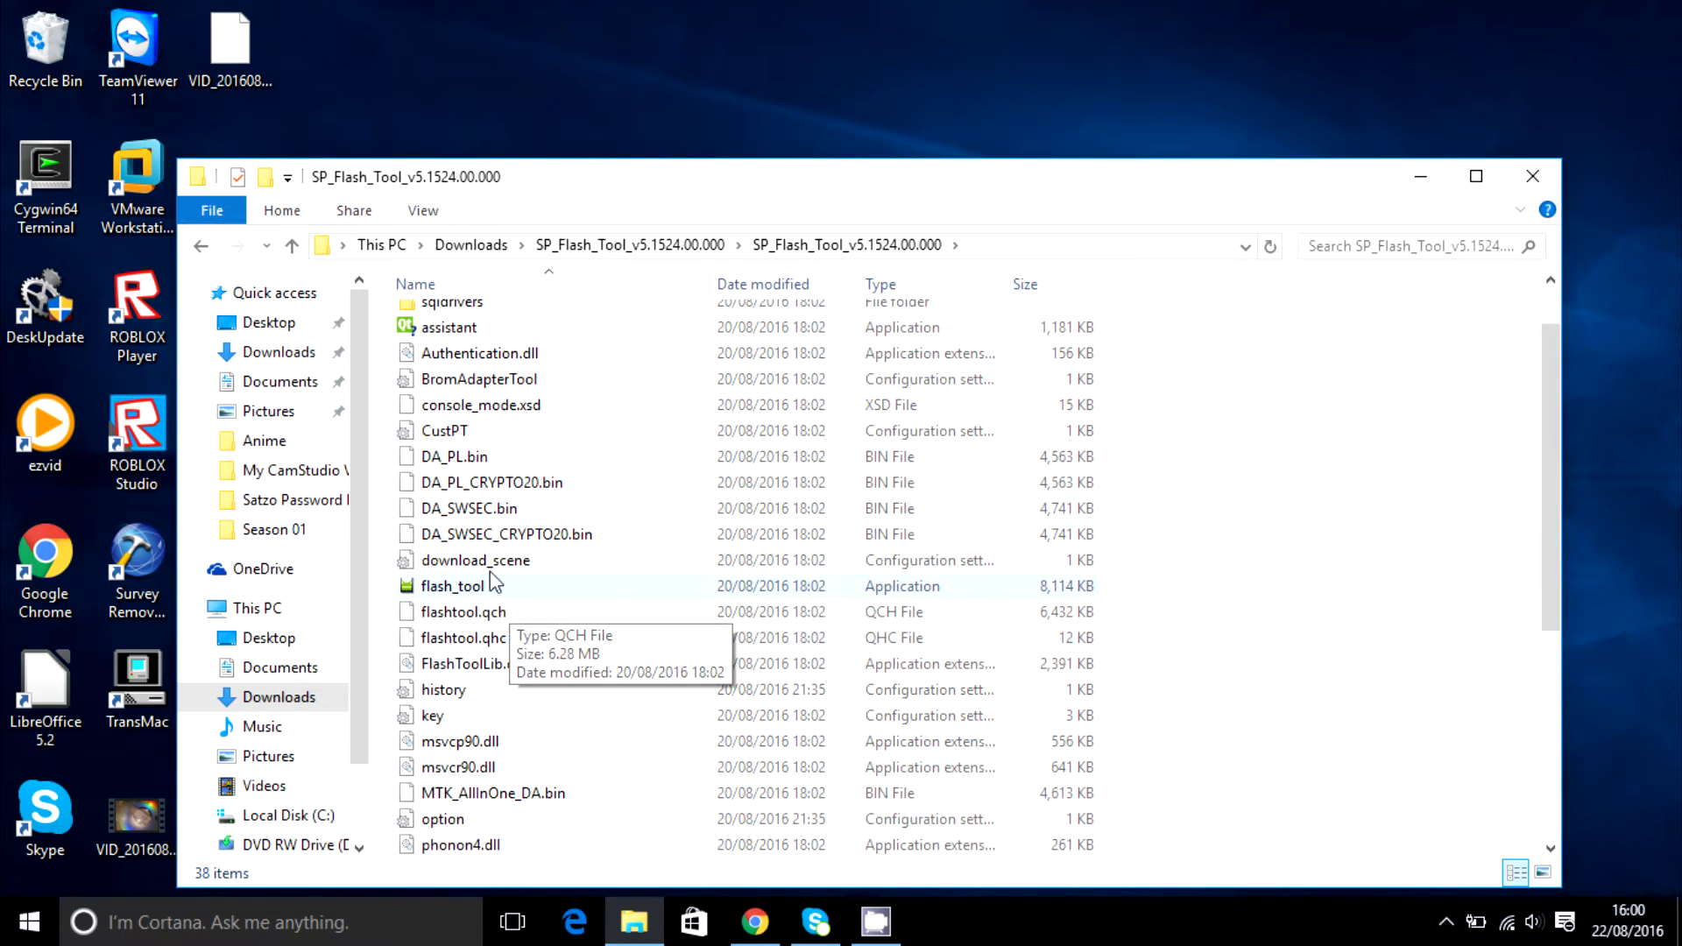
right_click(449, 585)
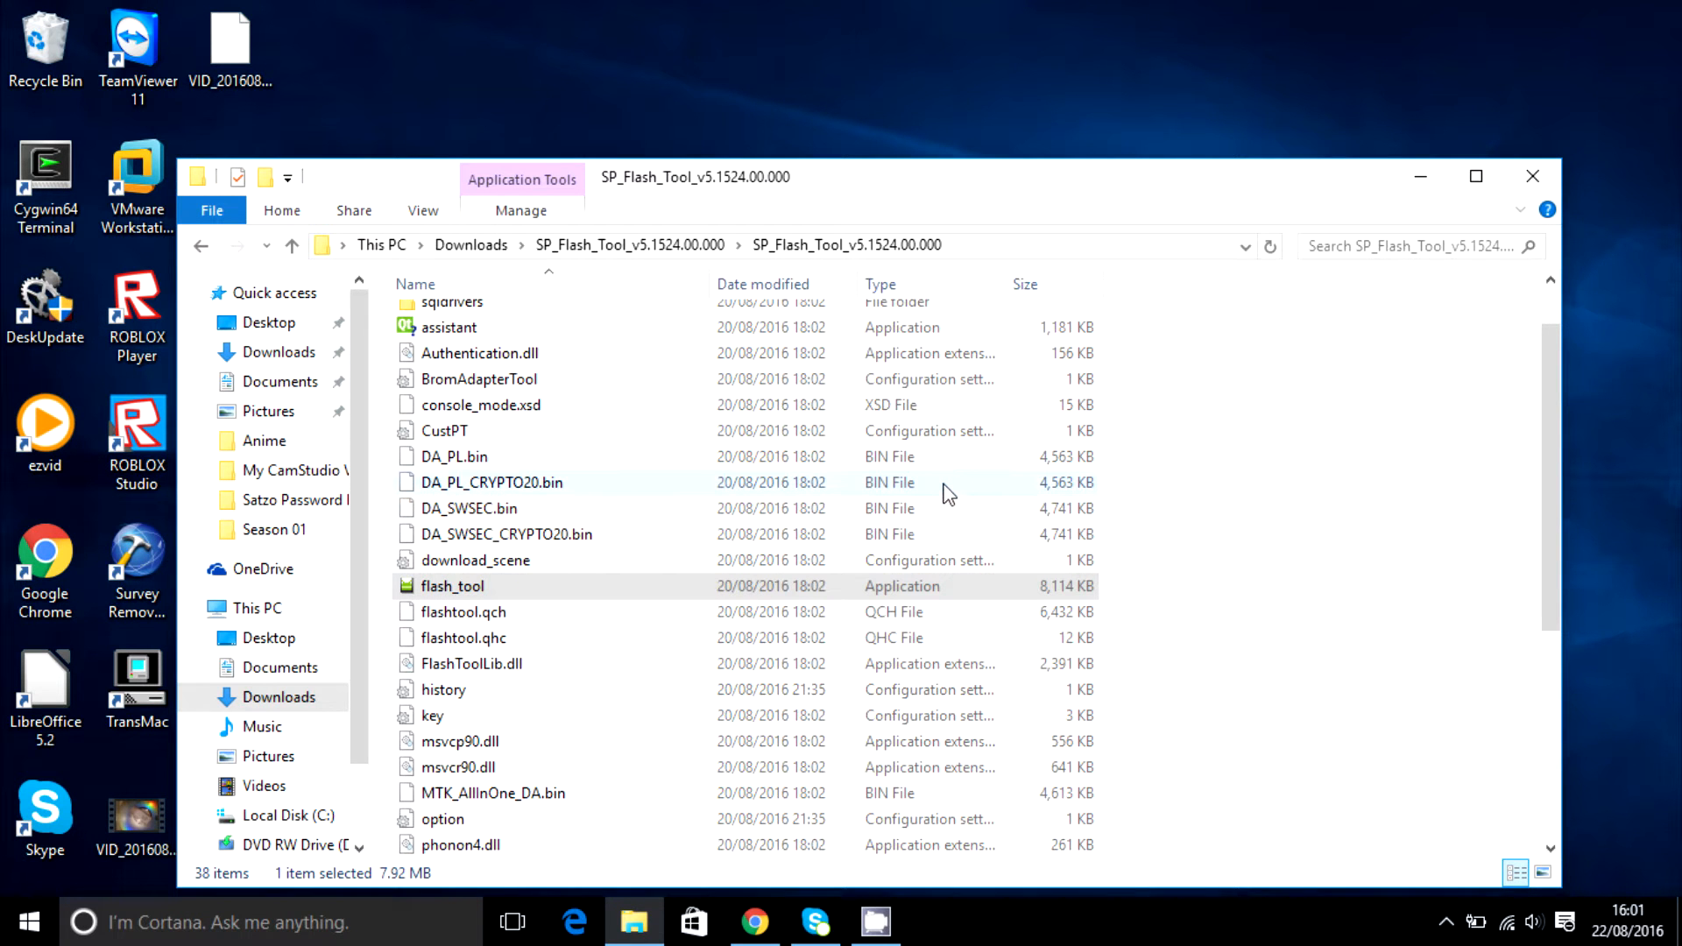
mouse_move(939, 477)
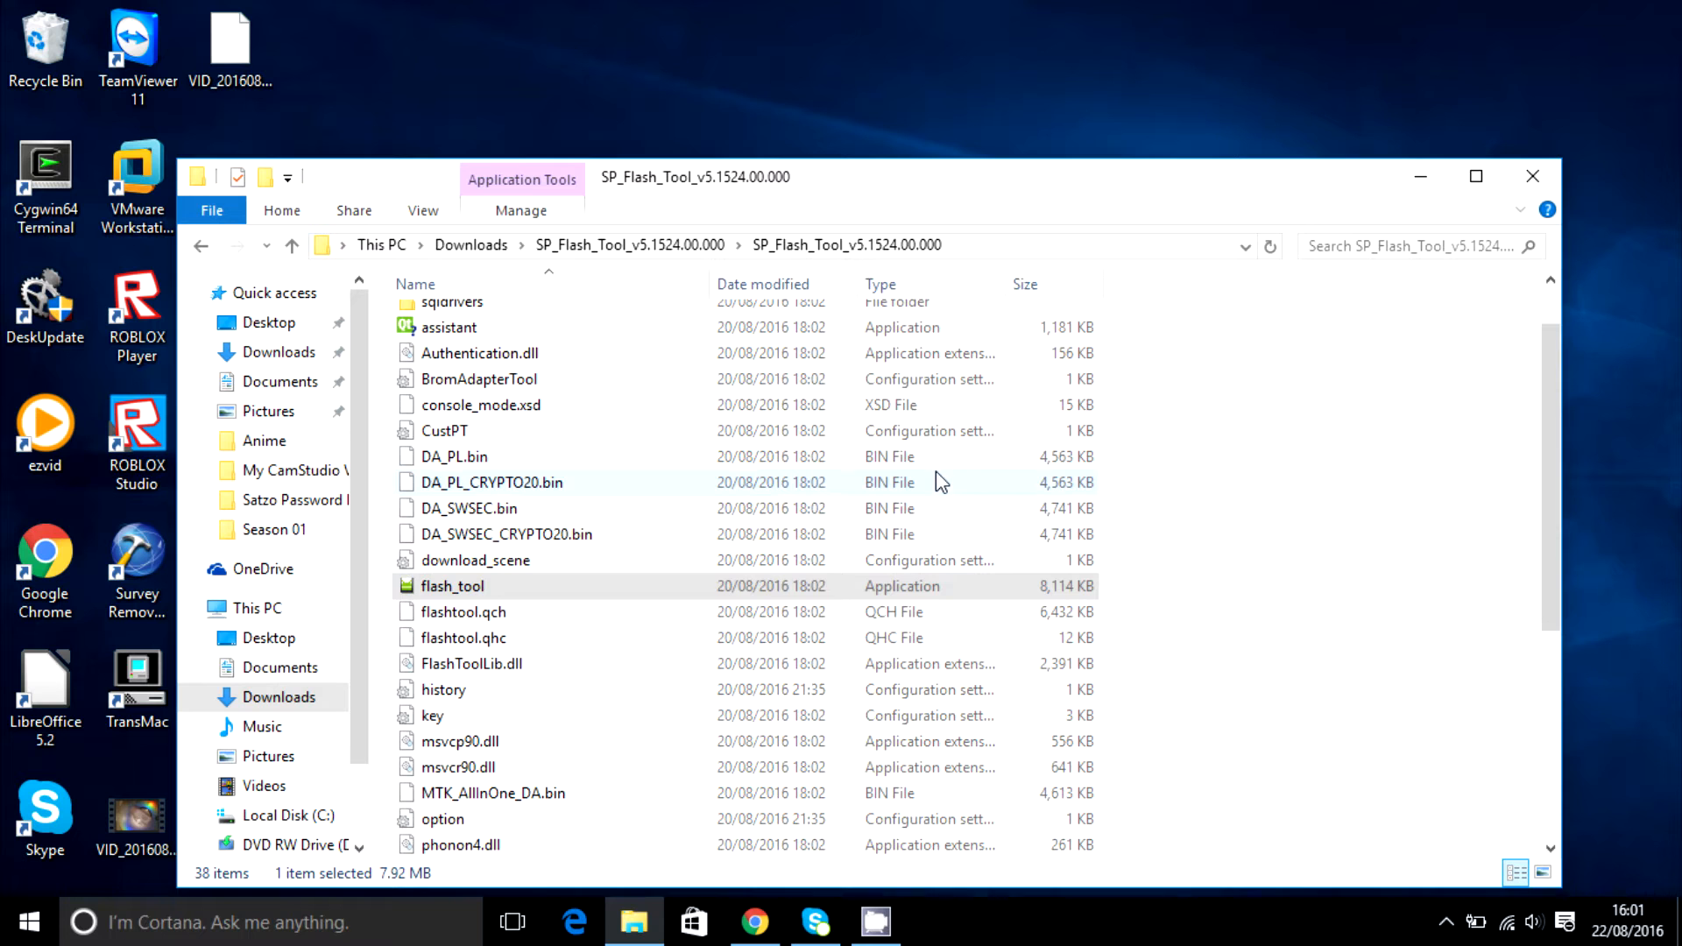
Launch flash_tool, browse for a scatter-loading file and dismiss the picker without choosing one.
double_click(453, 585)
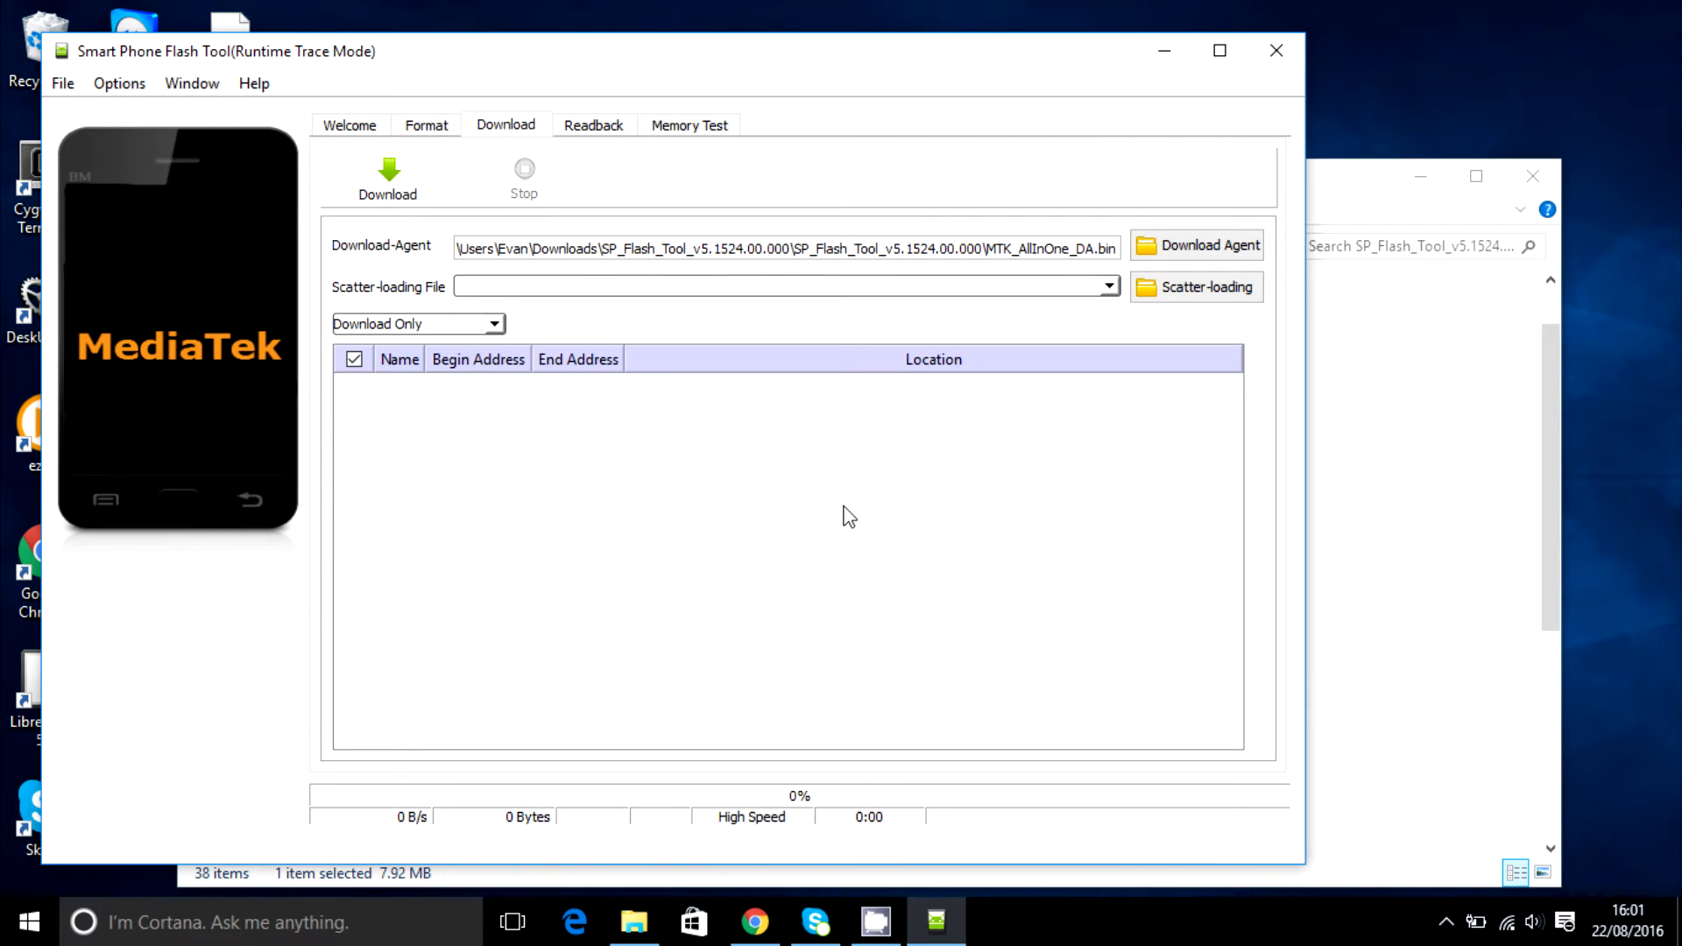
mouse_move(1160, 335)
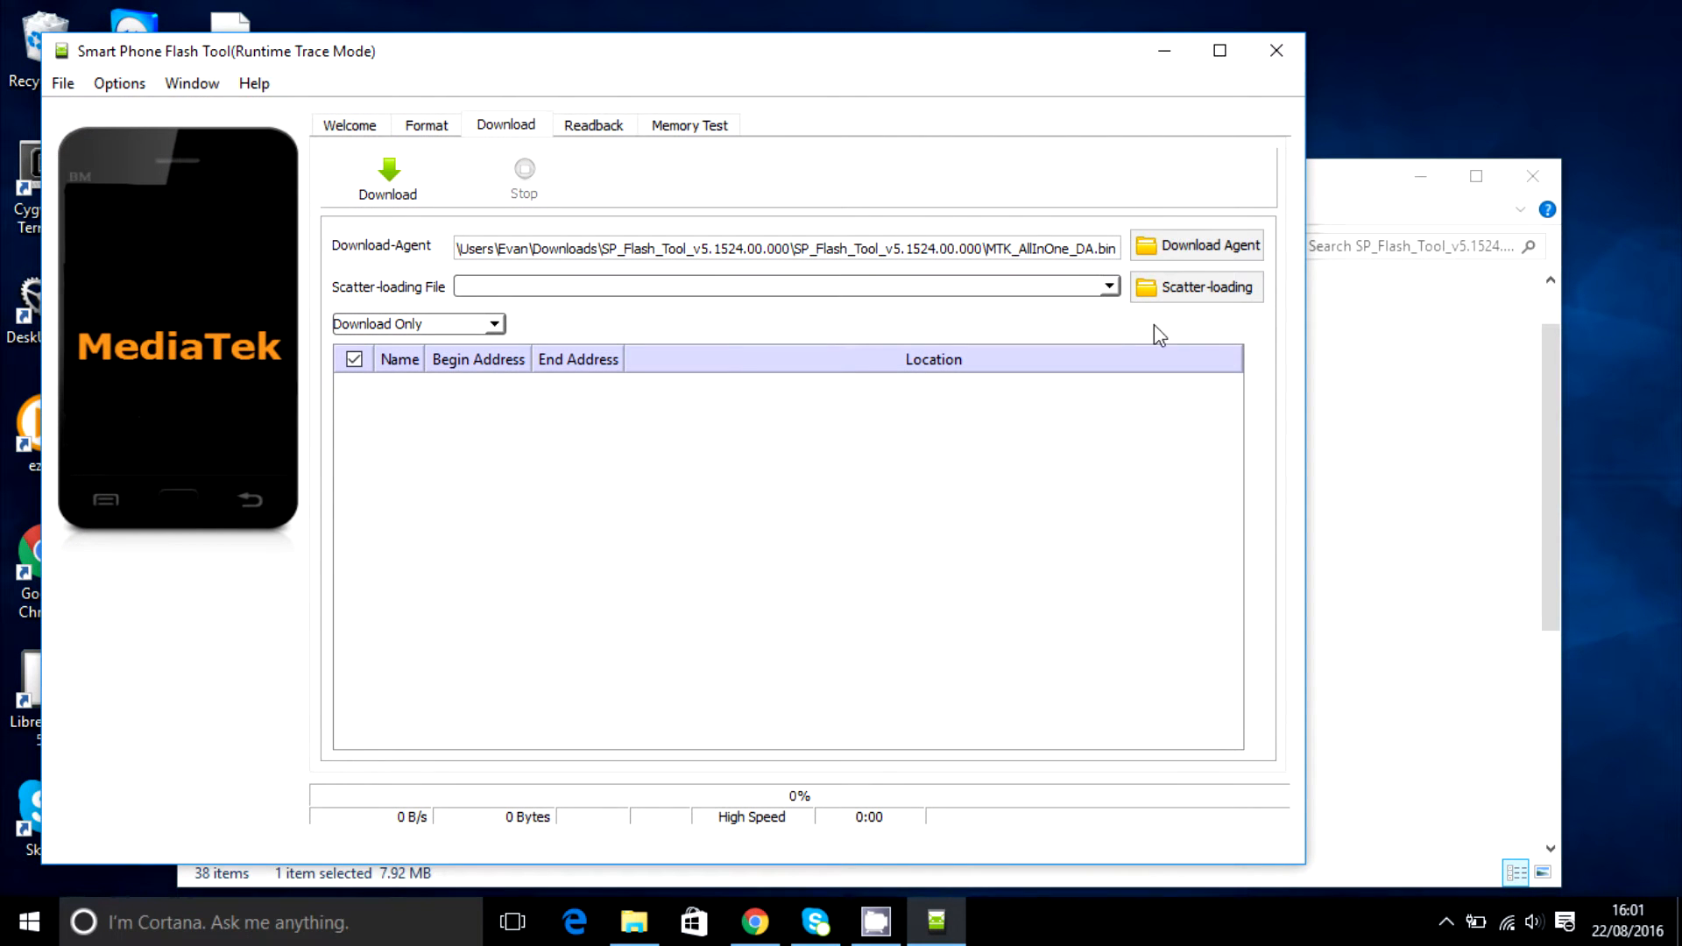
mouse_move(1188, 326)
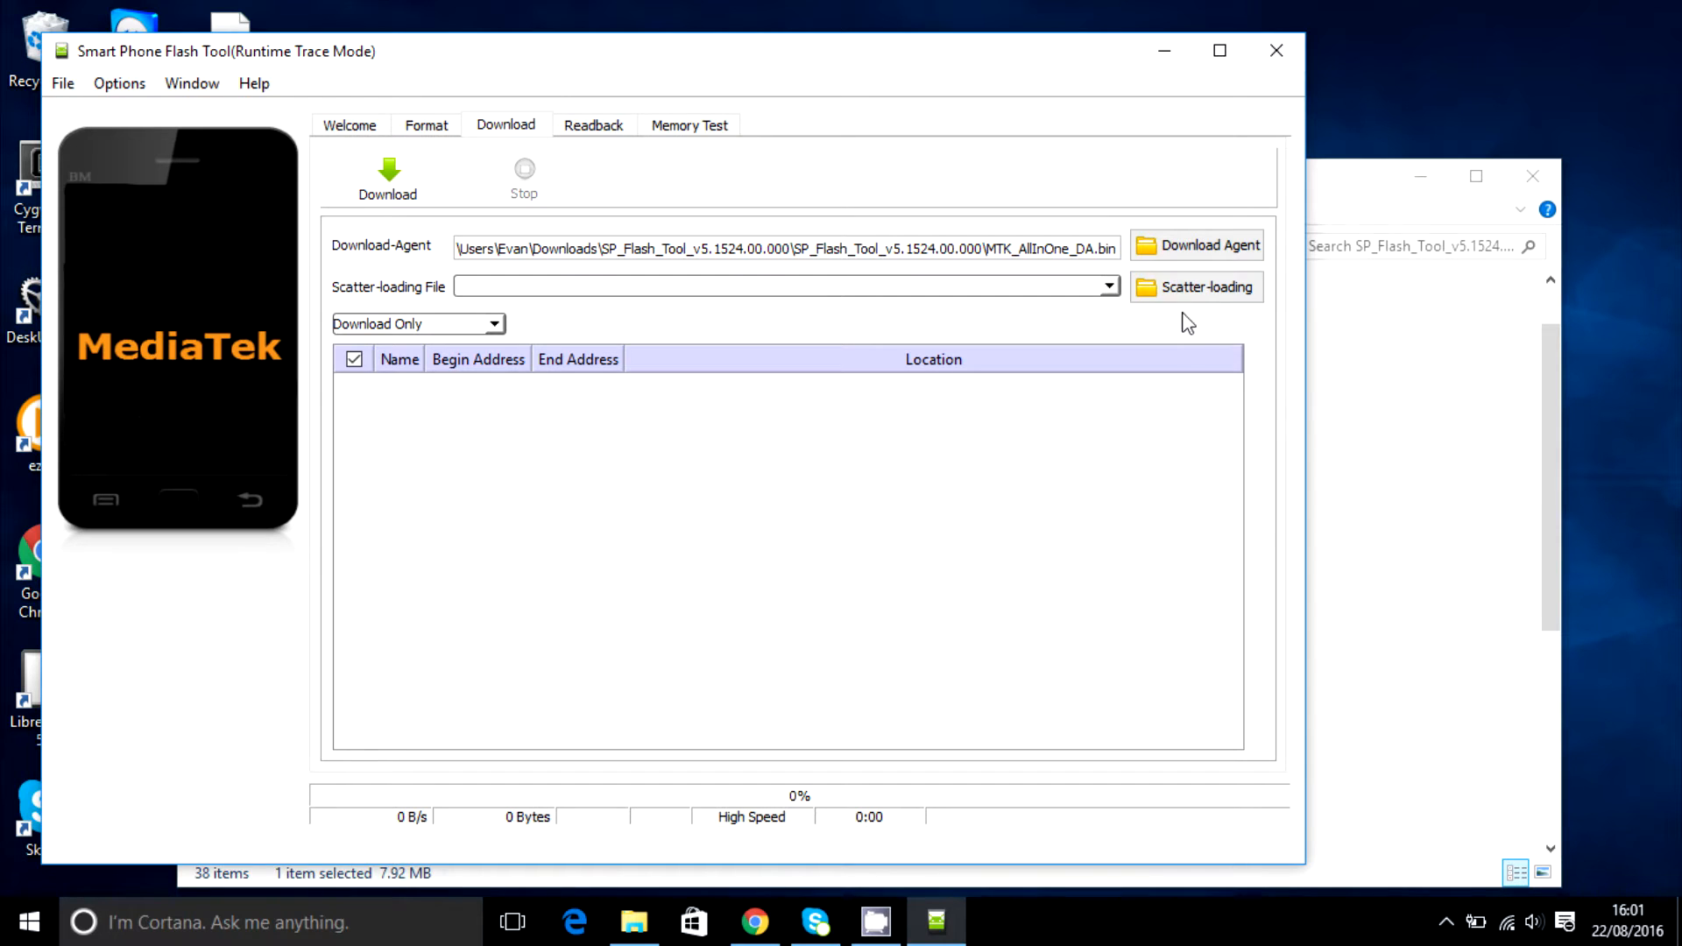
left_click(1195, 287)
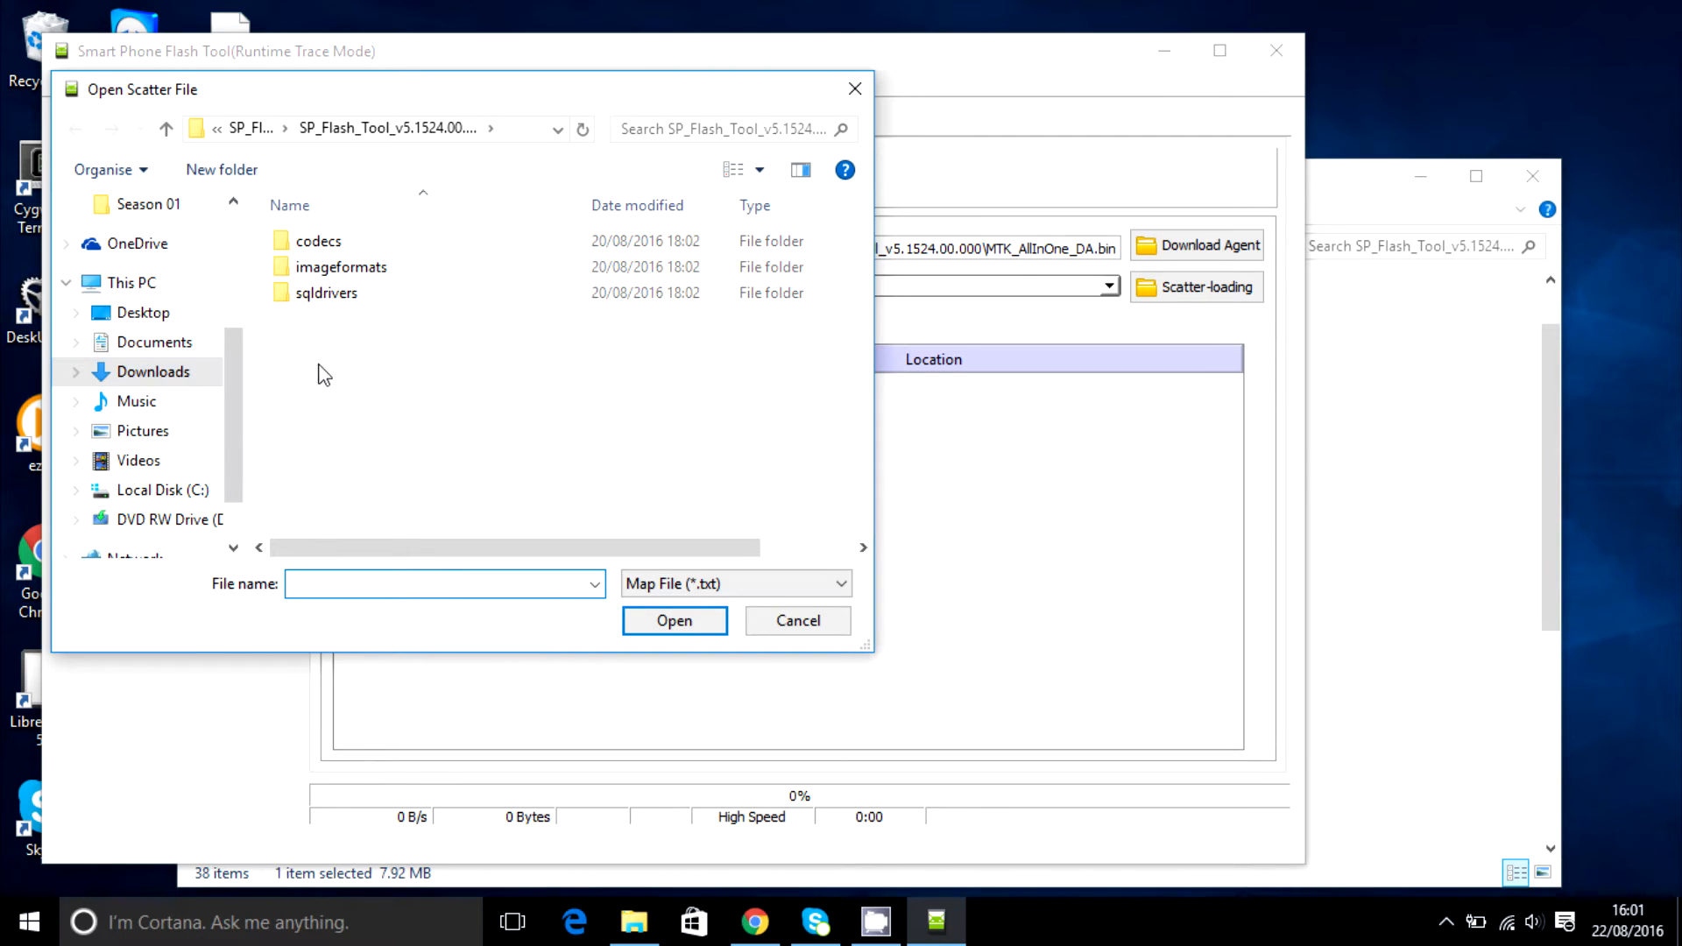
mouse_move(414, 357)
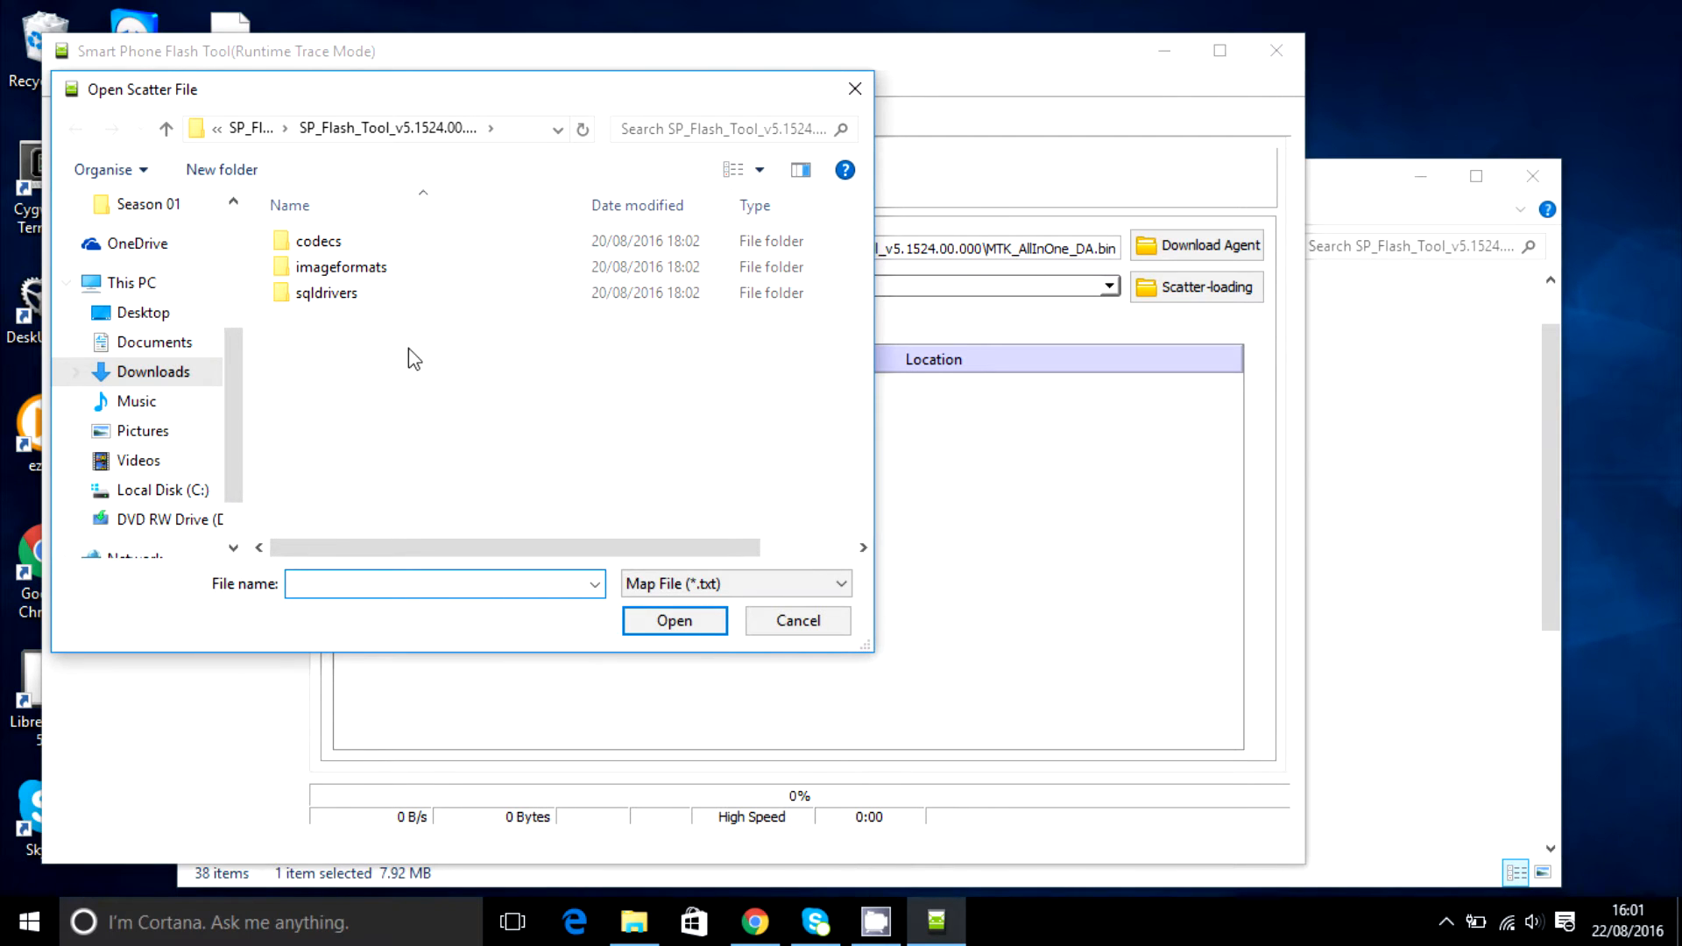
mouse_move(361, 381)
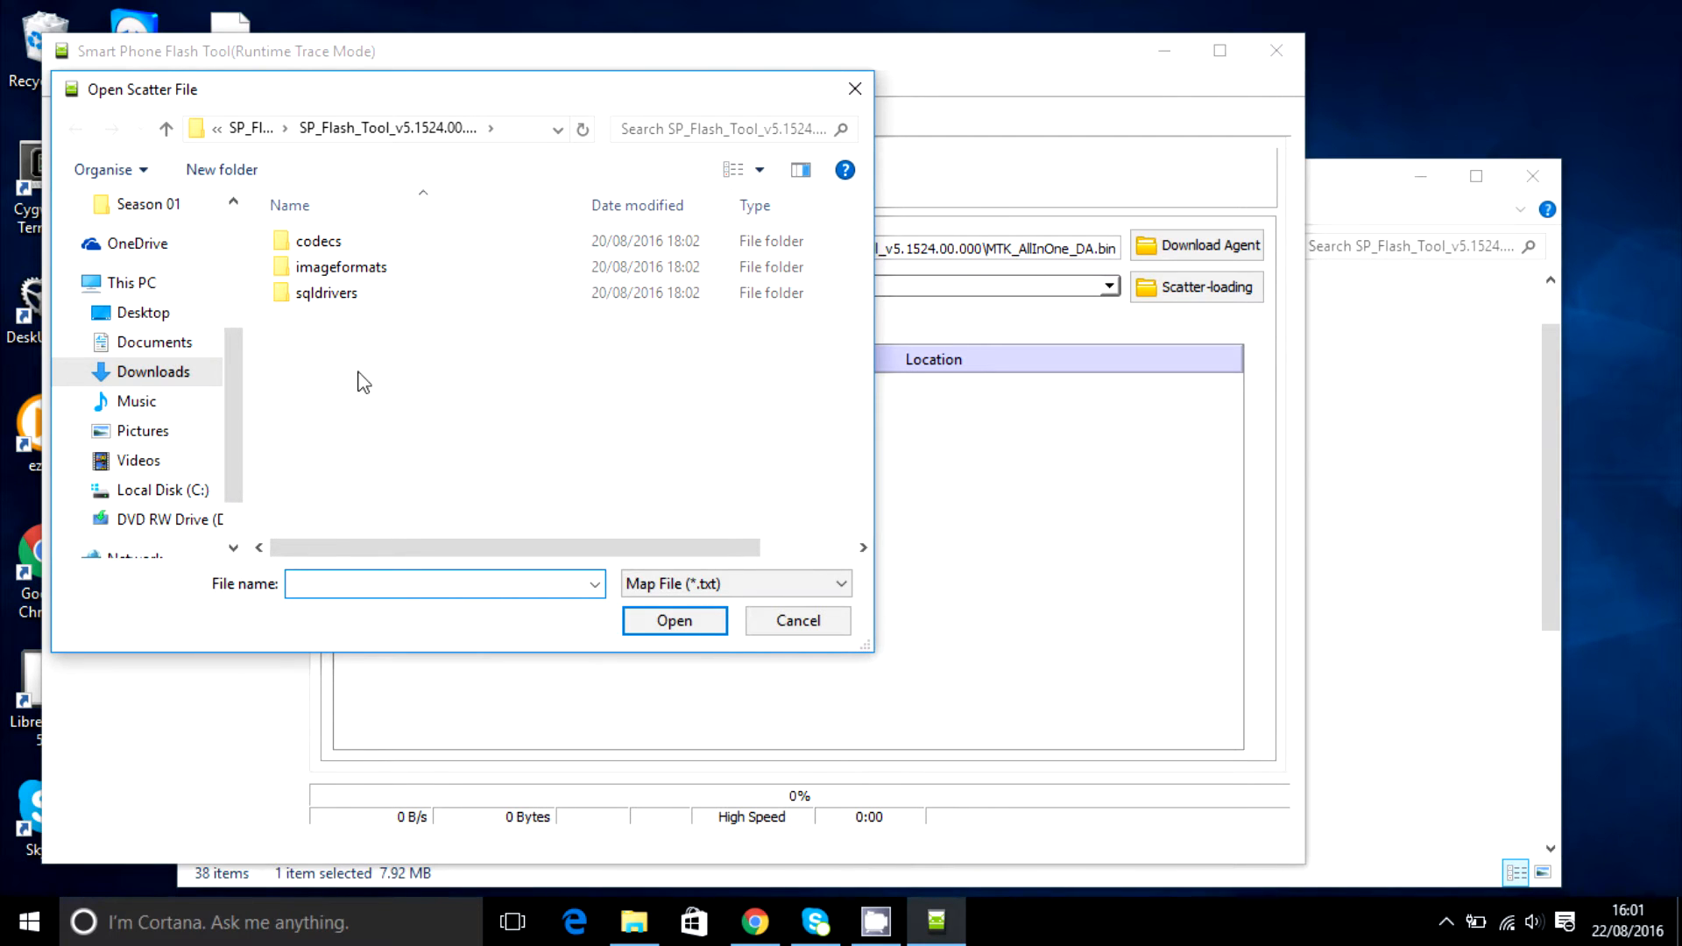
left_click(797, 620)
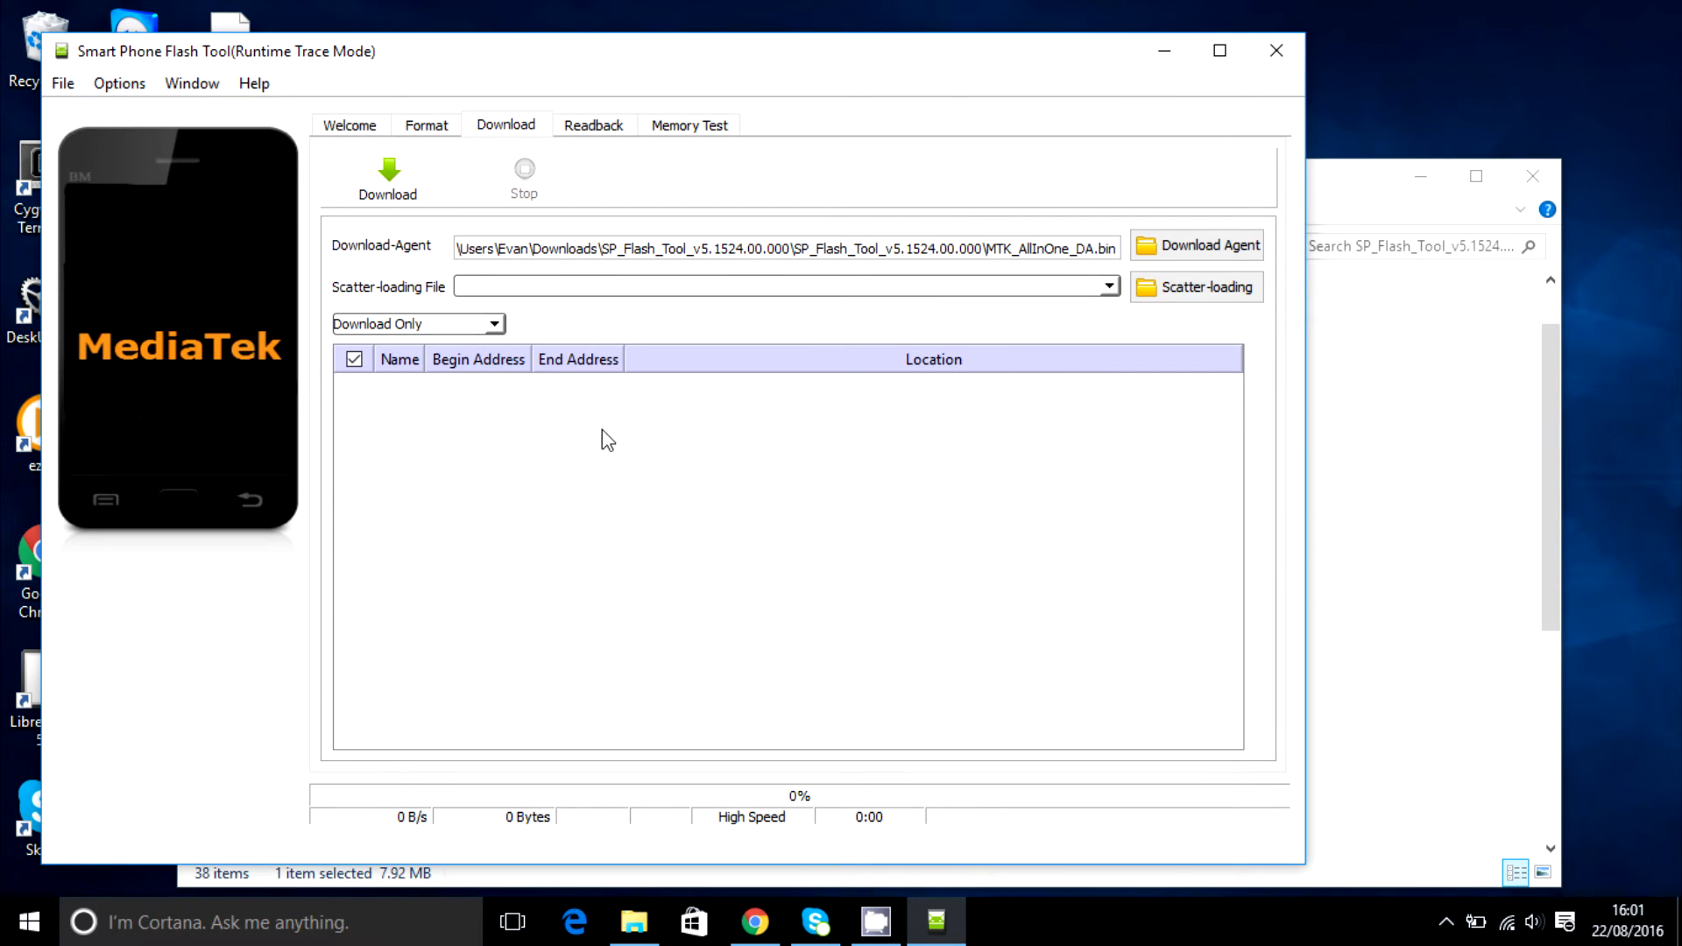
mouse_move(475, 438)
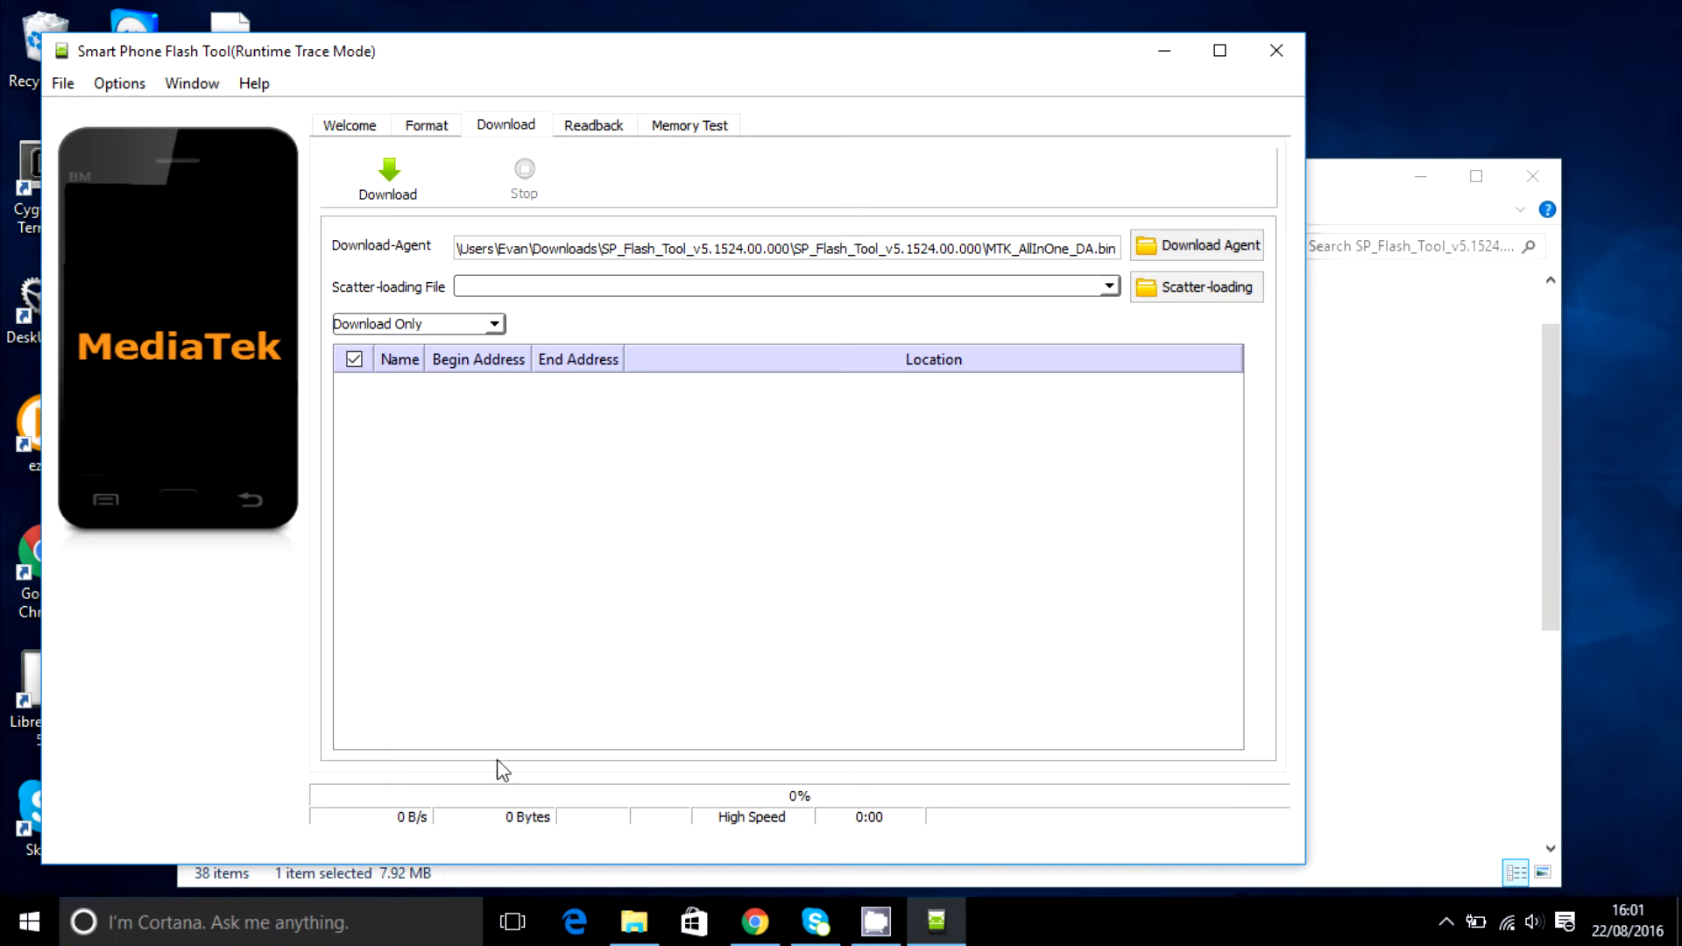
mouse_move(447, 373)
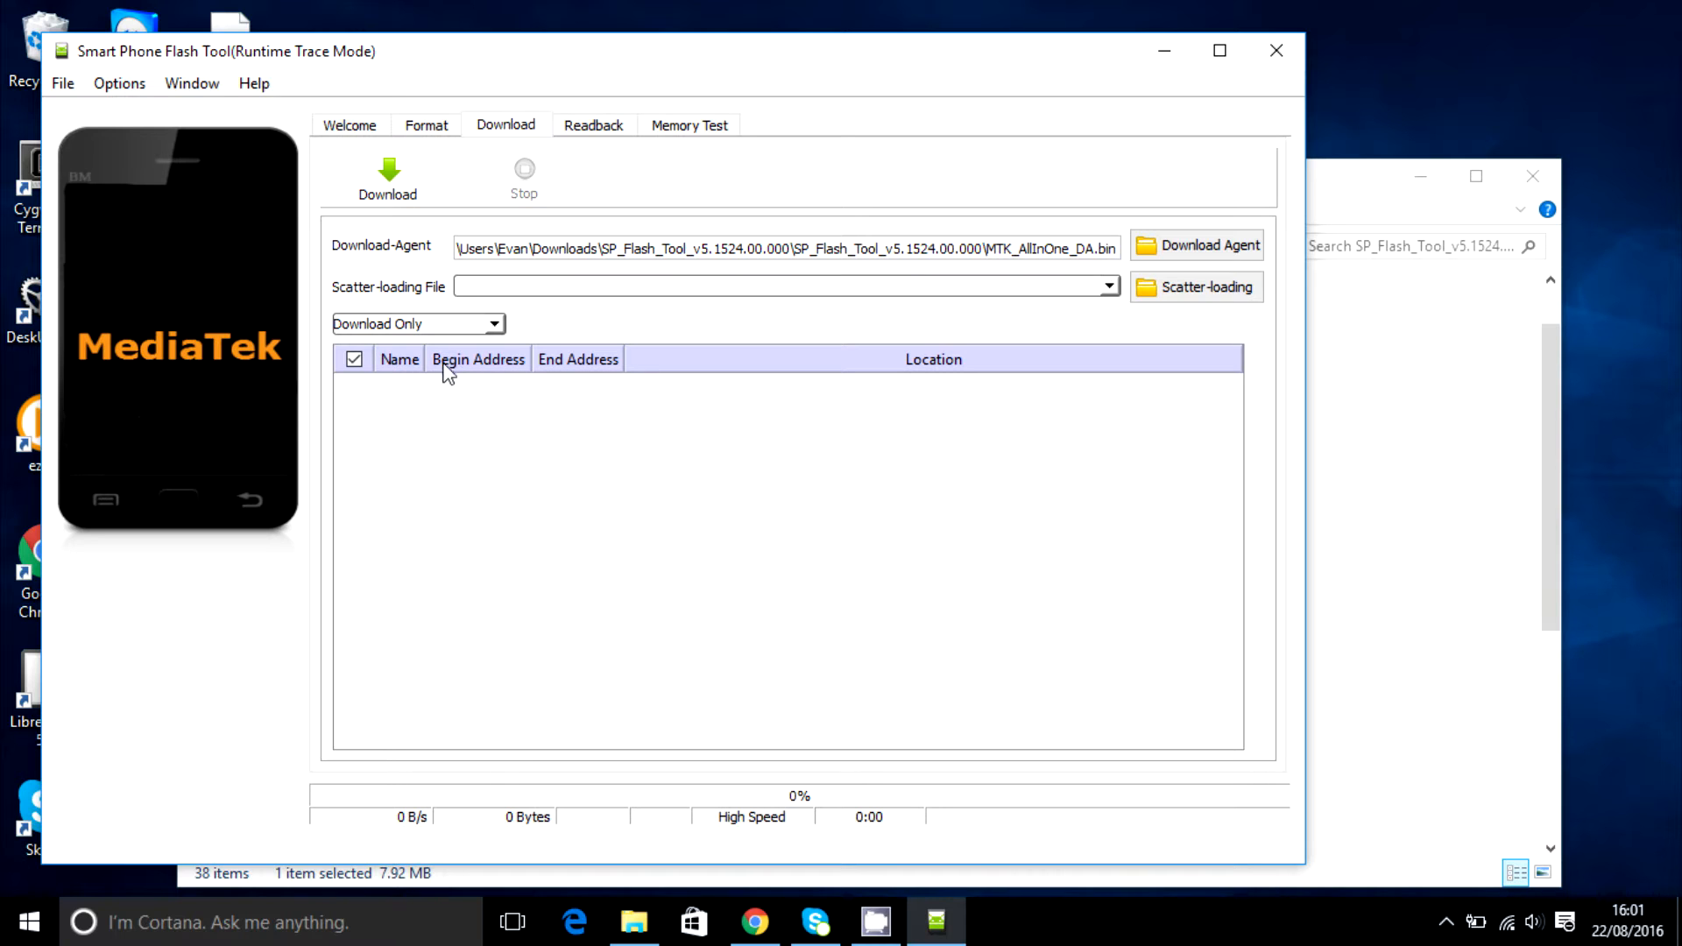
mouse_move(392, 398)
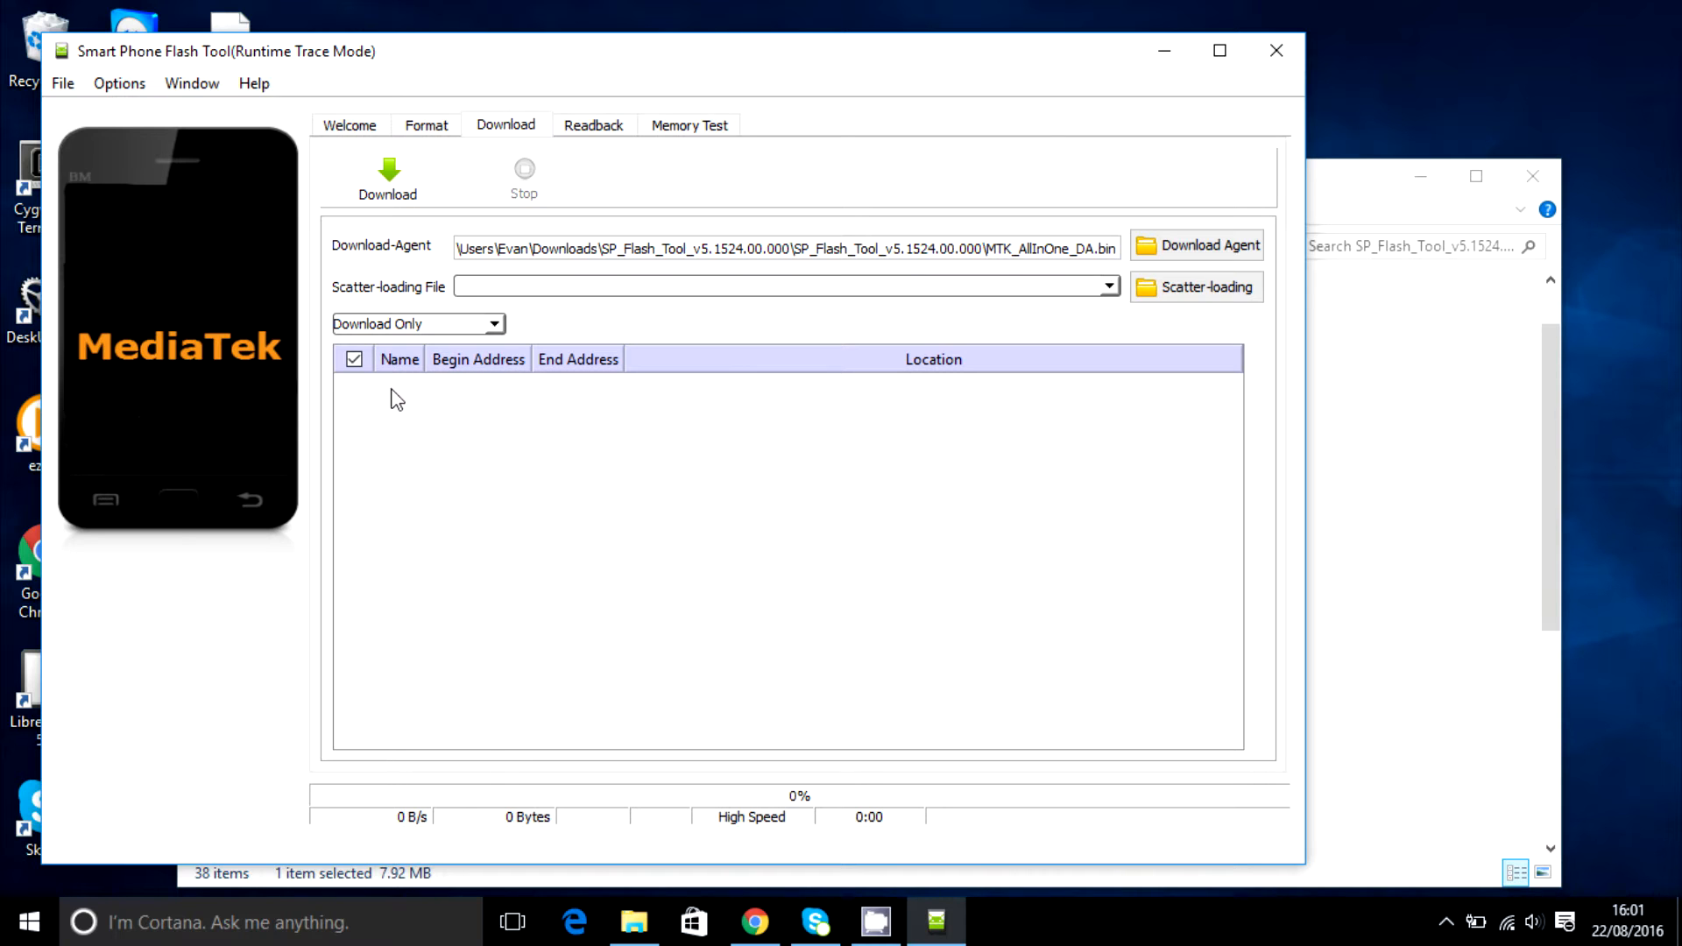
mouse_move(392, 466)
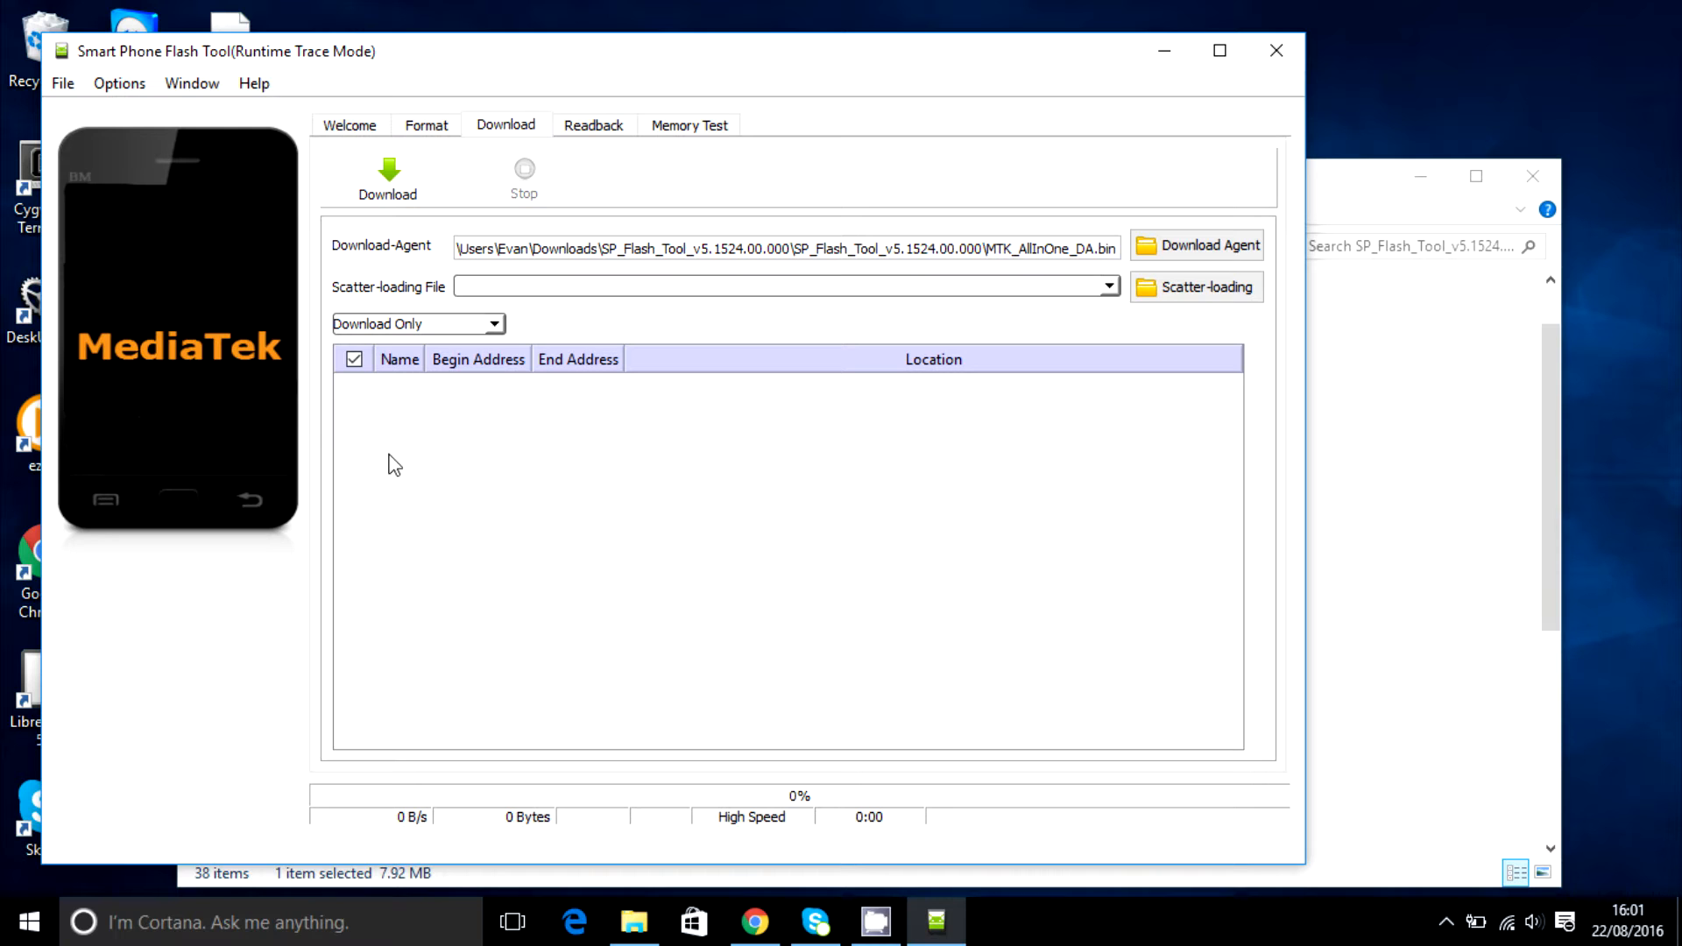
mouse_move(256, 382)
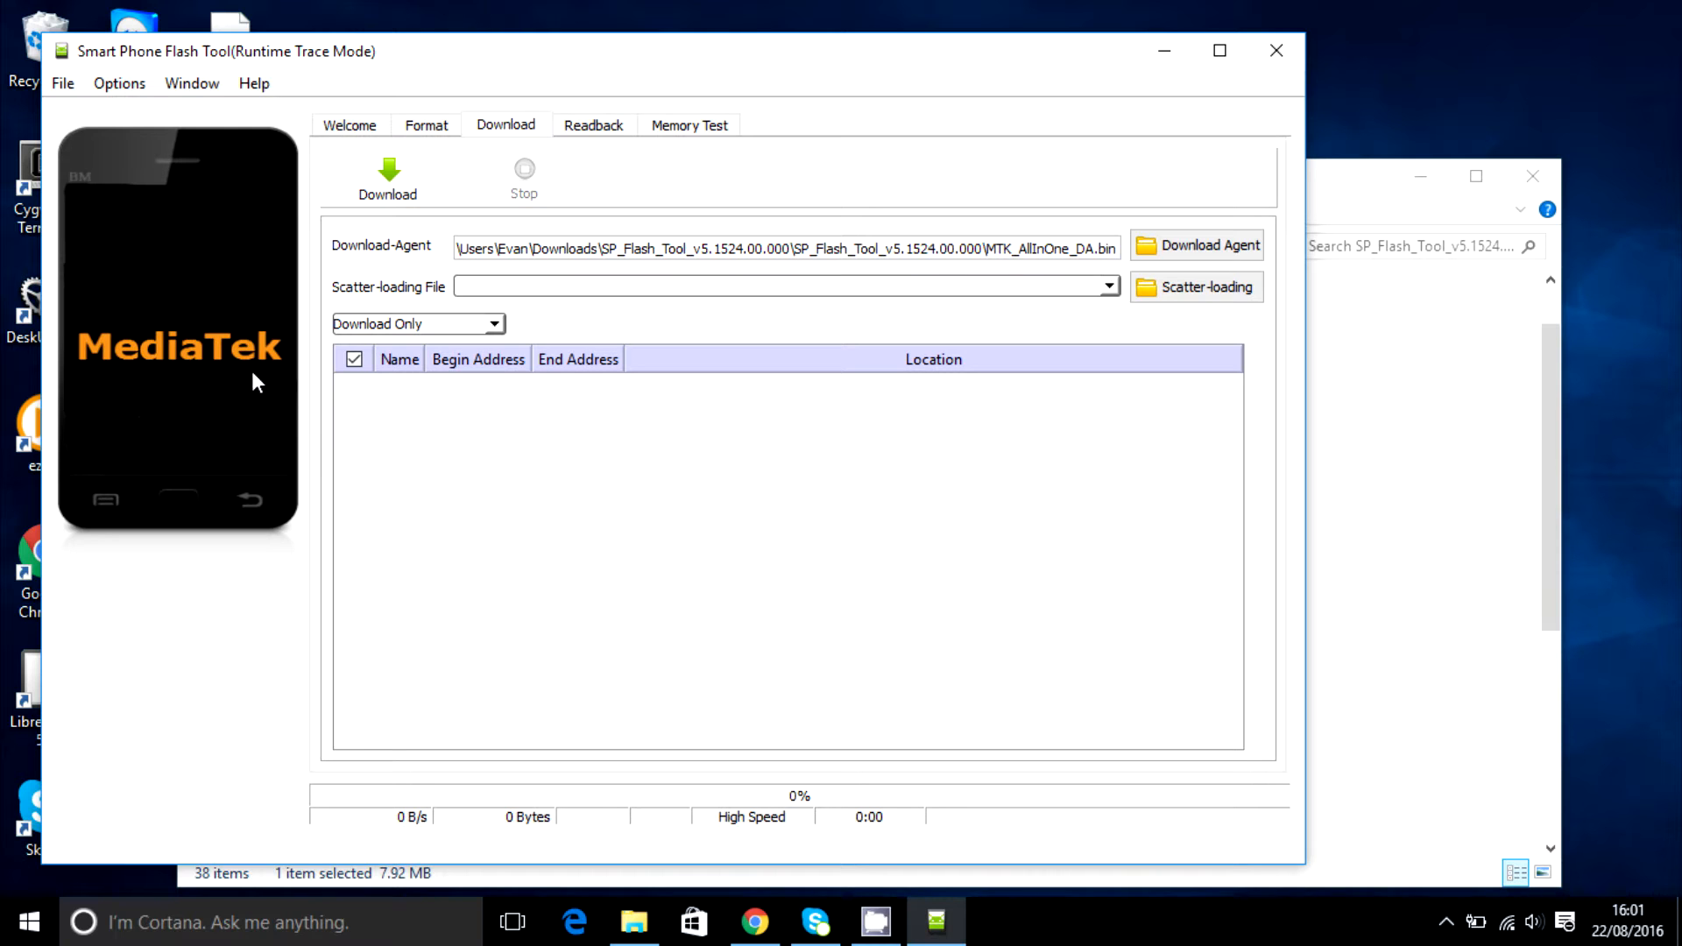
mouse_move(348, 440)
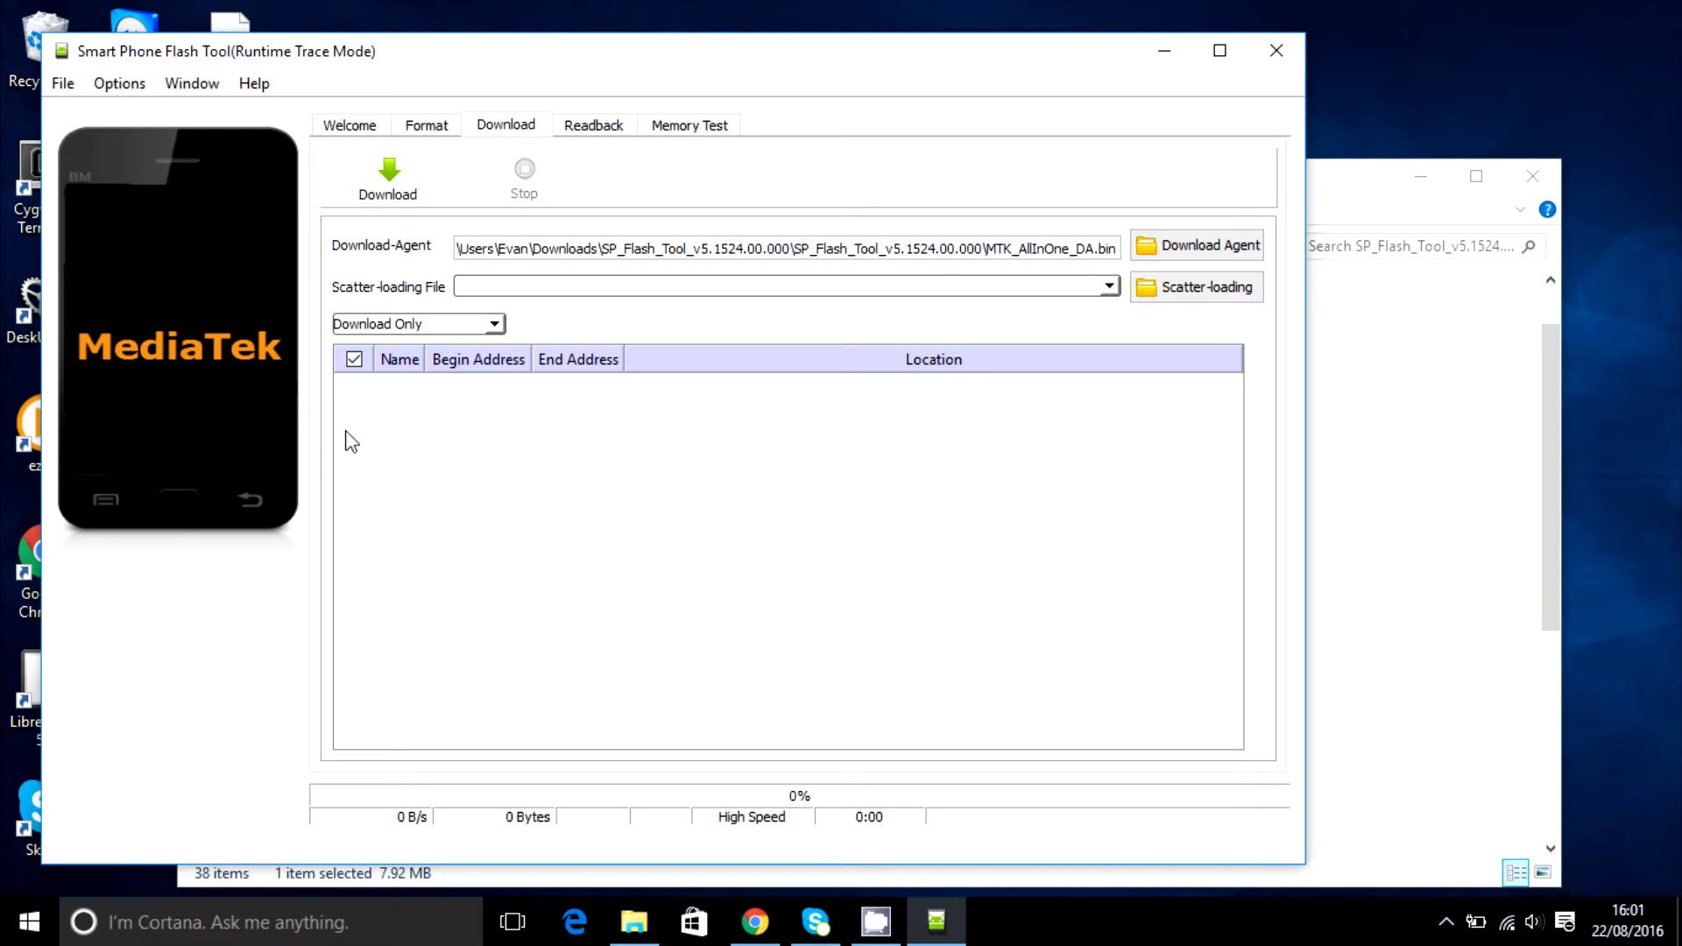
mouse_move(378, 364)
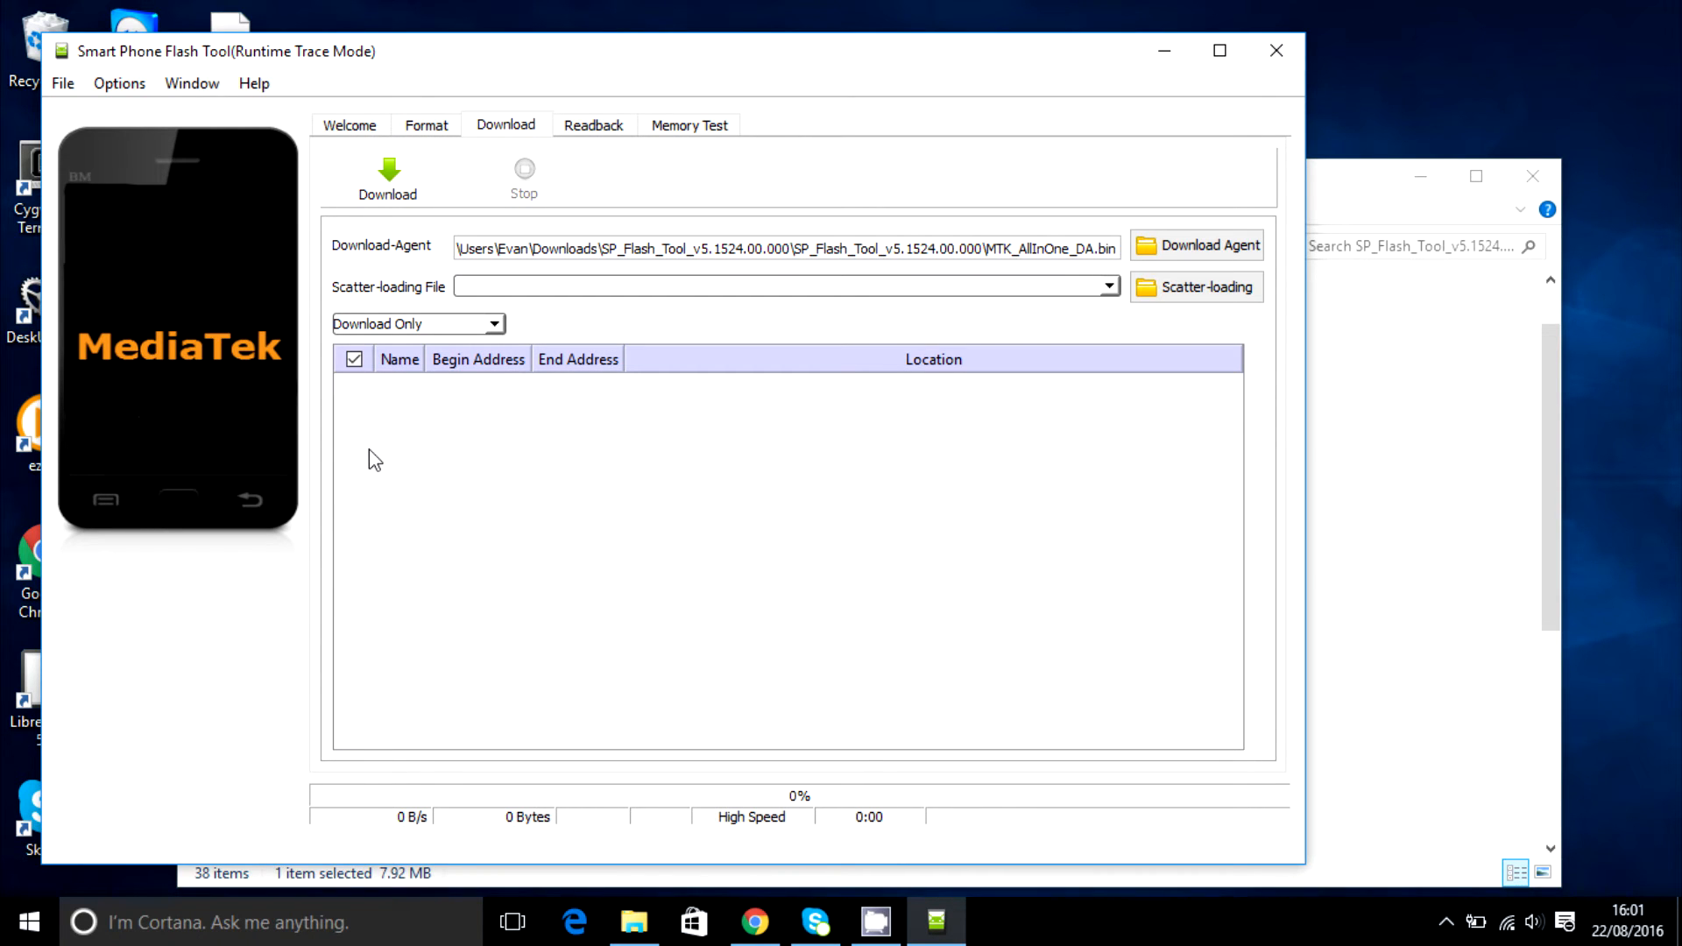
mouse_move(274, 491)
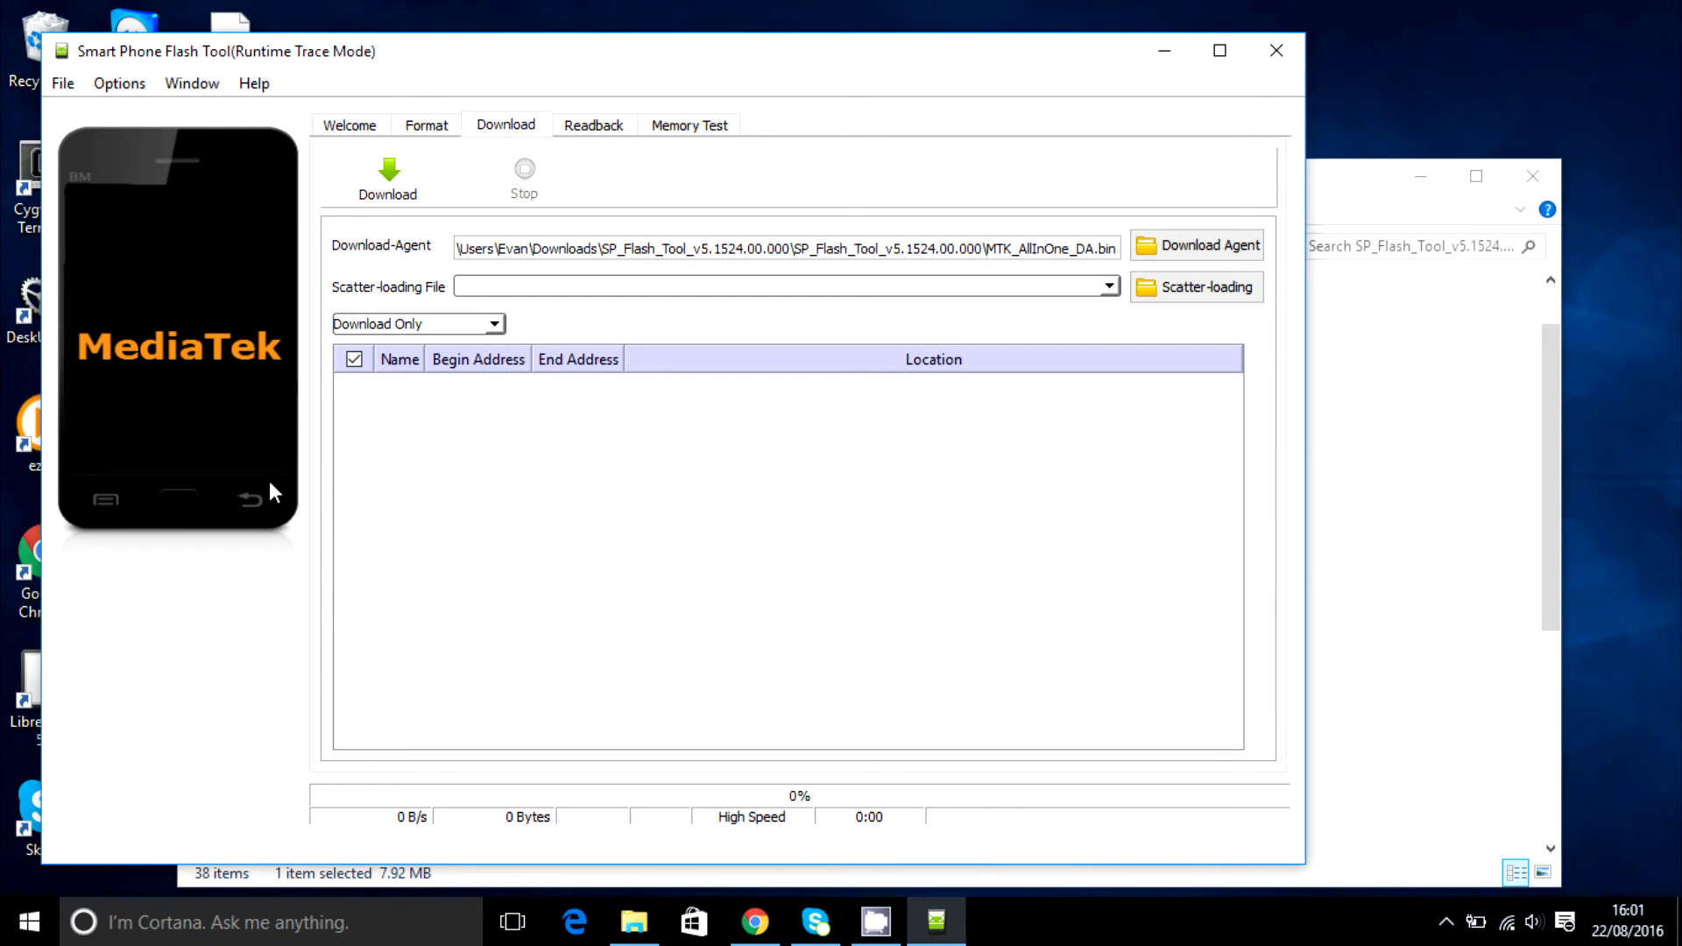
mouse_move(270, 437)
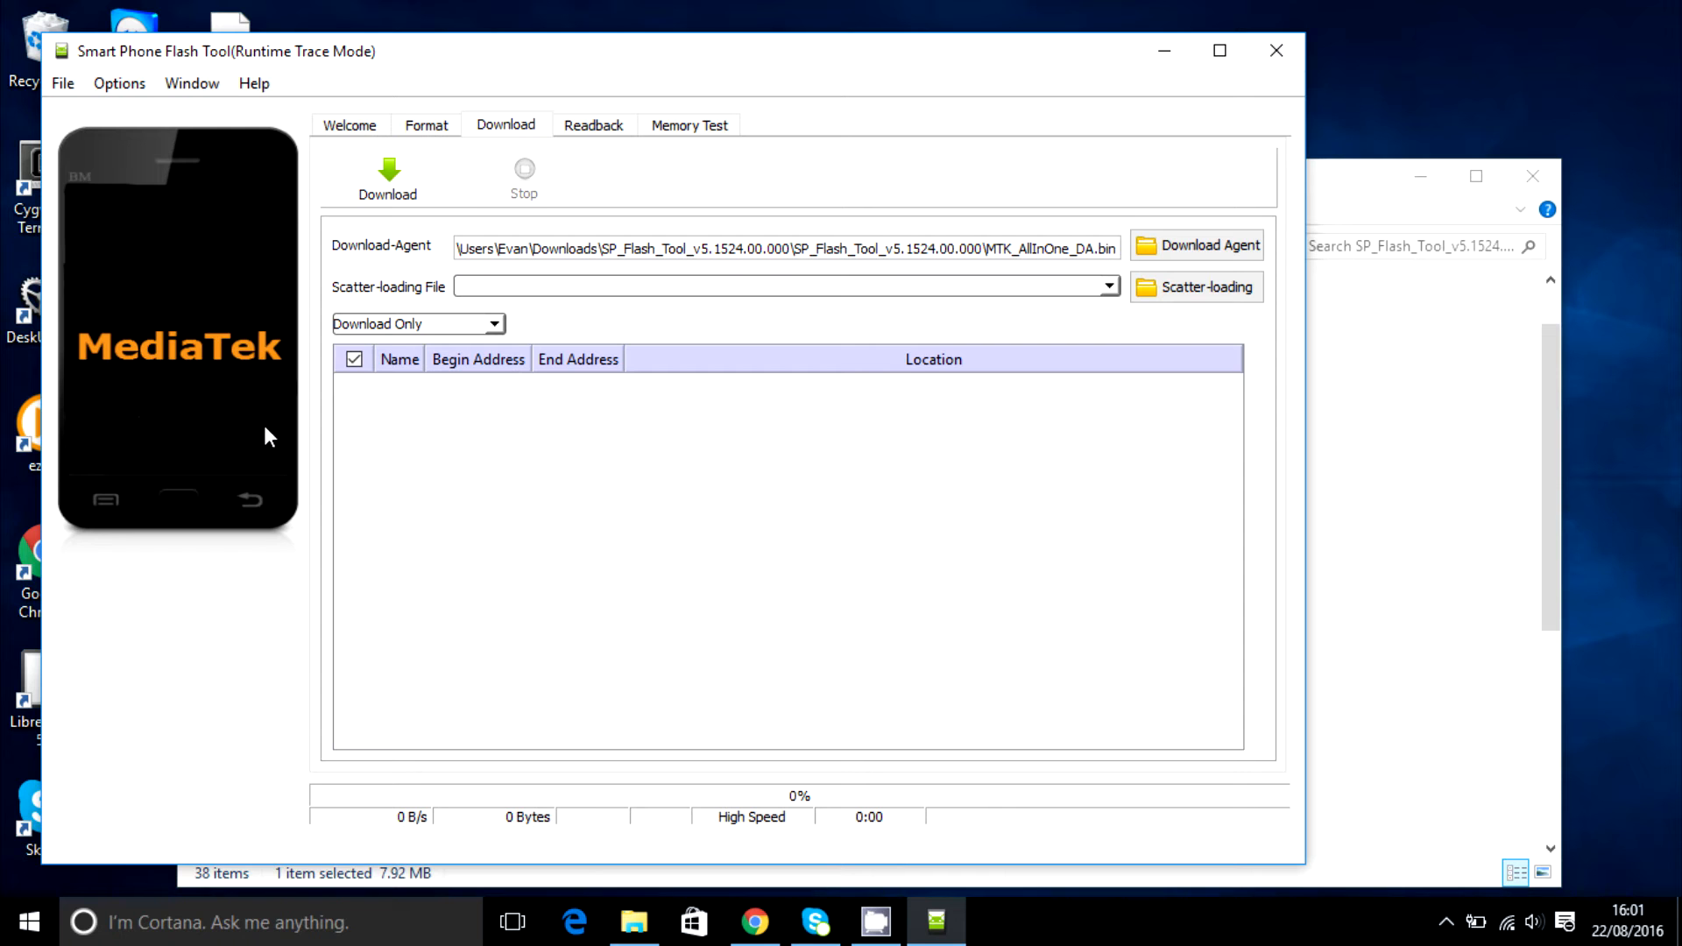
mouse_move(384, 452)
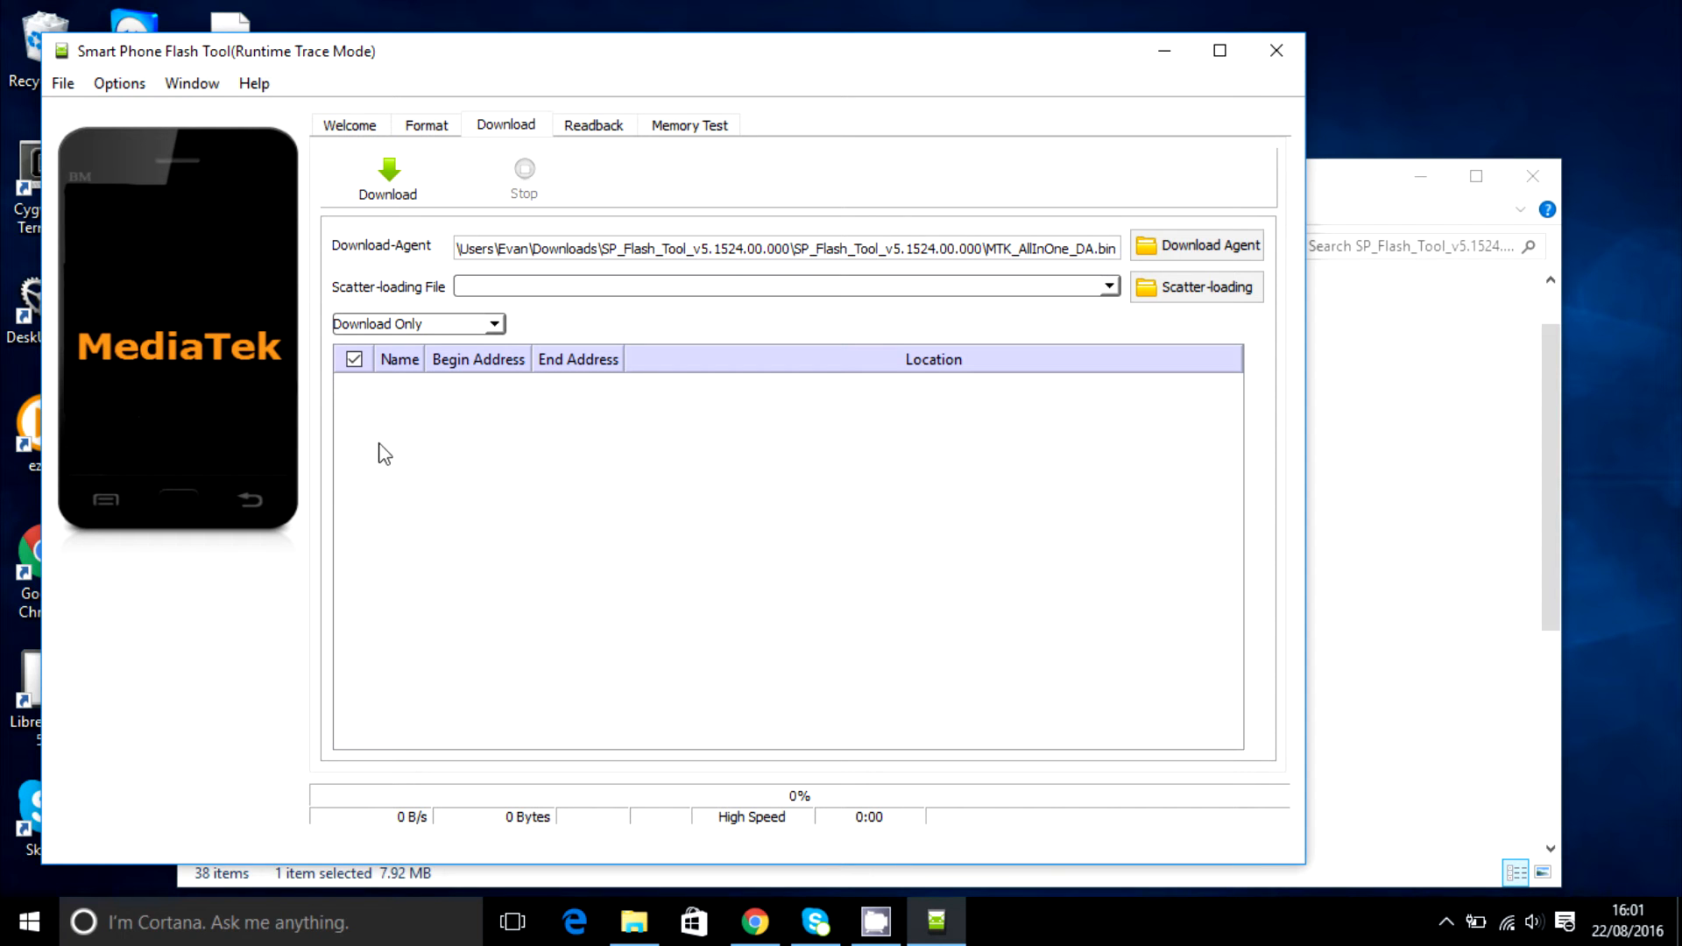
mouse_move(340, 449)
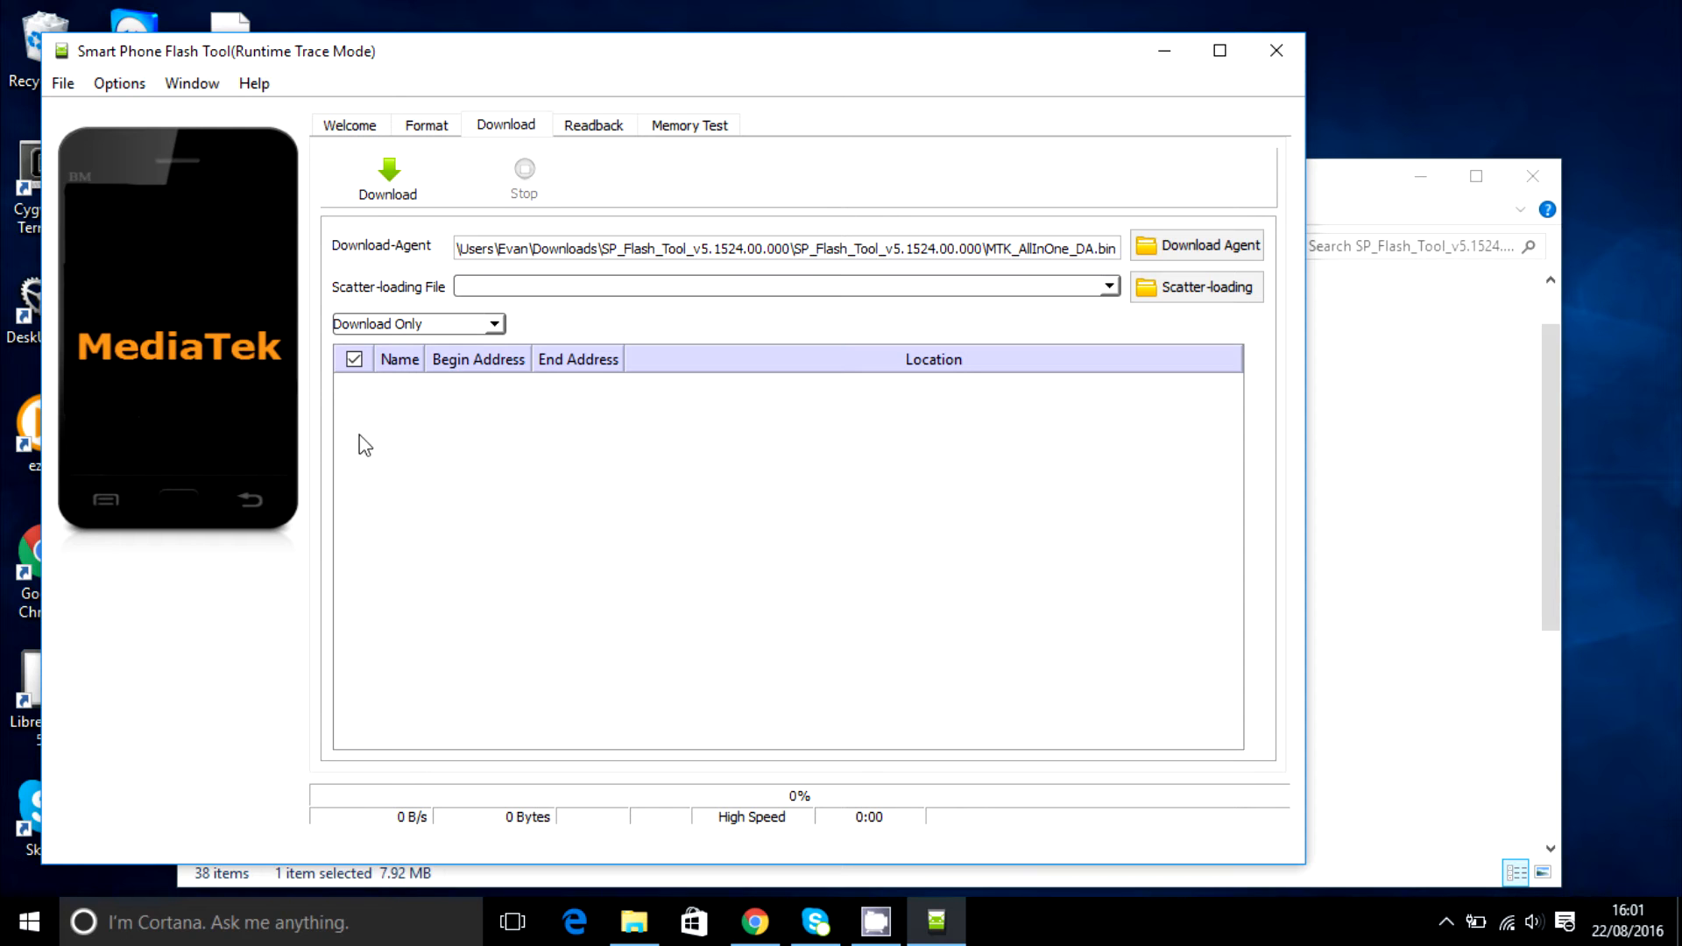
mouse_move(345, 448)
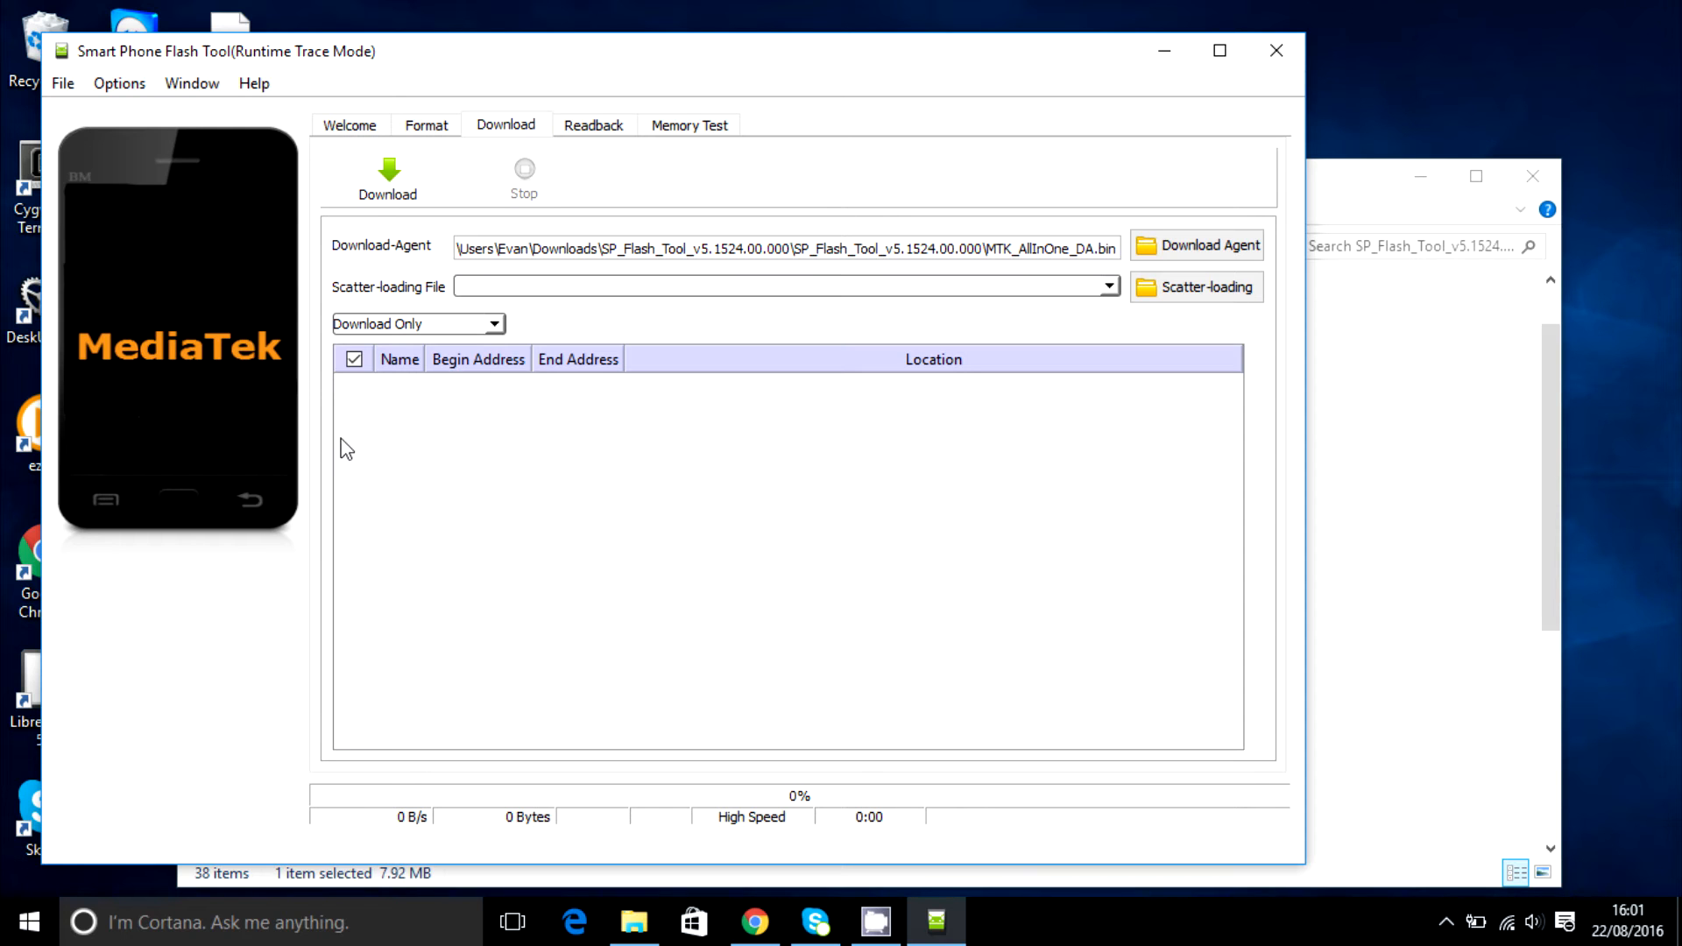
mouse_move(969, 738)
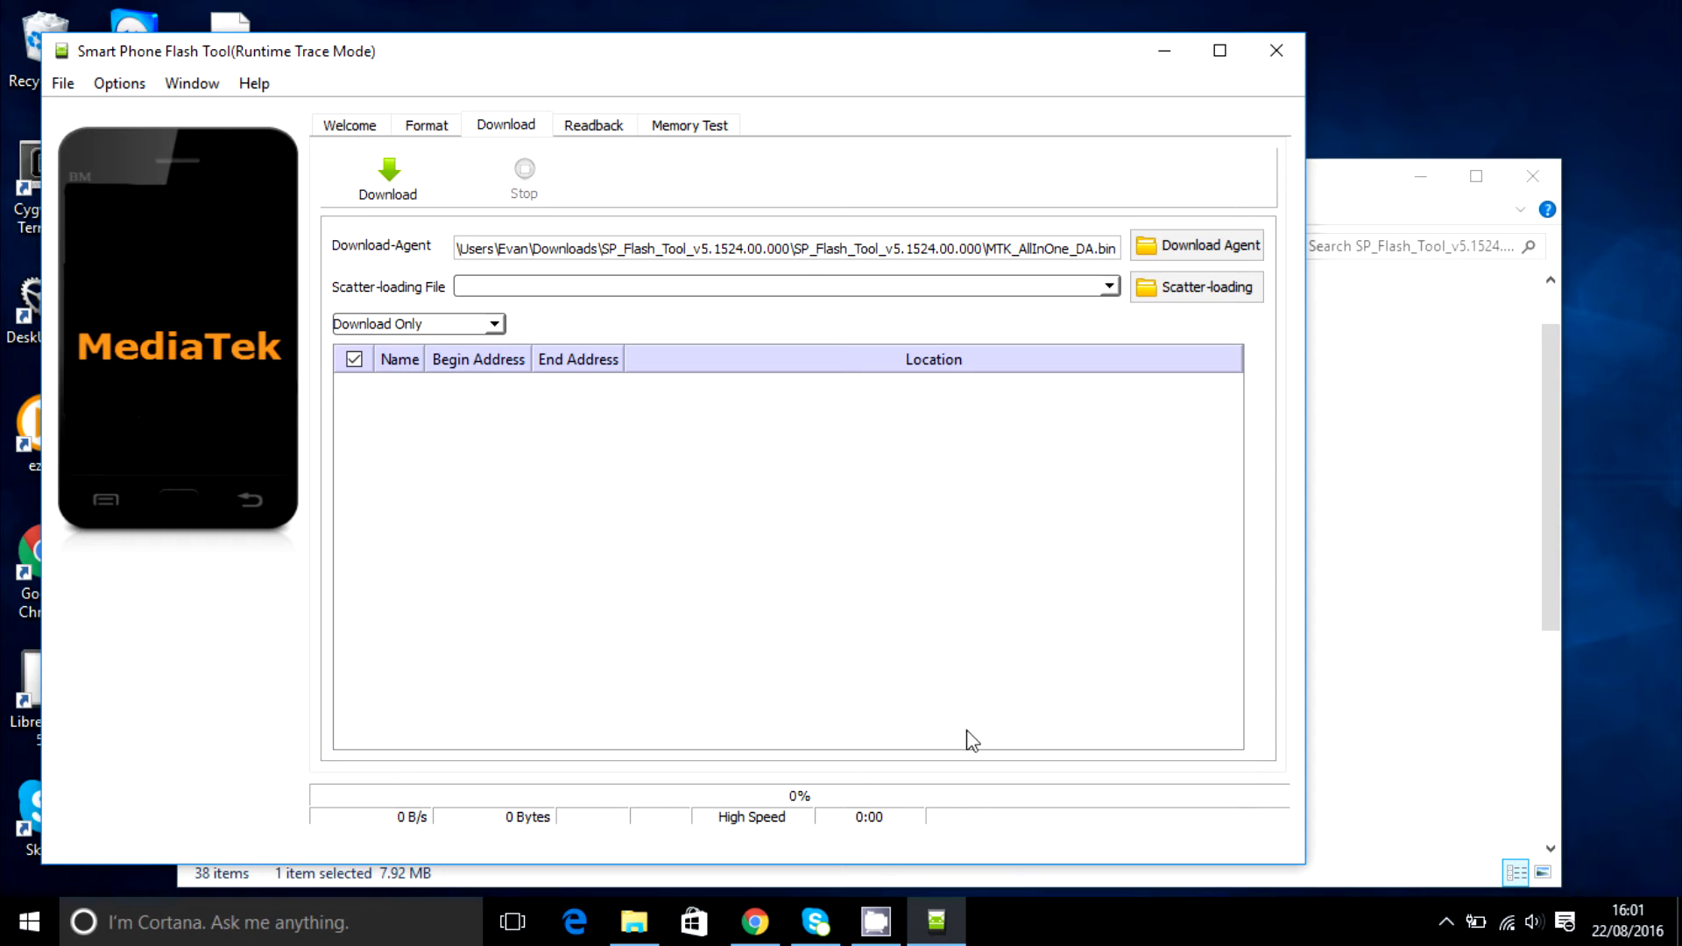
mouse_move(852, 494)
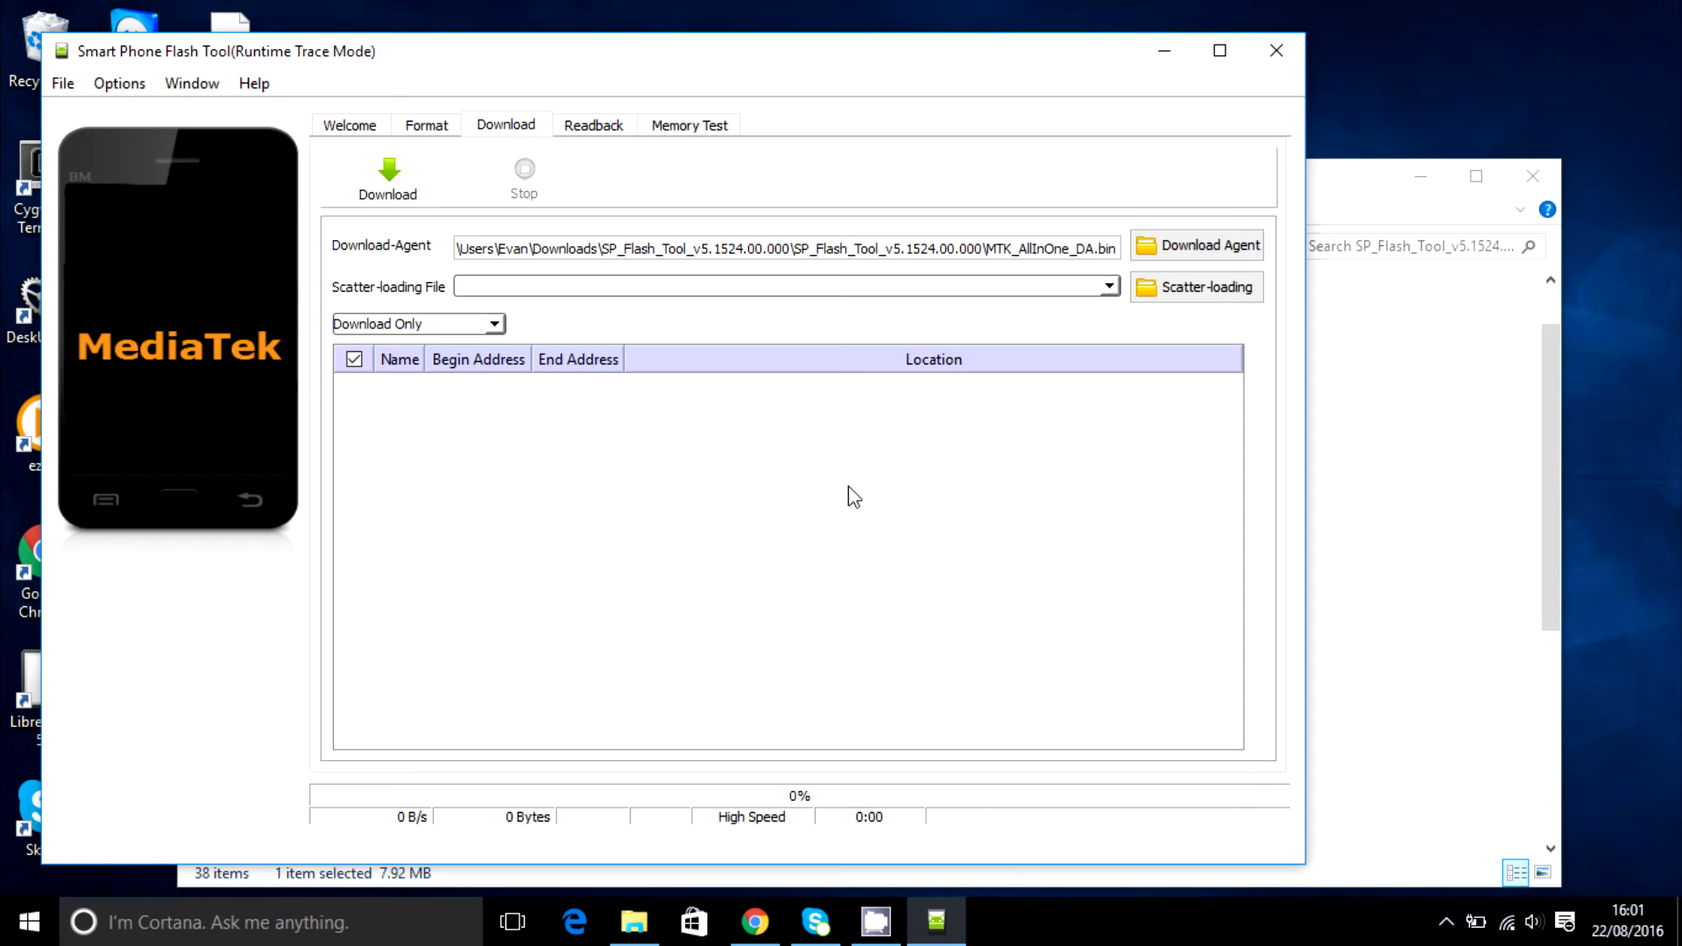
mouse_move(782, 461)
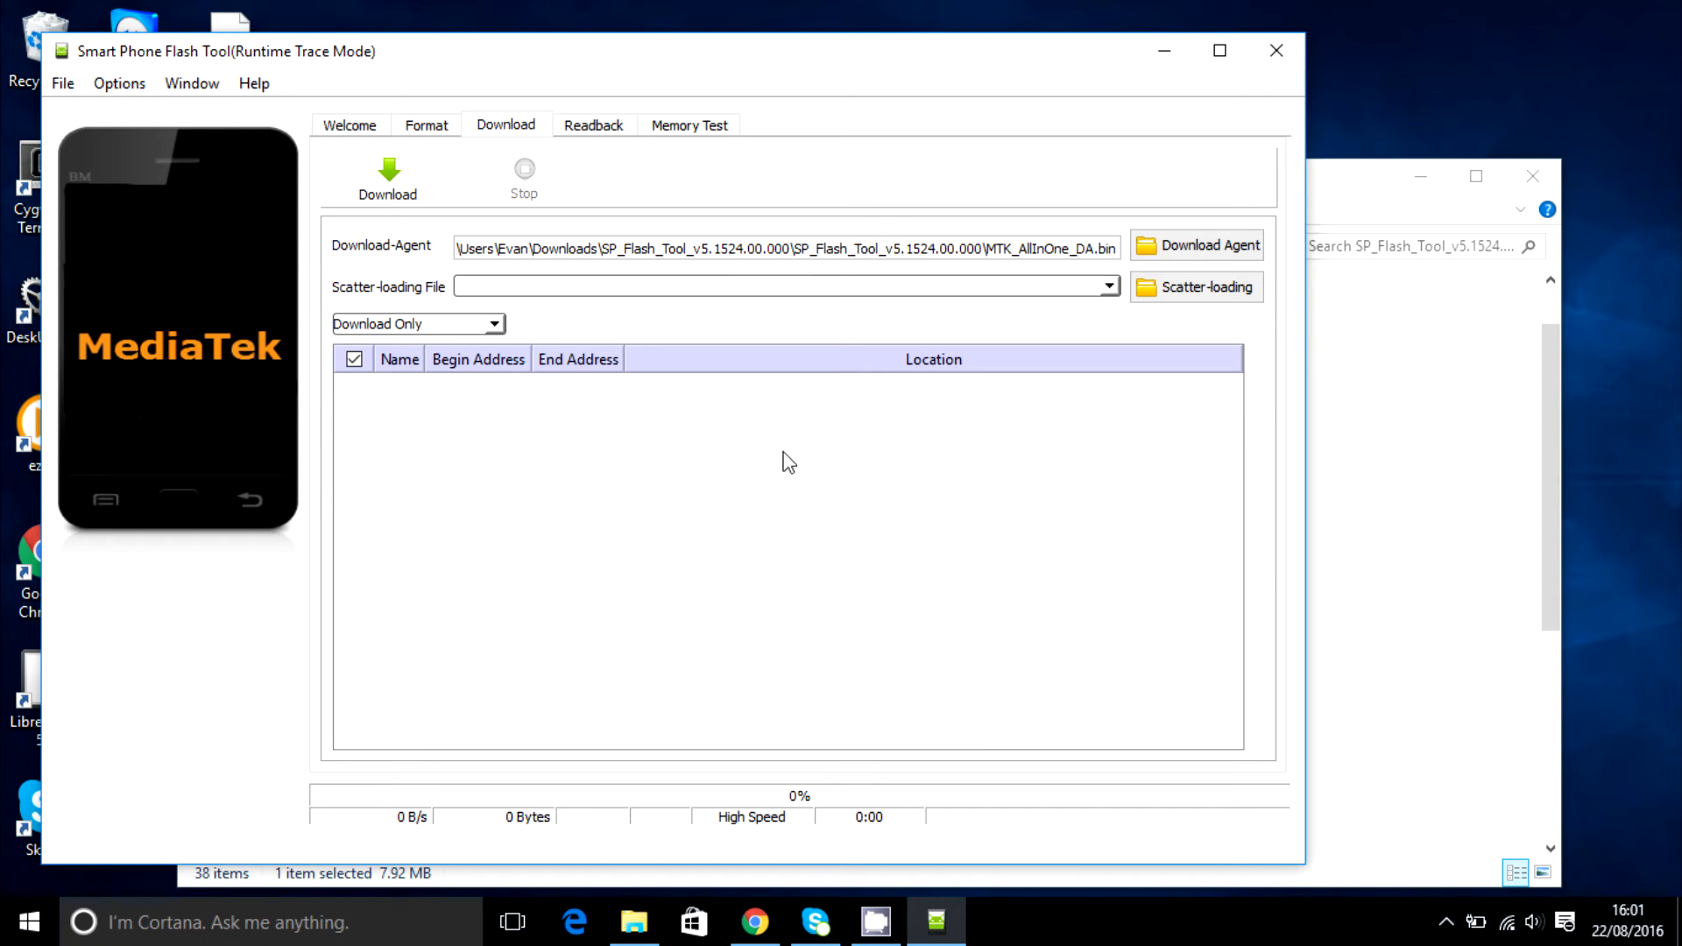
mouse_move(887, 350)
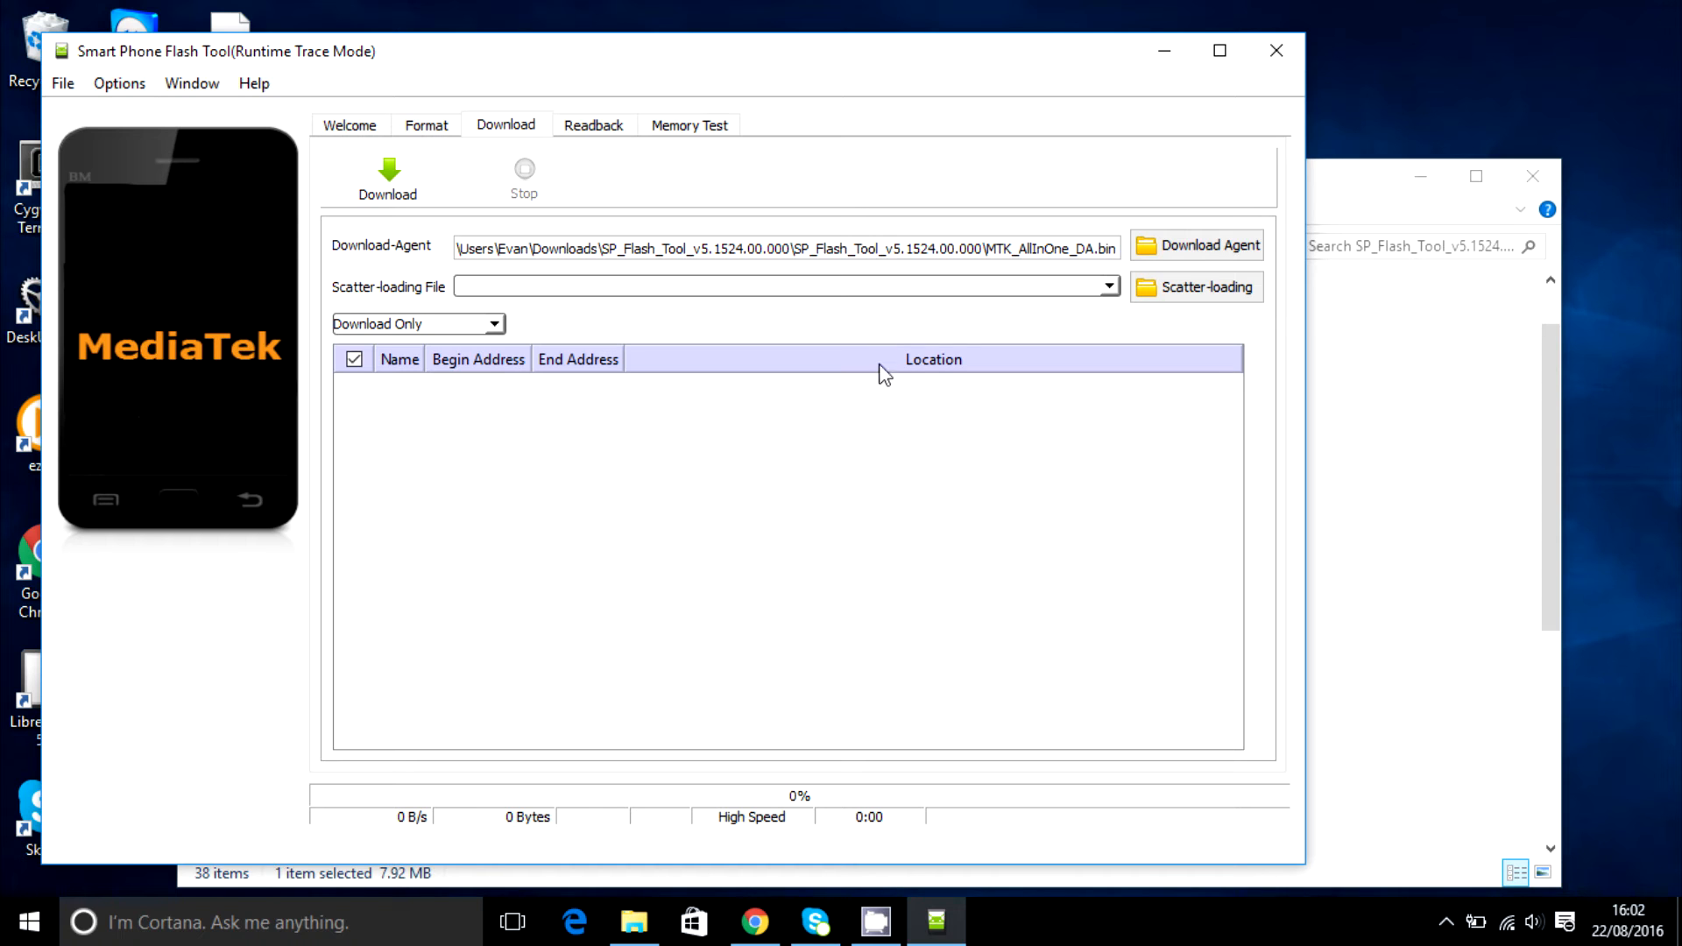
mouse_move(694, 431)
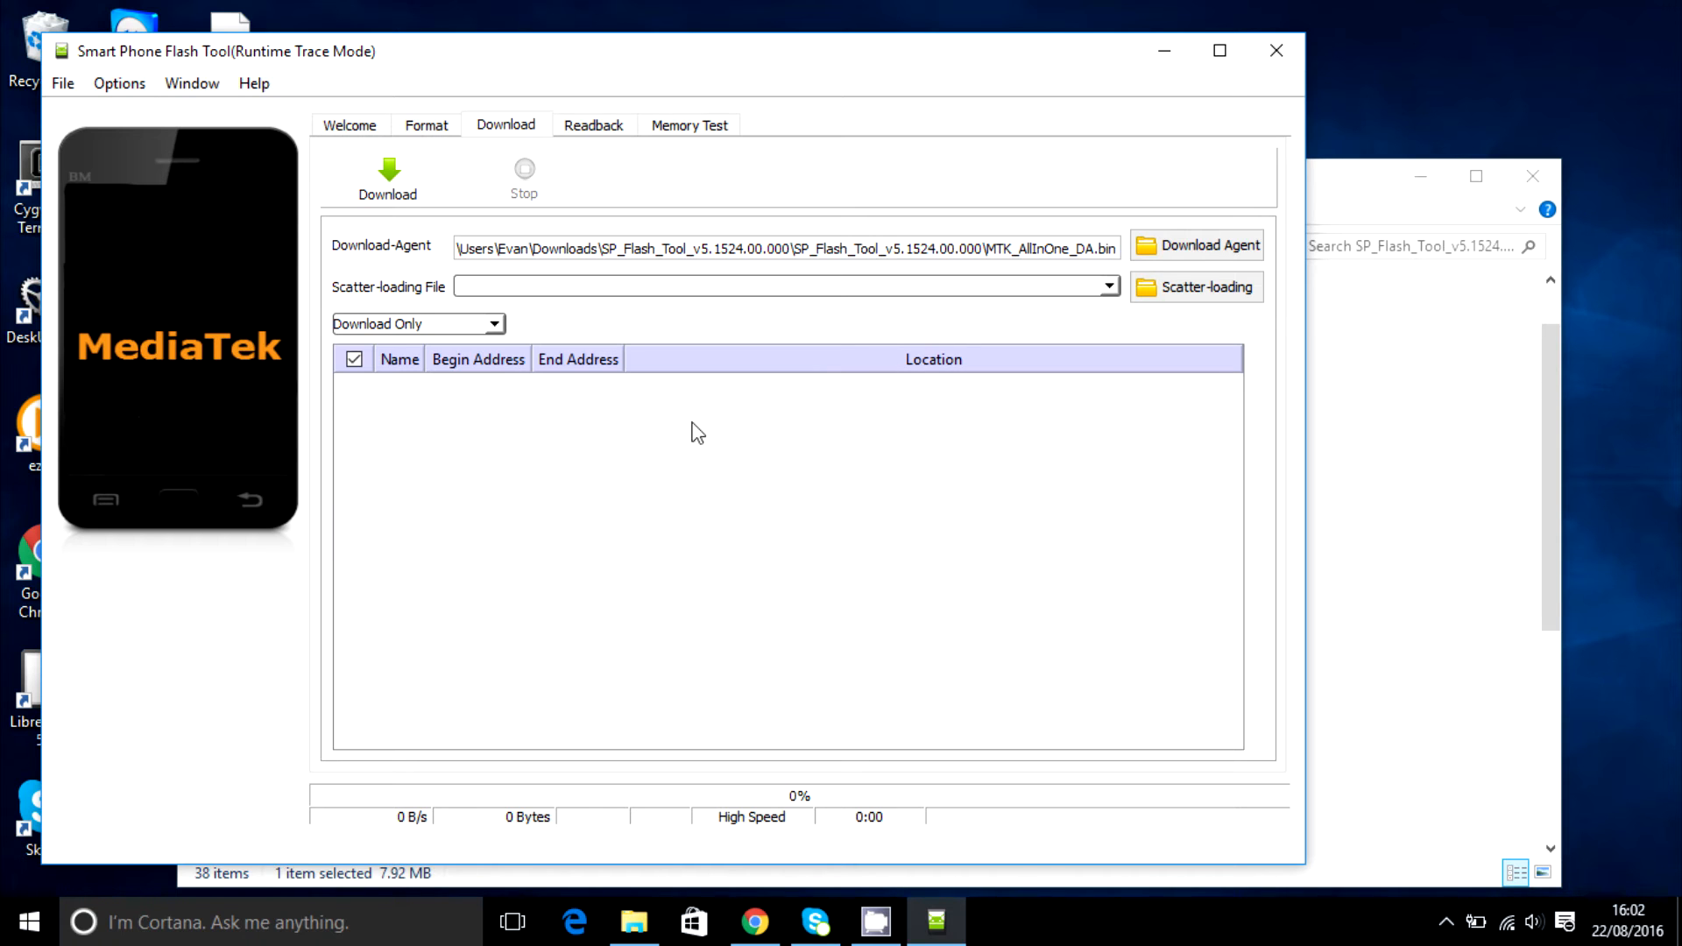
mouse_move(862, 439)
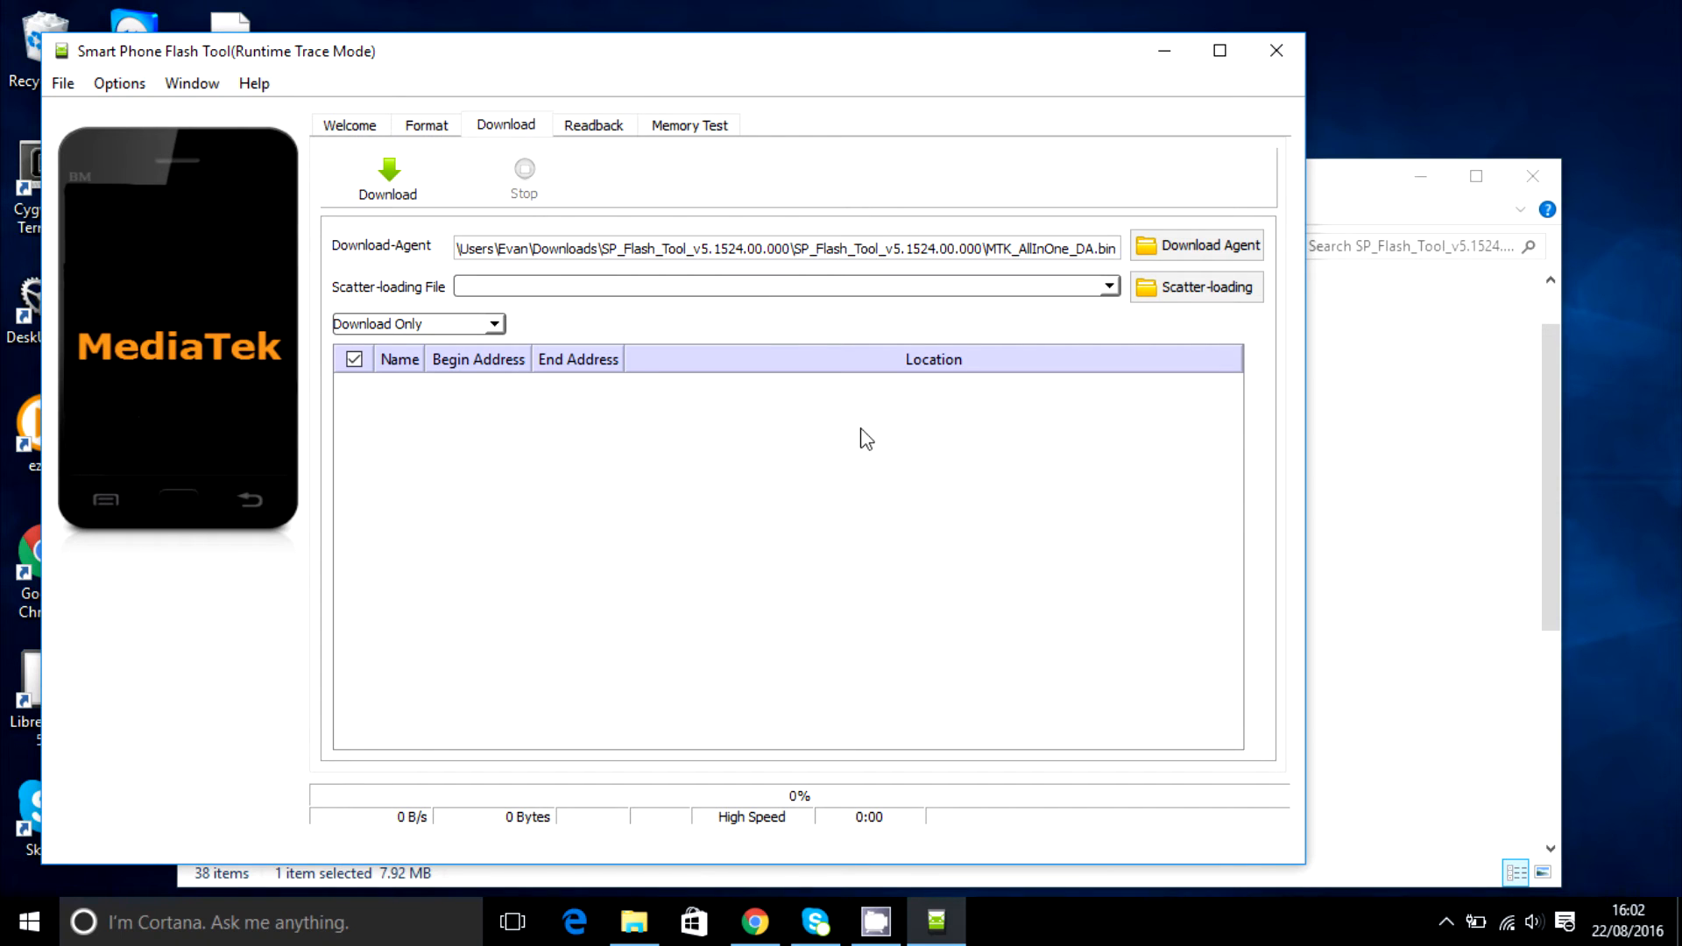
mouse_move(715, 412)
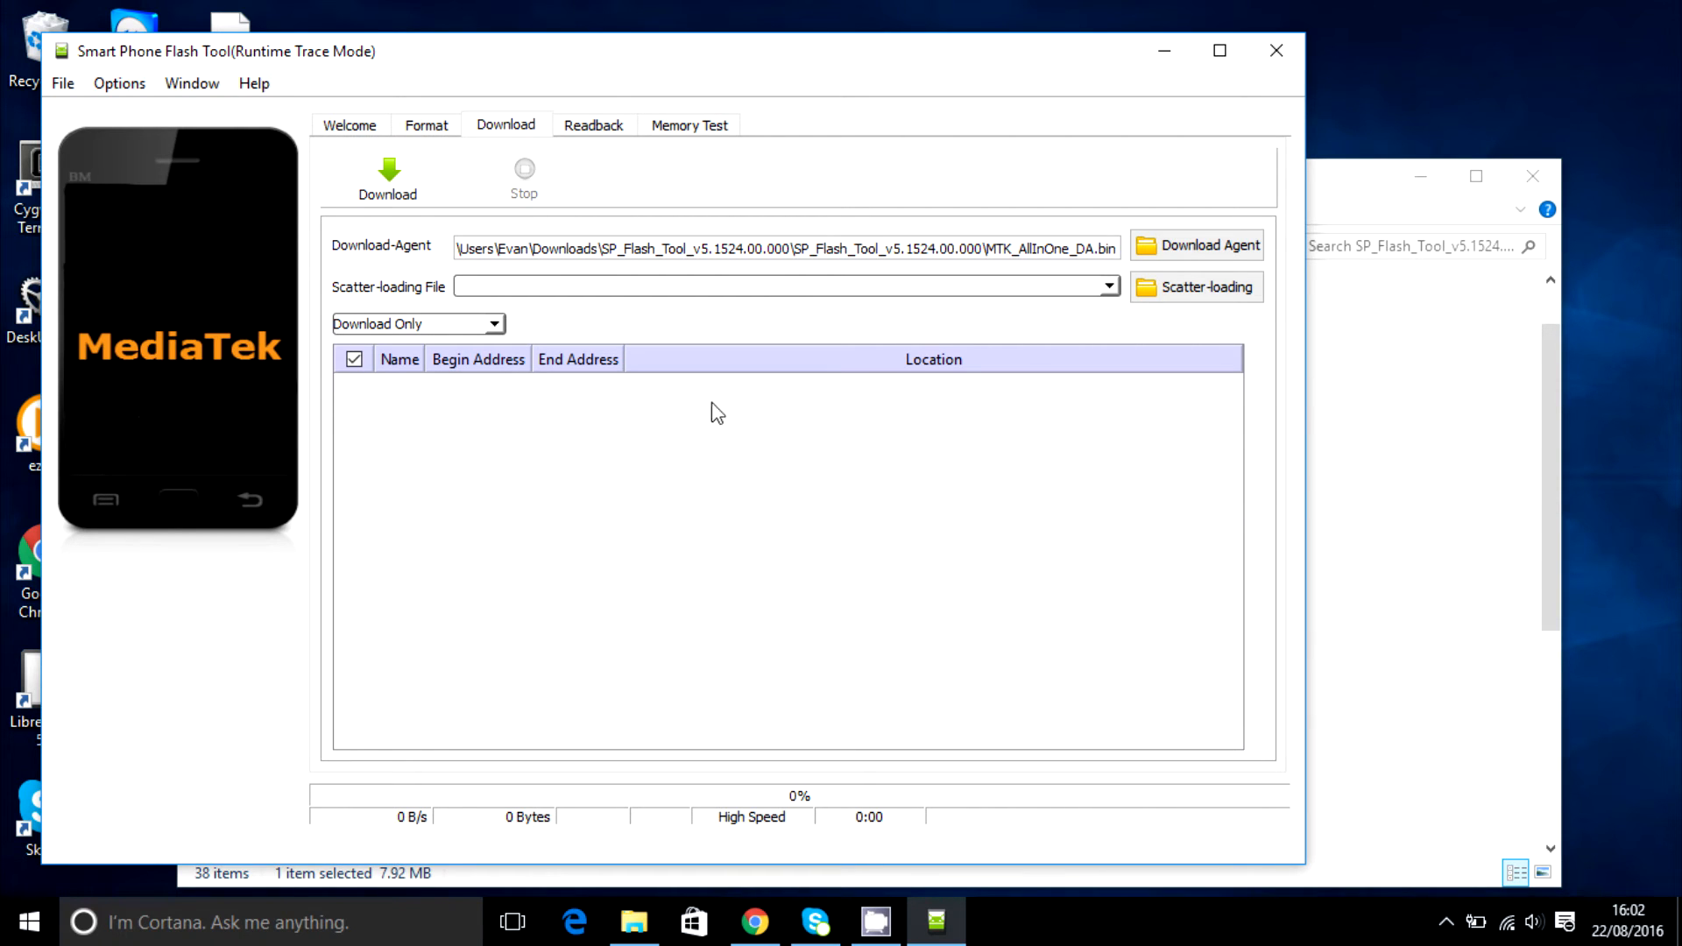
mouse_move(799, 519)
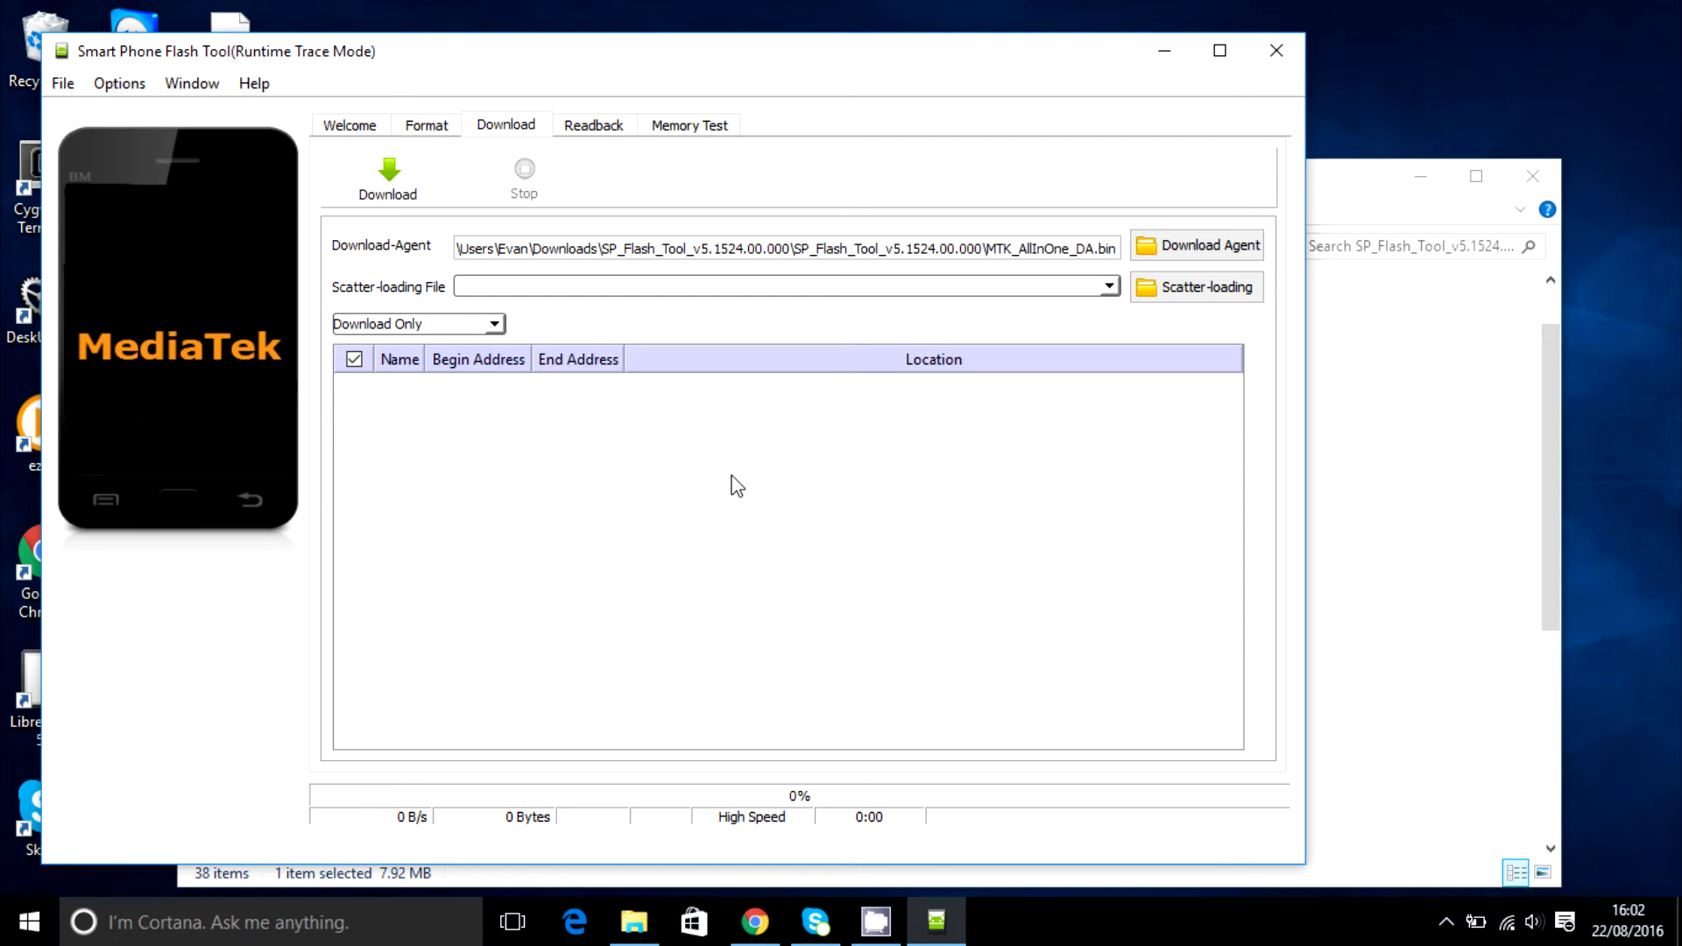
mouse_move(859, 469)
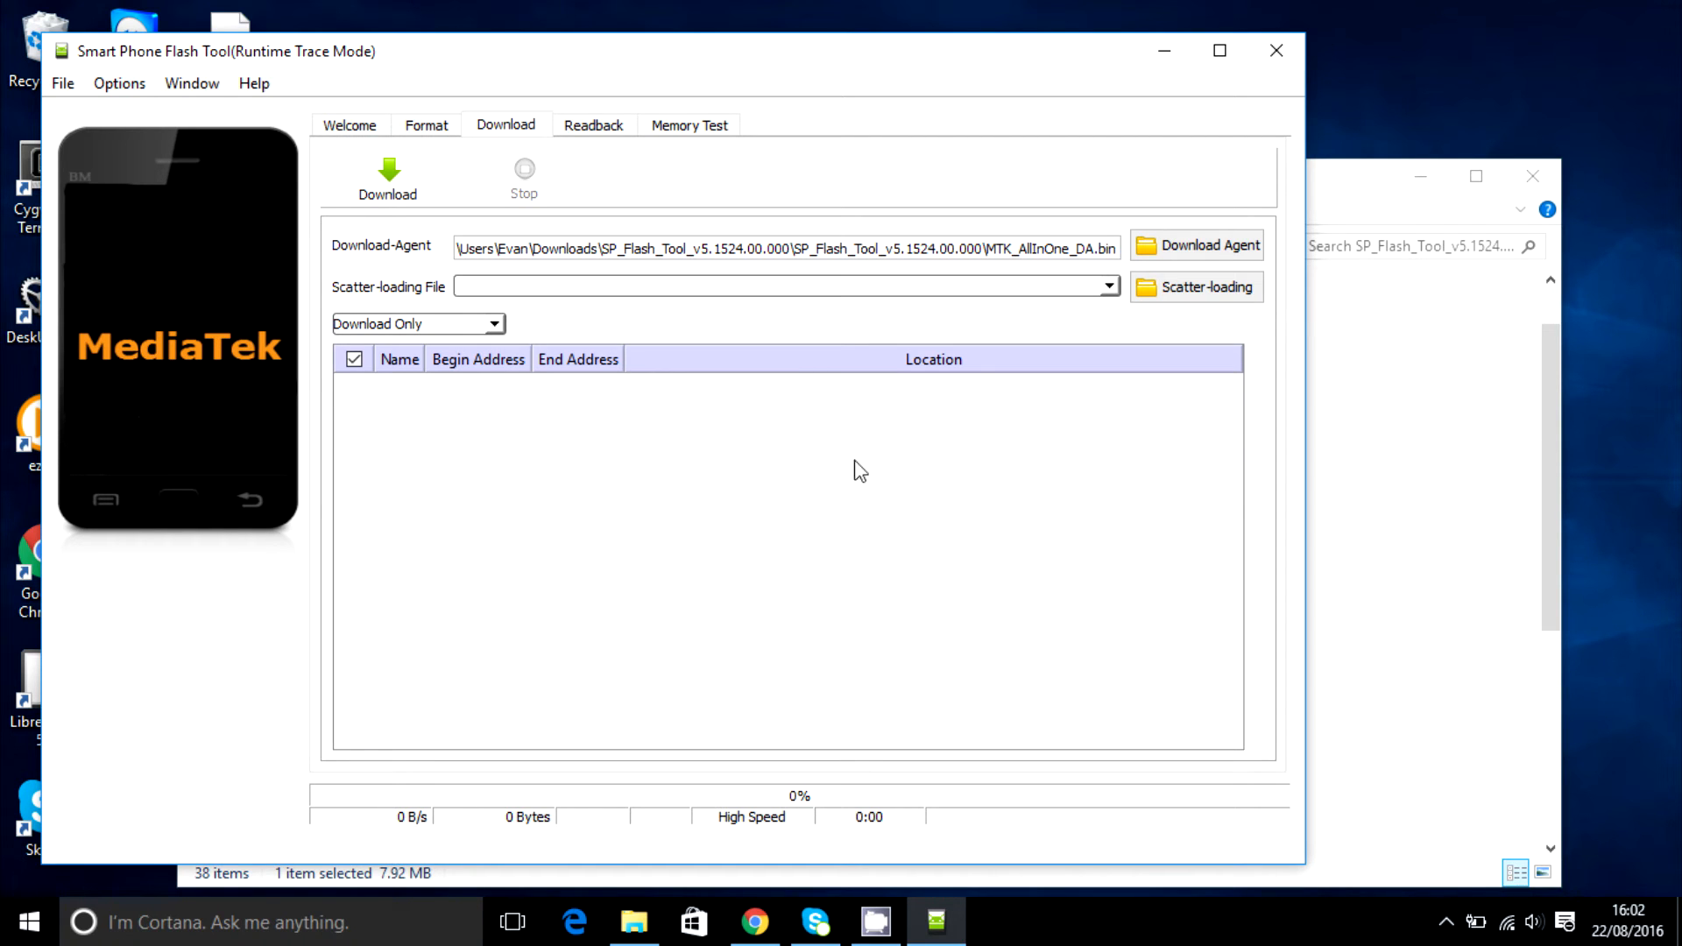
mouse_move(1276, 51)
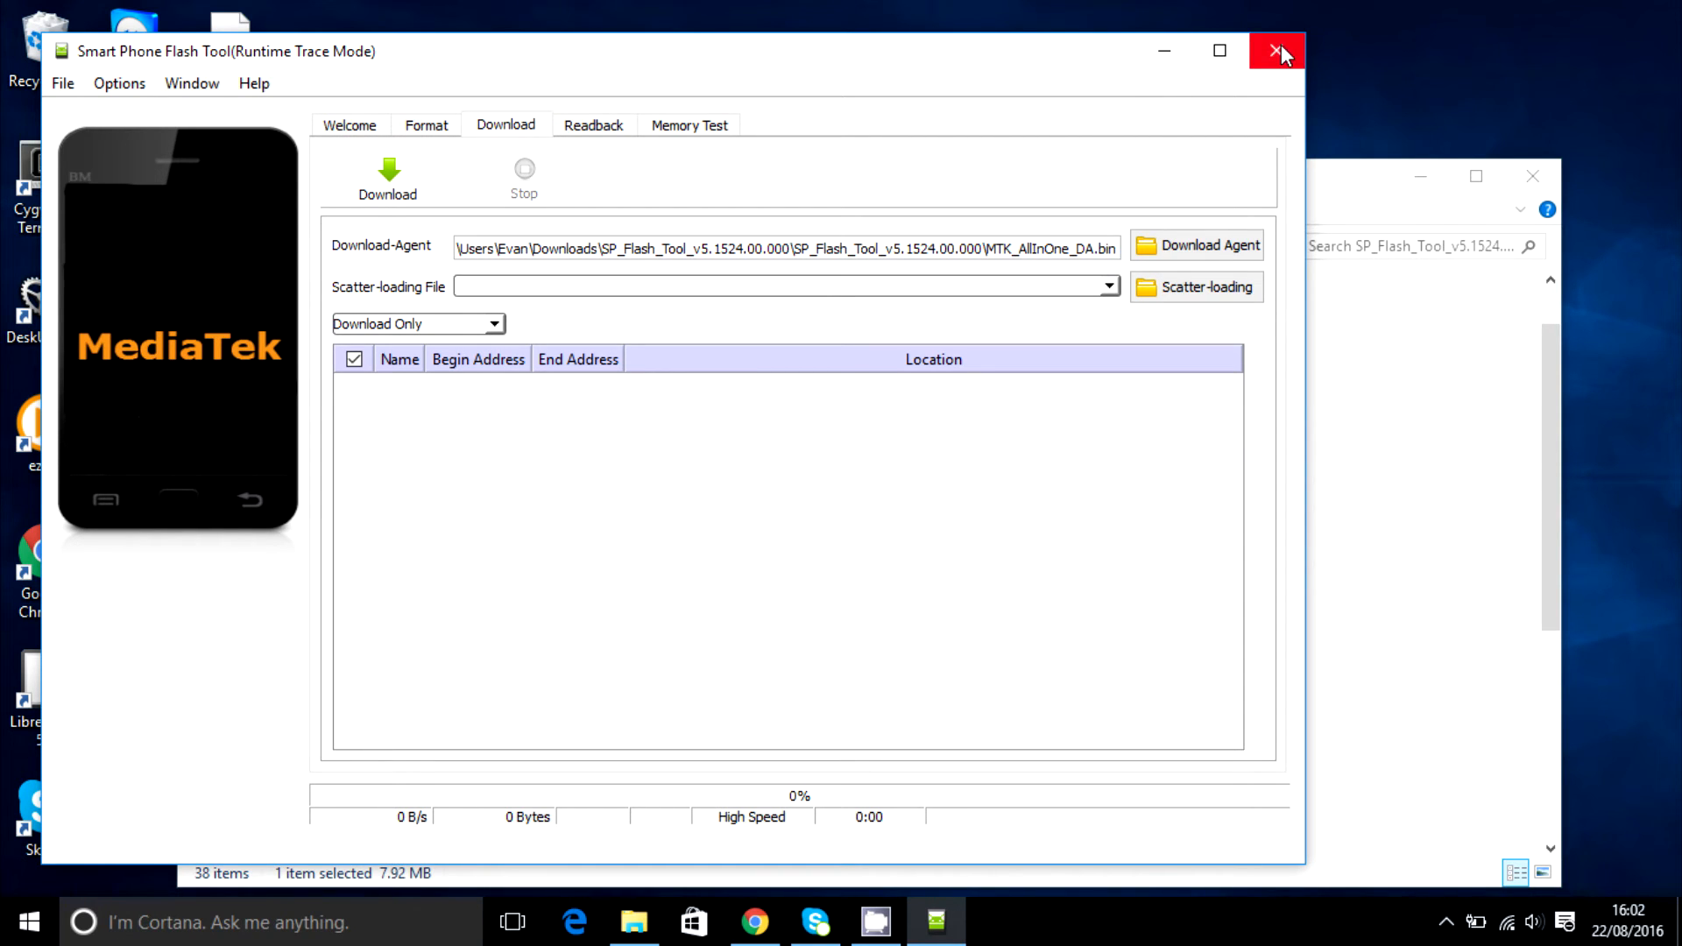
Close and relaunch flash_tool, moving its window fully into view.
left_click(1272, 49)
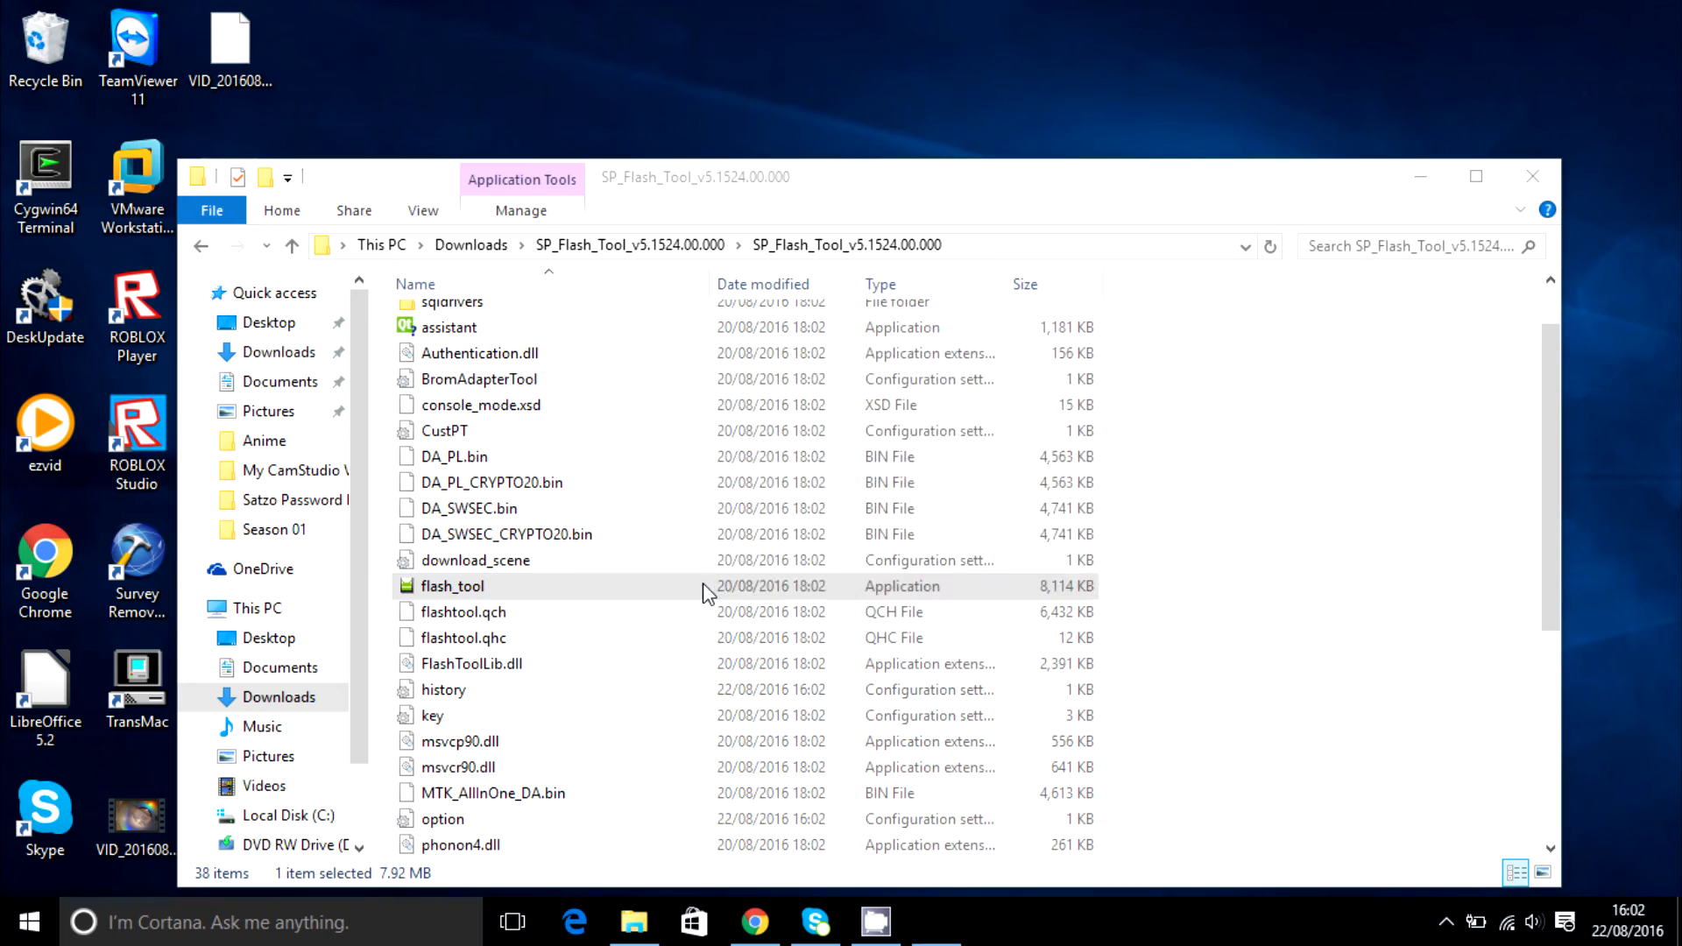
double_click(453, 586)
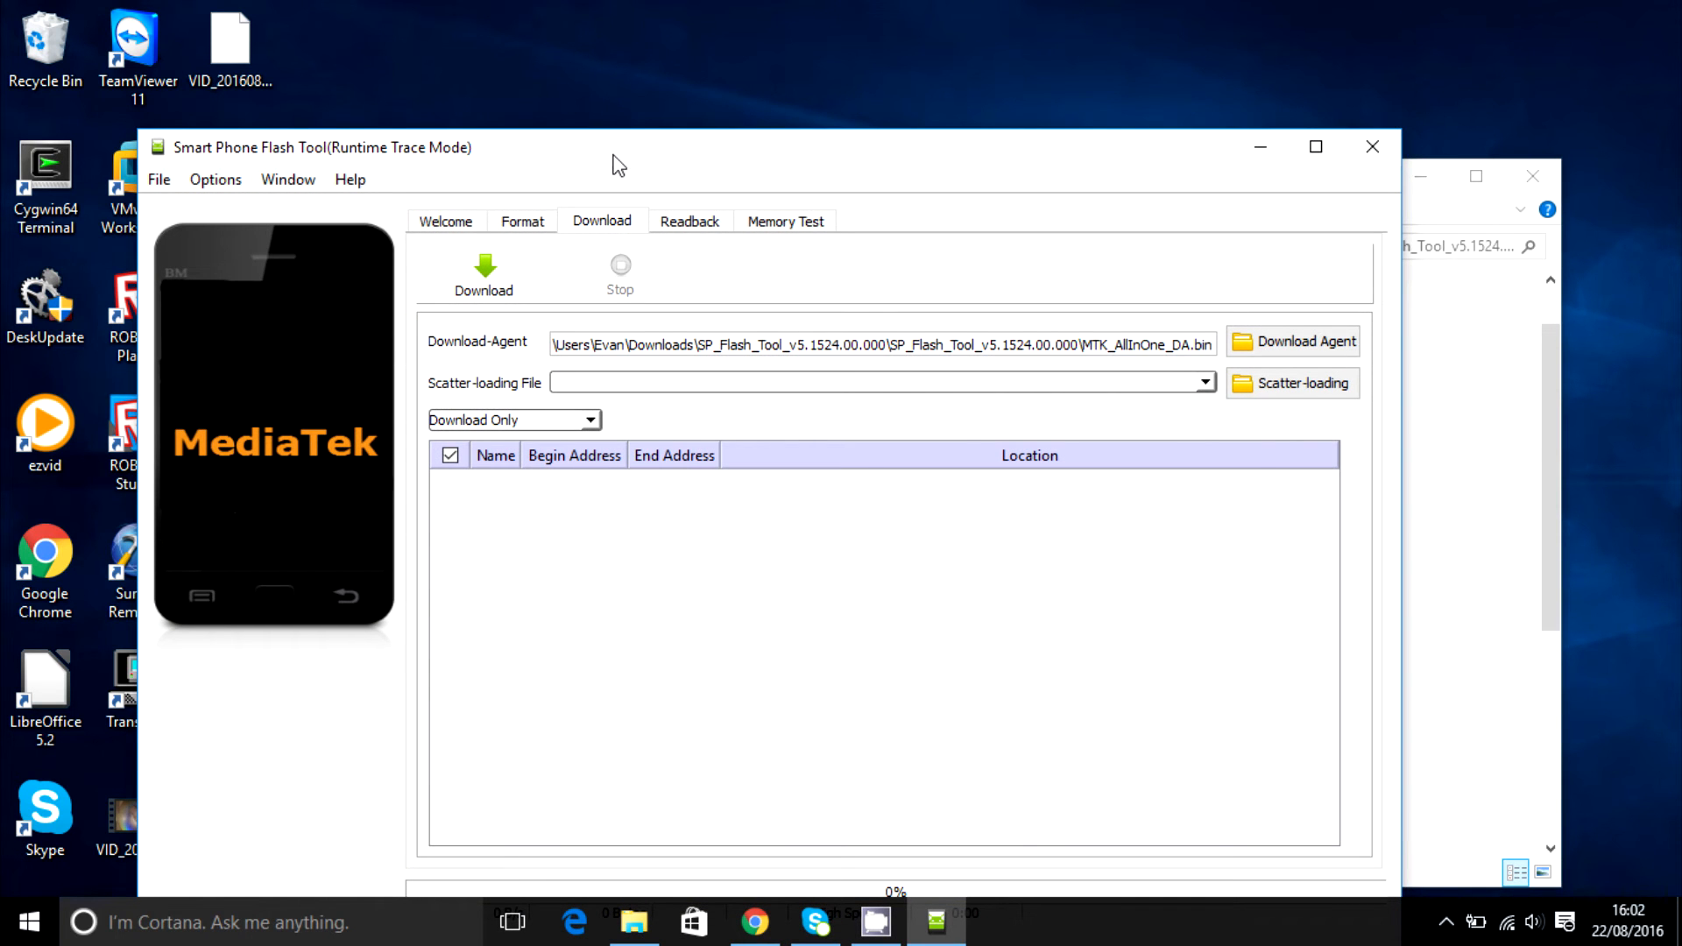
left_click_drag(617, 148, 596, 21)
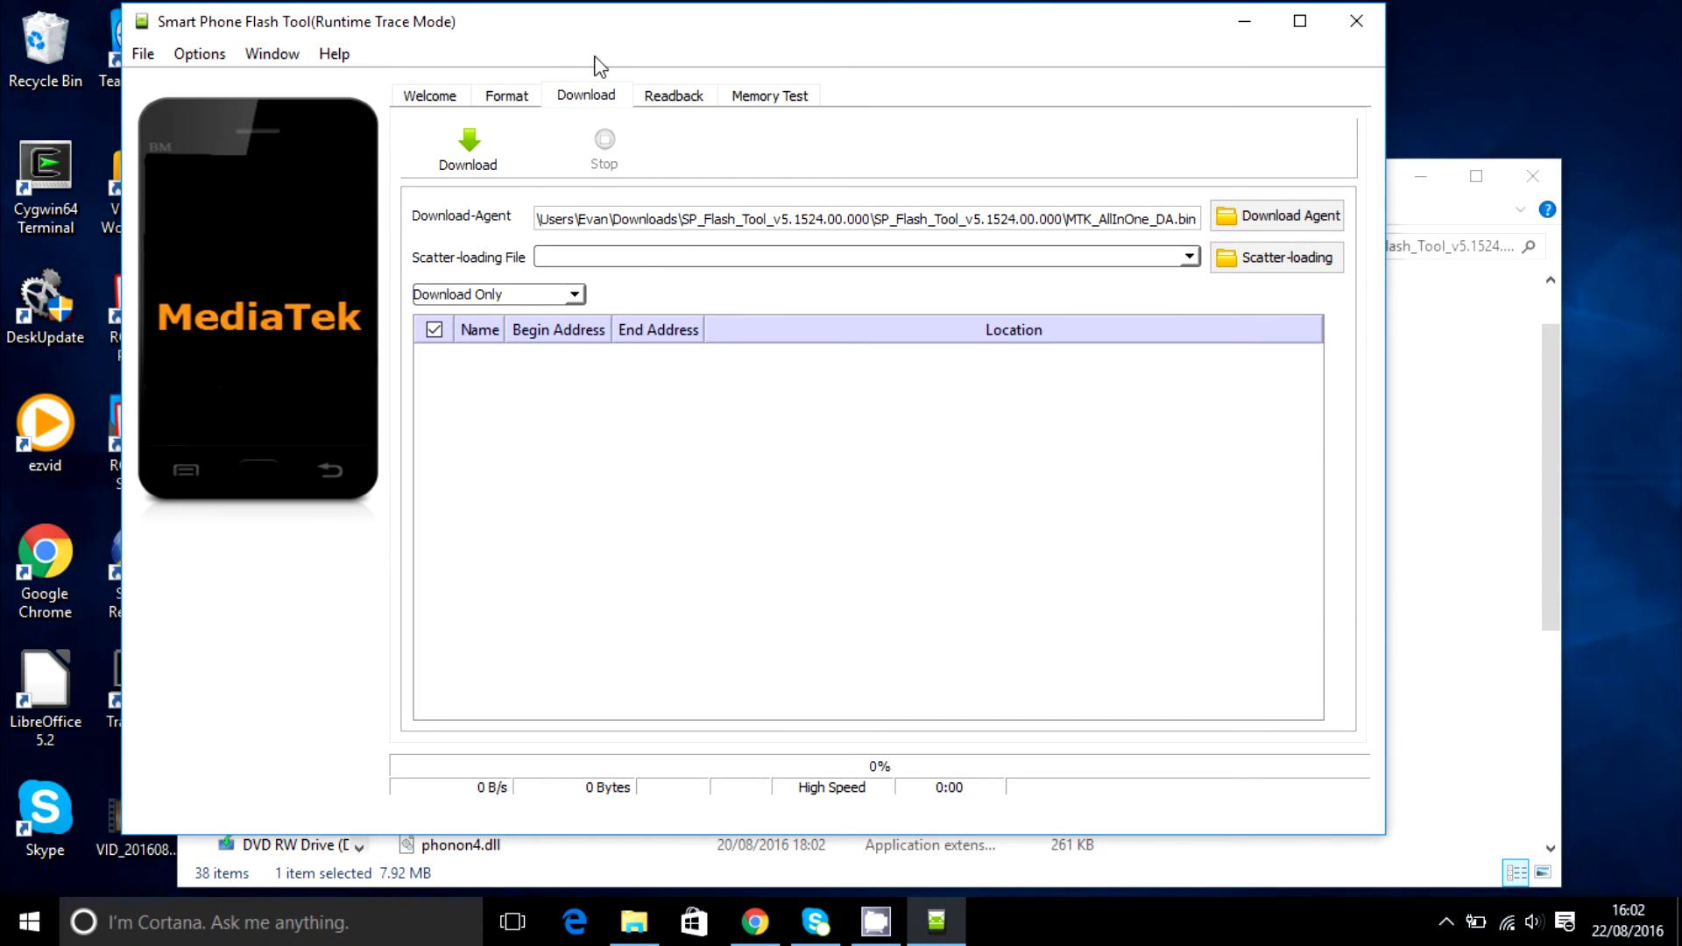
mouse_move(541, 194)
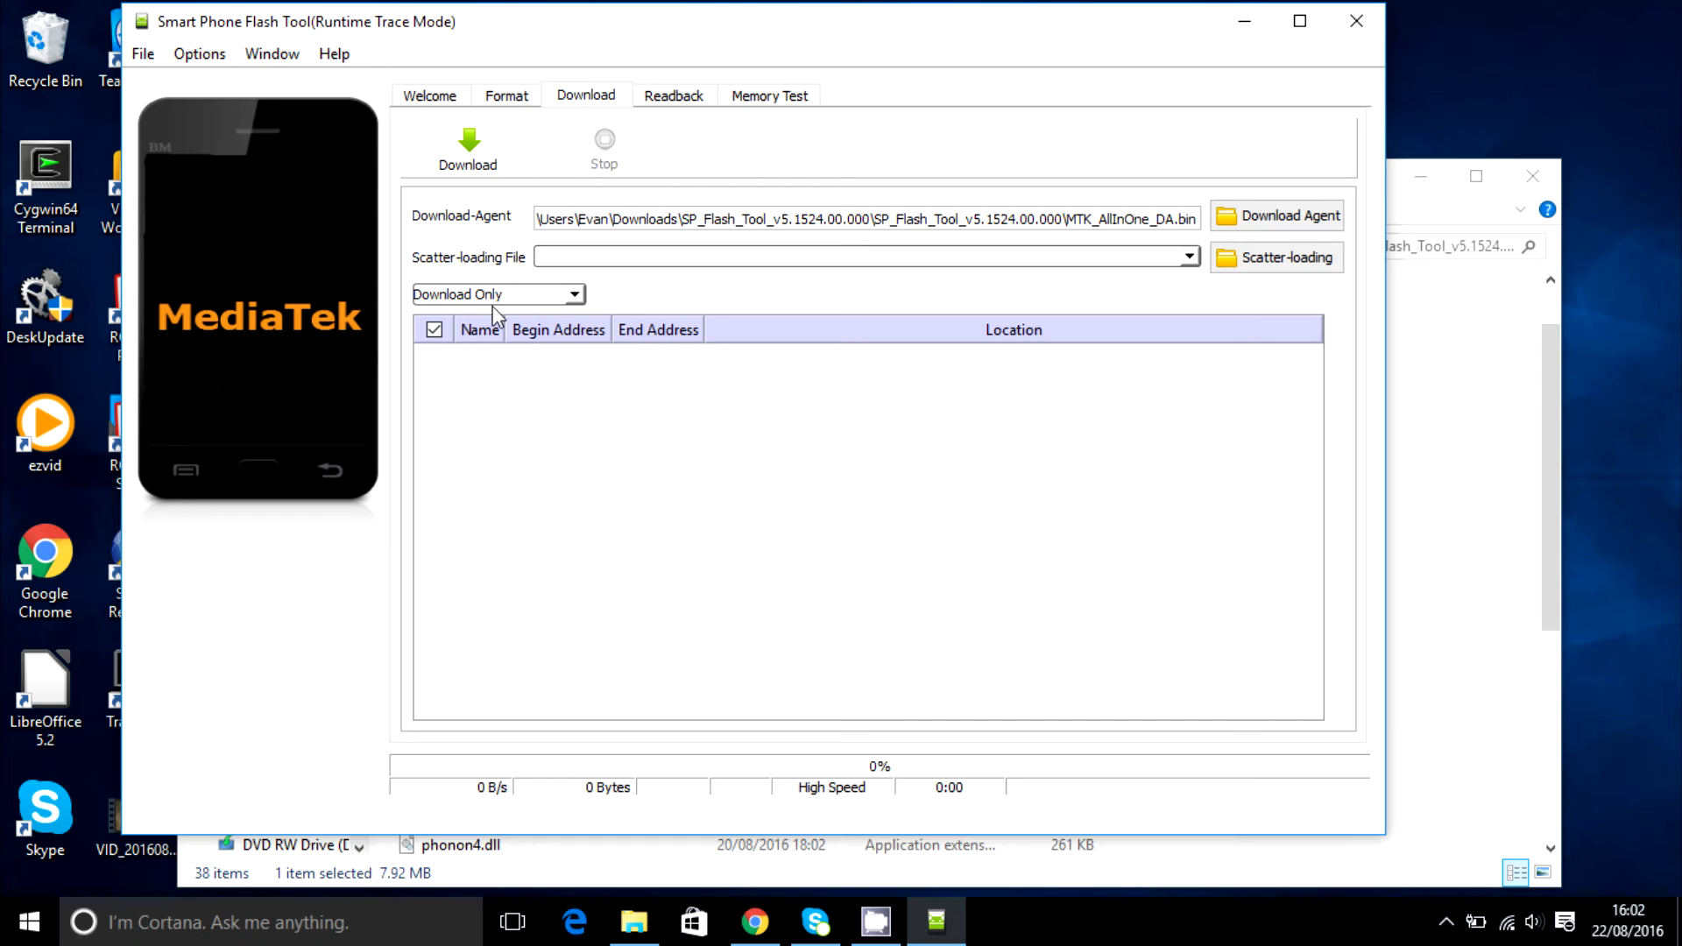
mouse_move(1060, 882)
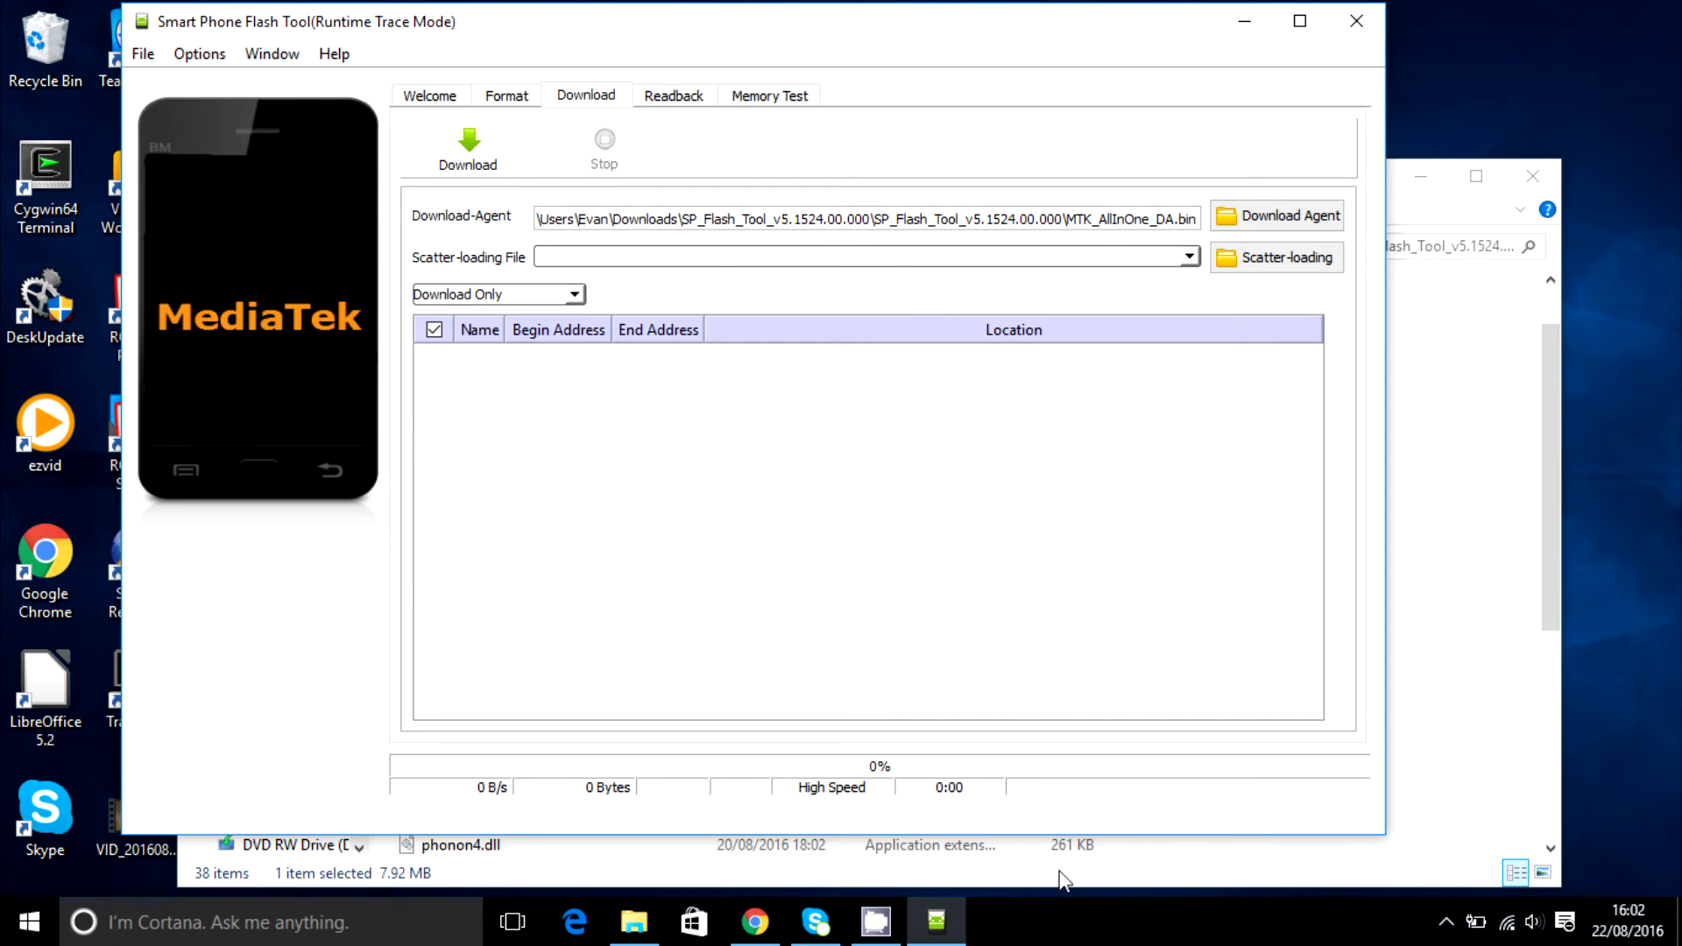
Start Download and dismiss the 'Please load a scatter file' warning.
left_click(466, 144)
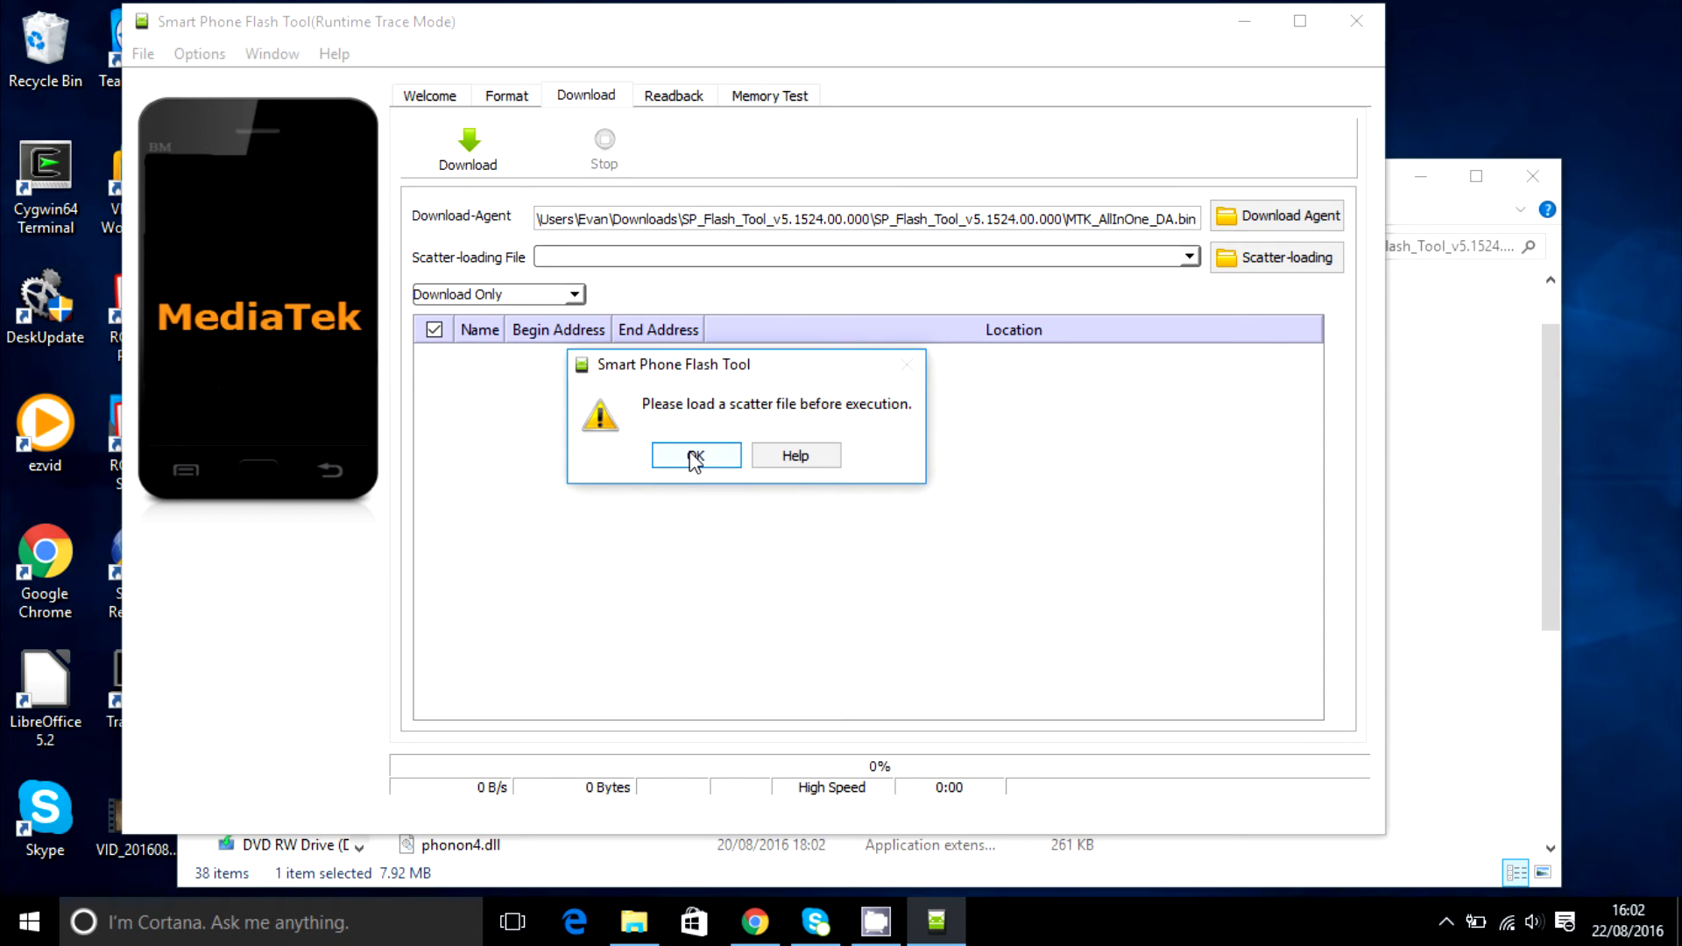
left_click(694, 456)
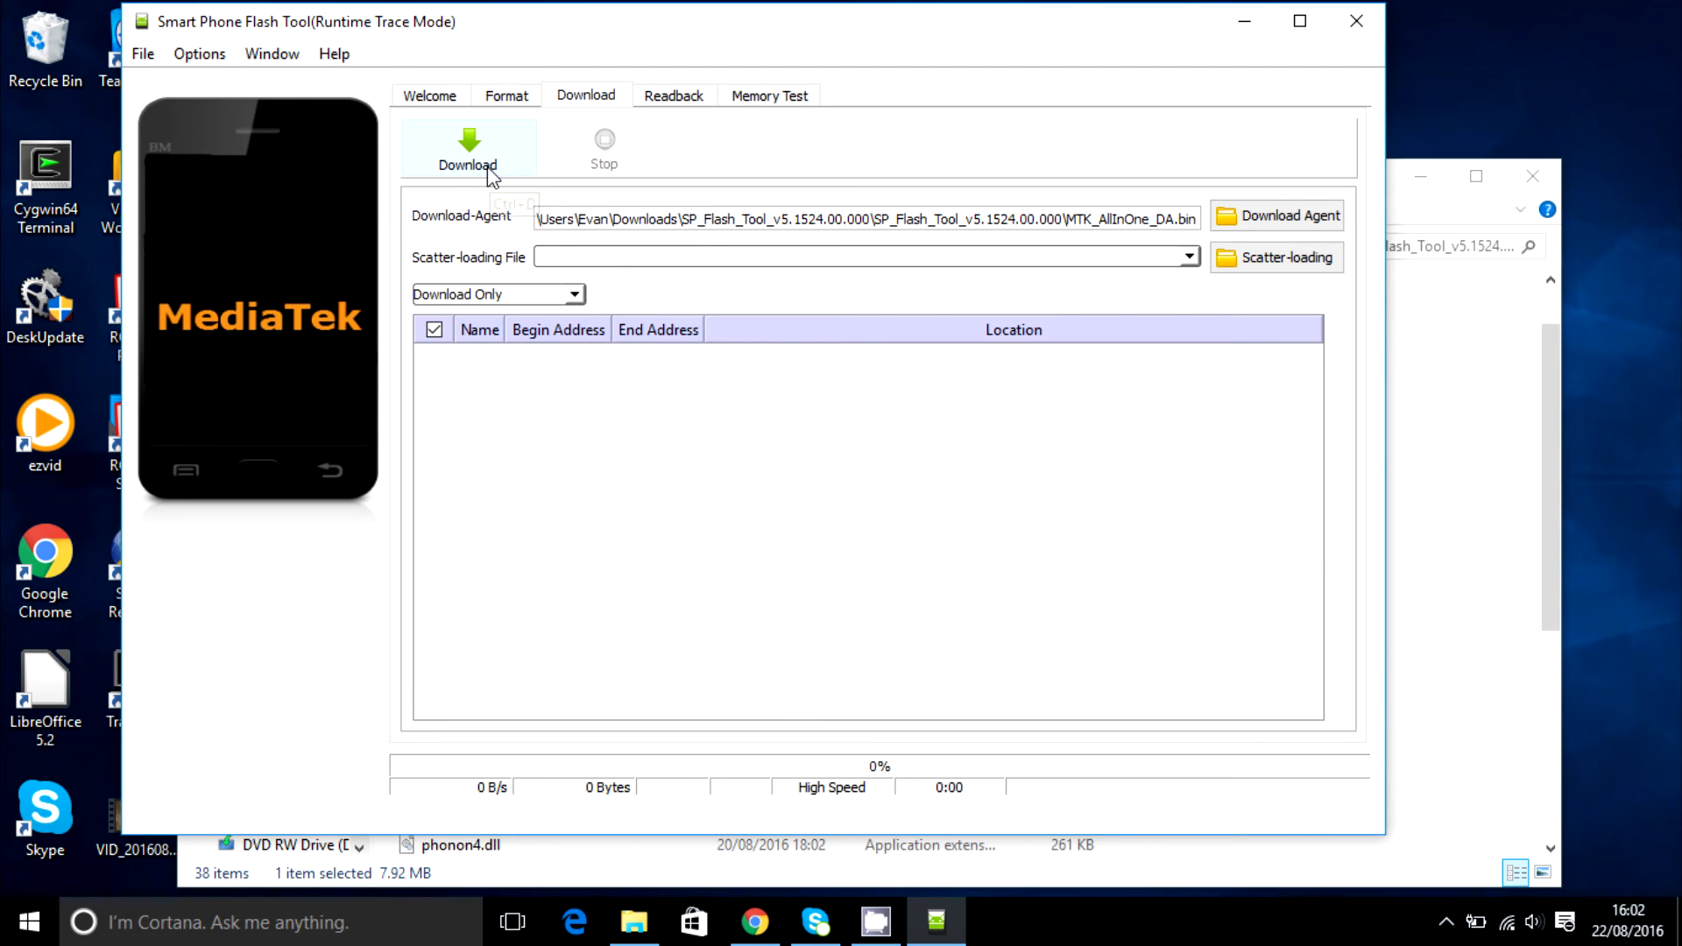
mouse_move(490, 179)
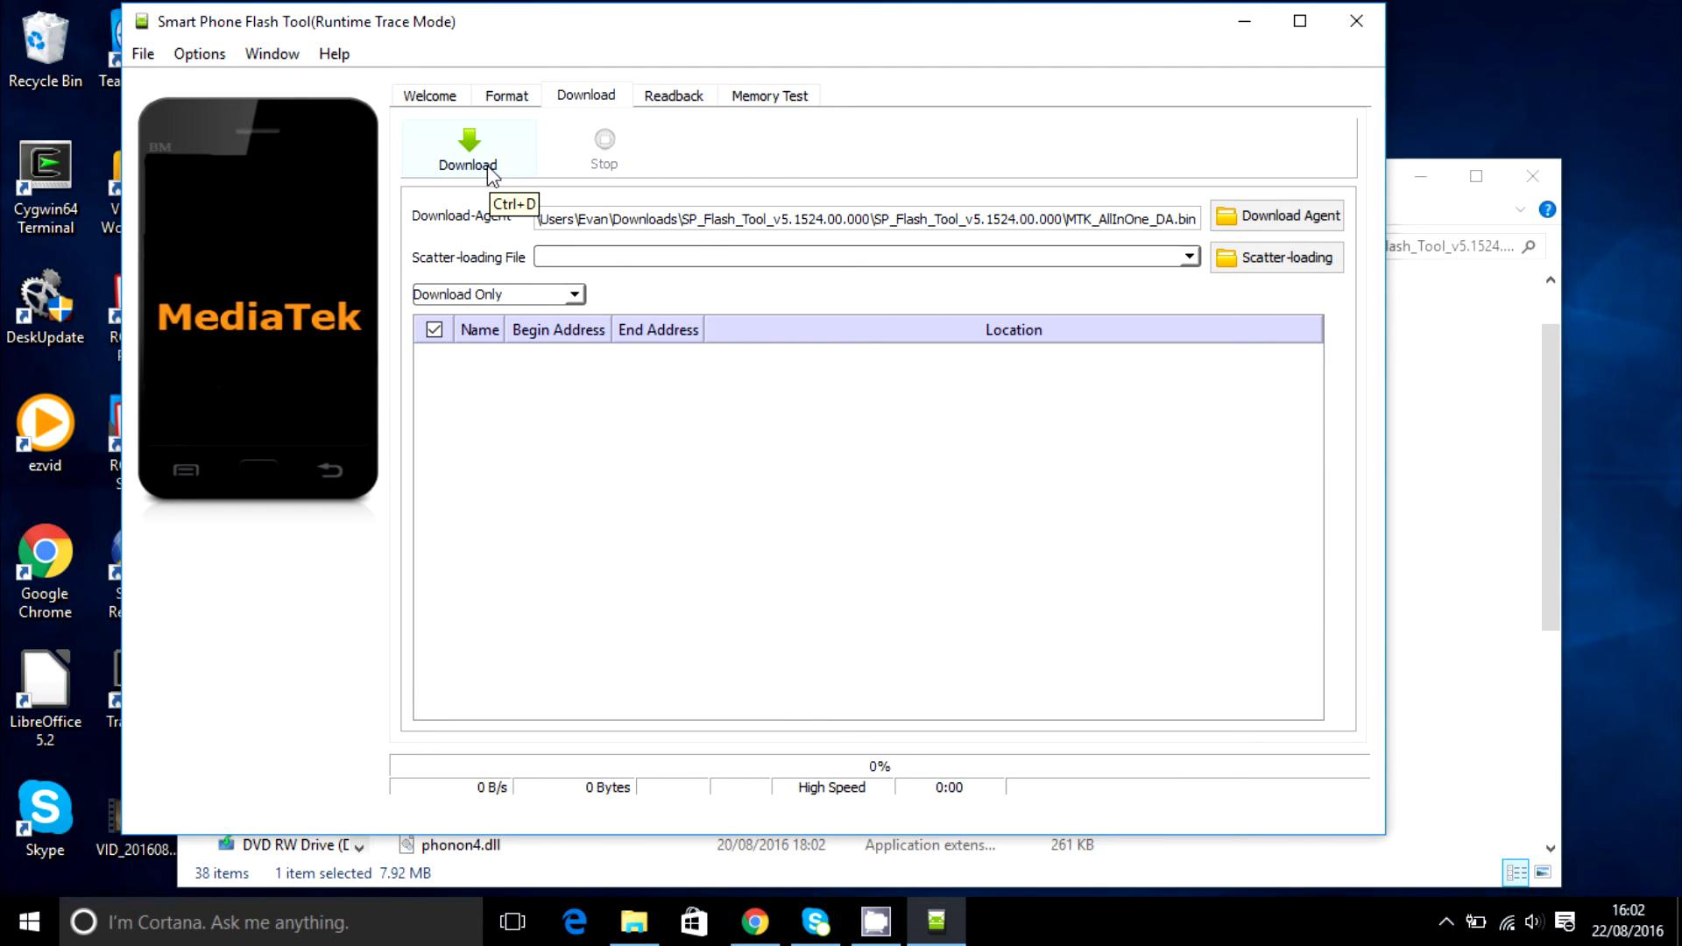
mouse_move(498, 166)
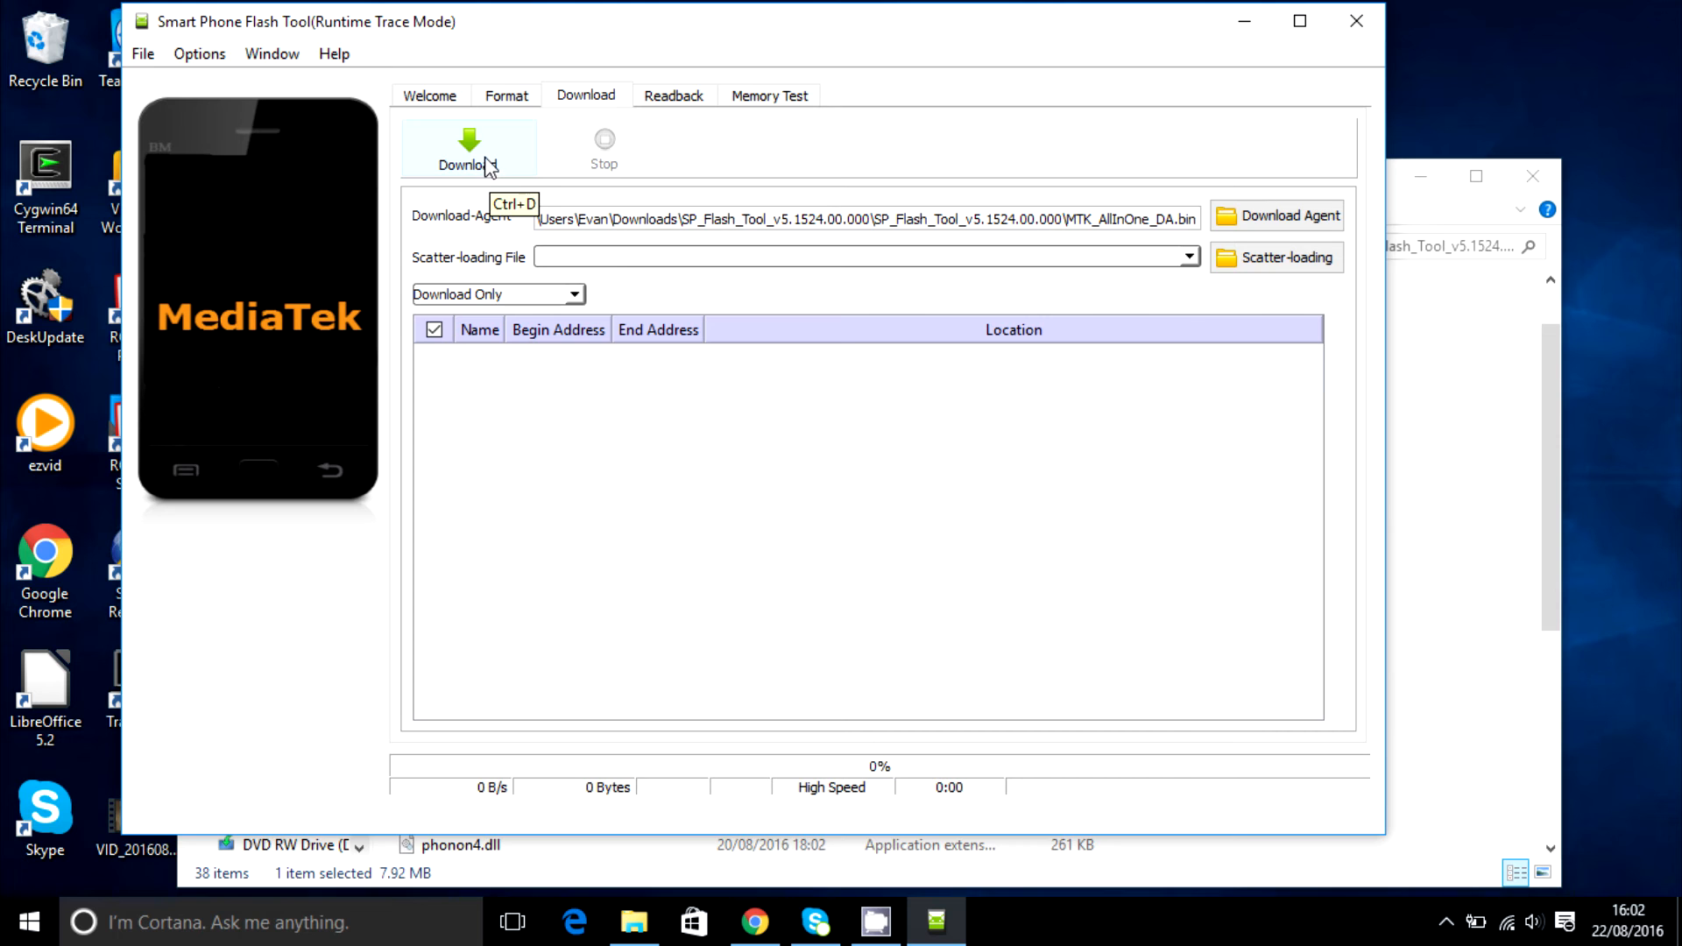
mouse_move(791, 389)
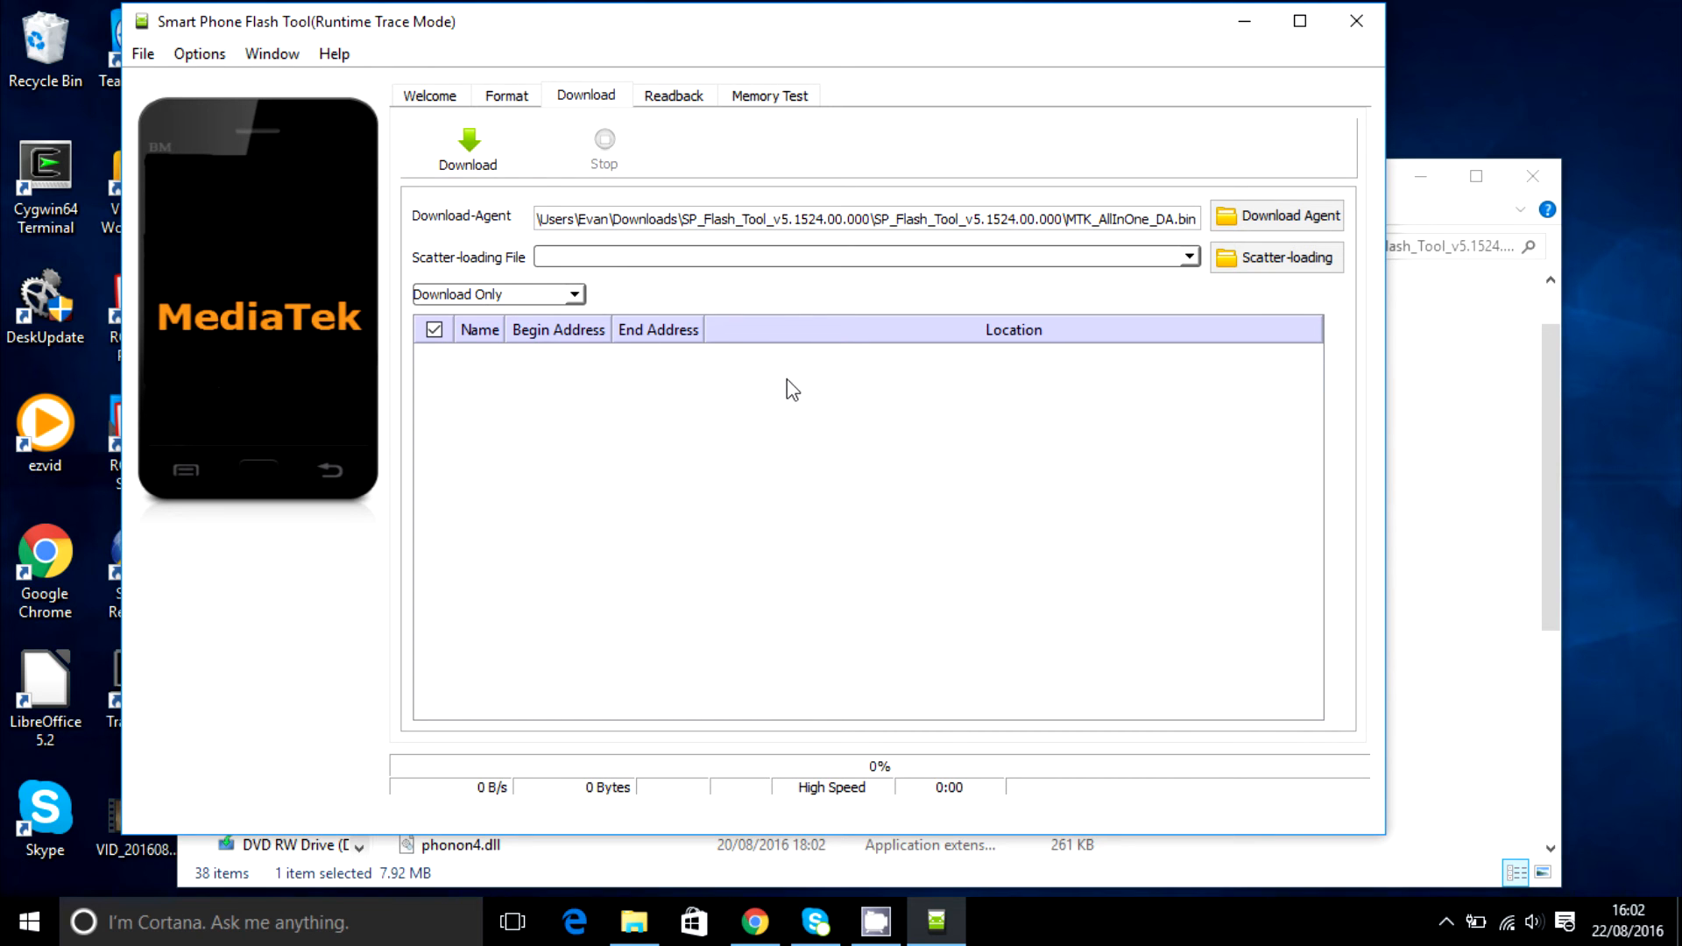
mouse_move(802, 370)
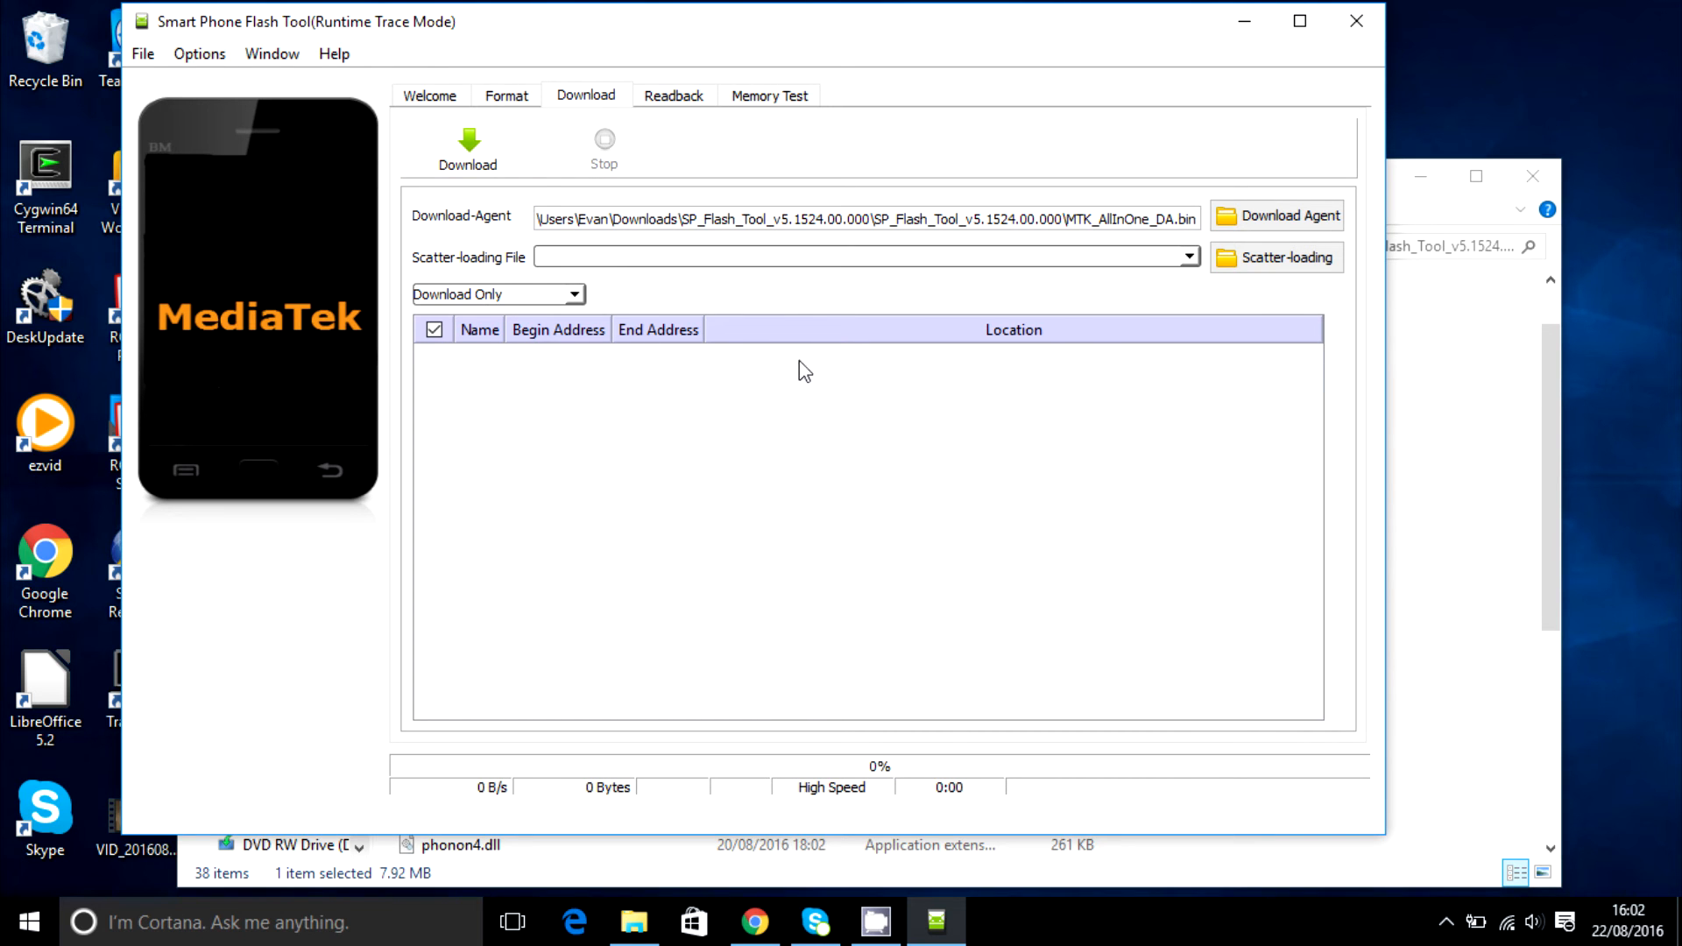
mouse_move(803, 368)
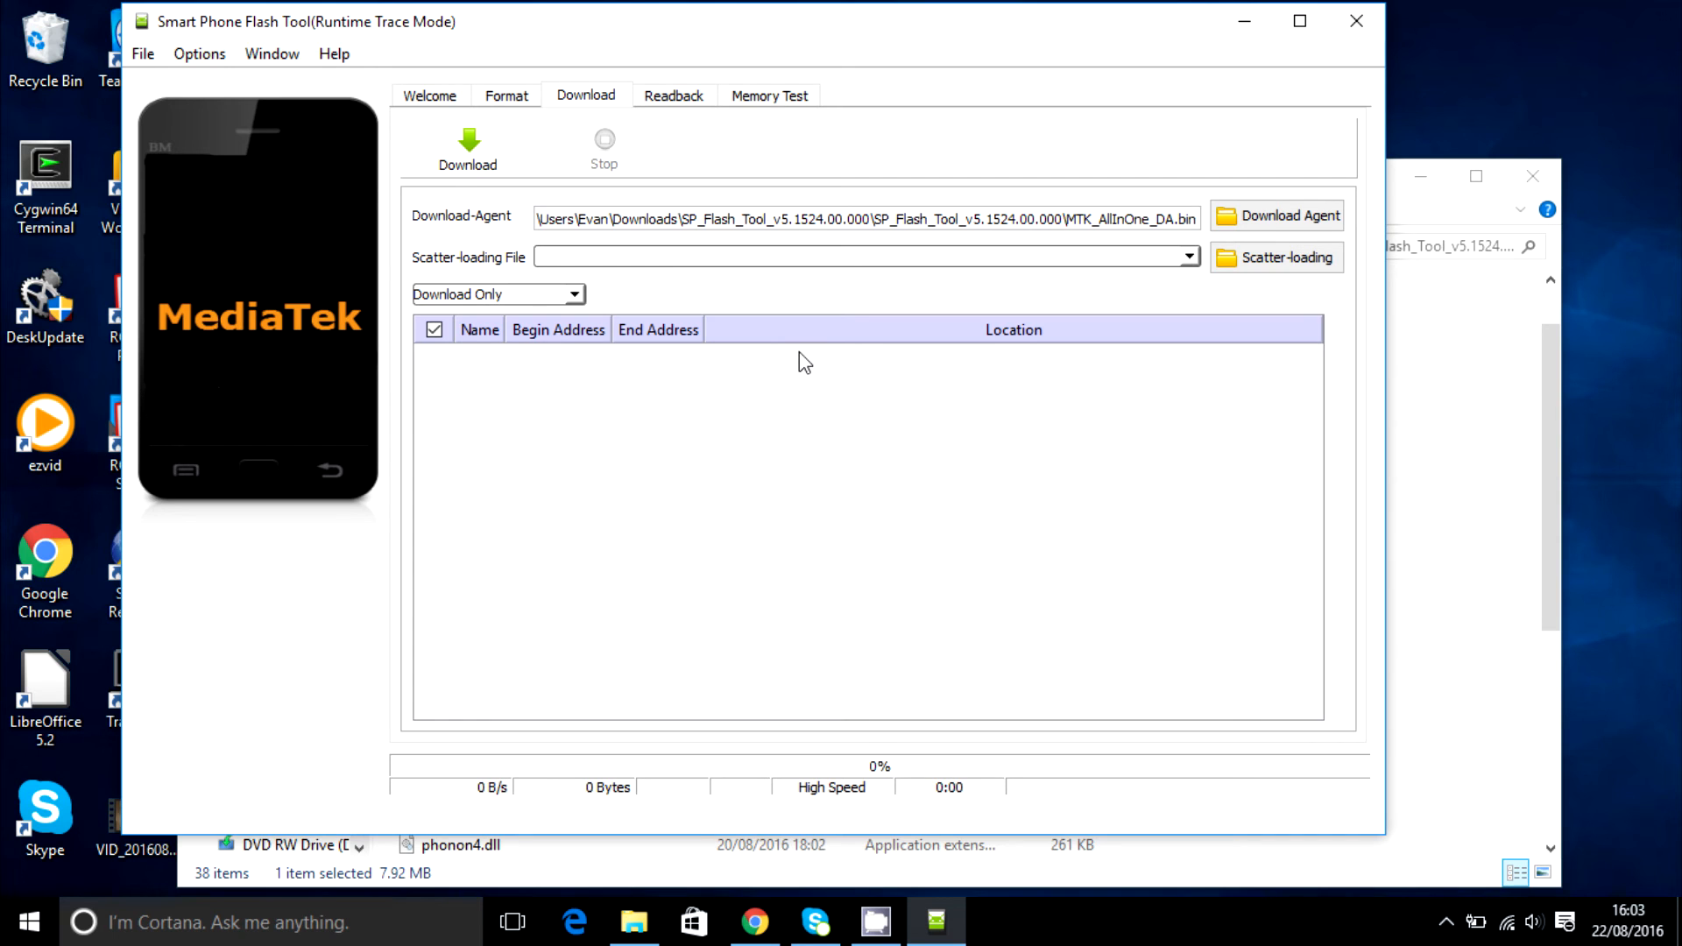
mouse_move(806, 351)
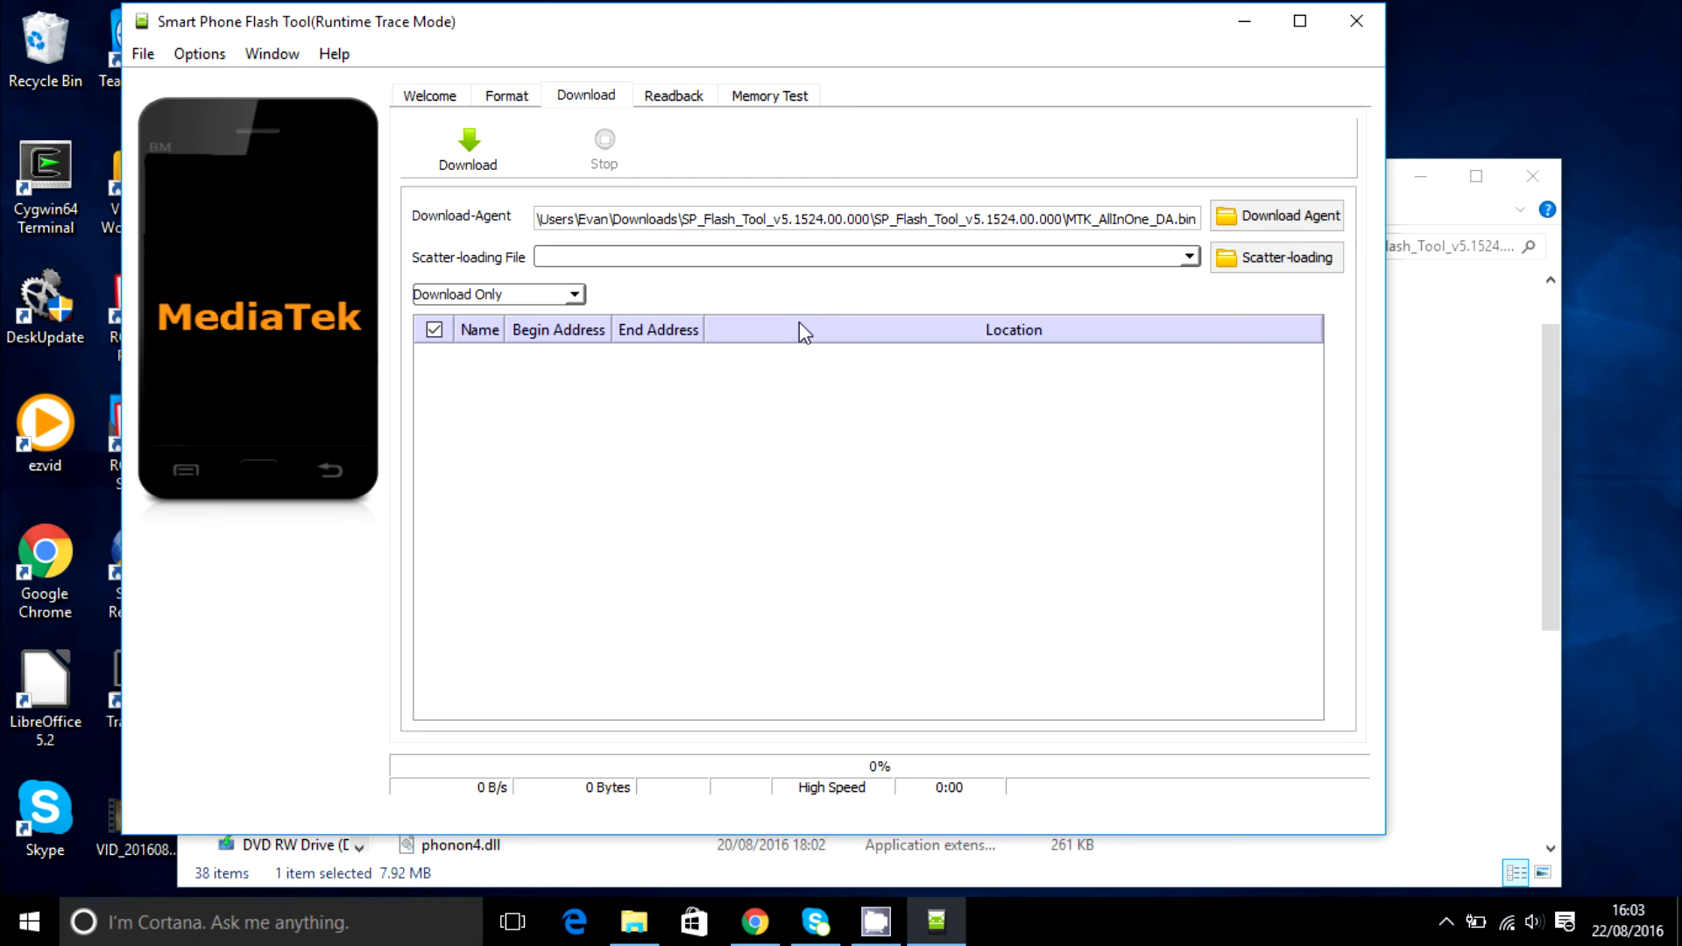
mouse_move(640, 312)
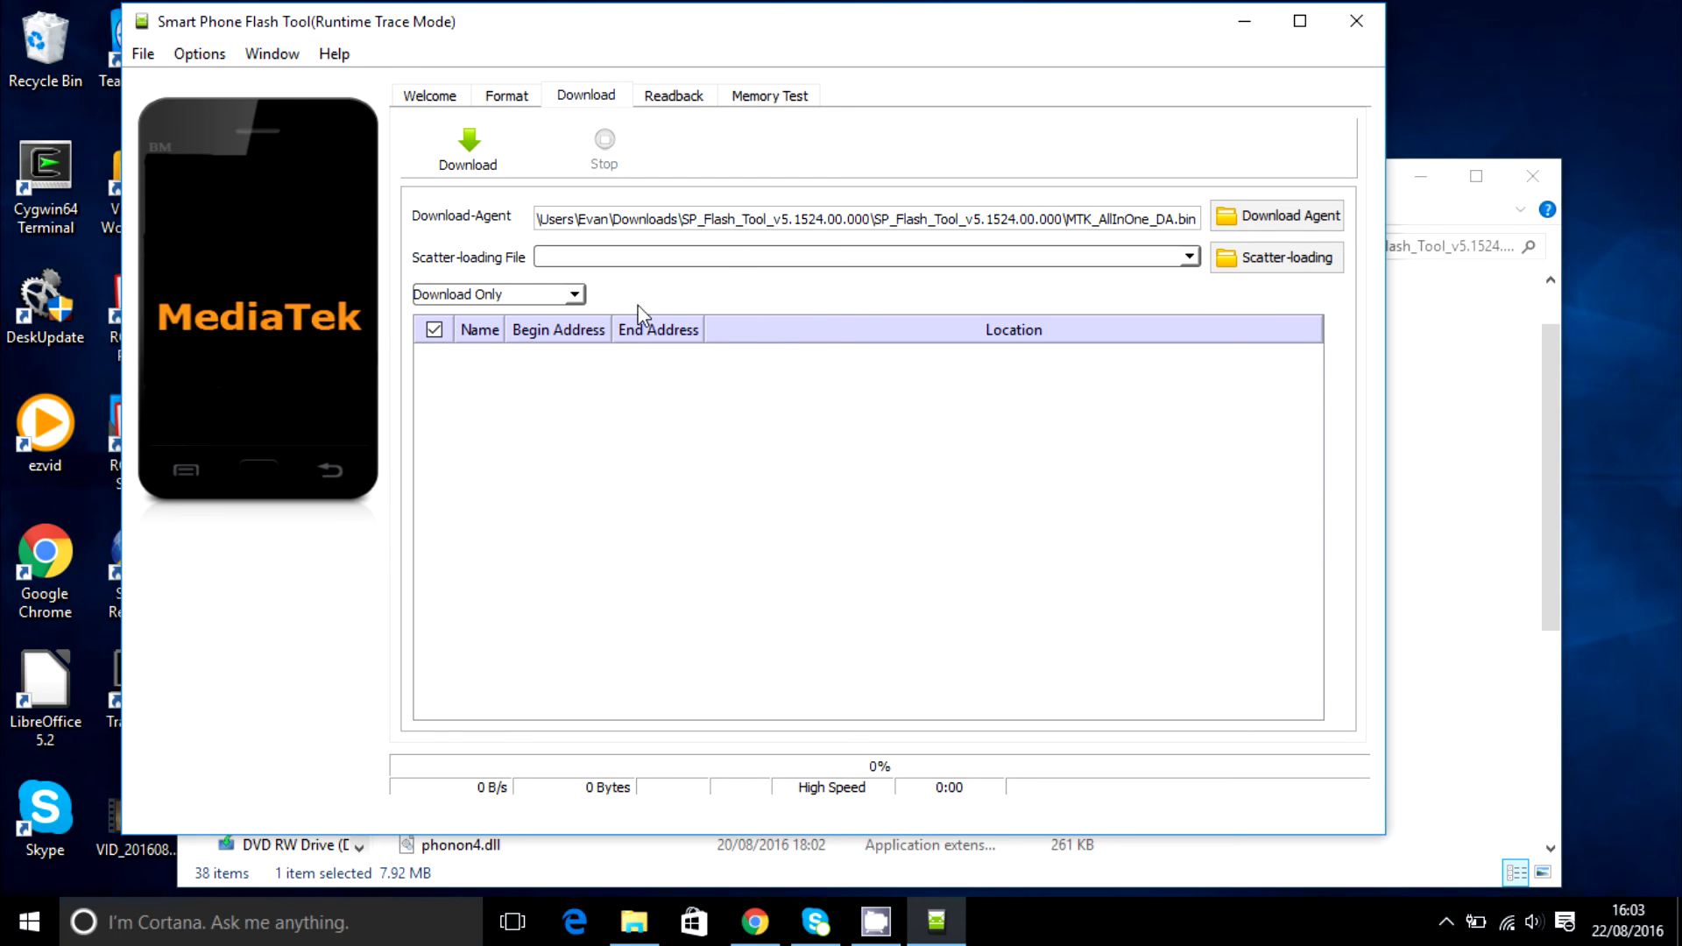
mouse_move(715, 264)
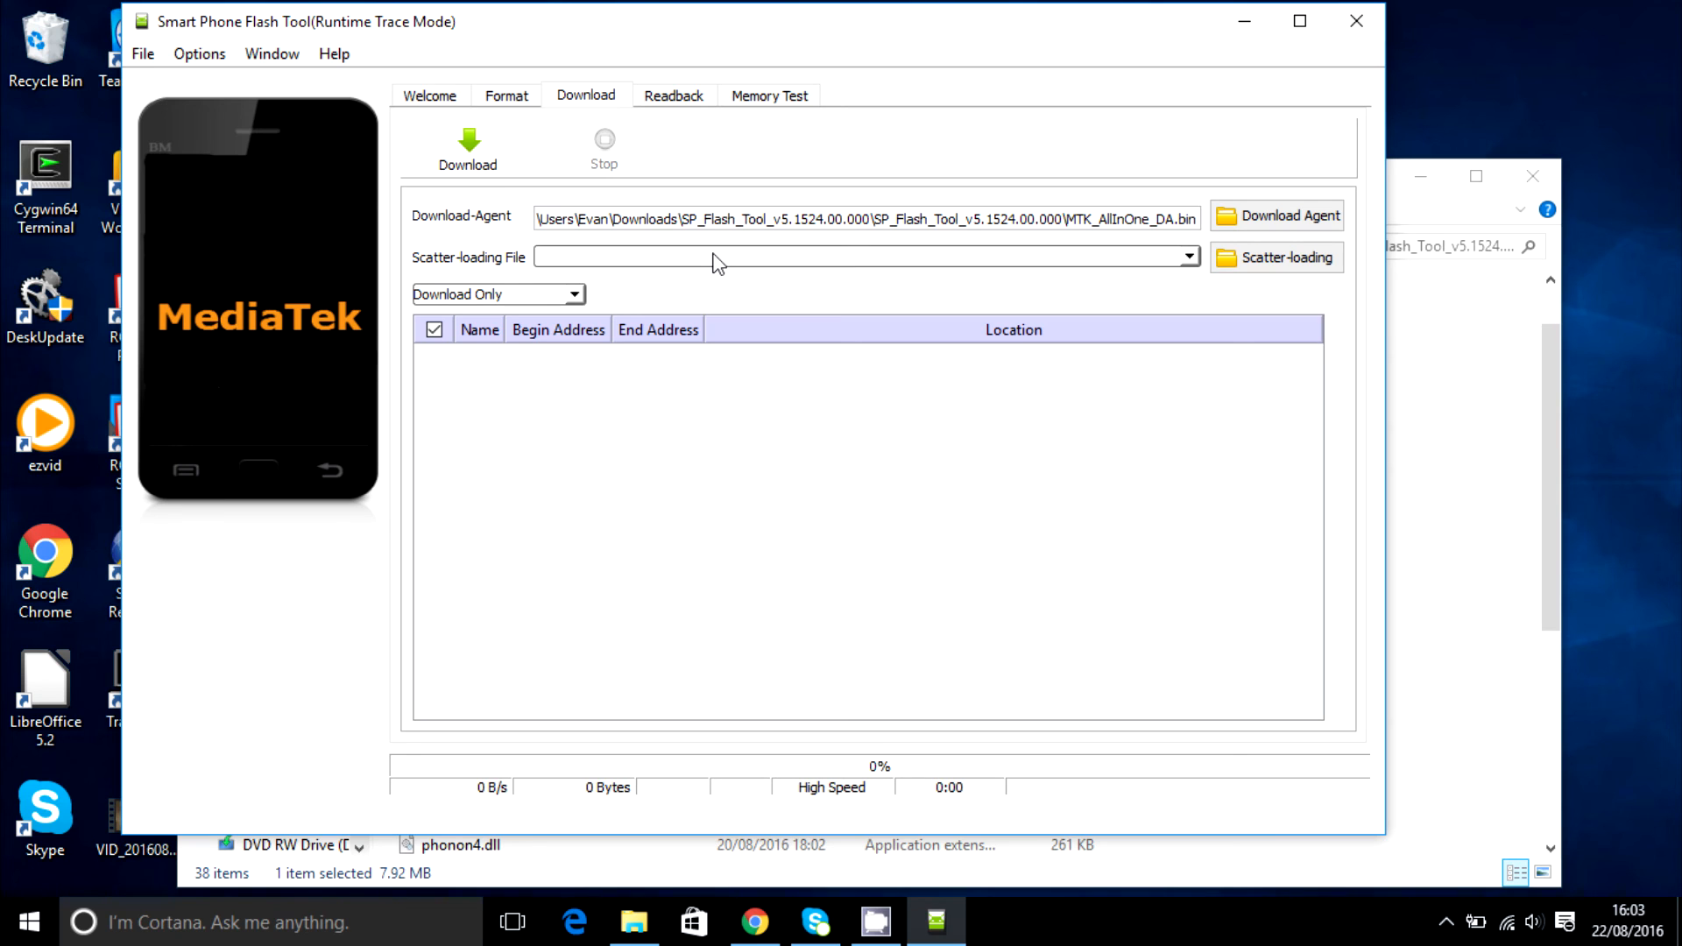
mouse_move(712, 301)
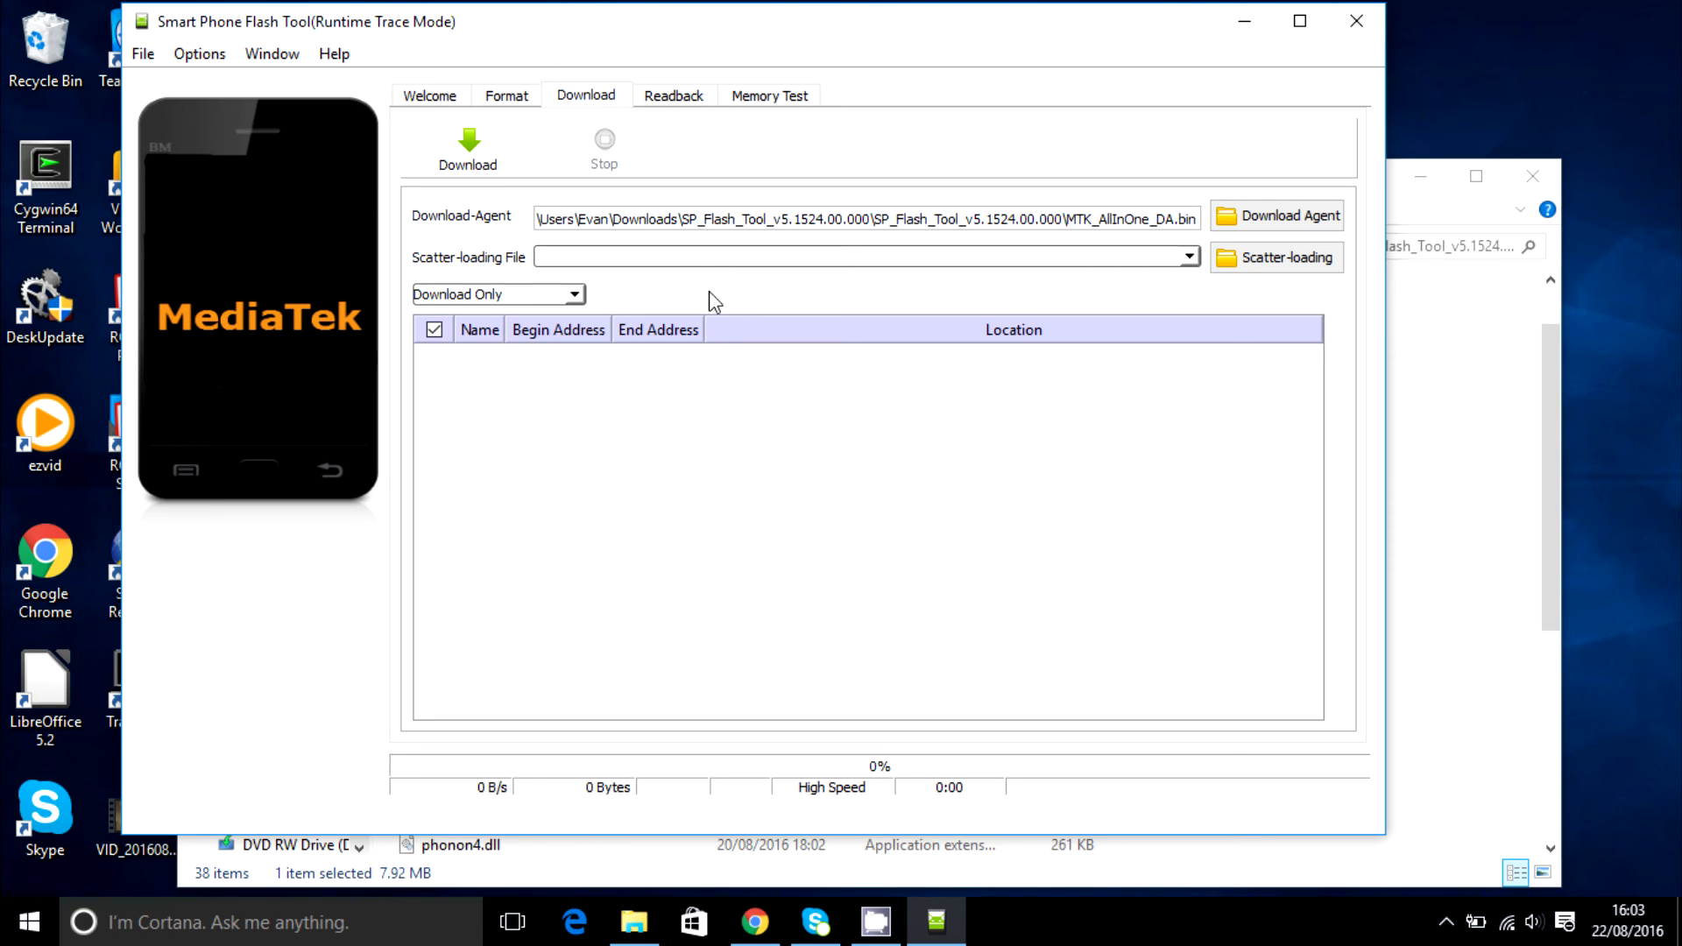
mouse_move(1349, 18)
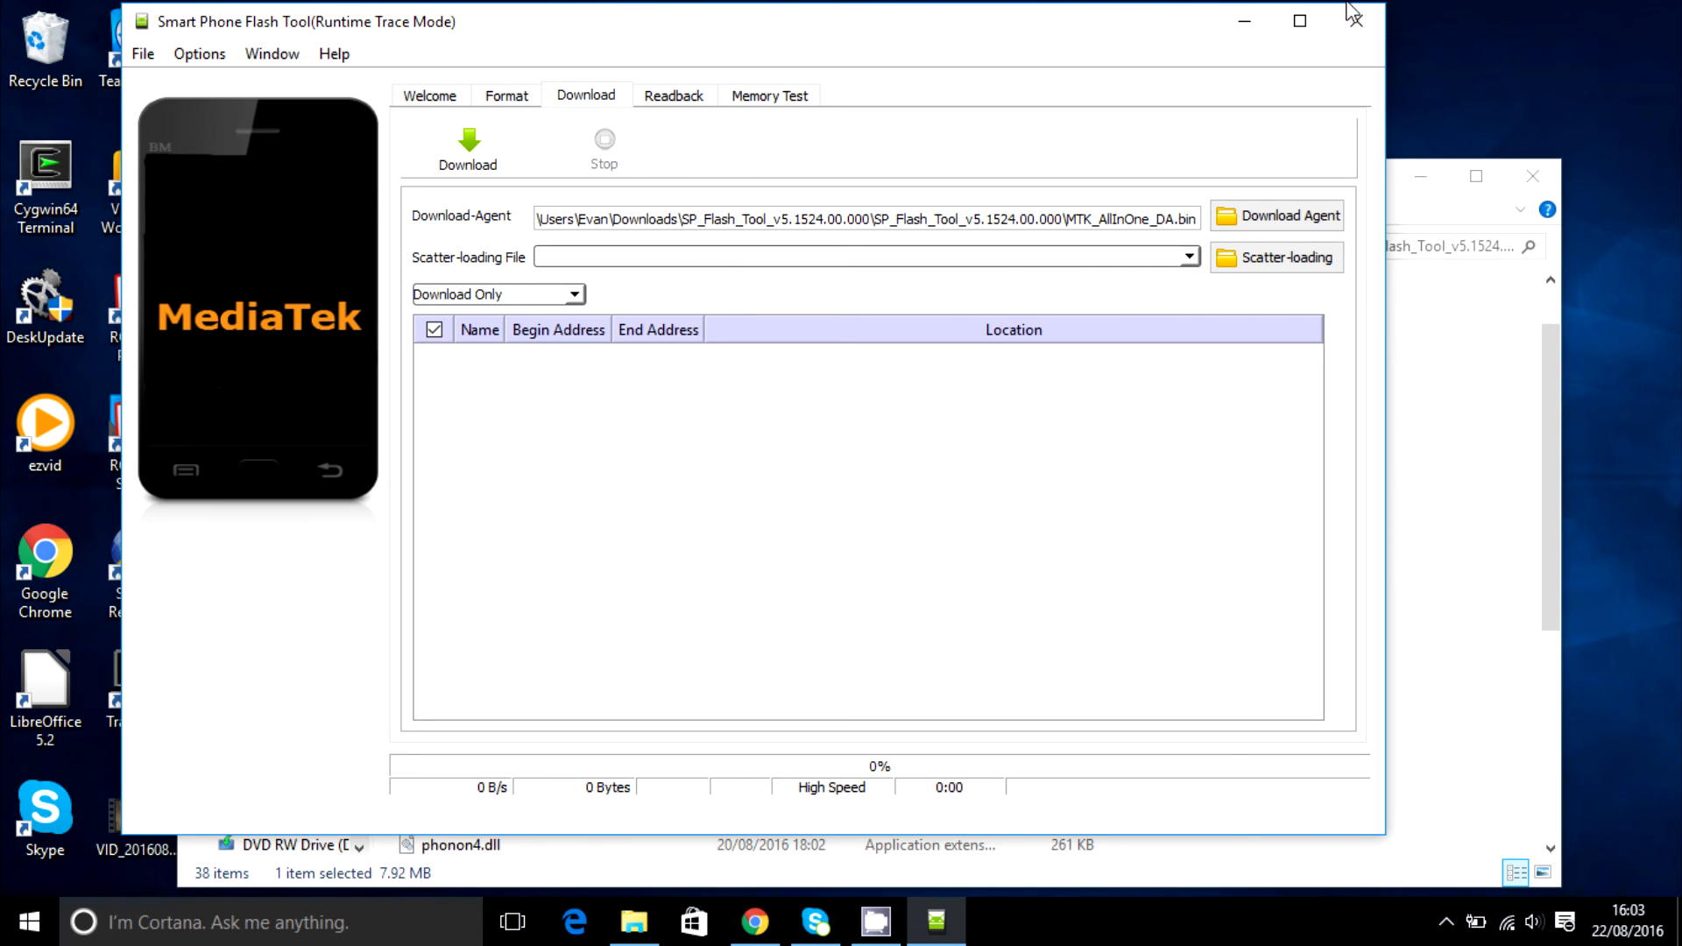
mouse_move(1328, 19)
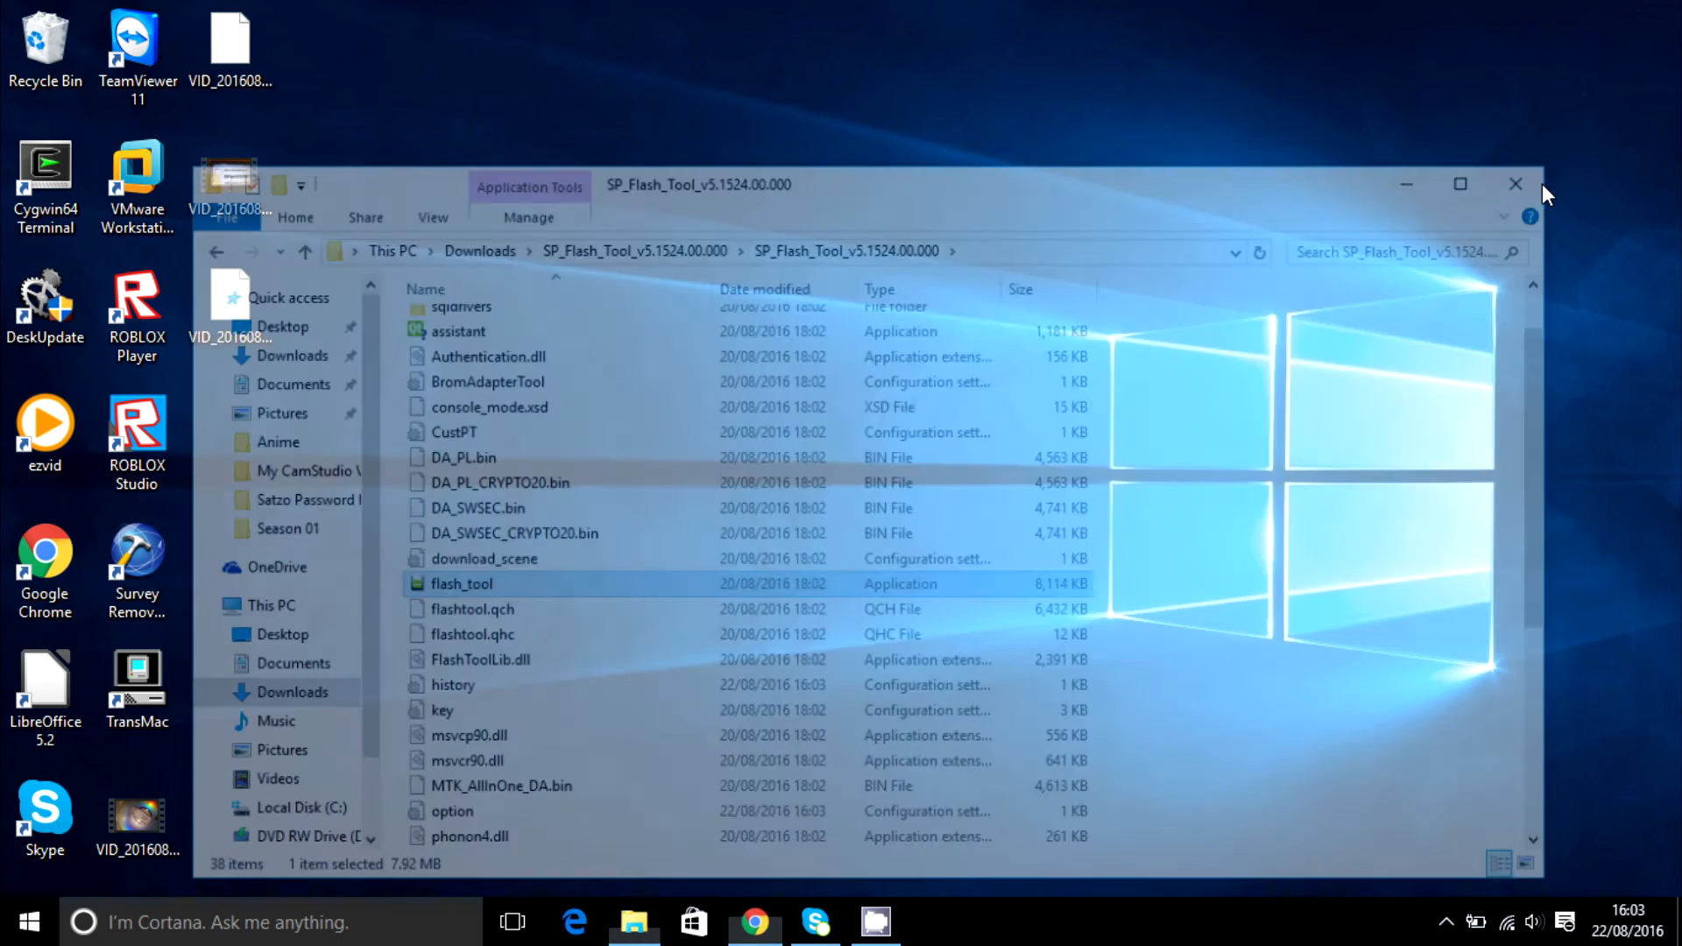
Close the File Explorer window, leaving the bare desktop.
left_click(1514, 184)
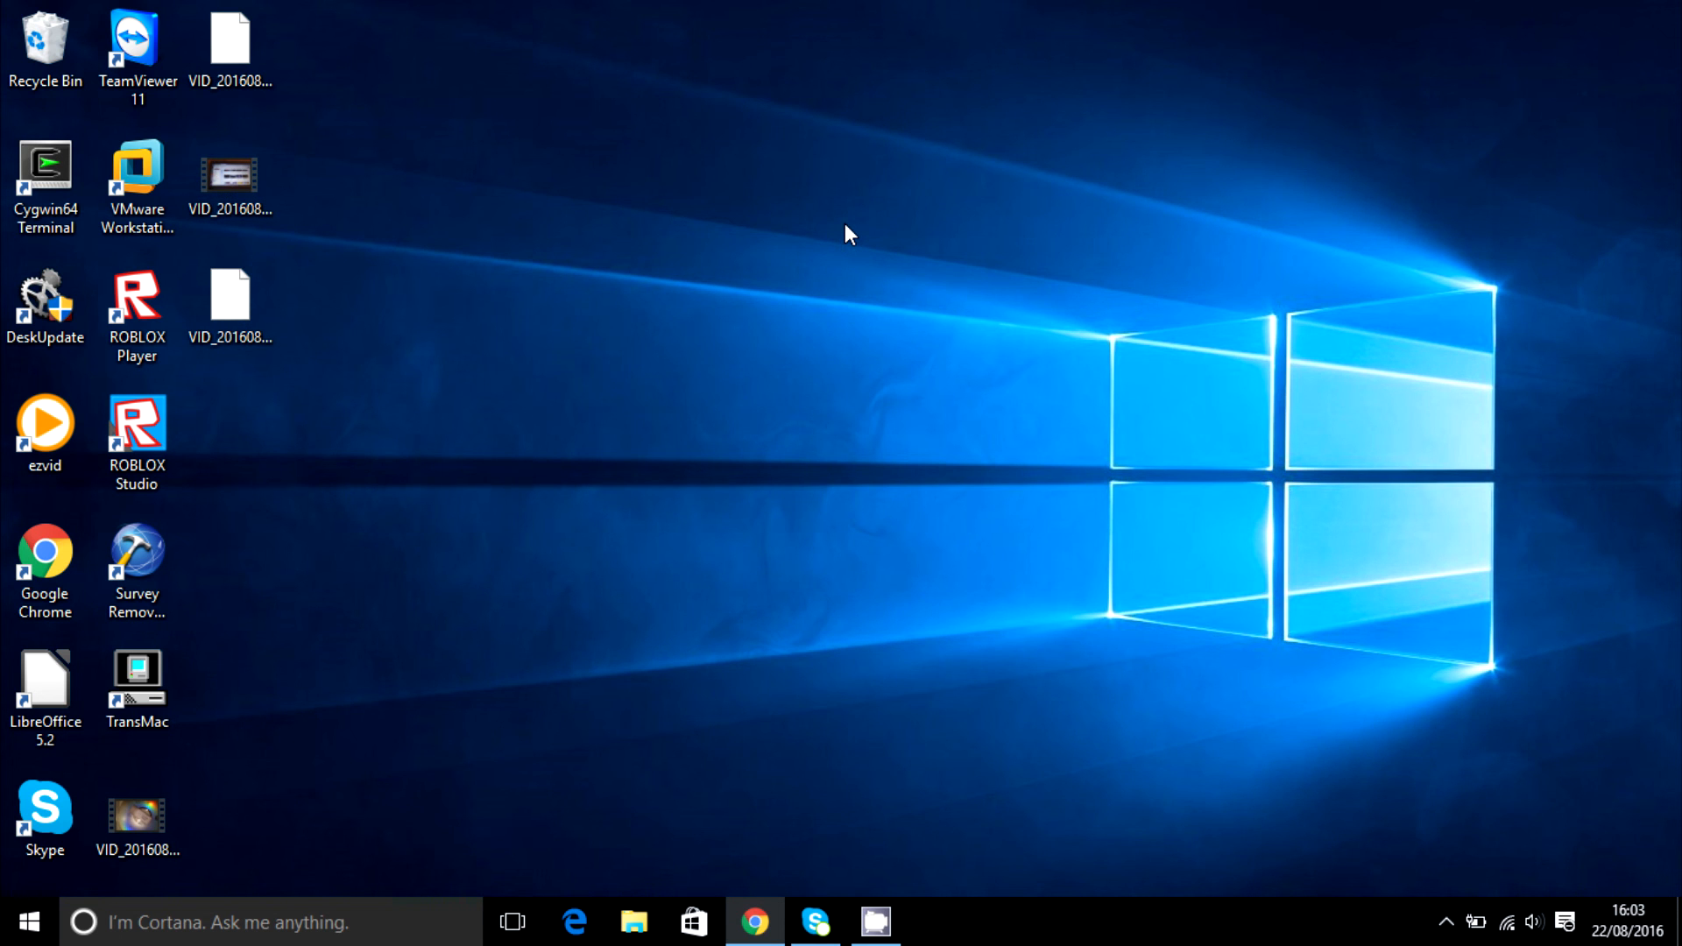
mouse_move(1048, 350)
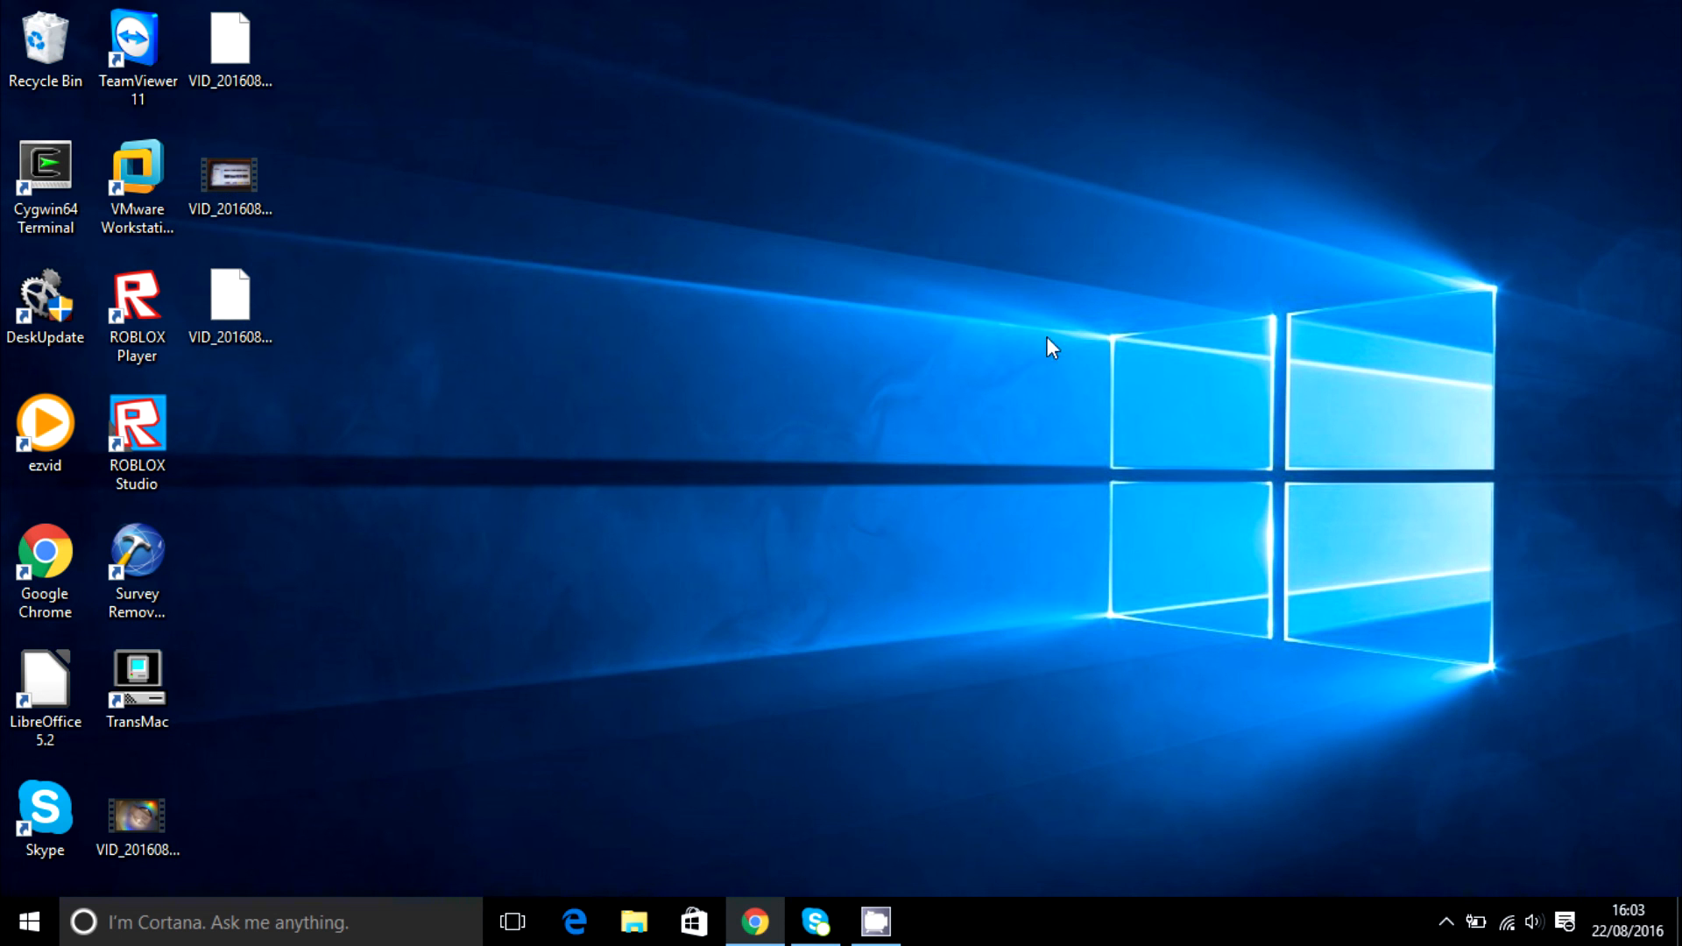
mouse_move(1211, 701)
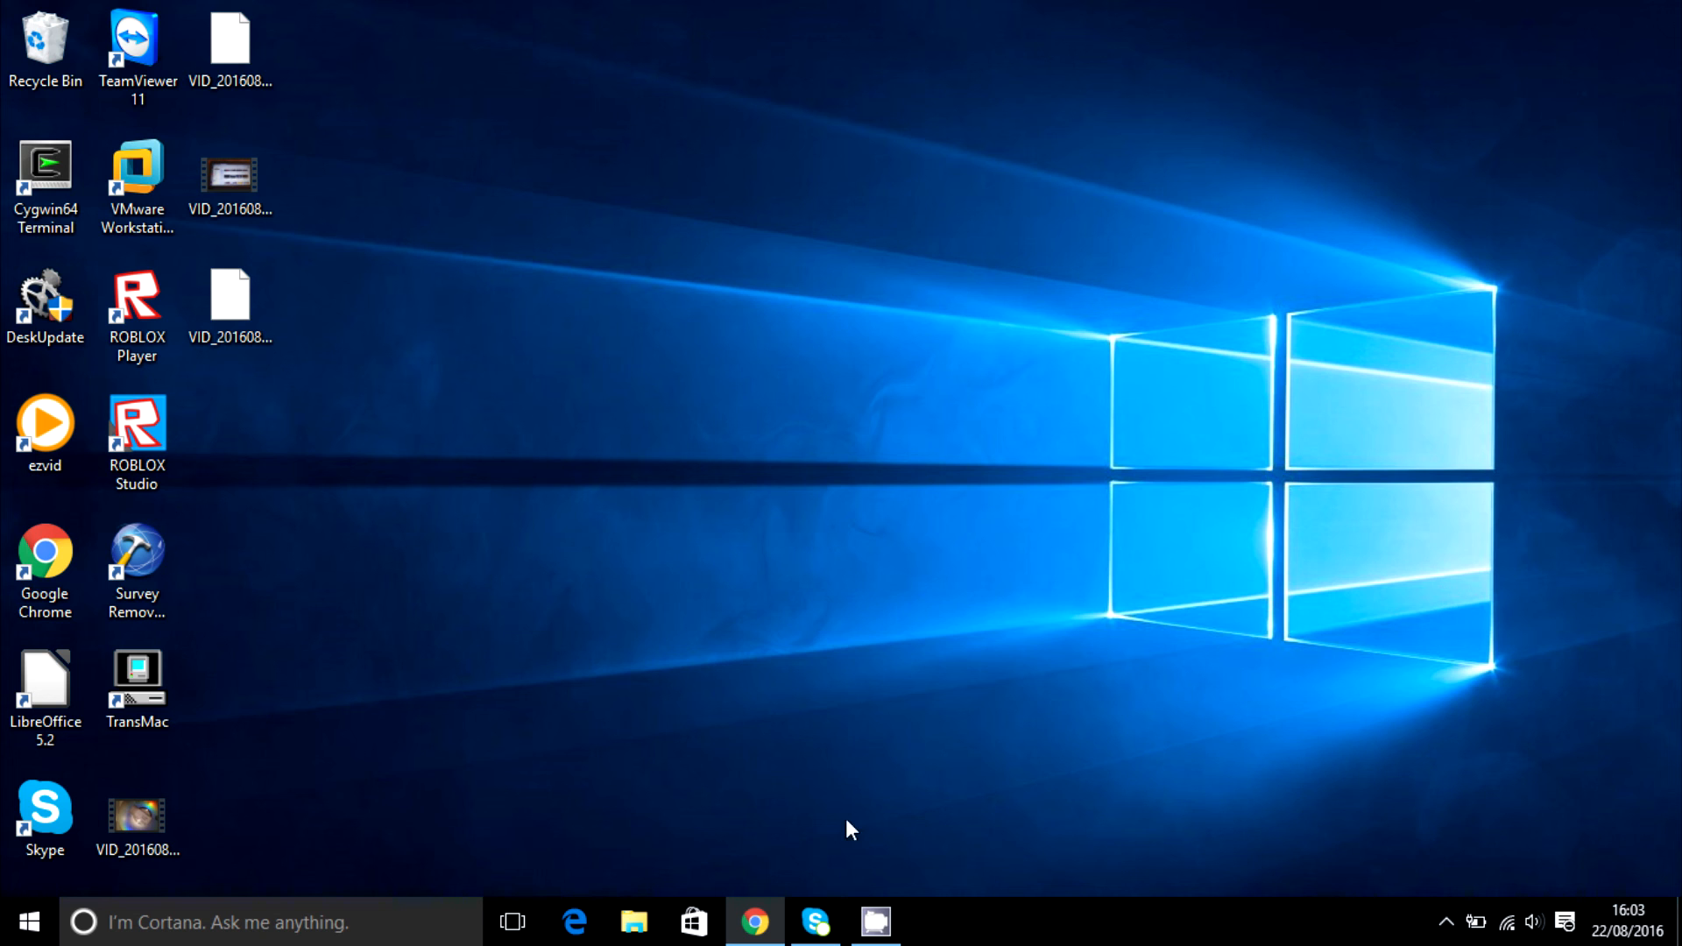
mouse_move(631, 655)
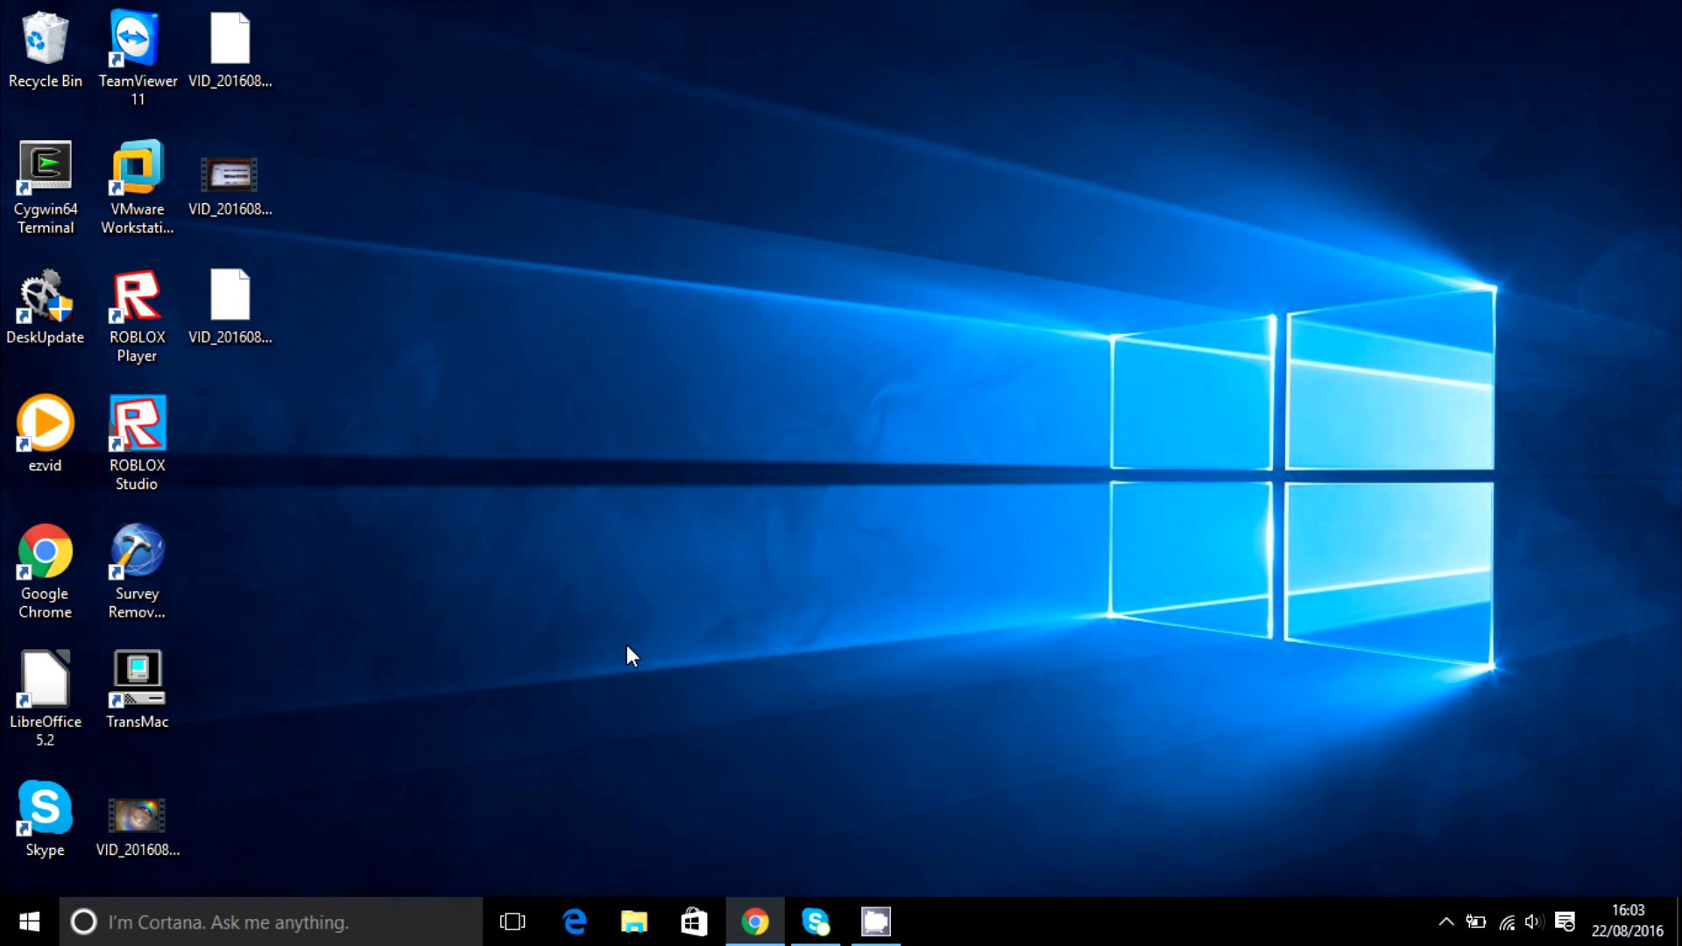
mouse_move(936, 729)
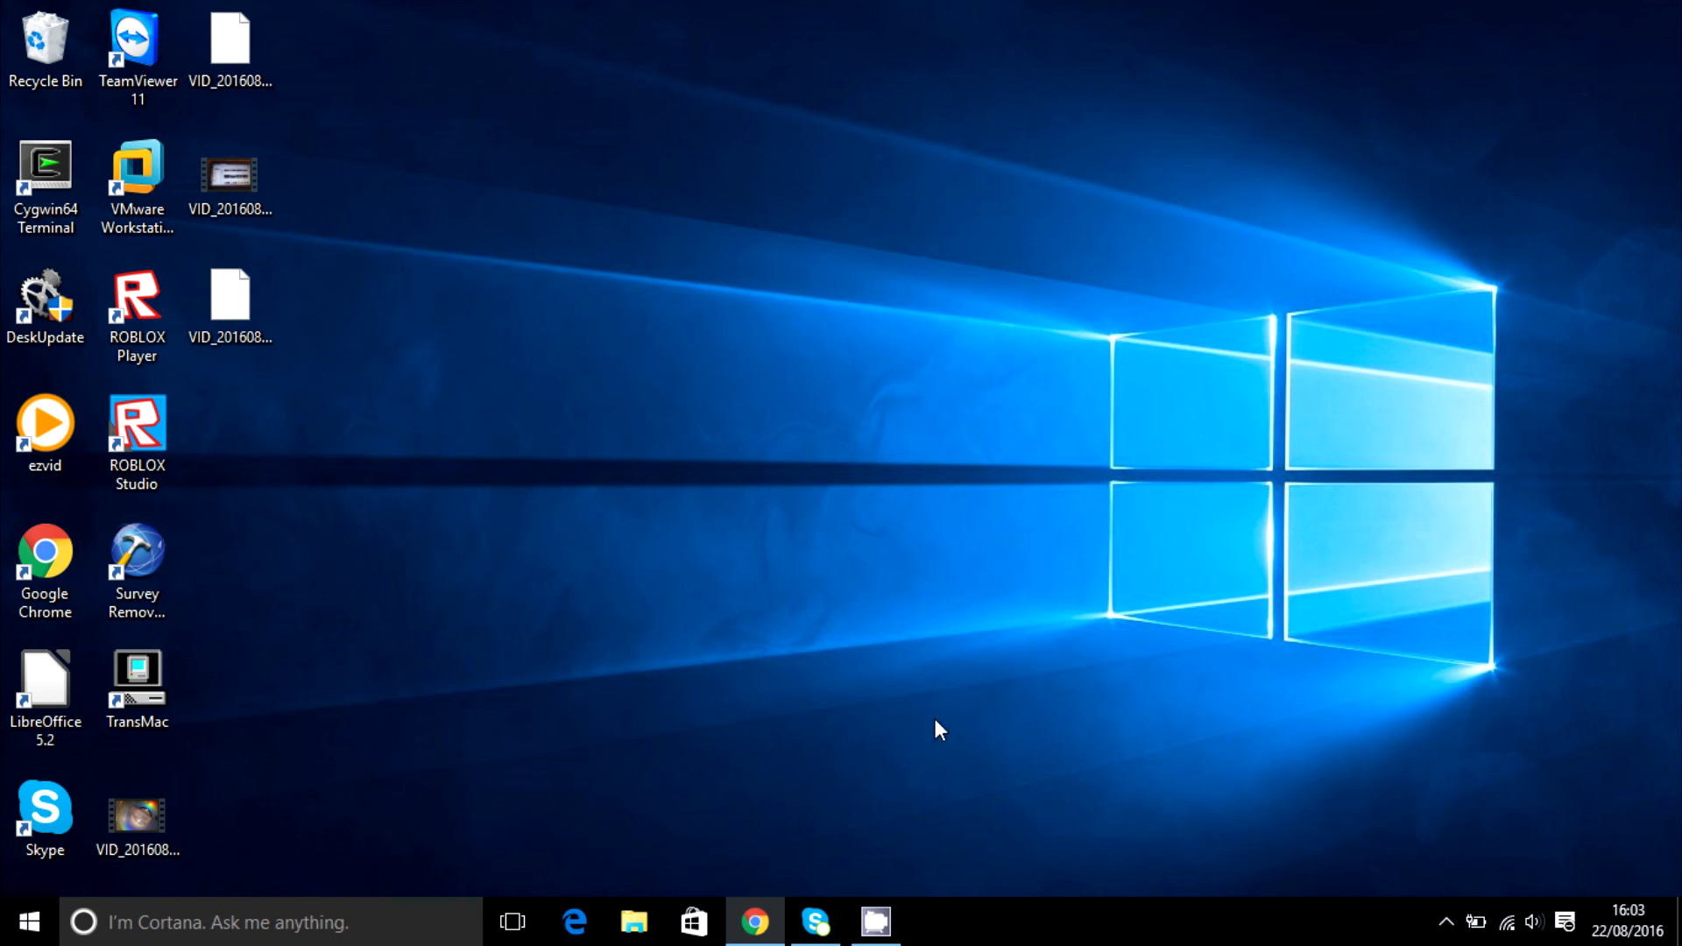